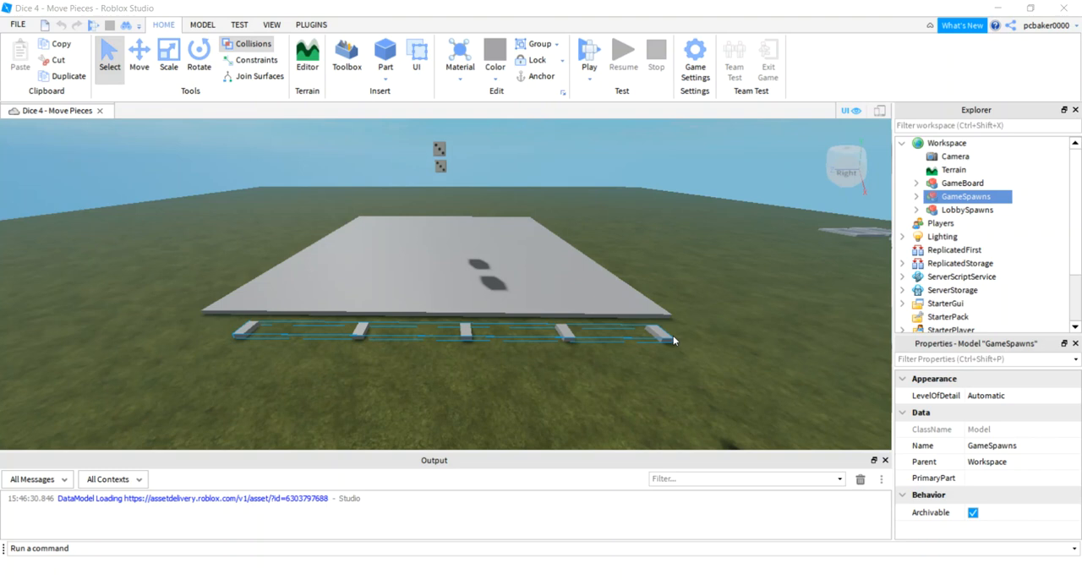
pyautogui.moveTo(647, 313)
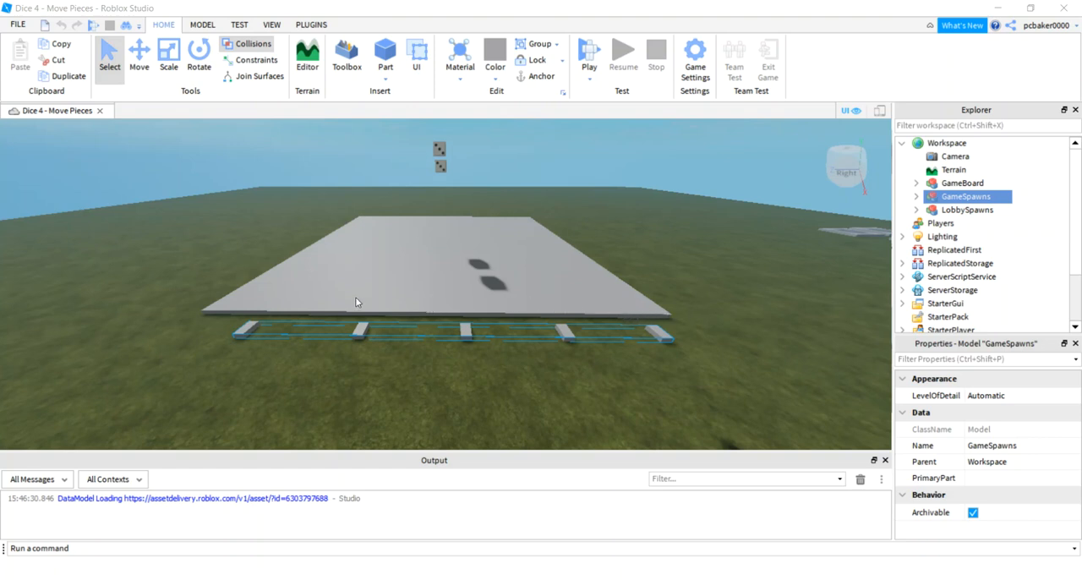
pyautogui.moveTo(438, 167)
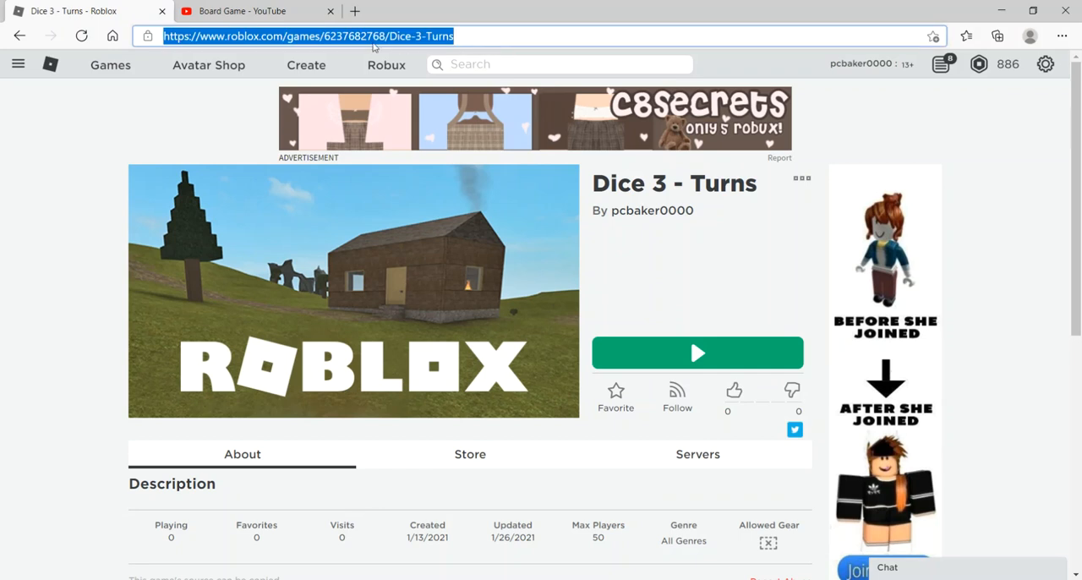
pyautogui.moveTo(452, 34)
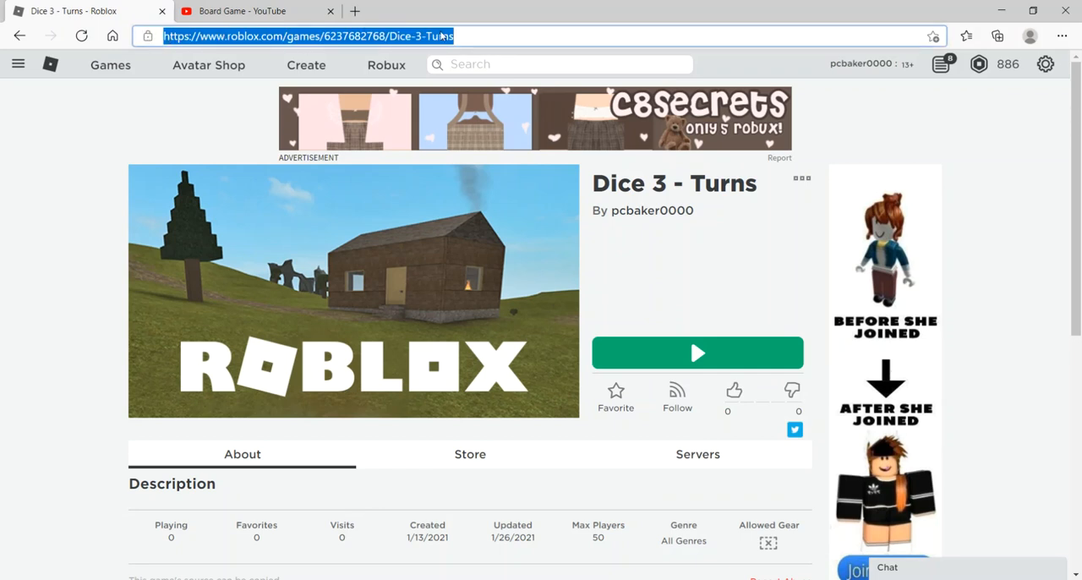
# Switch to the Move tool so move handles appear on the GameSpawns pads.
pyautogui.click(800, 179)
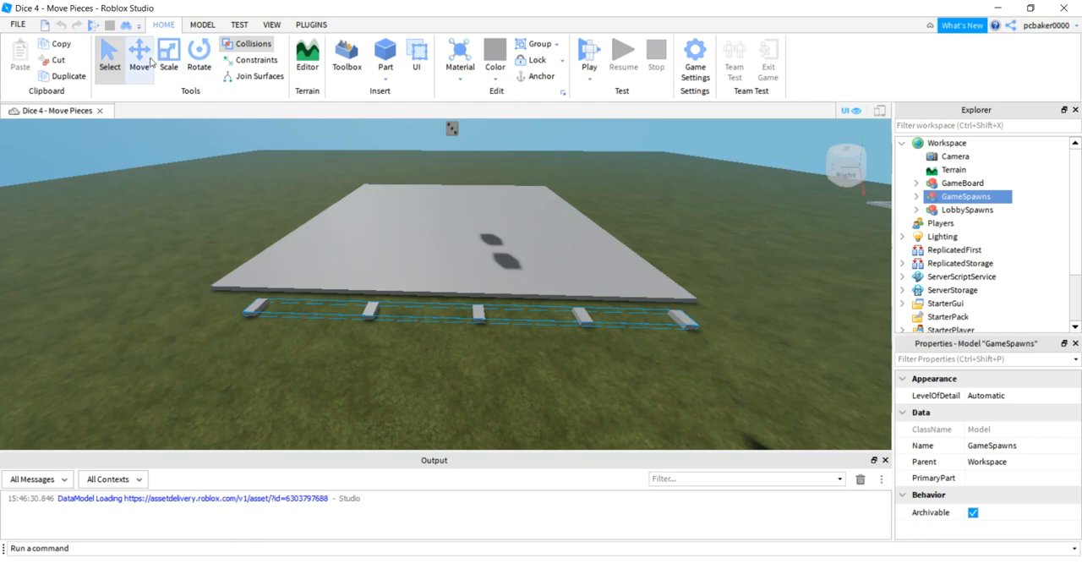
pyautogui.click(141, 55)
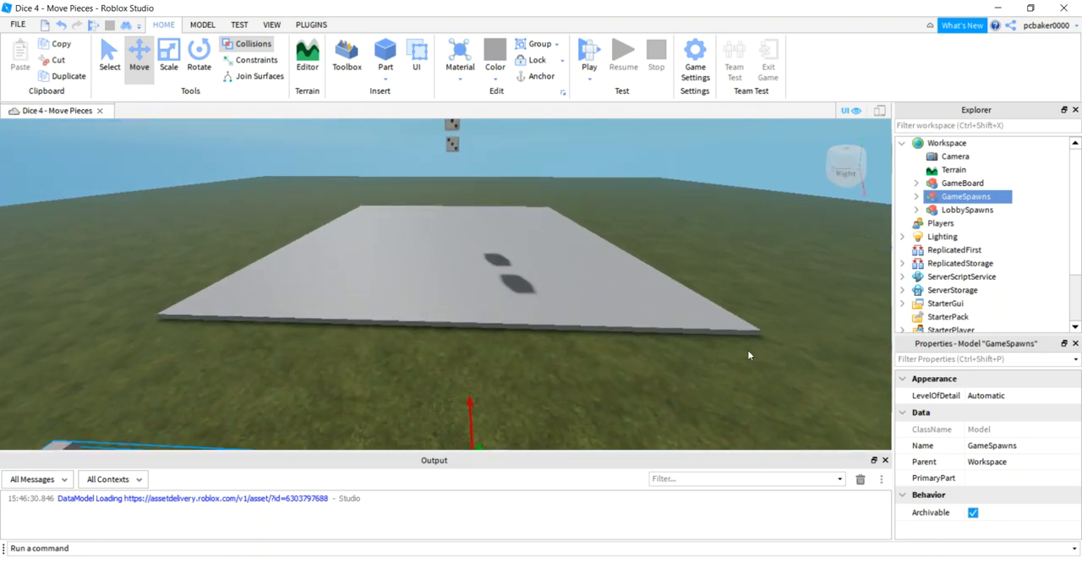
pyautogui.moveTo(200, 334)
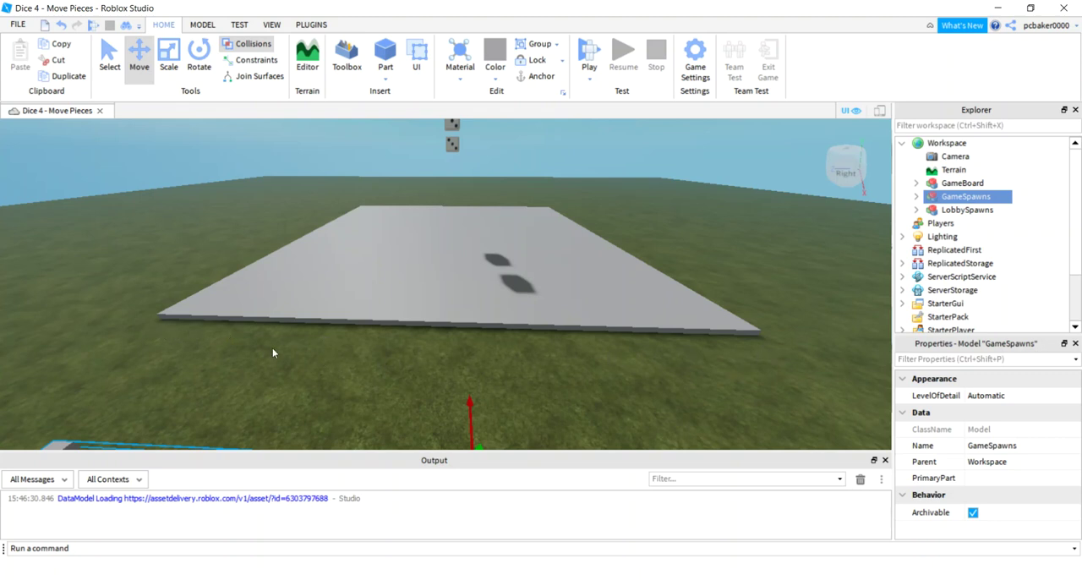
pyautogui.moveTo(264, 346)
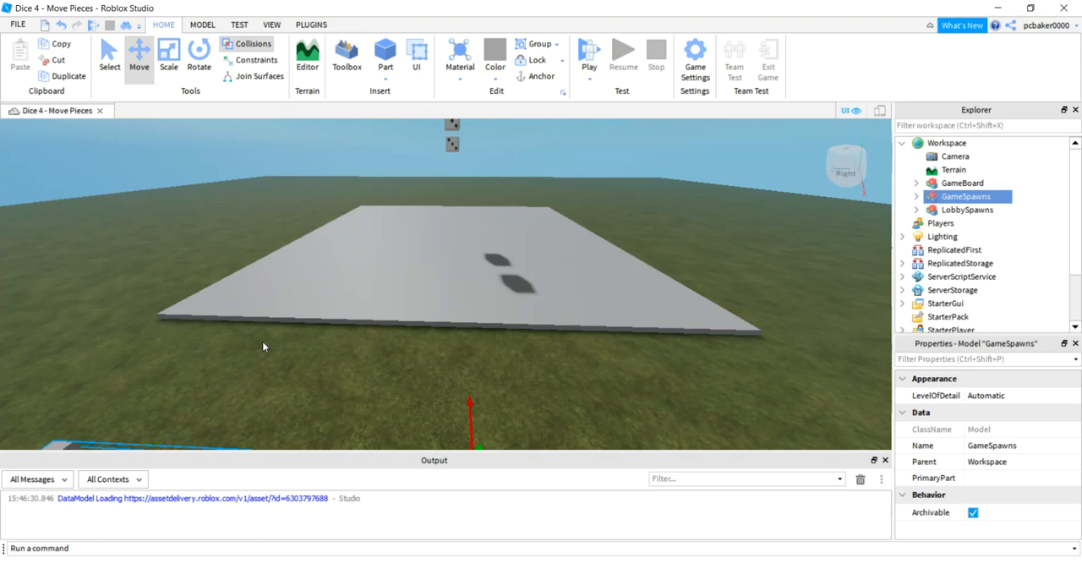
pyautogui.moveTo(412, 313)
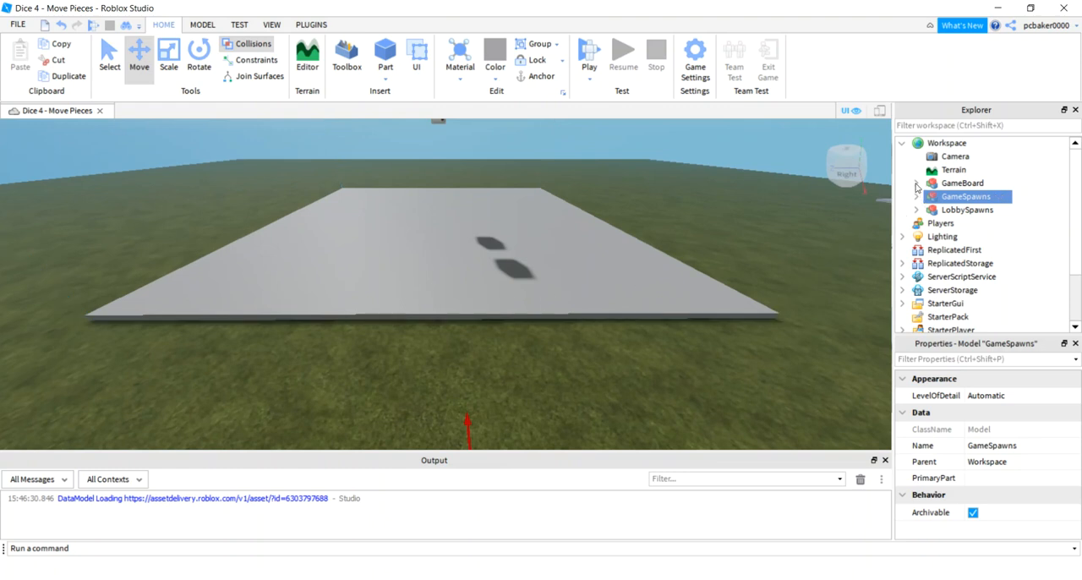
# Expand GameBoard, check Floor's 108, 1, 108 size, and reselect the GameSpawns pads.
pyautogui.click(917, 183)
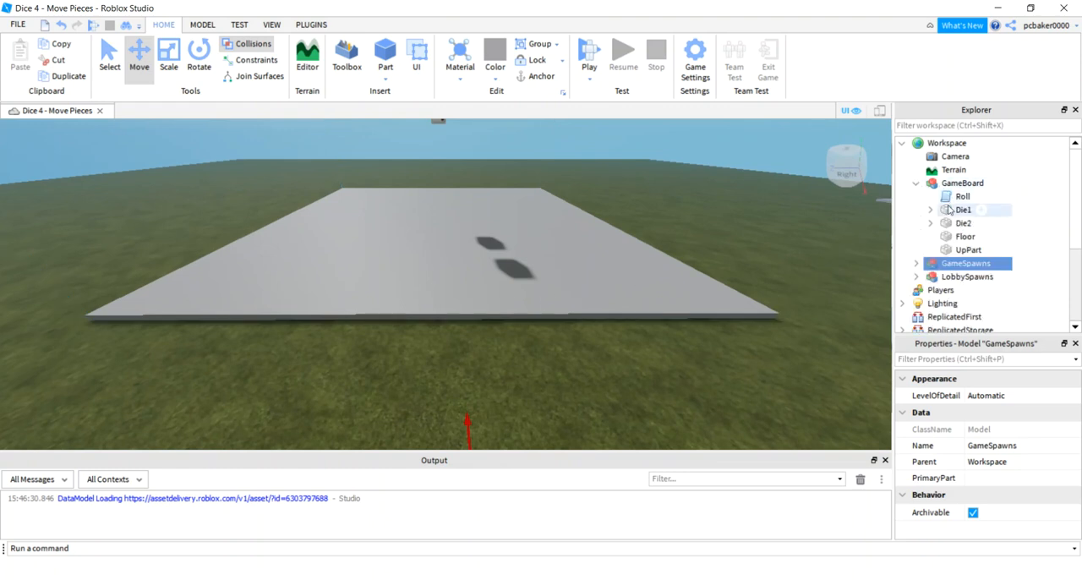
pyautogui.click(964, 236)
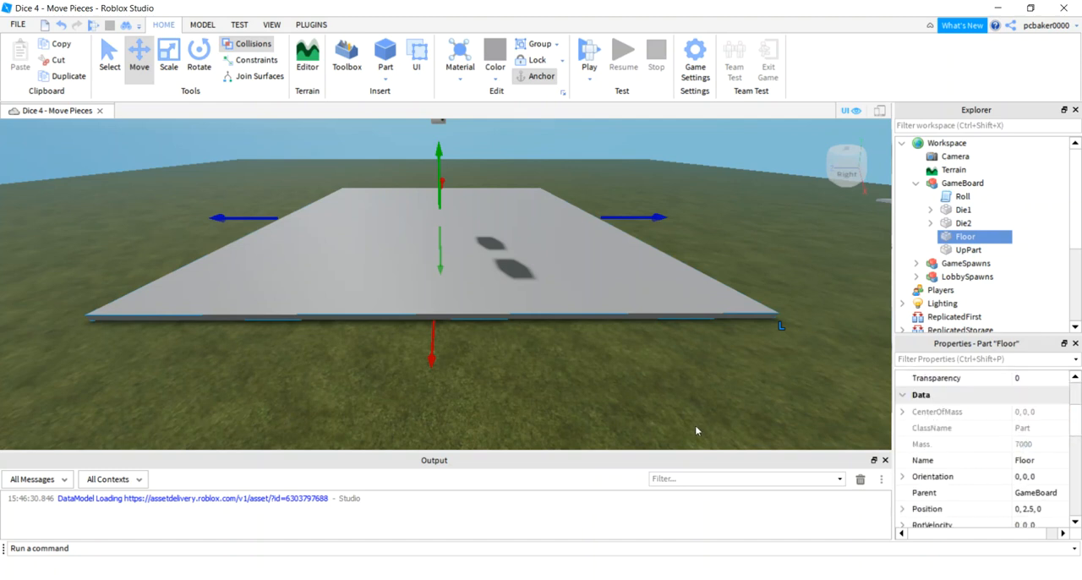
pyautogui.moveTo(776, 339)
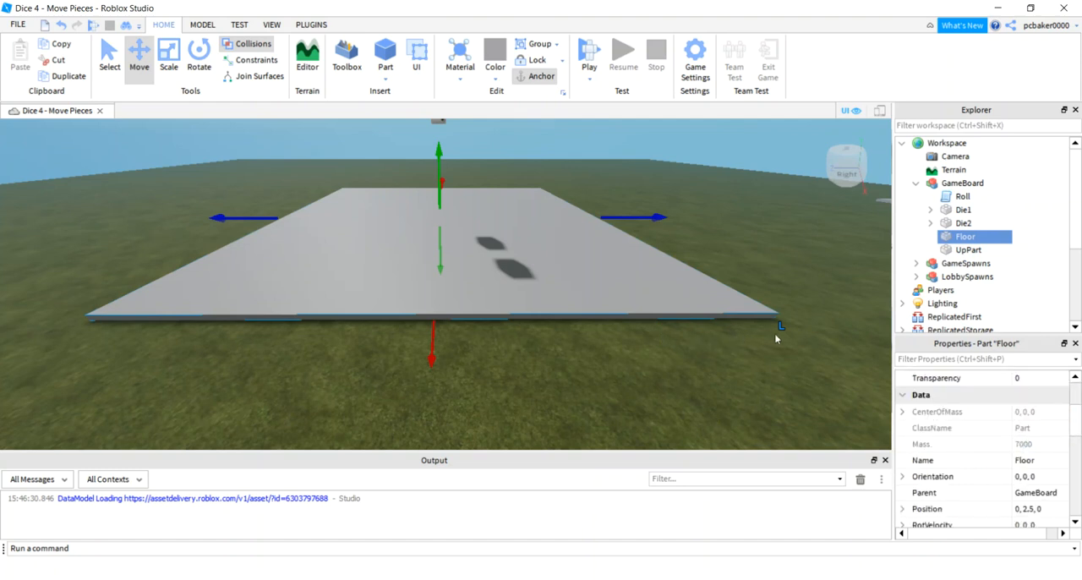
pyautogui.moveTo(763, 342)
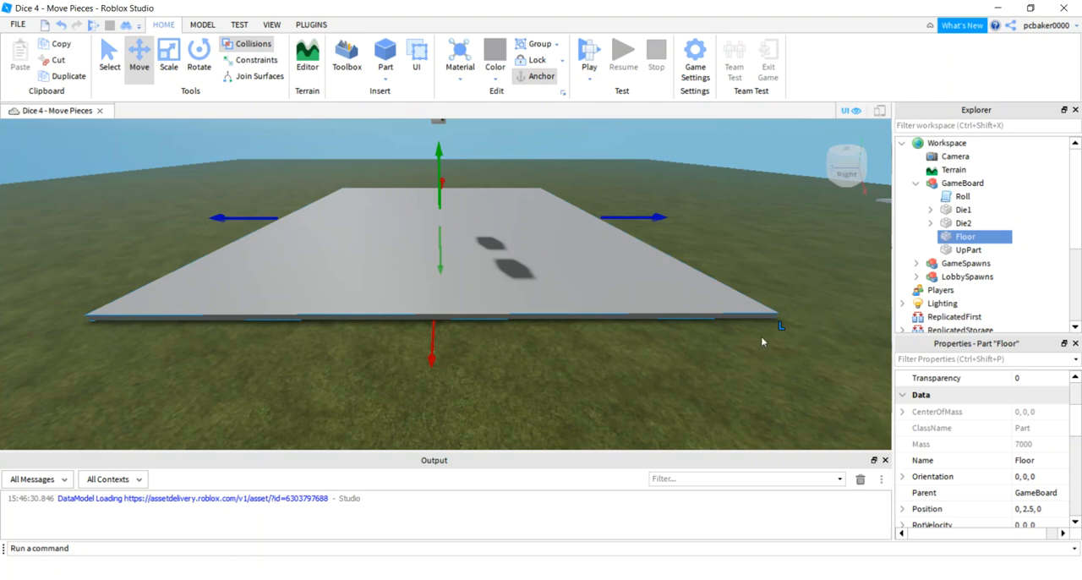
pyautogui.moveTo(702, 342)
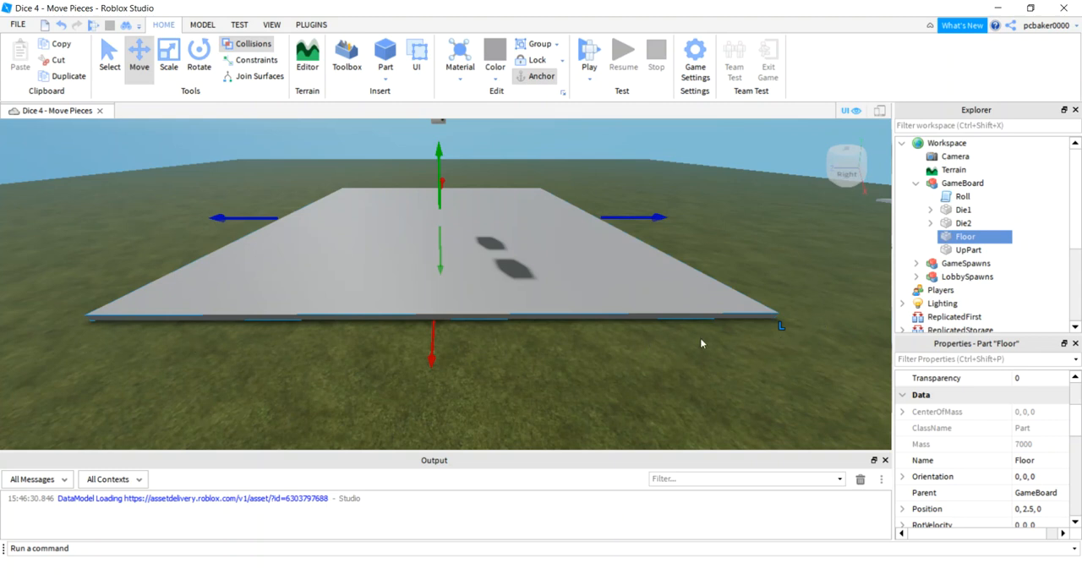
pyautogui.moveTo(1040, 463)
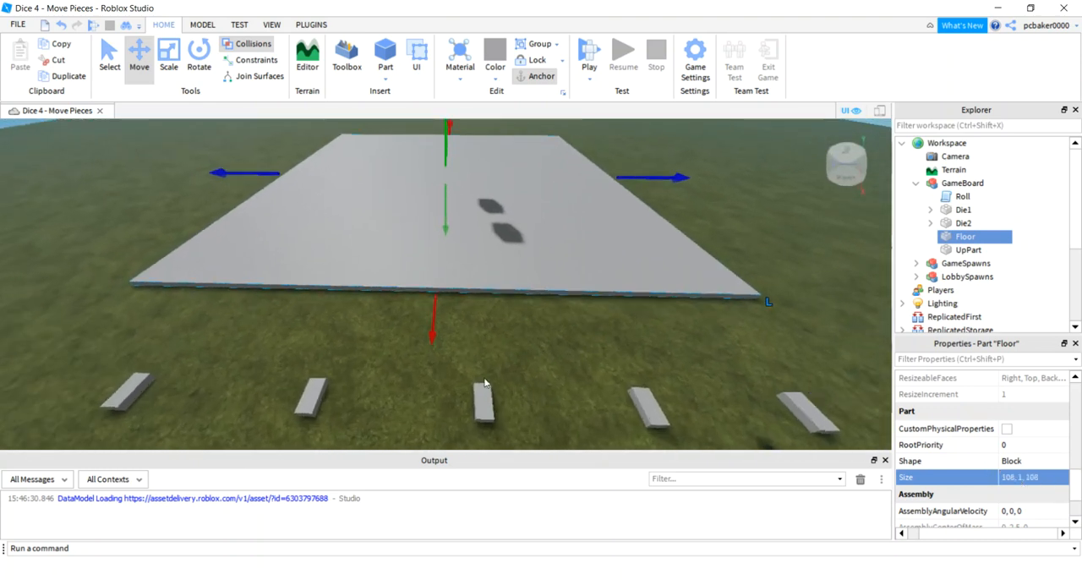
pyautogui.click(940, 263)
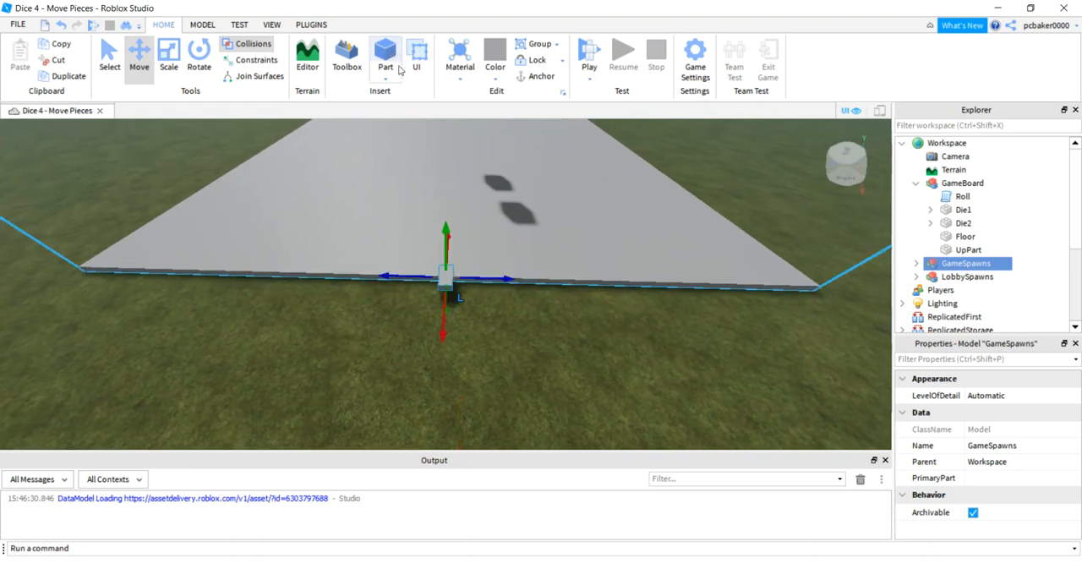
# Insert a block part, rename it Med, and set its Size to 17, 1, 12.
pyautogui.click(382, 52)
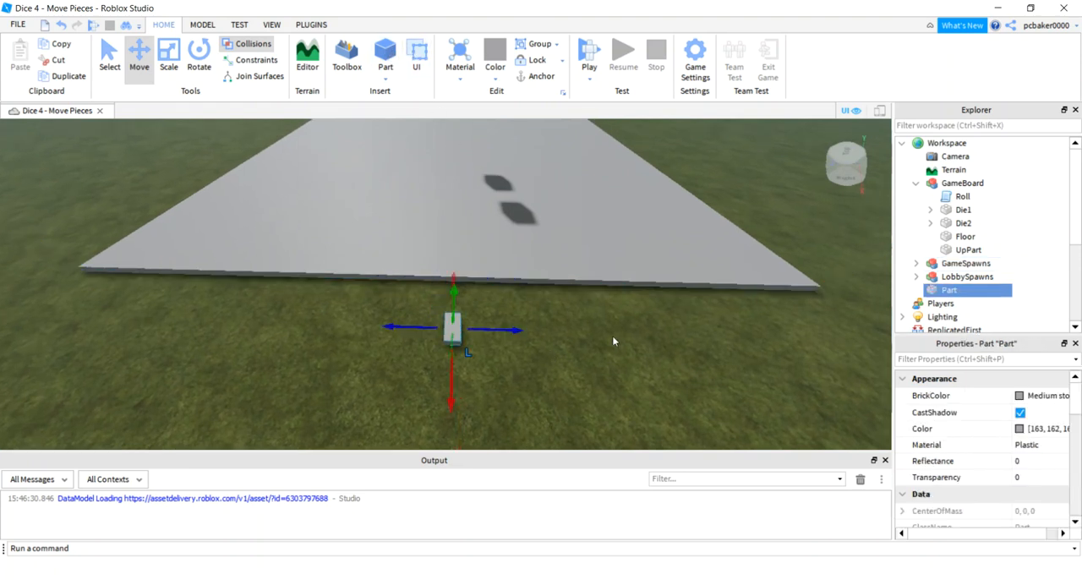
pyautogui.doubleClick(947, 290)
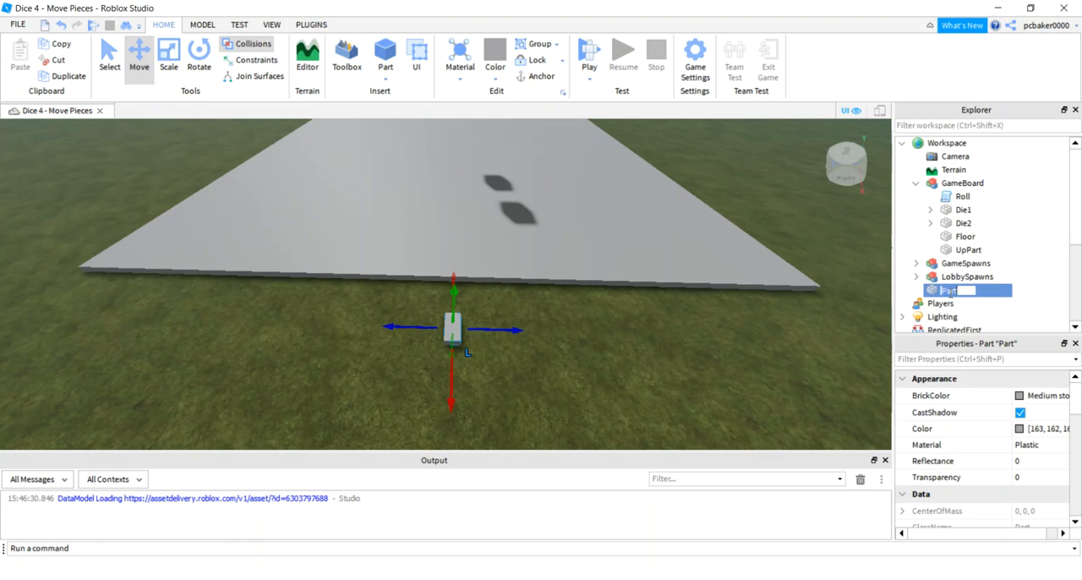
pyautogui.write('Med')
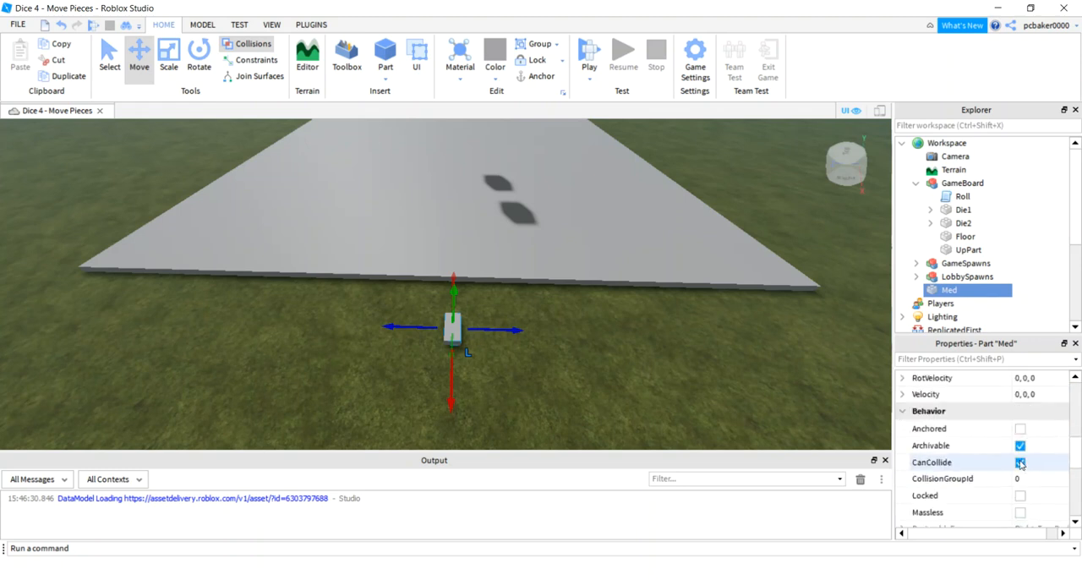
pyautogui.scroll(-3)
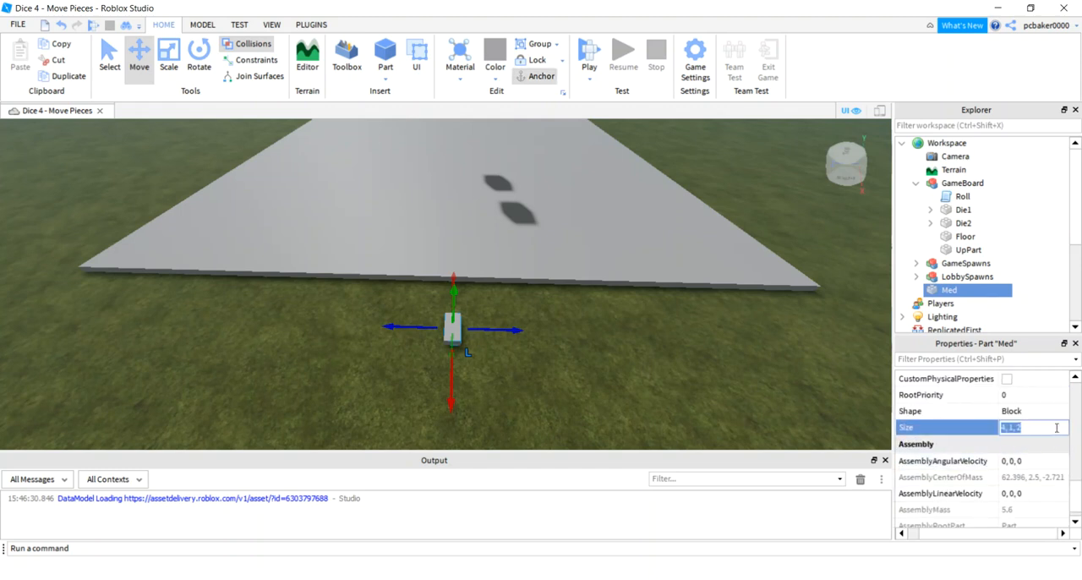
pyautogui.write('17, 1')
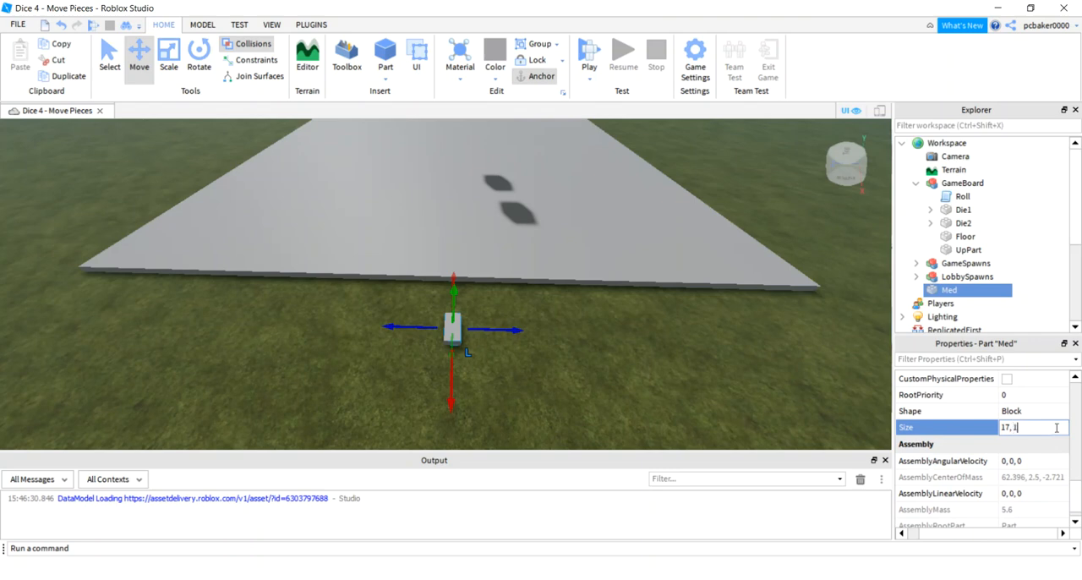
pyautogui.write('17, 1, 12')
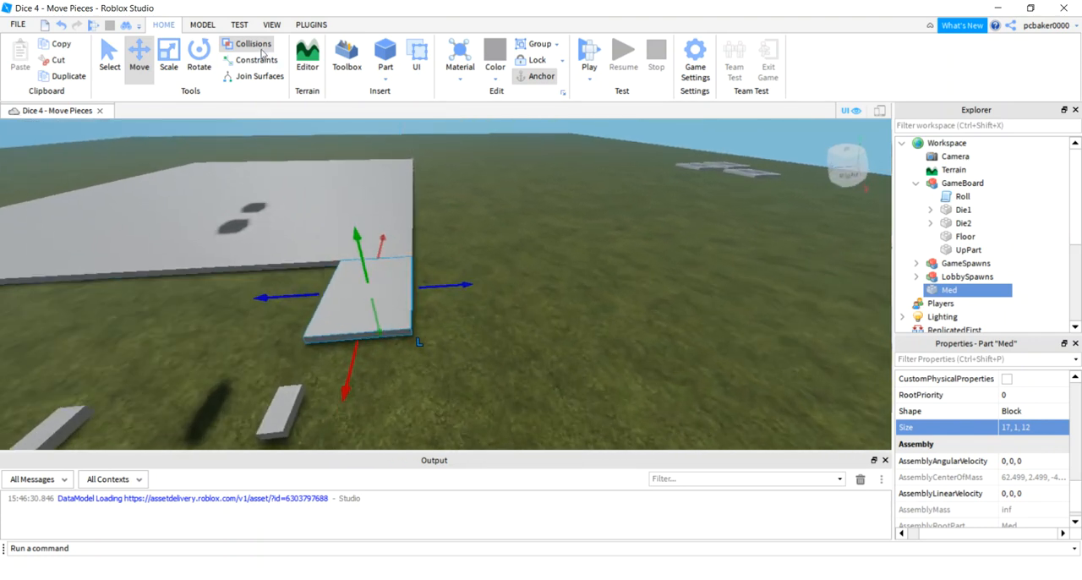
pyautogui.moveTo(481, 312)
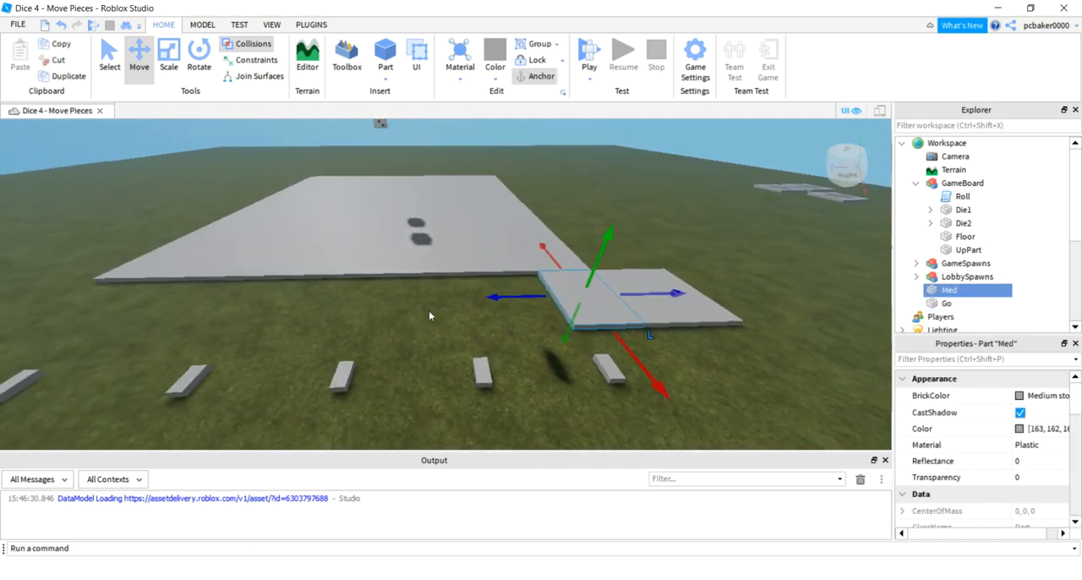
pyautogui.moveTo(557, 318)
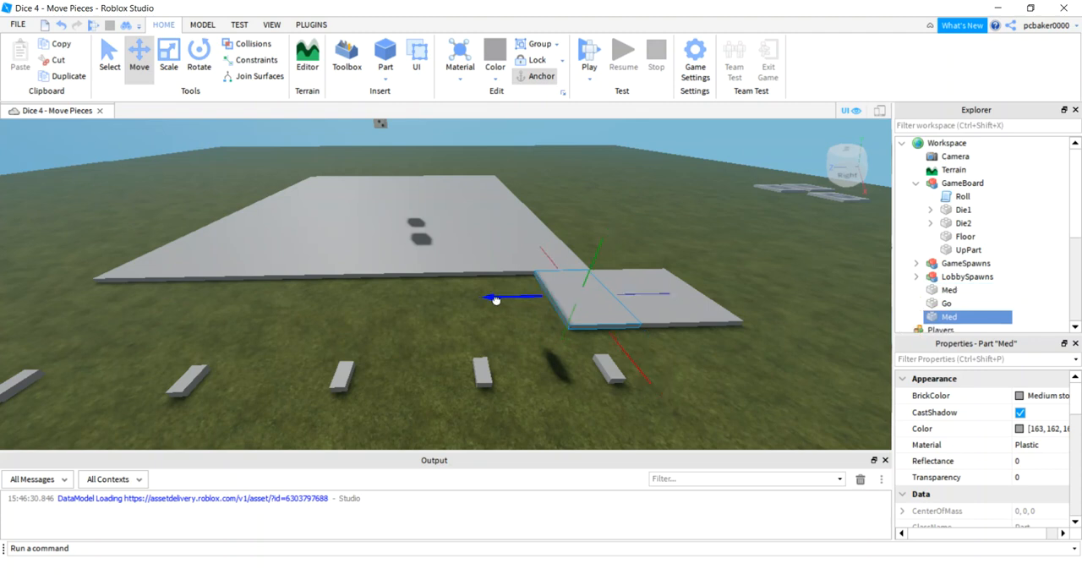
# Slide the duplicated Med tiles along the board edge and fill the gap in the row.
pyautogui.moveTo(495, 298); pyautogui.dragTo(396, 303)
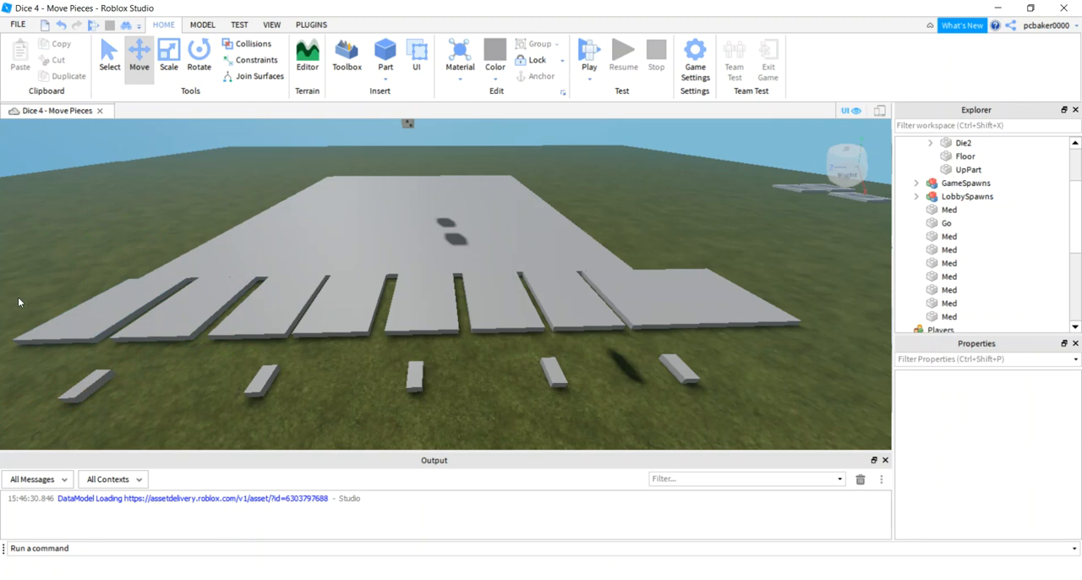
pyautogui.click(419, 326)
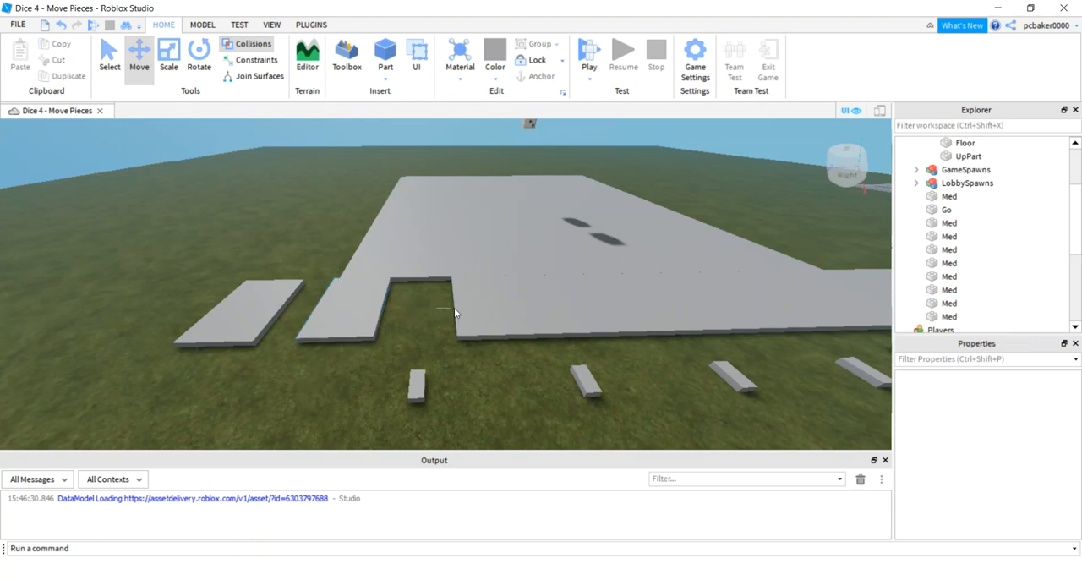
pyautogui.click(339, 321)
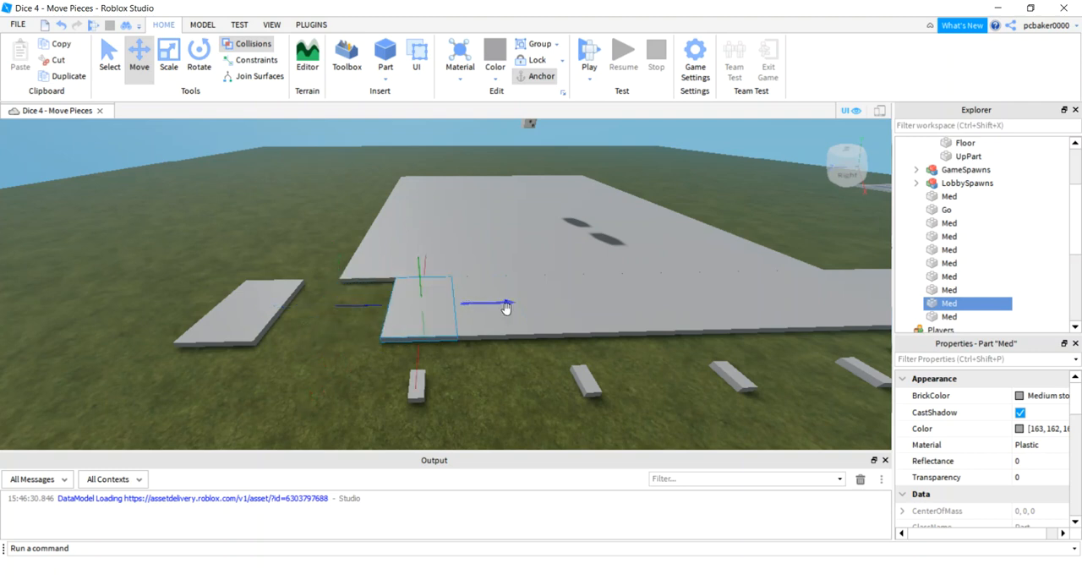
pyautogui.moveTo(503, 304); pyautogui.dragTo(424, 320)
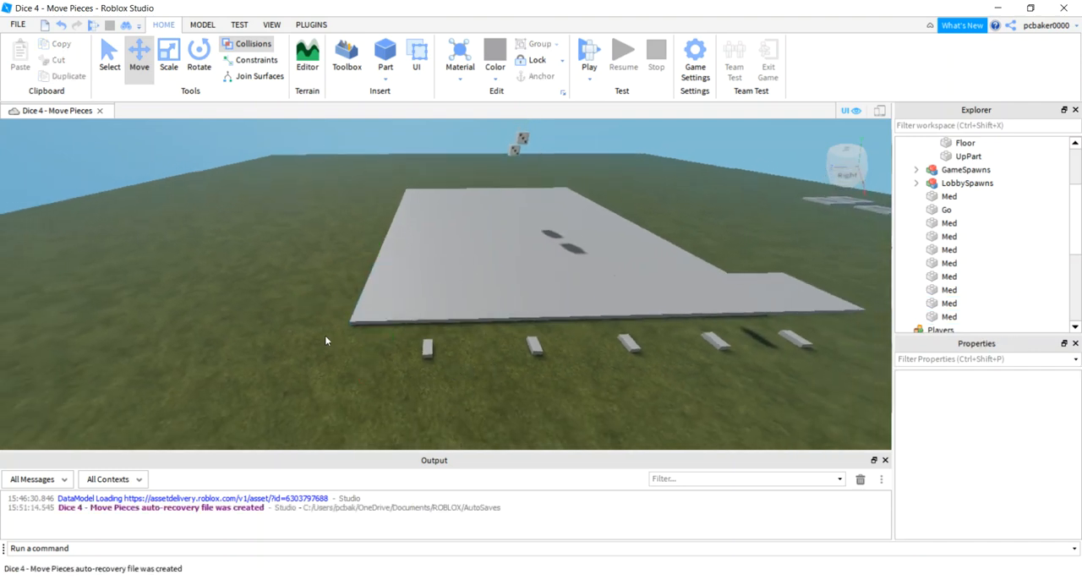
pyautogui.click(422, 302)
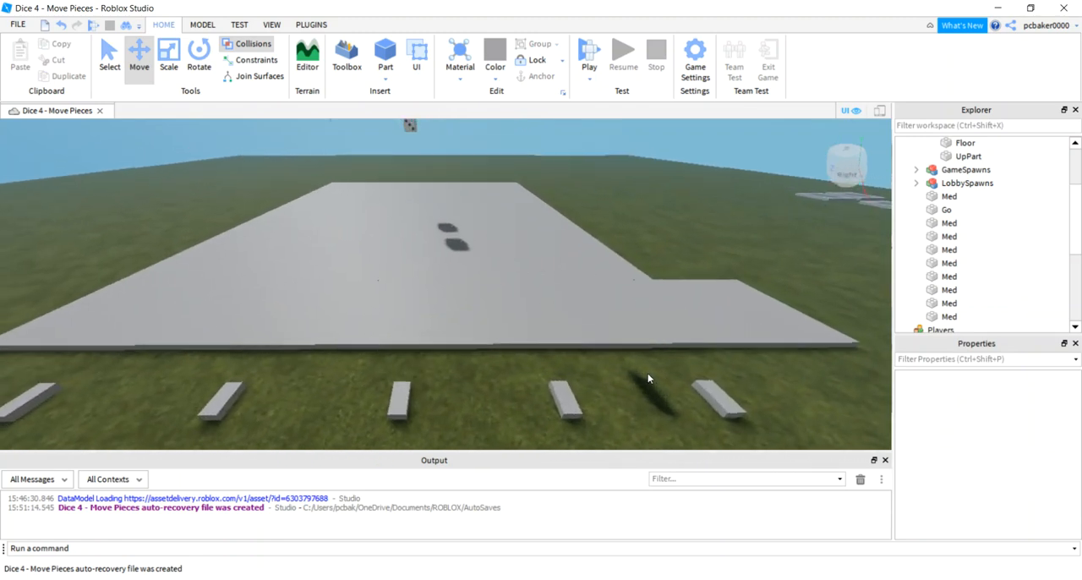
# Colour the Med tile beside the corner Bright violet.
pyautogui.click(646, 326)
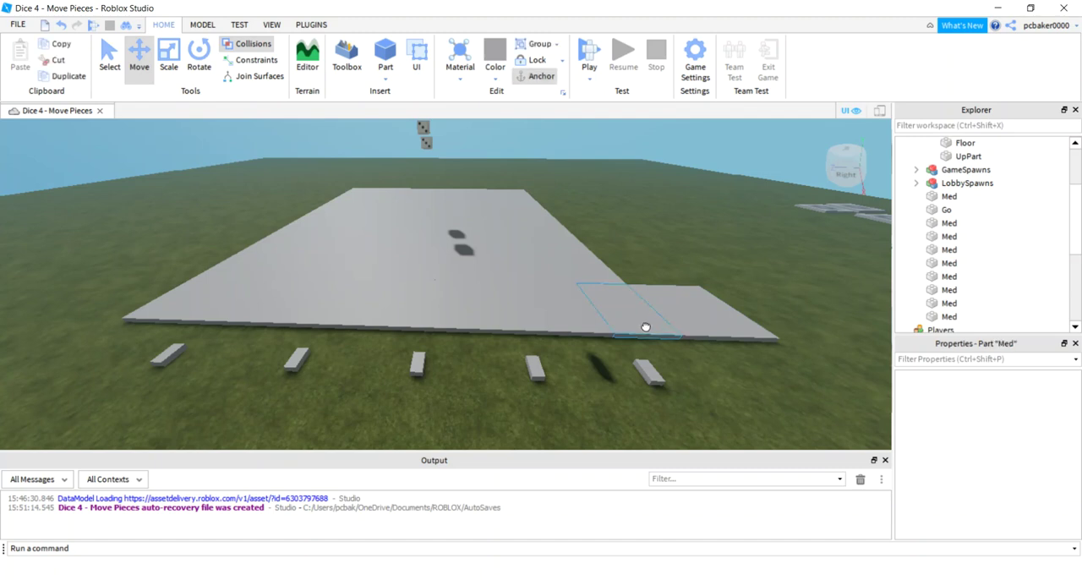
pyautogui.click(643, 325)
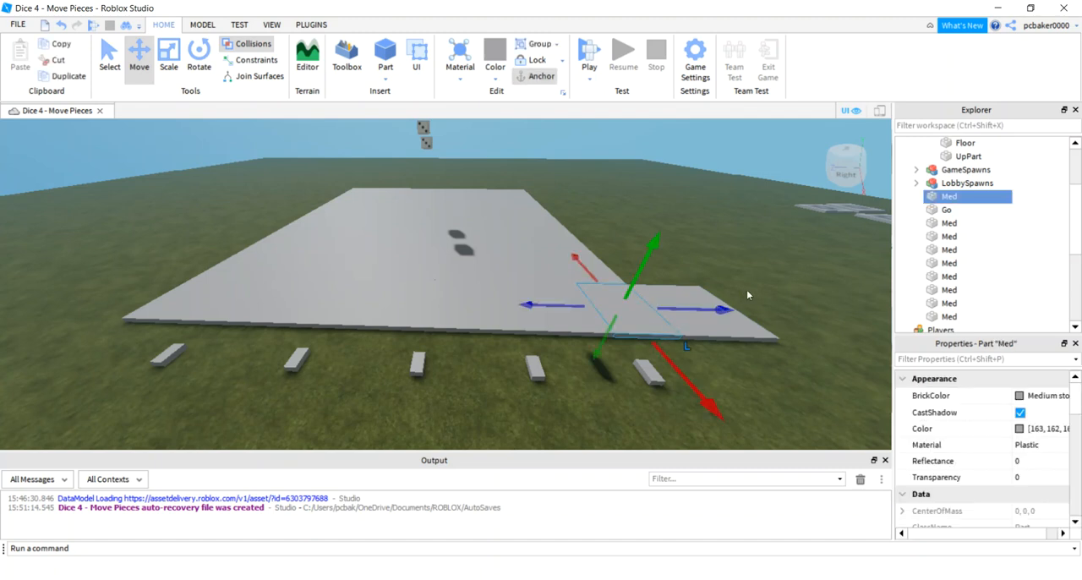
pyautogui.moveTo(729, 351)
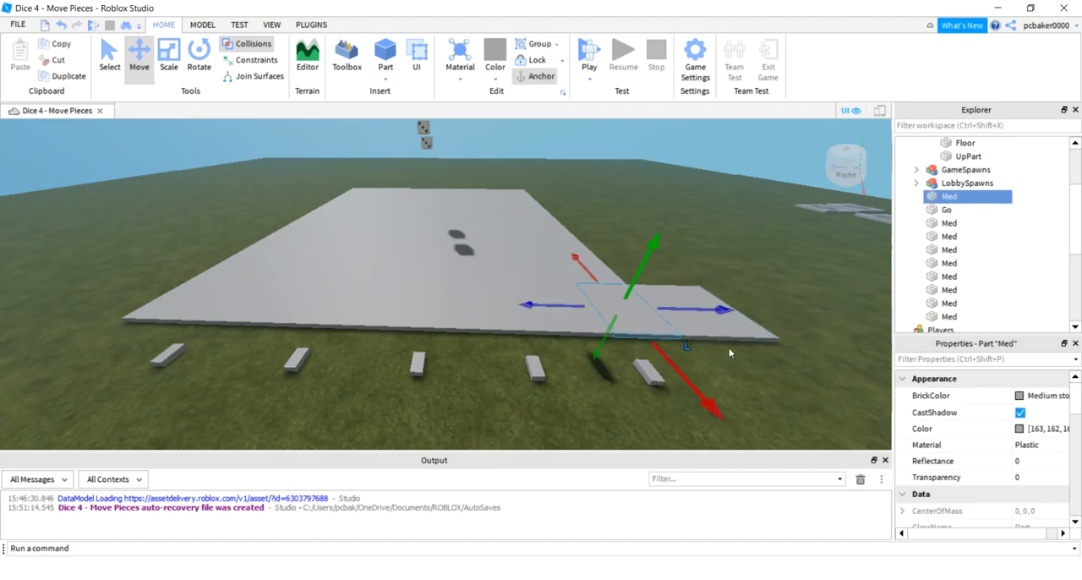
pyautogui.click(1021, 428)
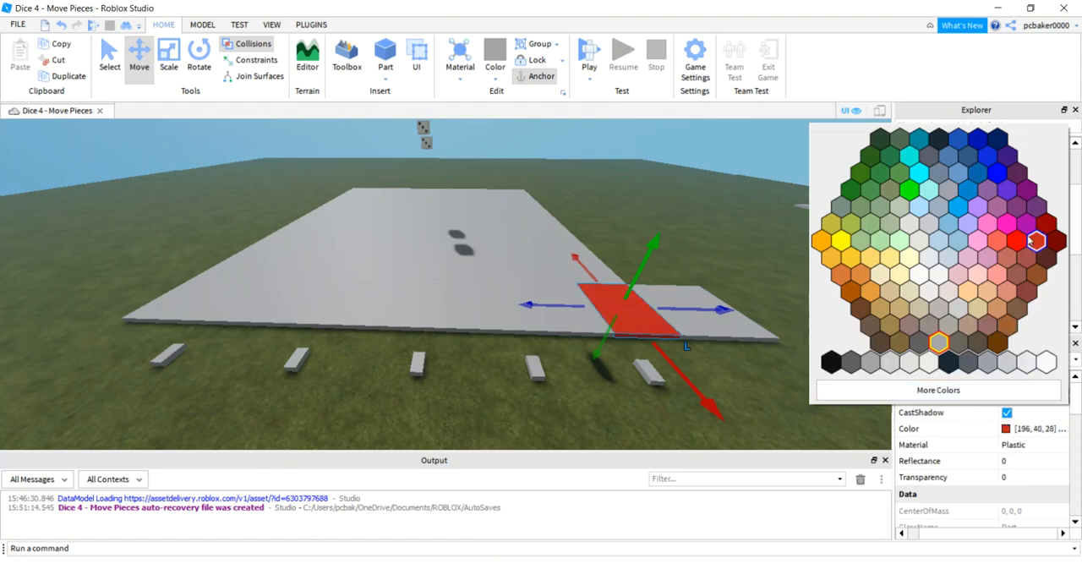
pyautogui.click(1035, 241)
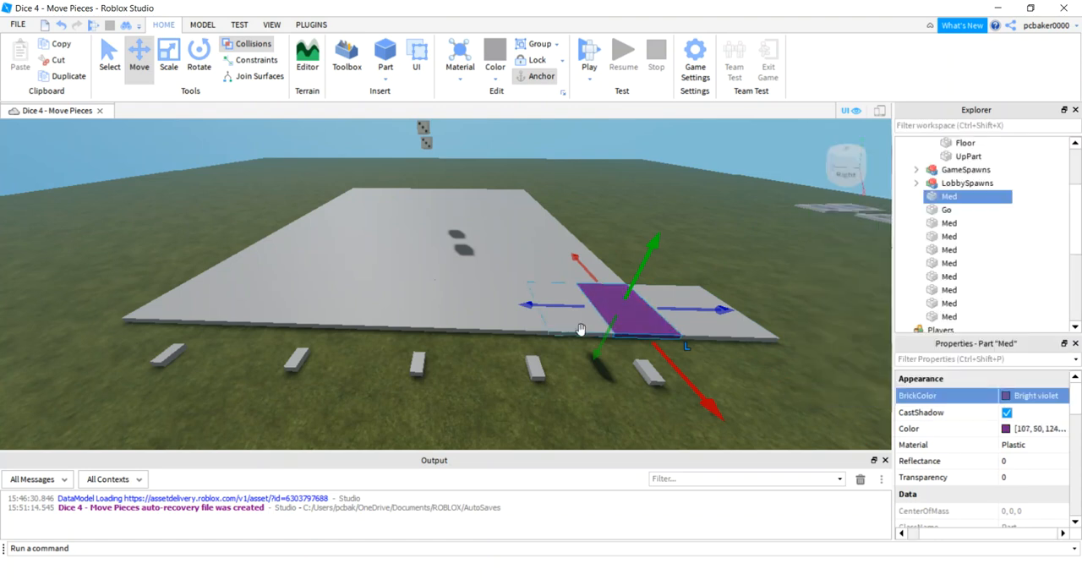
# Step through the next edge tiles in Explorer, renaming one Baltic.
pyautogui.click(948, 222)
pyautogui.write('Comm1')
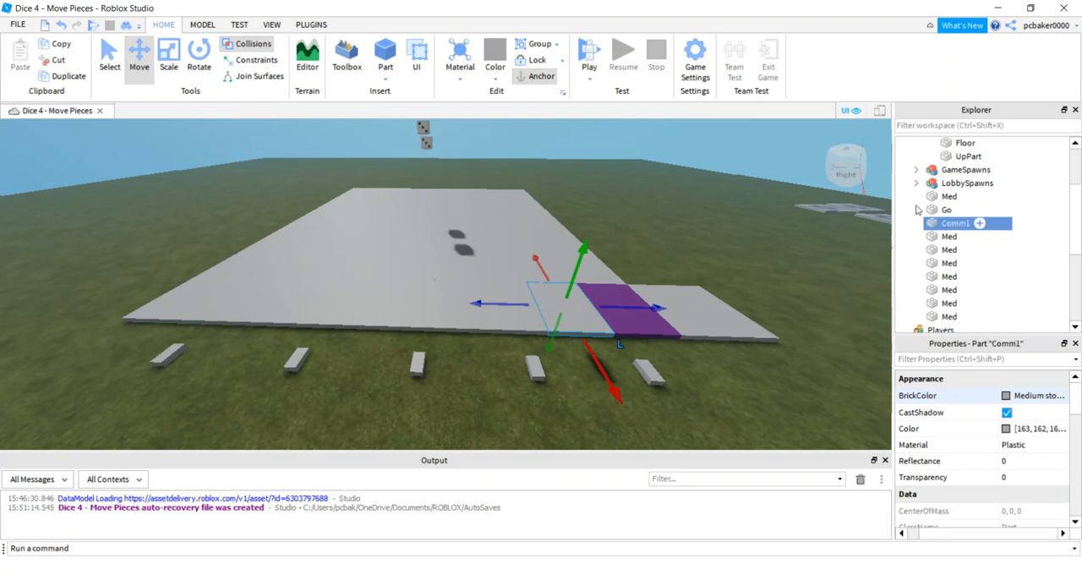
pyautogui.click(948, 236)
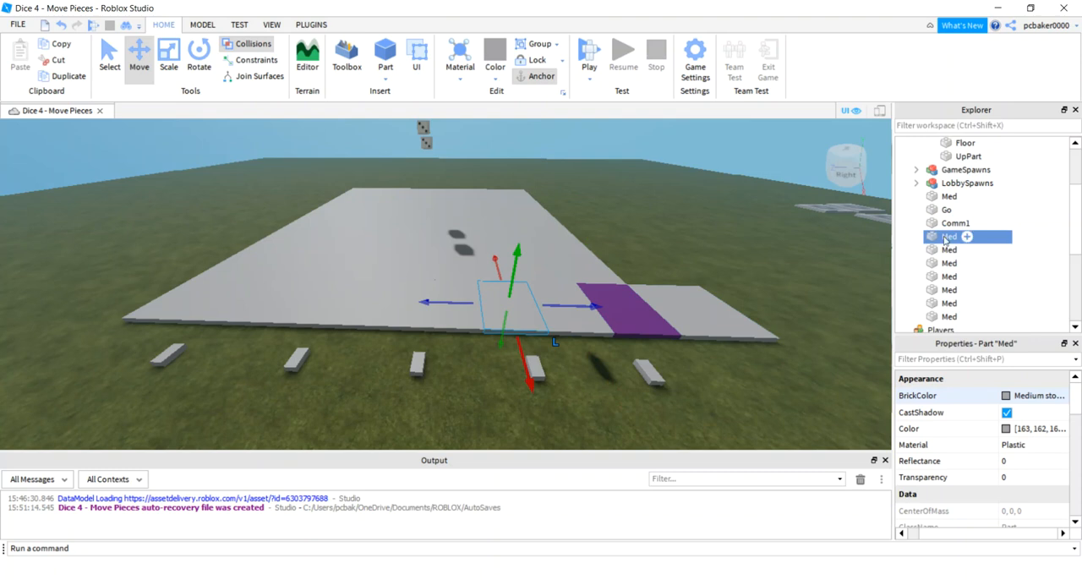
pyautogui.doubleClick(949, 236)
pyautogui.write('Baltic')
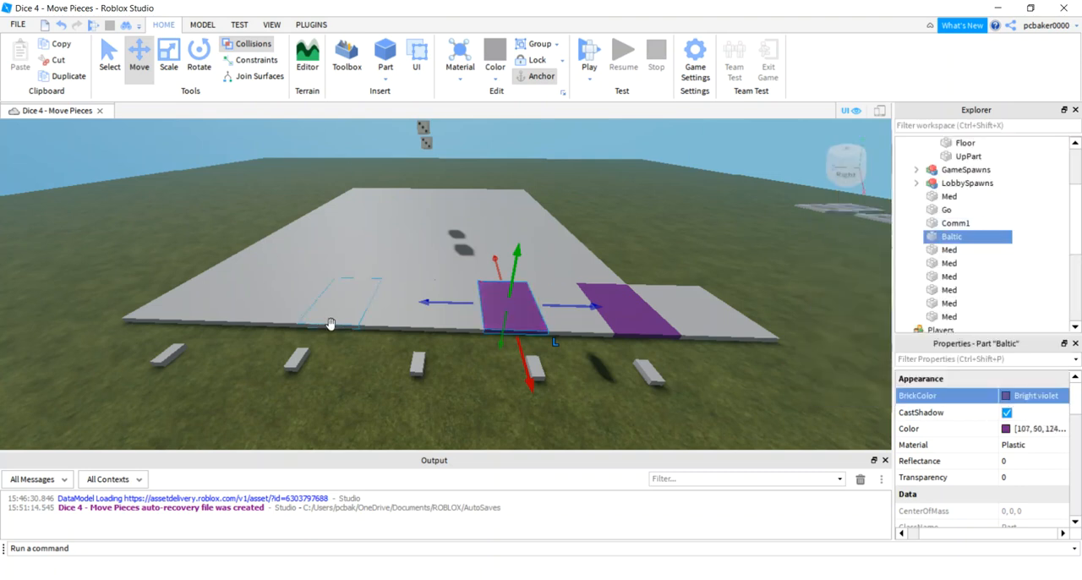
pyautogui.click(949, 250)
pyautogui.write('IncomeTax')
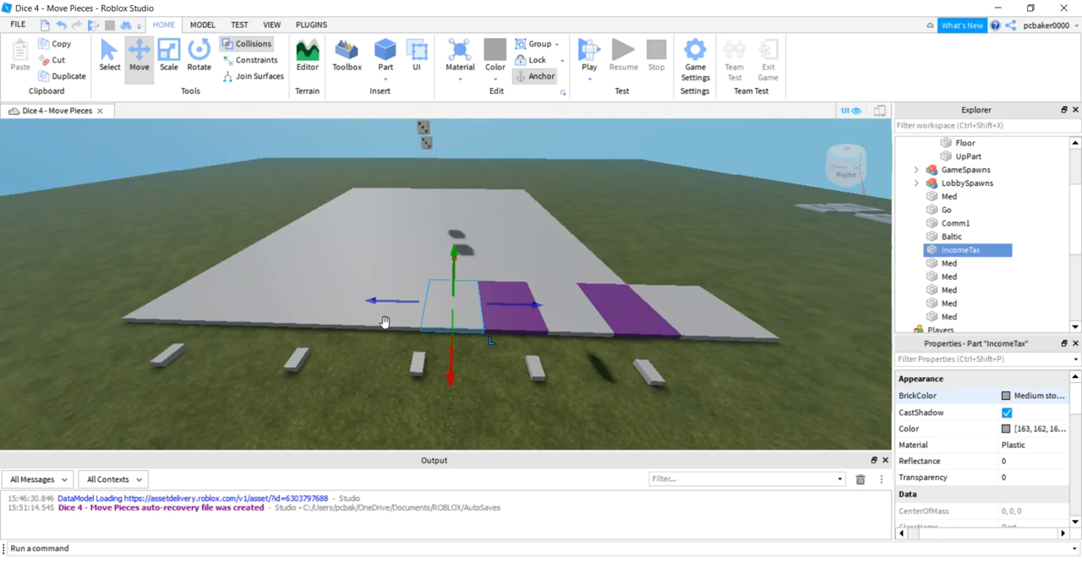
pyautogui.click(949, 263)
pyautogui.write('ReadingRR')
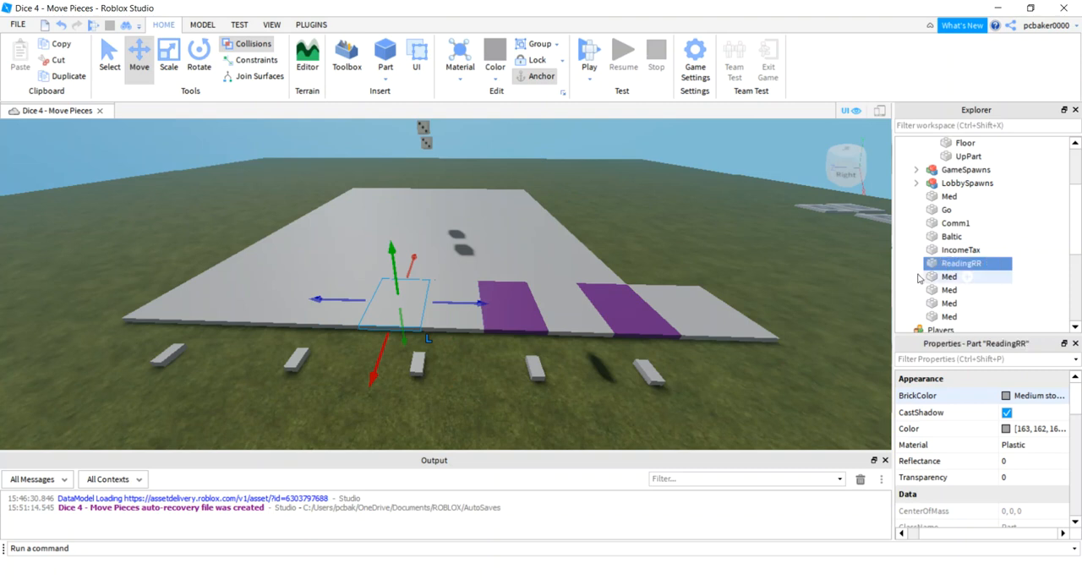
# Rename the next tile Oriental and colour it cyan.
pyautogui.click(956, 277)
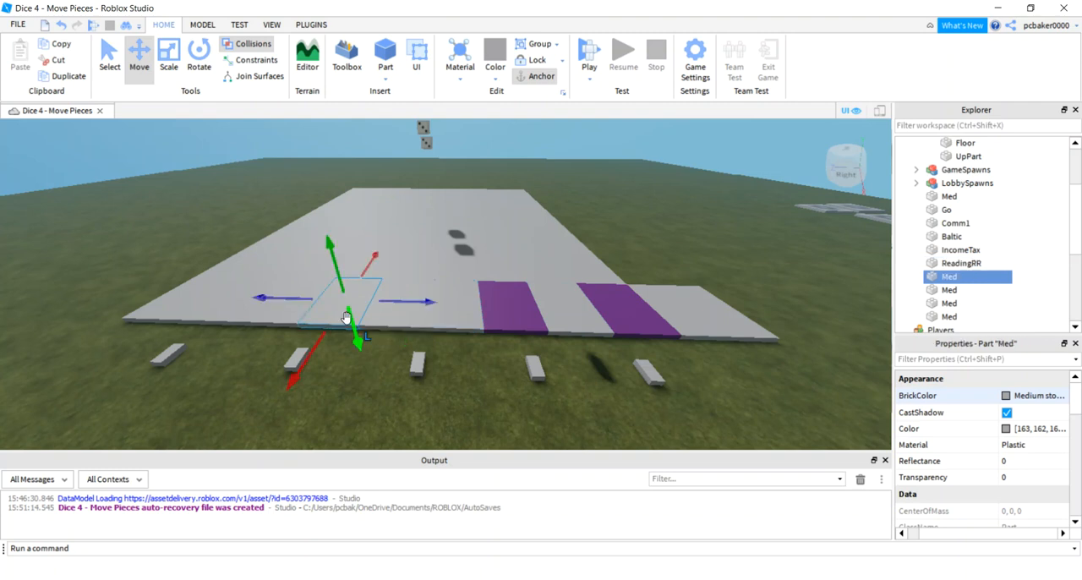
pyautogui.doubleClick(947, 276)
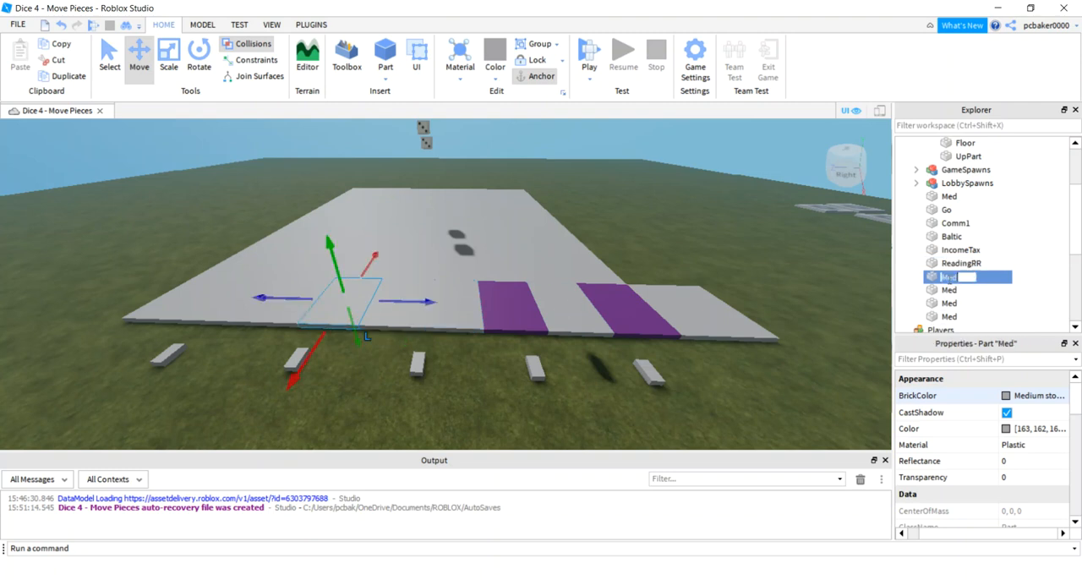
pyautogui.write('Oriental')
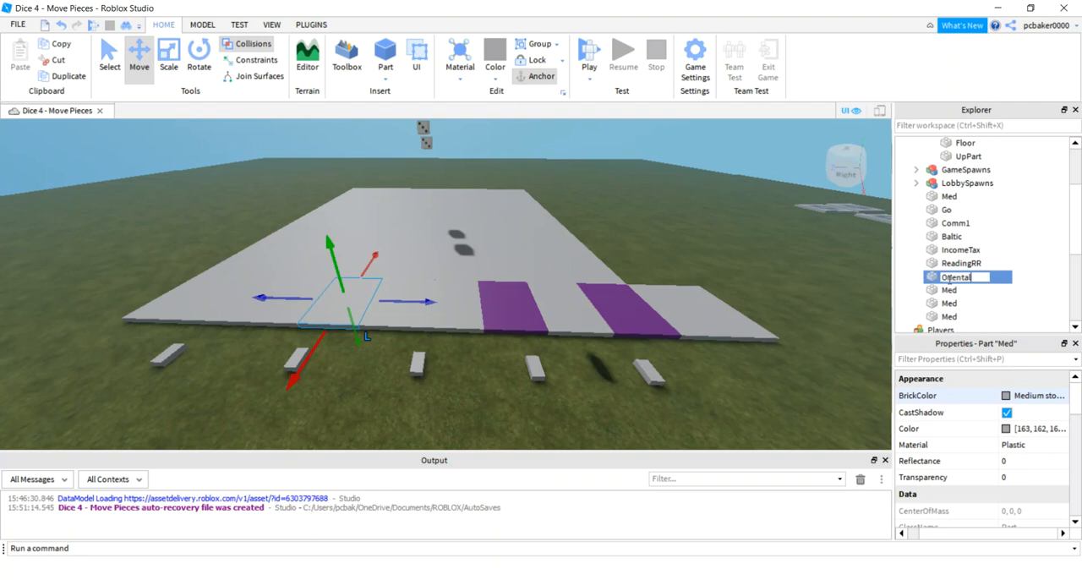
pyautogui.click(1002, 398)
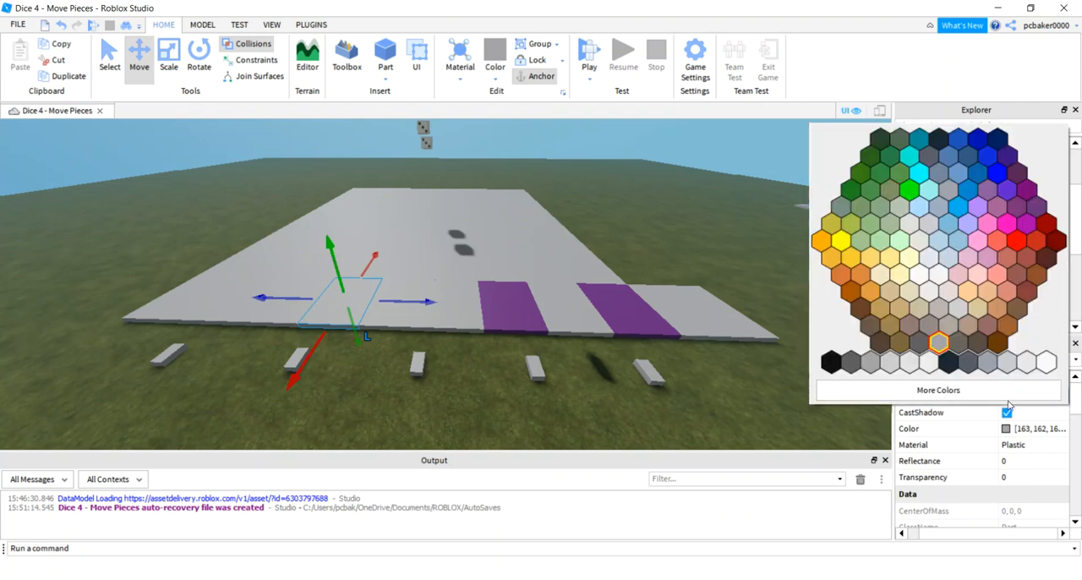
pyautogui.click(957, 208)
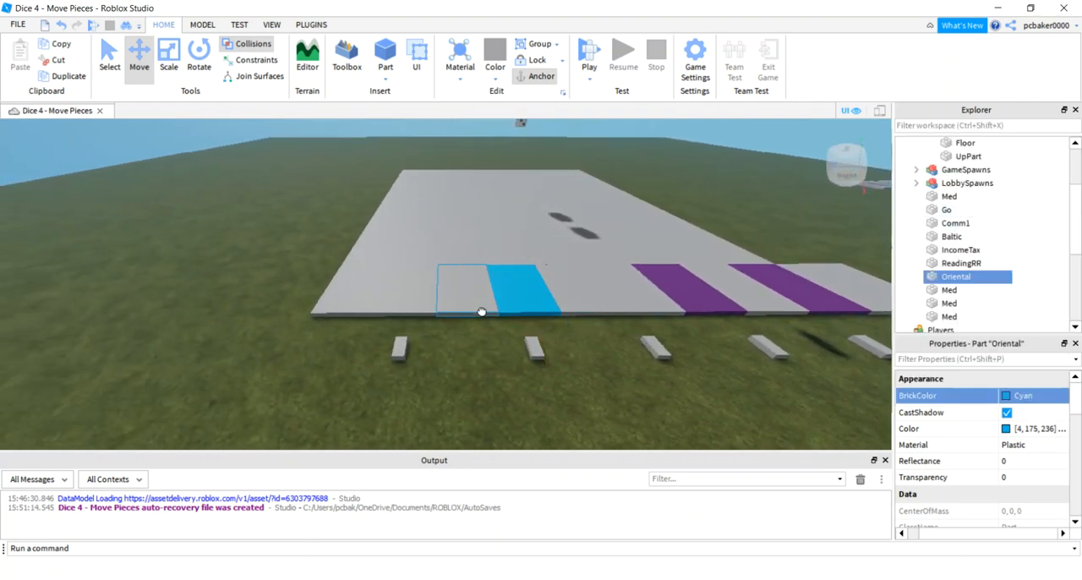
# Rename the following edge tile Connecticut.
pyautogui.click(469, 300)
pyautogui.write('Chance')
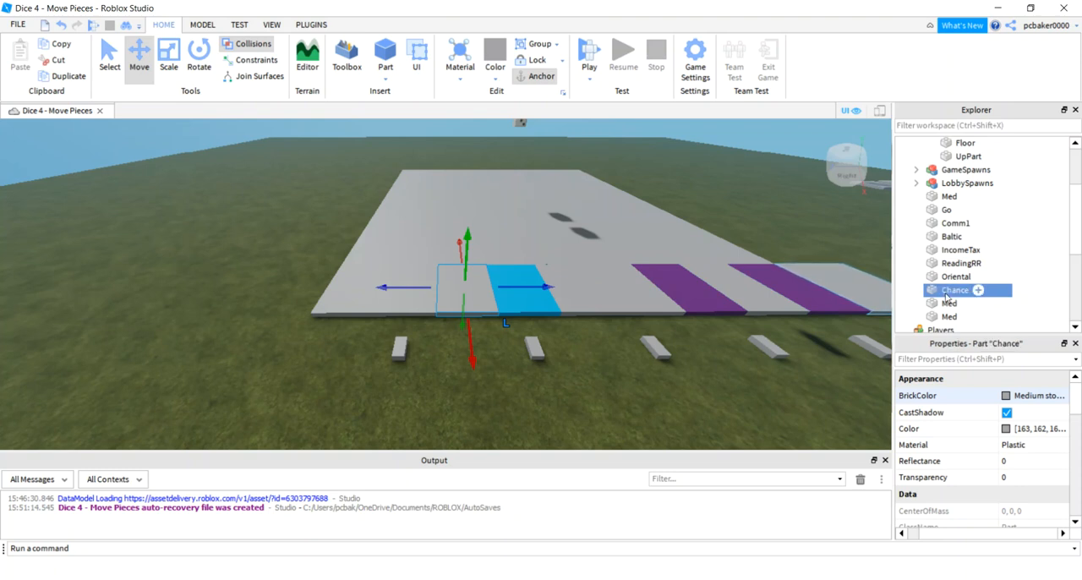
pyautogui.click(952, 302)
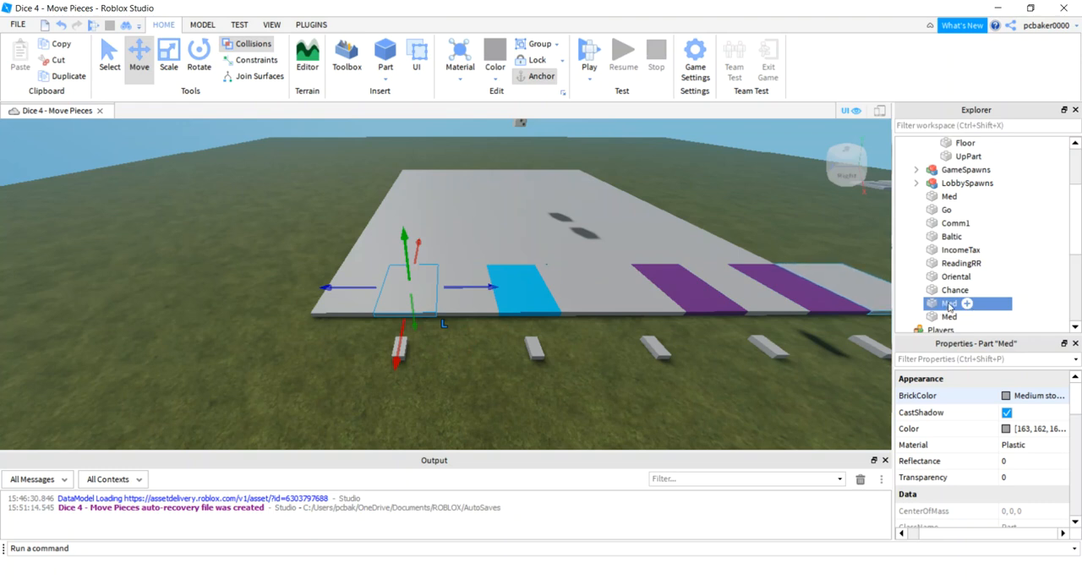
pyautogui.doubleClick(950, 303)
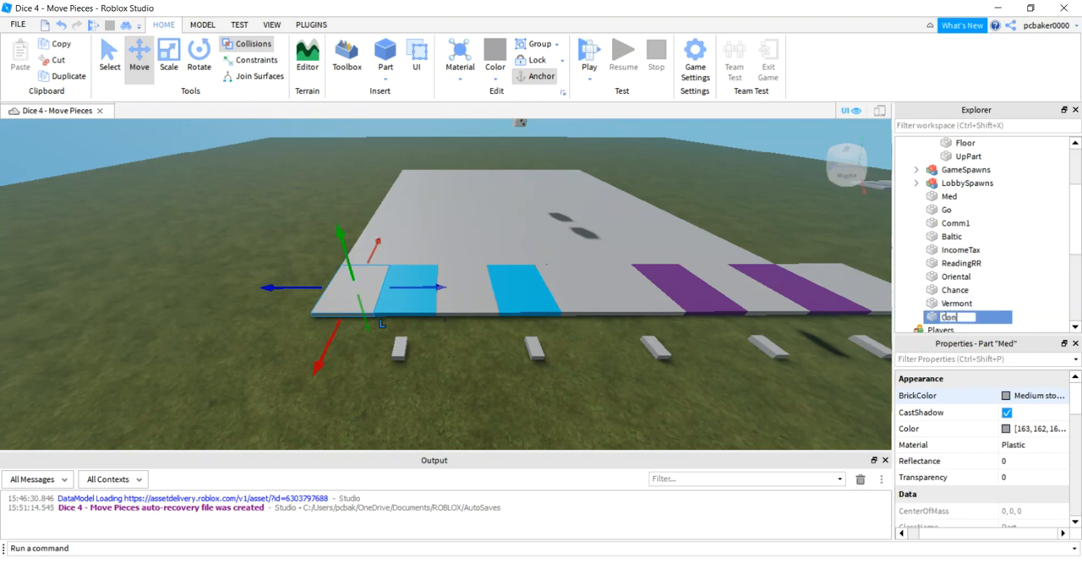
pyautogui.write('Connecticut')
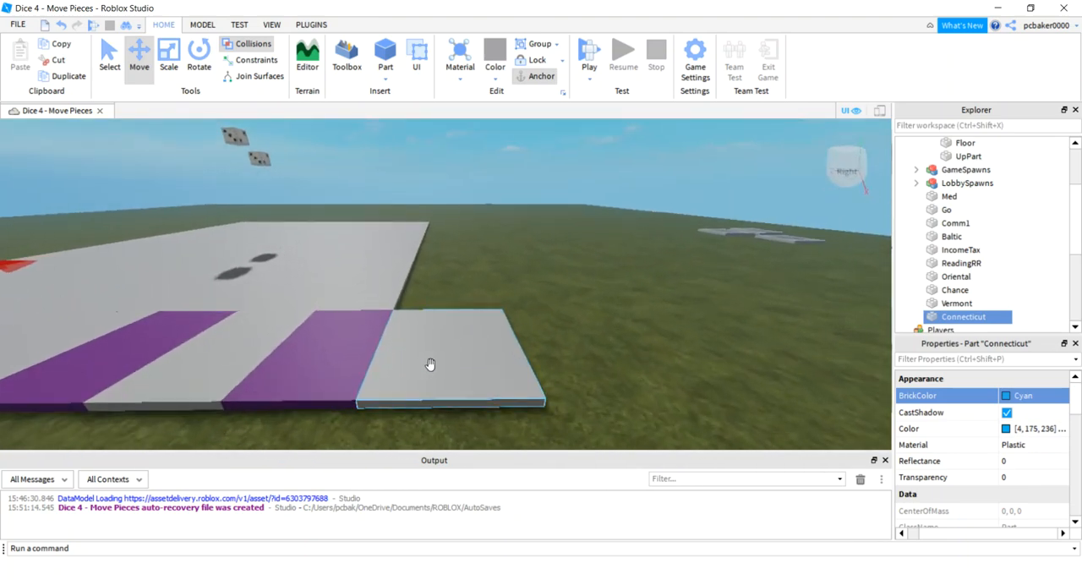
pyautogui.click(432, 362)
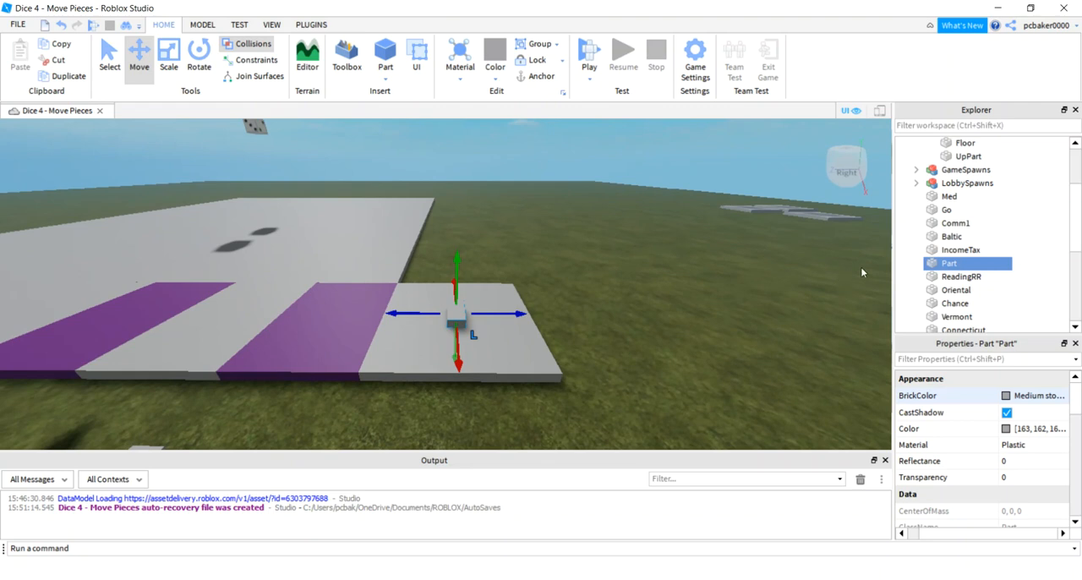
# Rename the new small orange part to Shoe in Explorer.
pyautogui.doubleClick(950, 263)
pyautogui.write('Shoe')
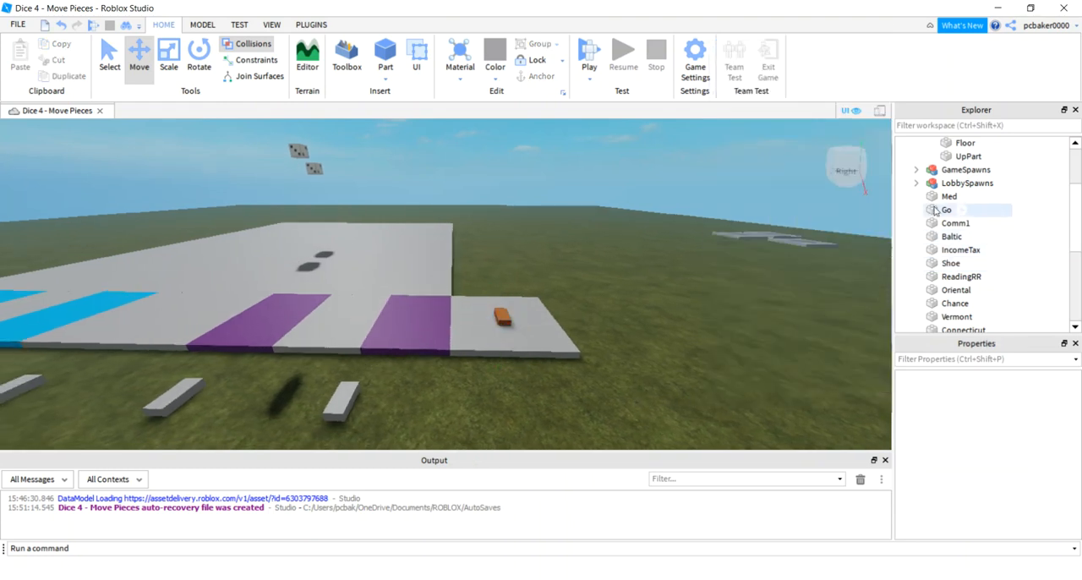
# Select all the board tiles, group them, and name the model Tiles.
pyautogui.click(958, 196)
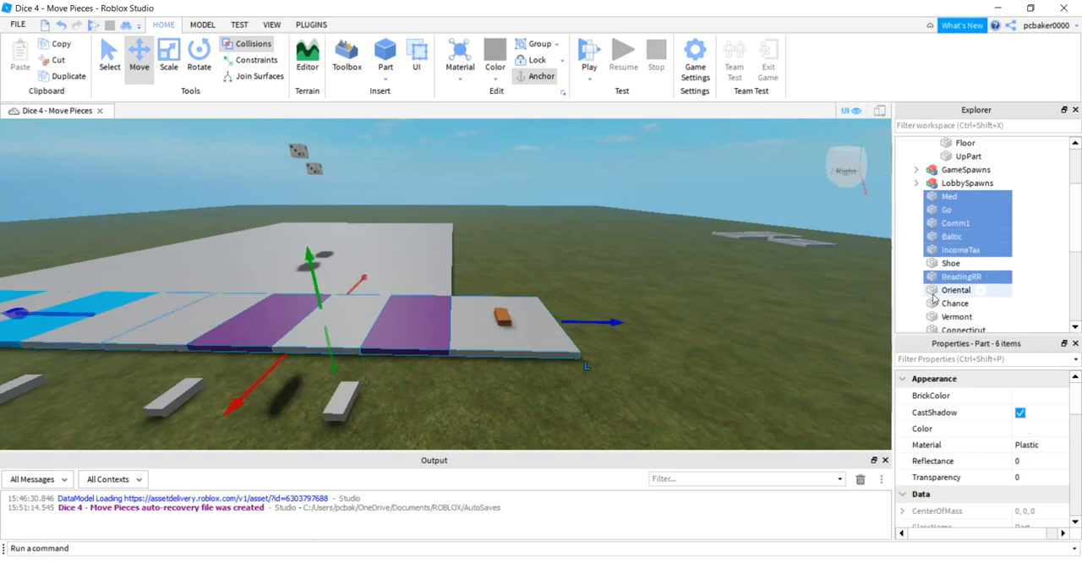
pyautogui.click(955, 290)
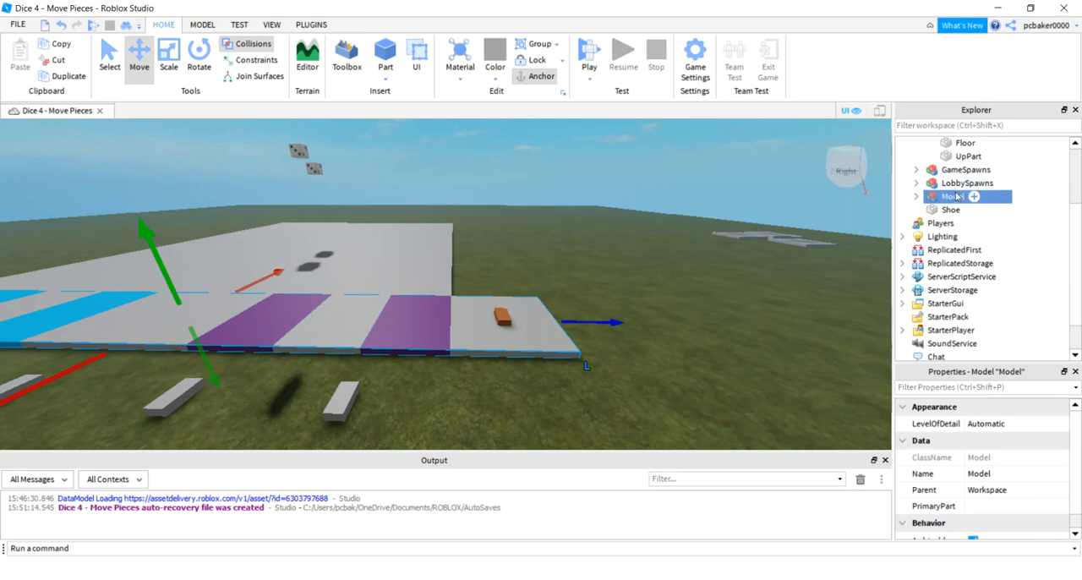
pyautogui.doubleClick(953, 196)
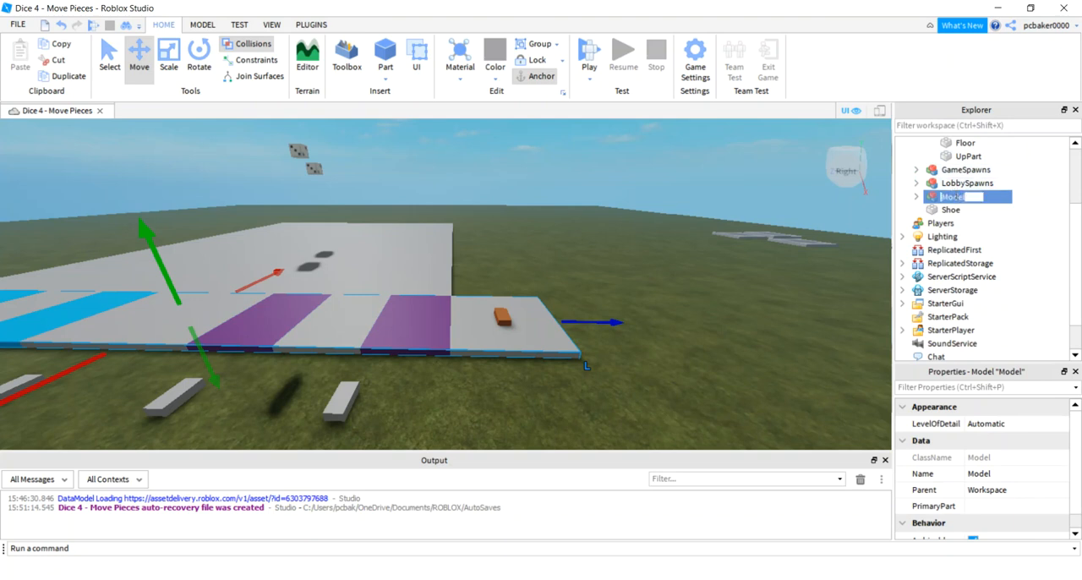
pyautogui.write('Tiles')
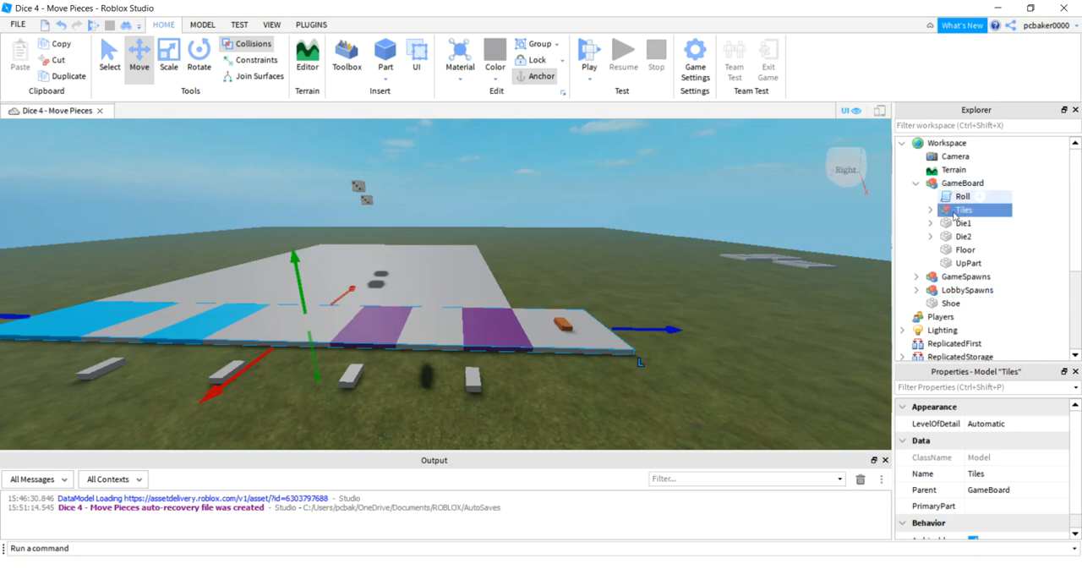
# Group the Shoe into a model named GamePieces.
pyautogui.click(951, 302)
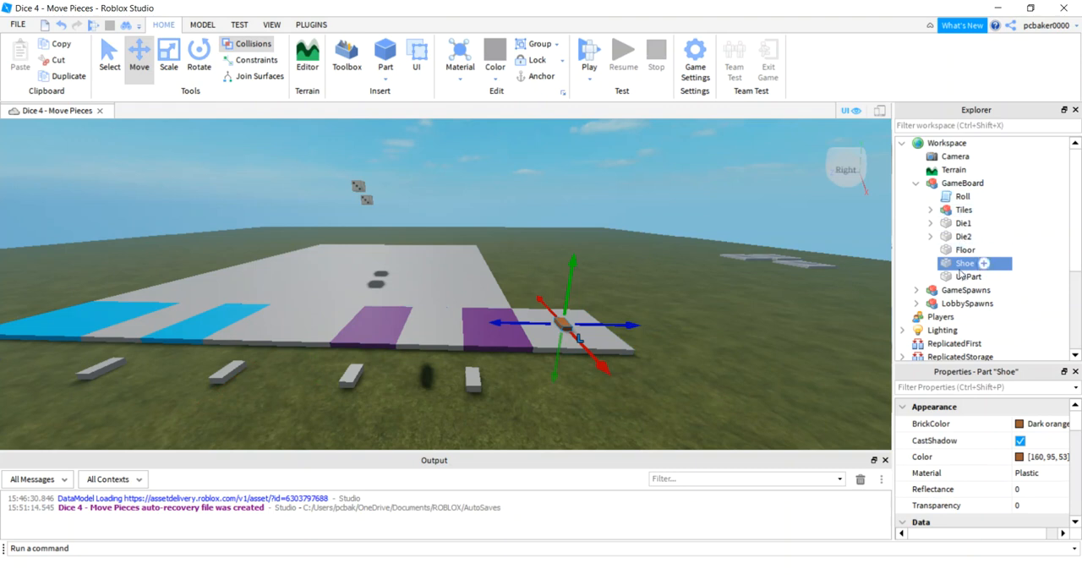
pyautogui.rightClick(956, 263)
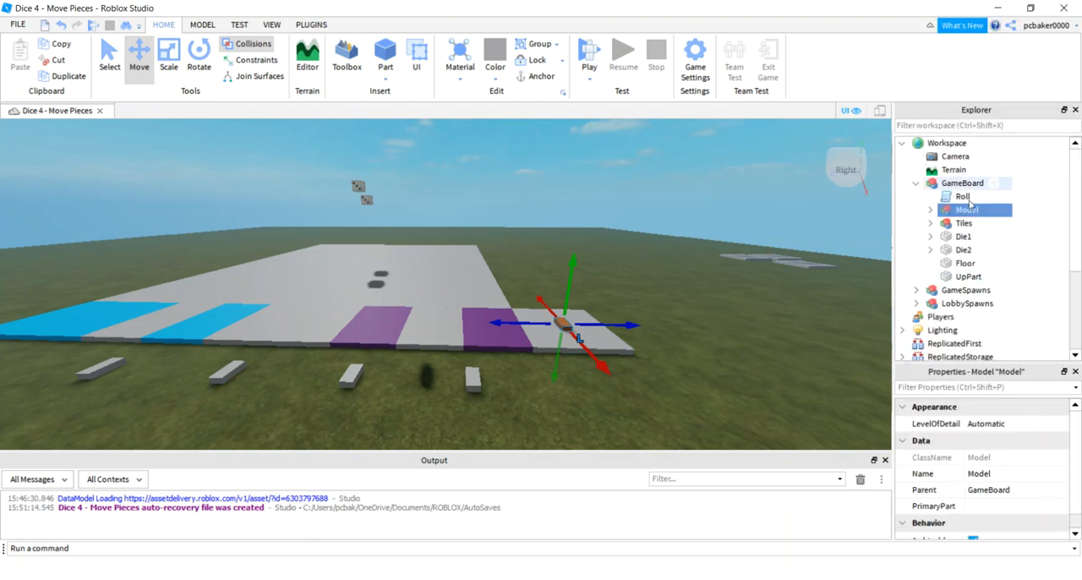
pyautogui.doubleClick(968, 209)
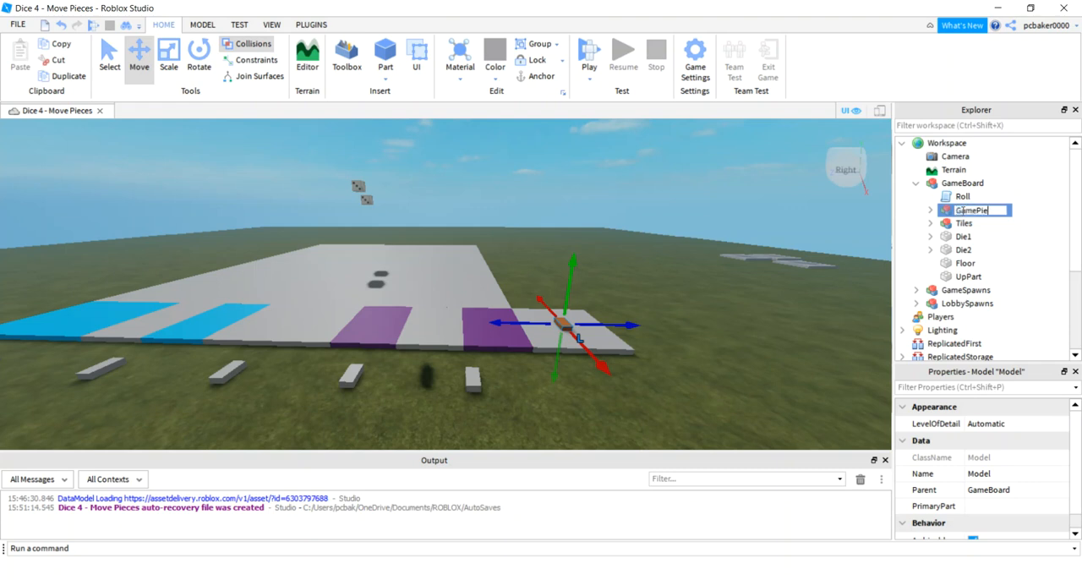
pyautogui.write('GamePieces')
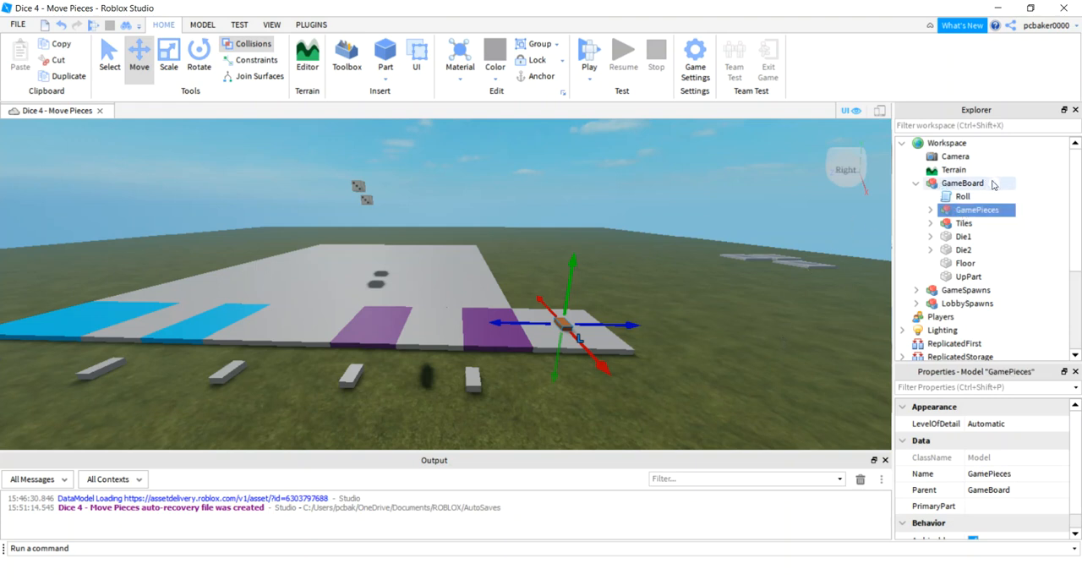
pyautogui.click(964, 183)
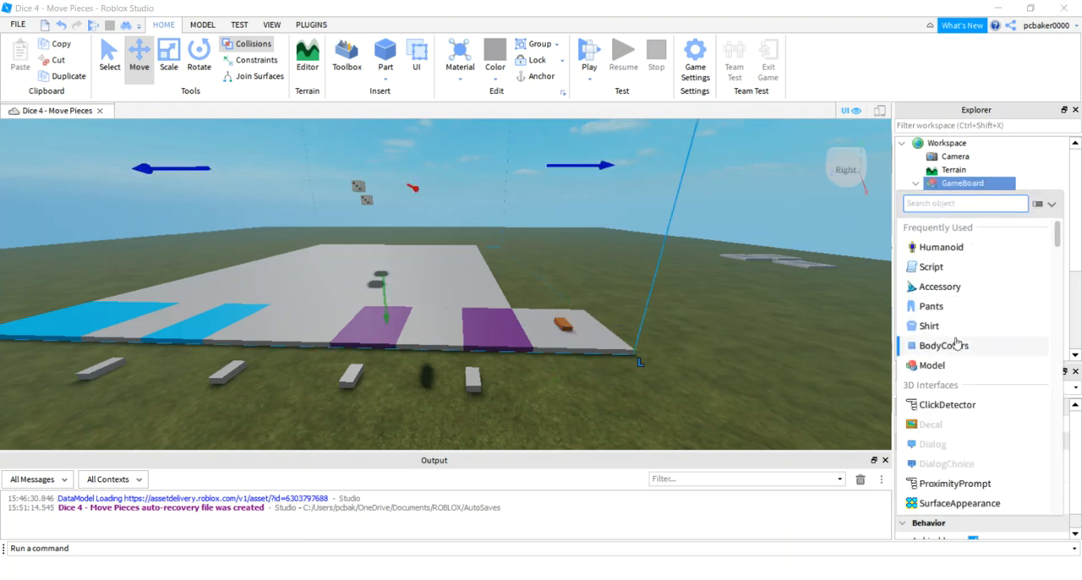
# Insert a ModuleScript into GameBoard and name it BoardUtils.
pyautogui.write('m')
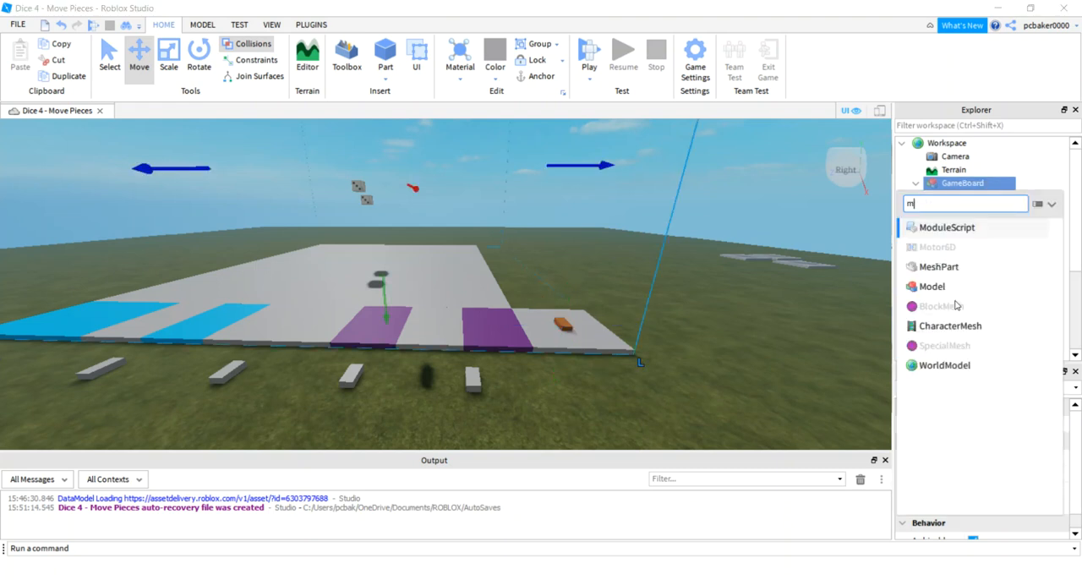
pyautogui.doubleClick(947, 227)
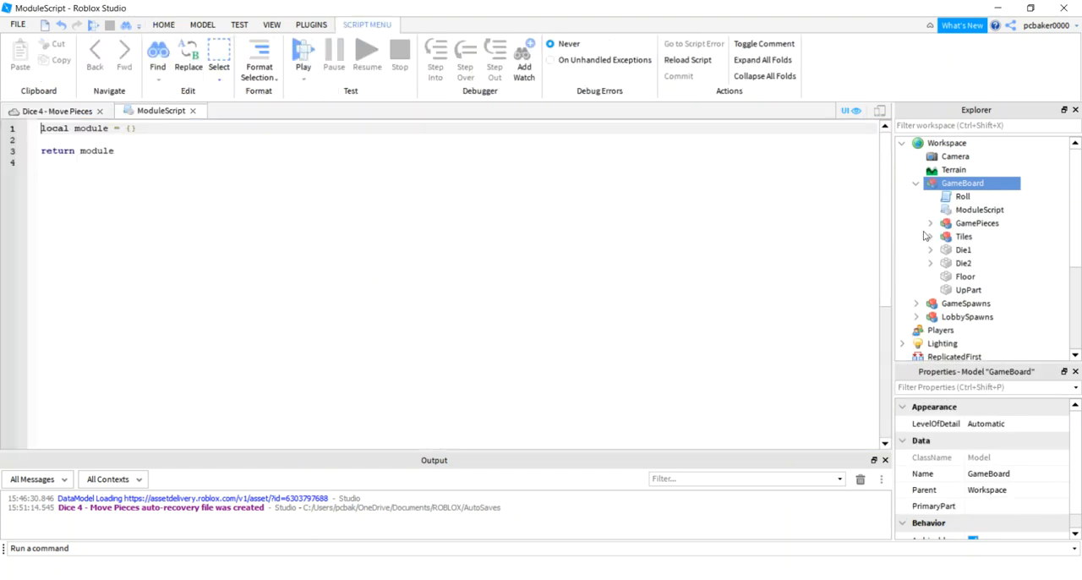
pyautogui.doubleClick(980, 209)
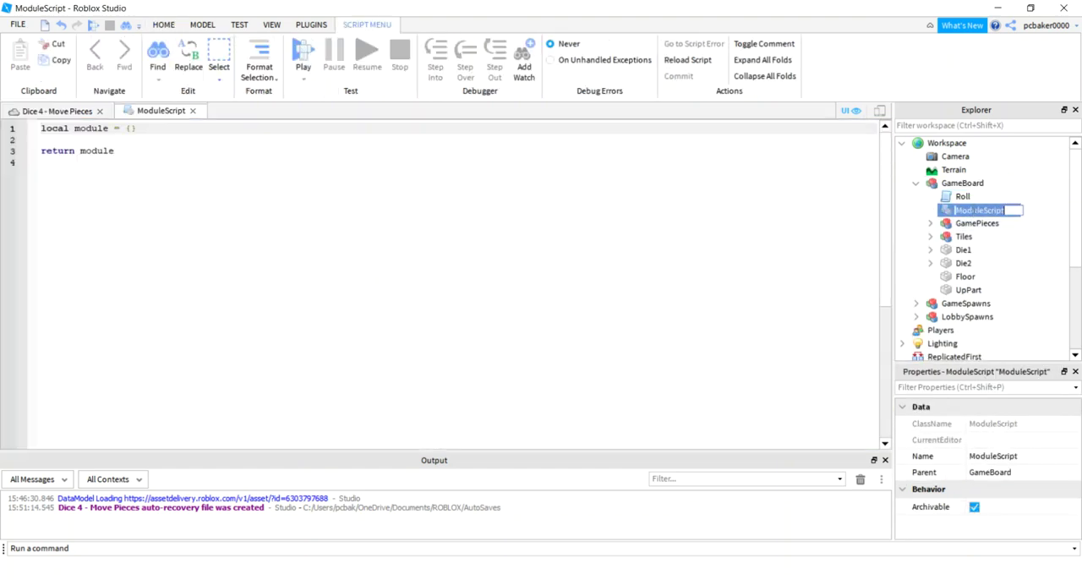
pyautogui.write('BoardUtils')
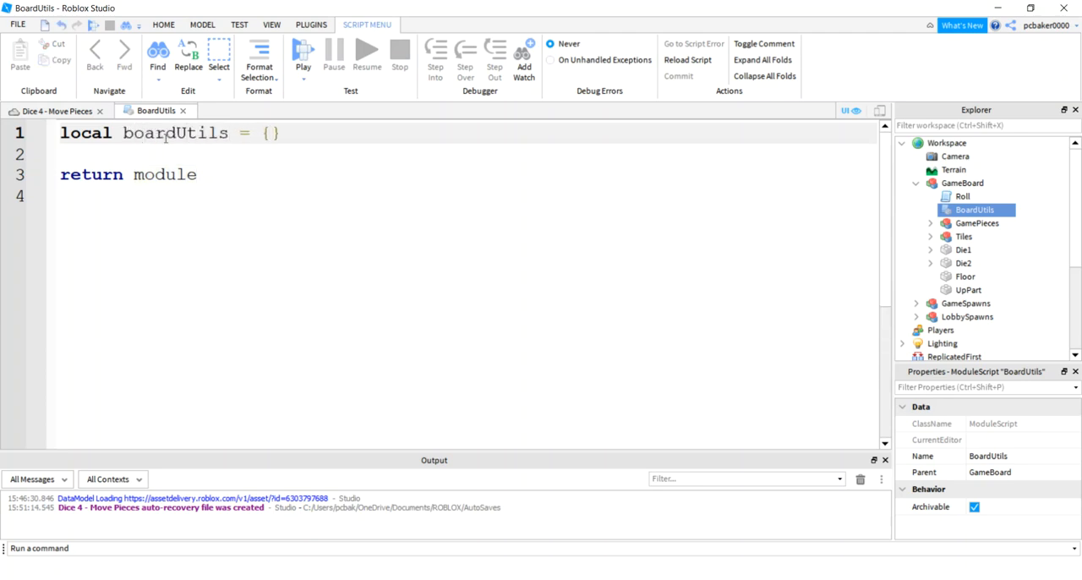
# Rename the module table variable to boardUtils in the script.
pyautogui.doubleClick(175, 133)
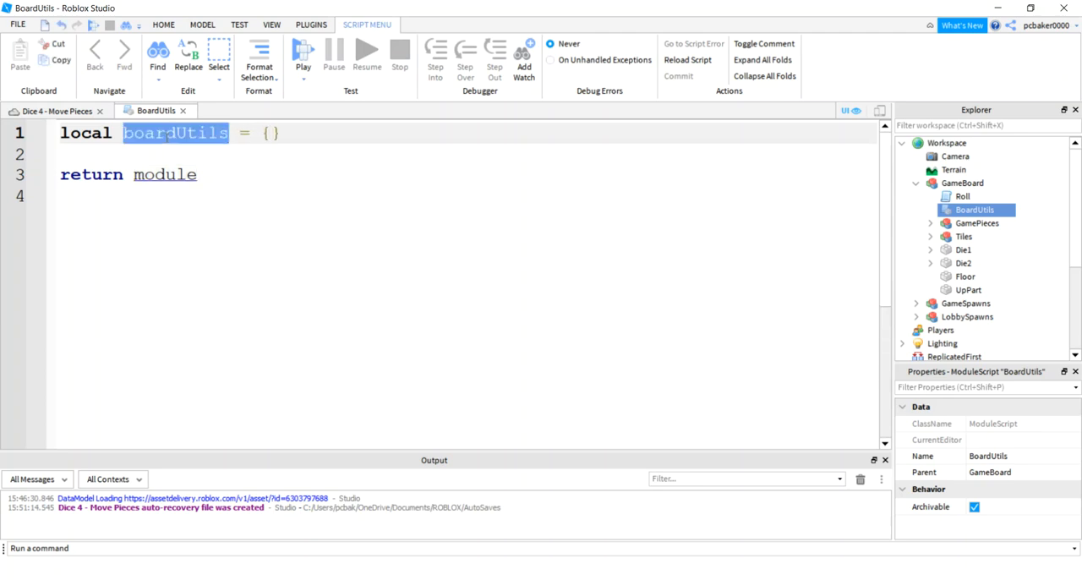
pyautogui.write('boardUtils')
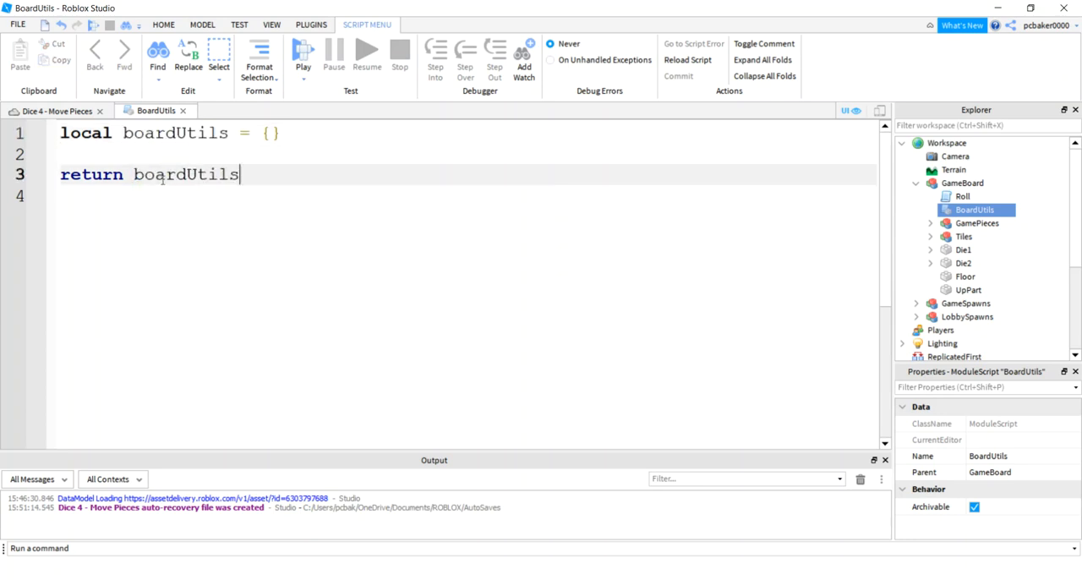
pyautogui.press('Enter')
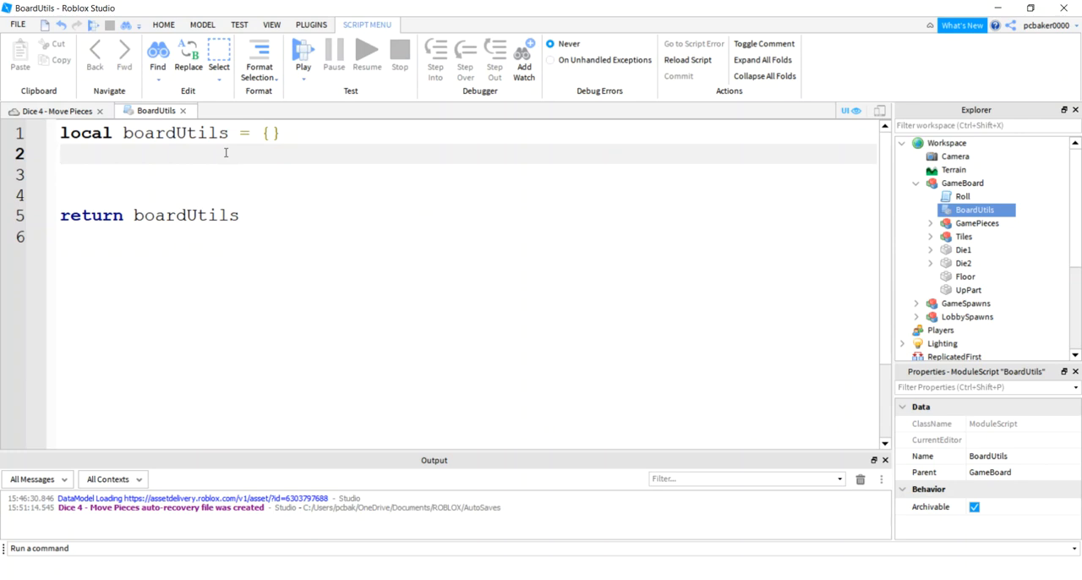
# Declare tile = script.Parent.Tiles and numOfTiles = 10 with a 40 comment.
pyautogui.write('local')
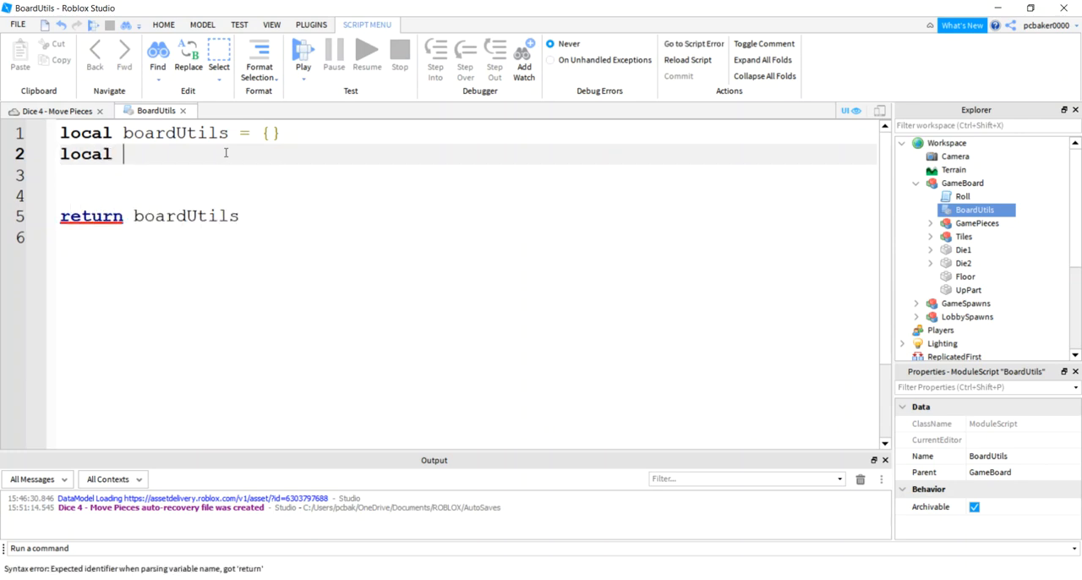
pyautogui.write('tile =')
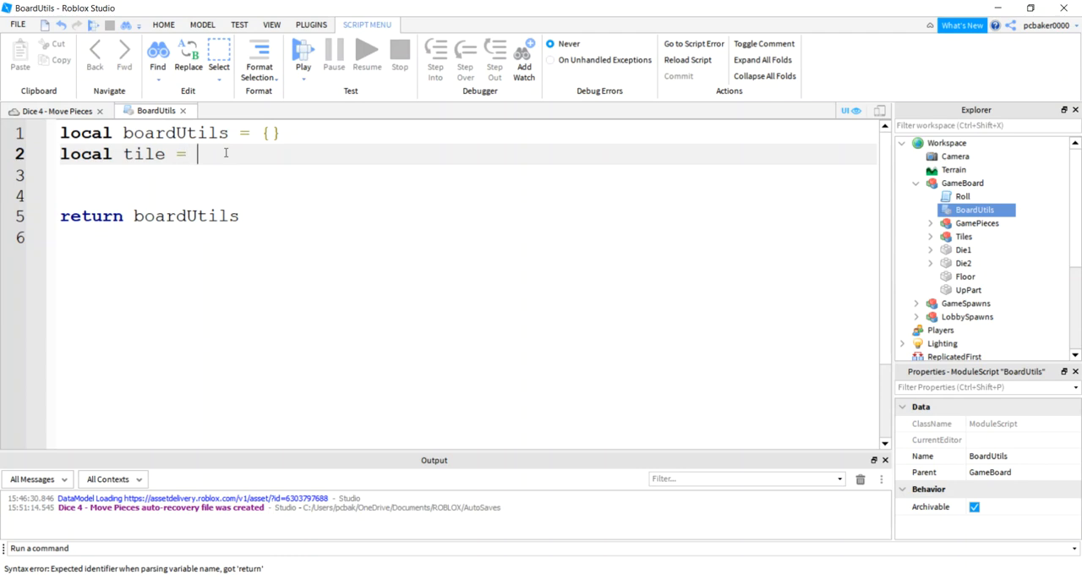
pyautogui.write('script.')
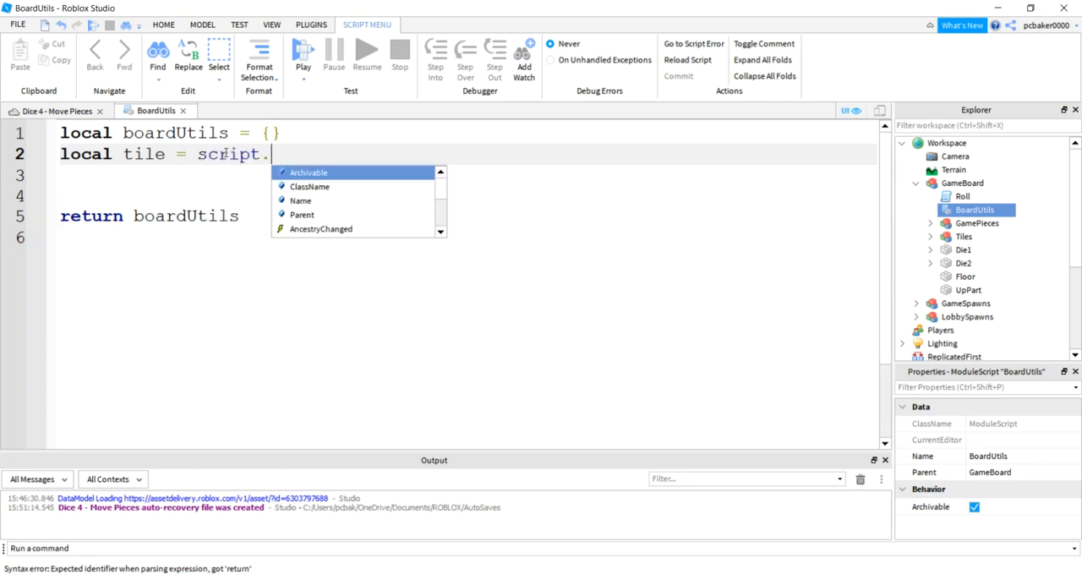
pyautogui.write('Parent.Tiles')
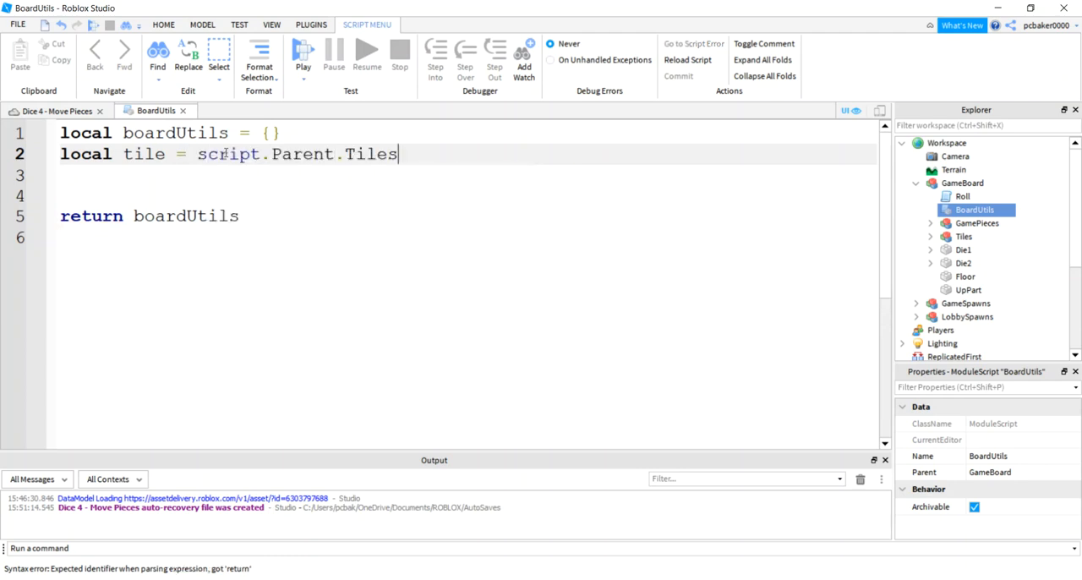
pyautogui.write('local numO')
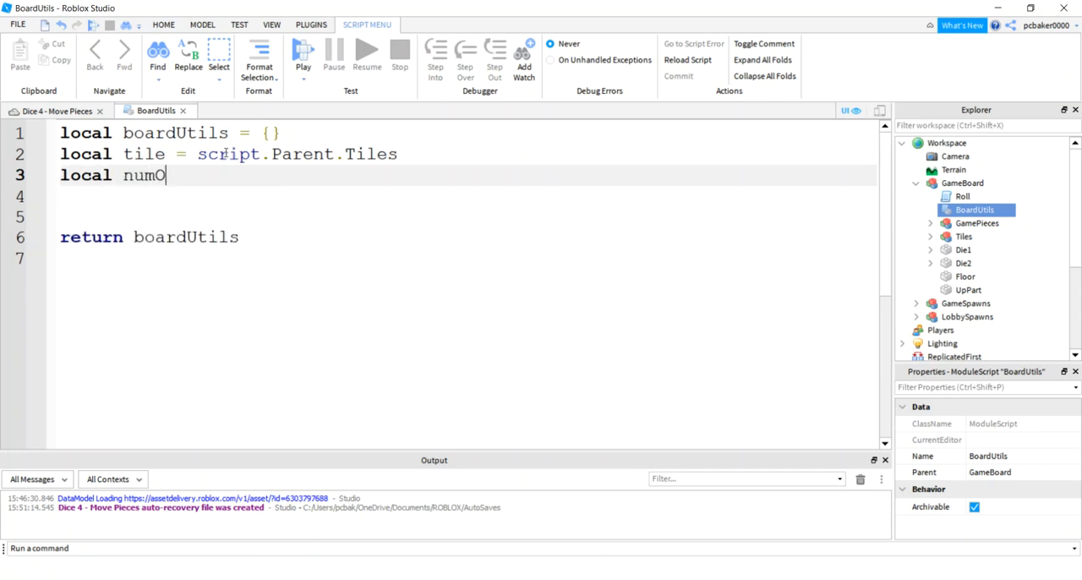
pyautogui.write('fTiles =')
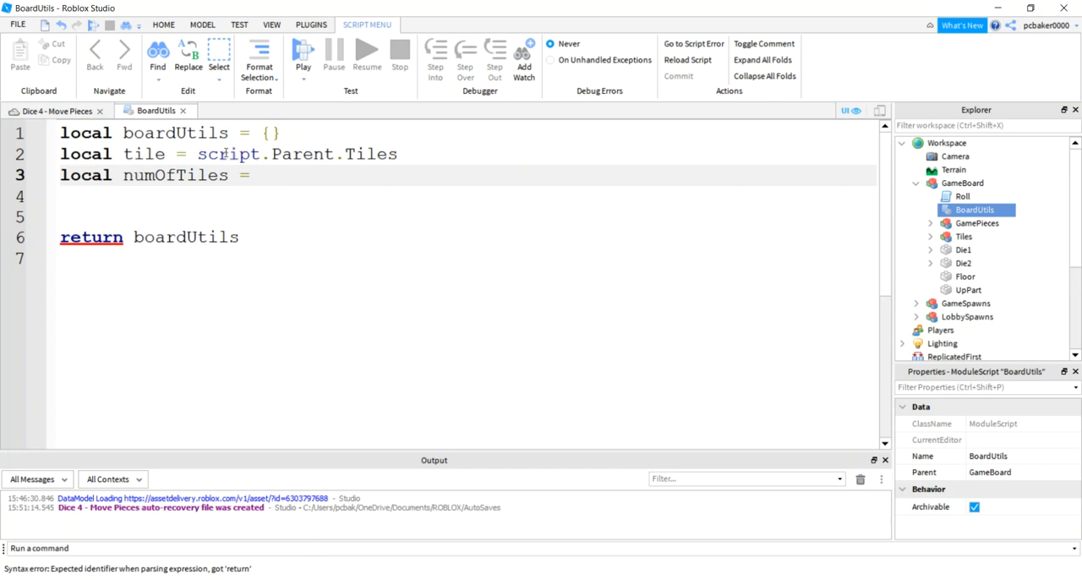
pyautogui.write('10')
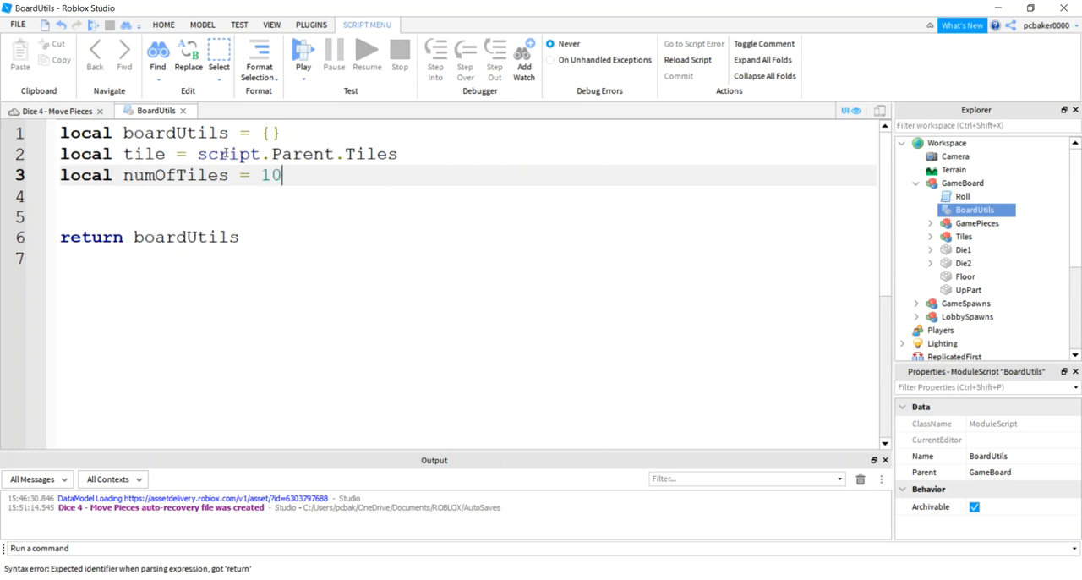
pyautogui.write('--')
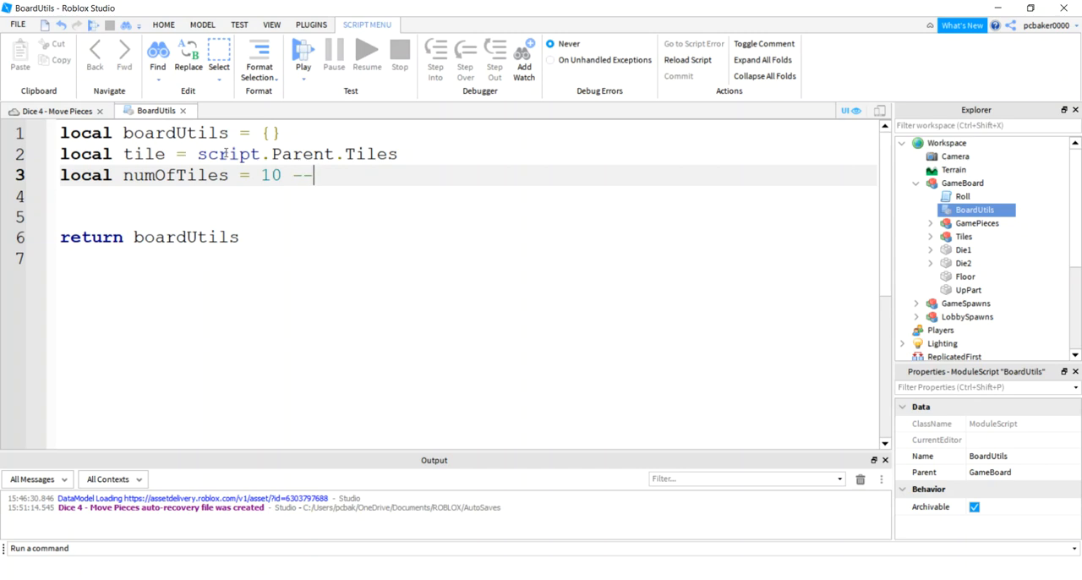
pyautogui.write('40 total')
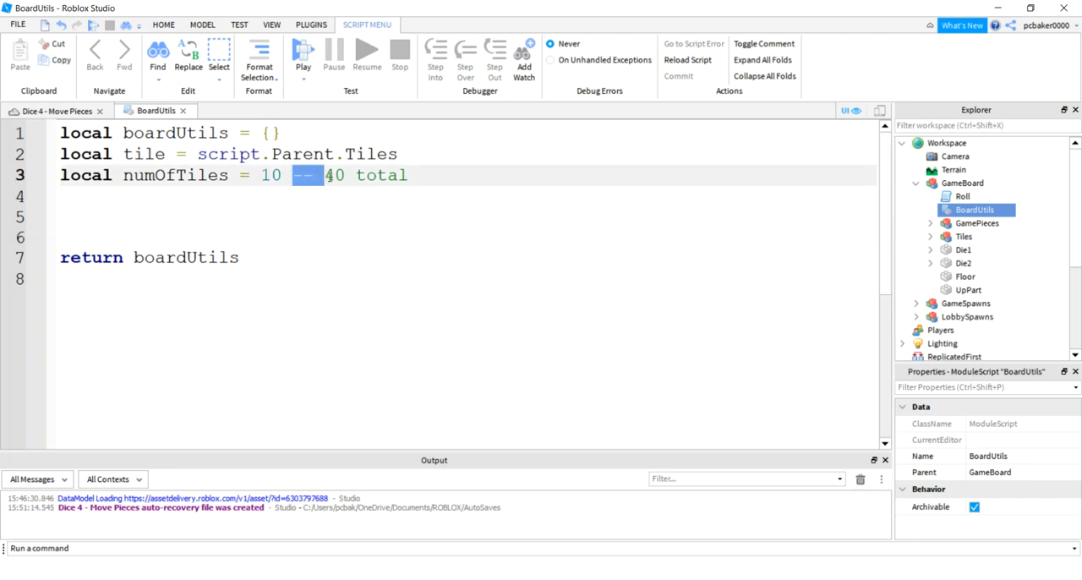
# Declare ts = game:GetService("TweenService") and an empty boardMap table.
pyautogui.click(225, 194)
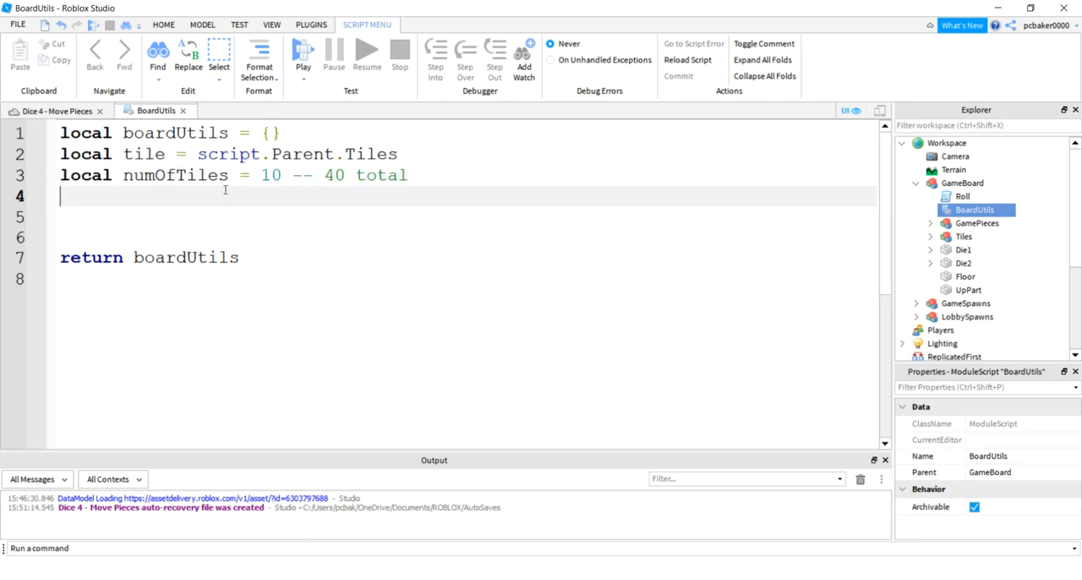
pyautogui.write('local')
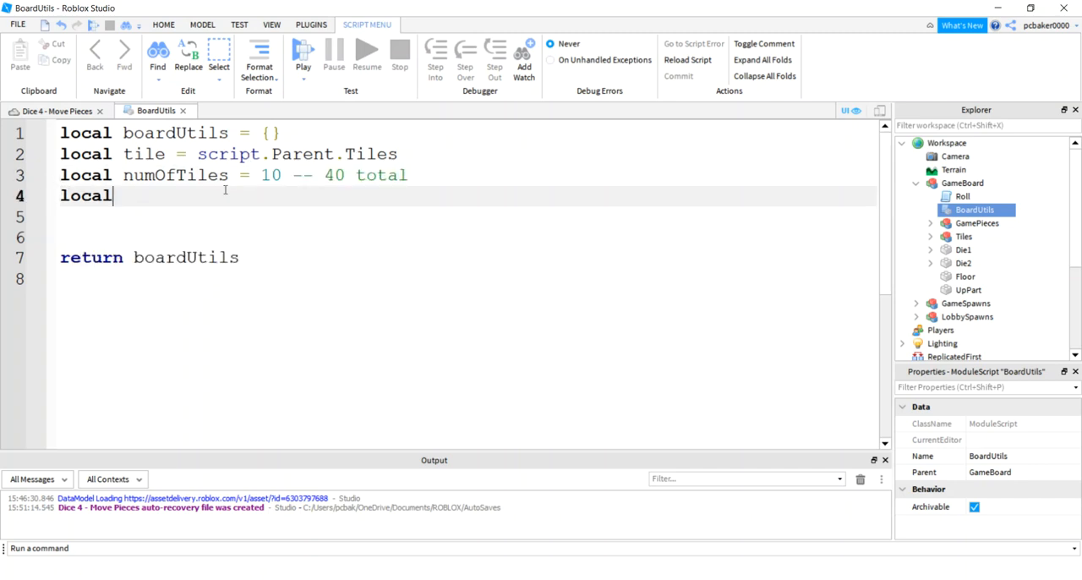
pyautogui.write('ts = game:')
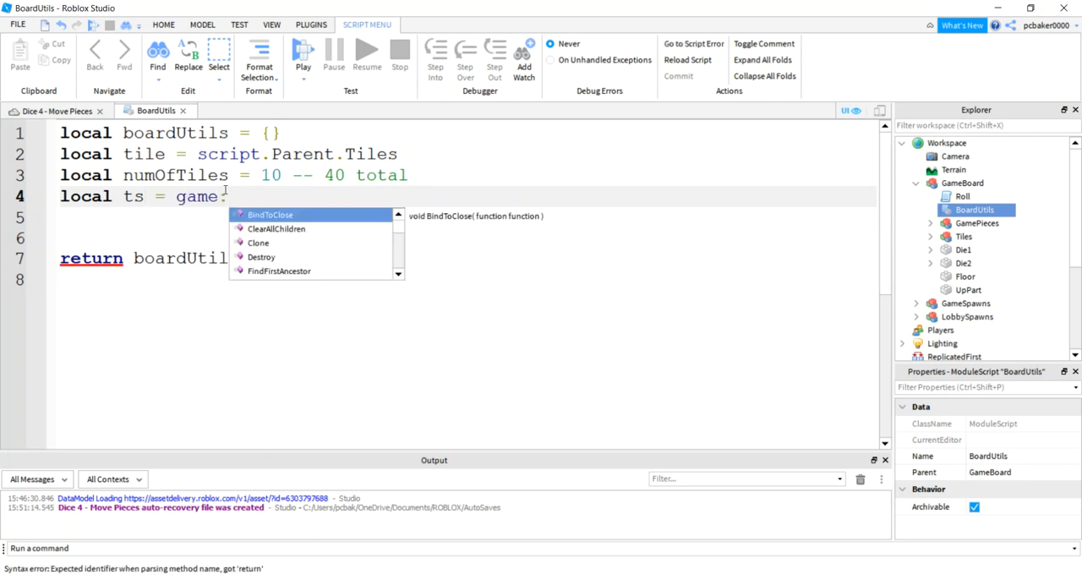
pyautogui.write('GetService("')
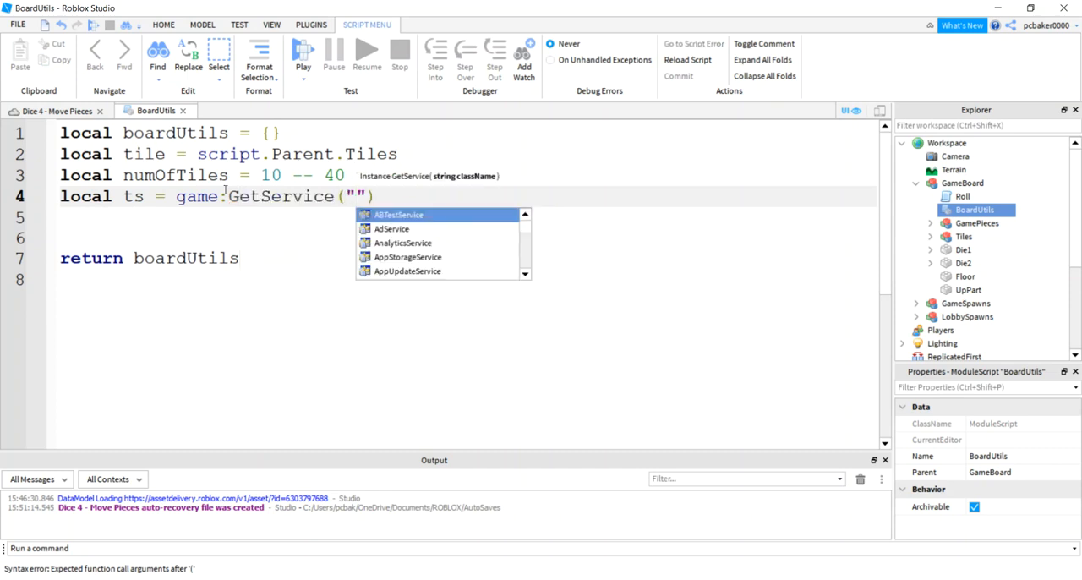
pyautogui.write('TweenService')
pyautogui.click(465, 176)
pyautogui.write(' tota')
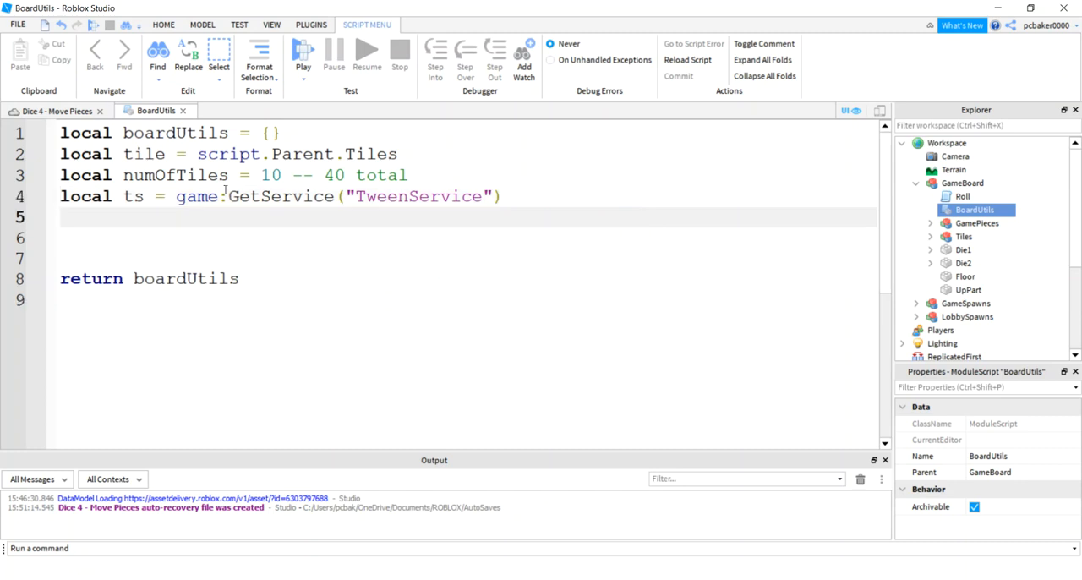
pyautogui.write('local')
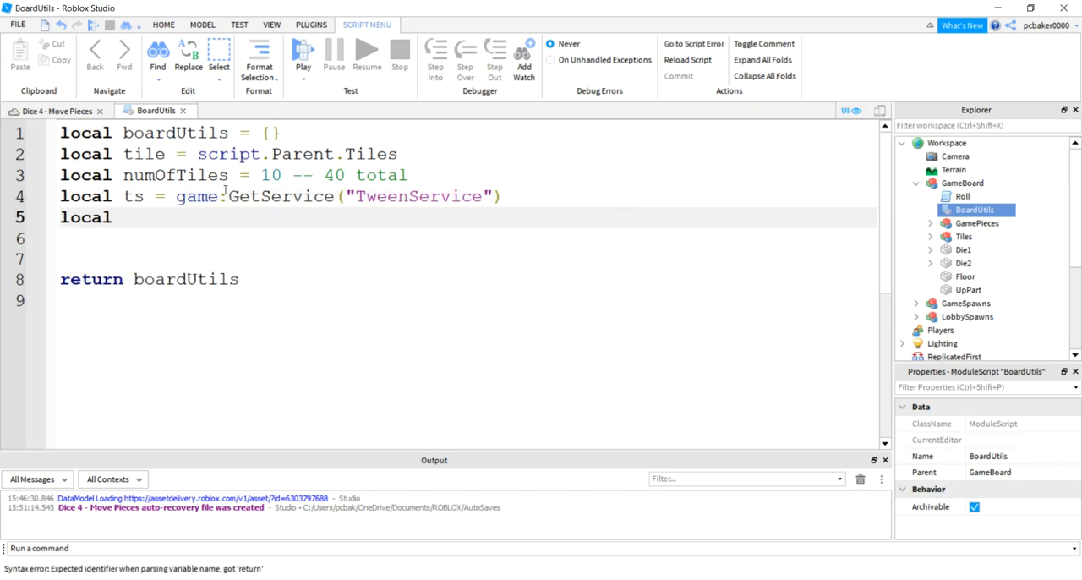
pyautogui.write('boardMa')
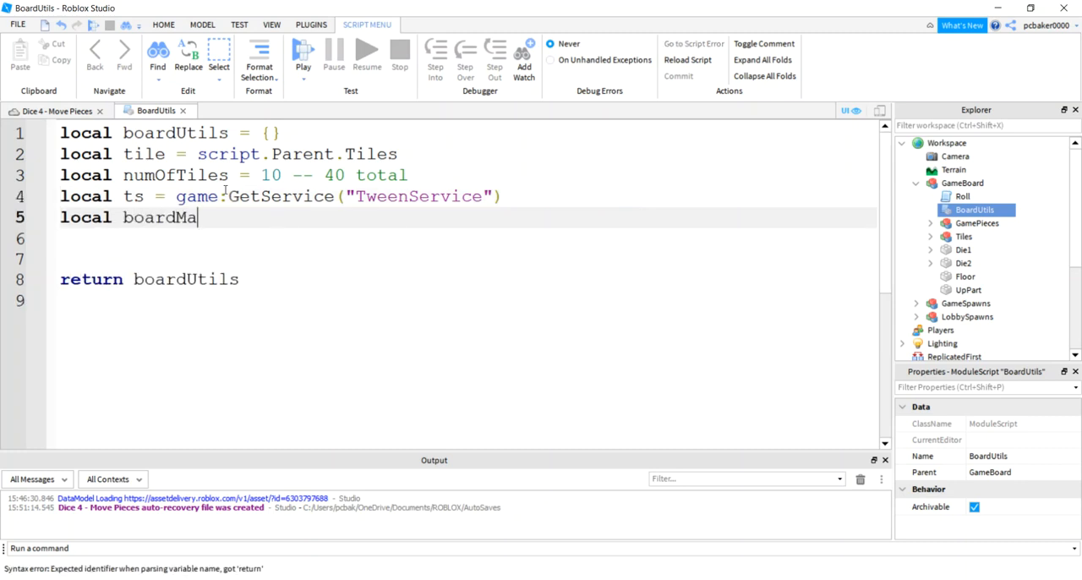
pyautogui.write('p =')
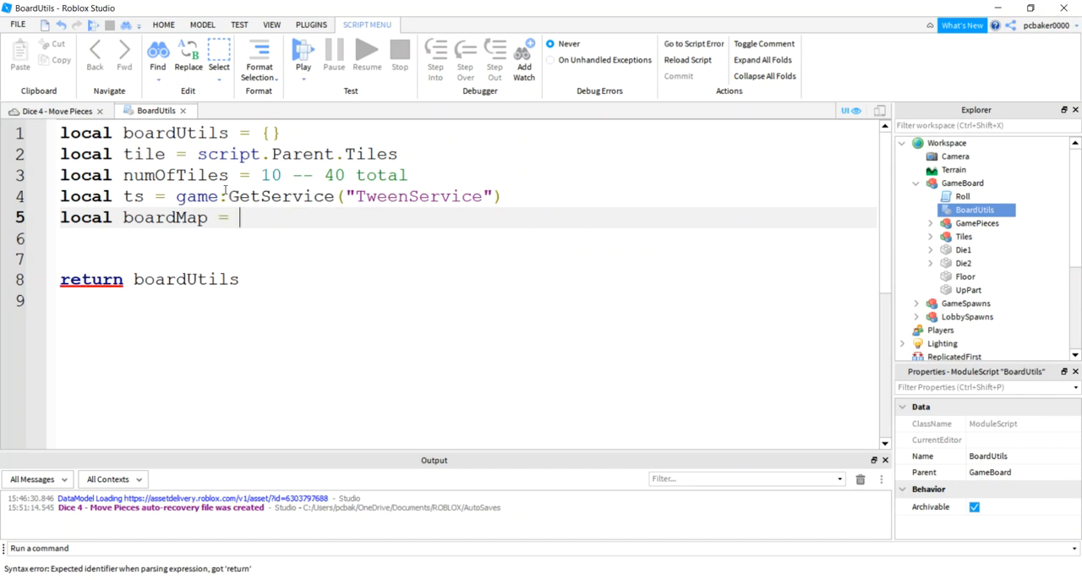
pyautogui.write('{}')
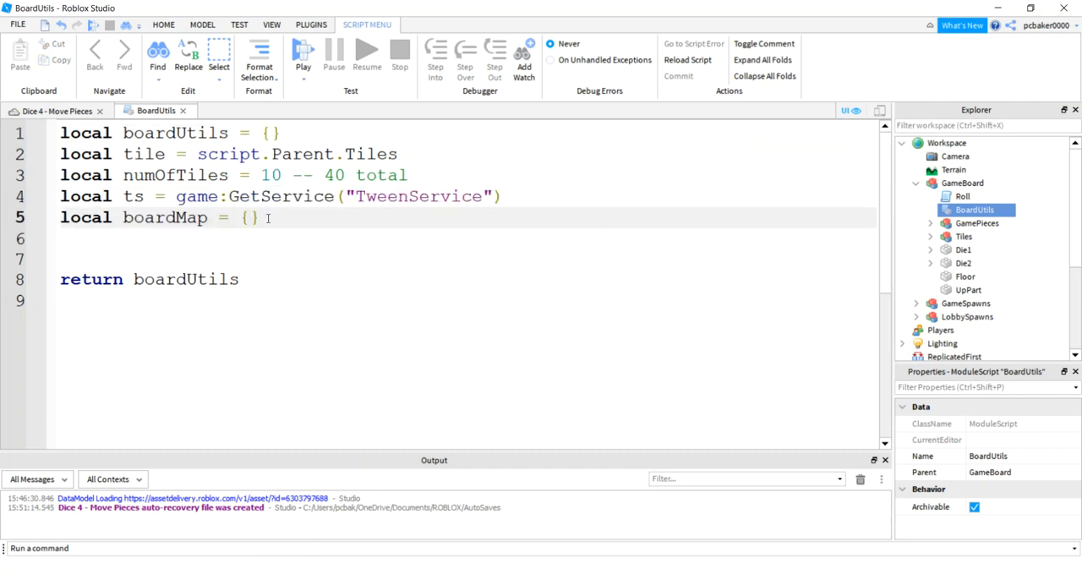
pyautogui.write('fu')
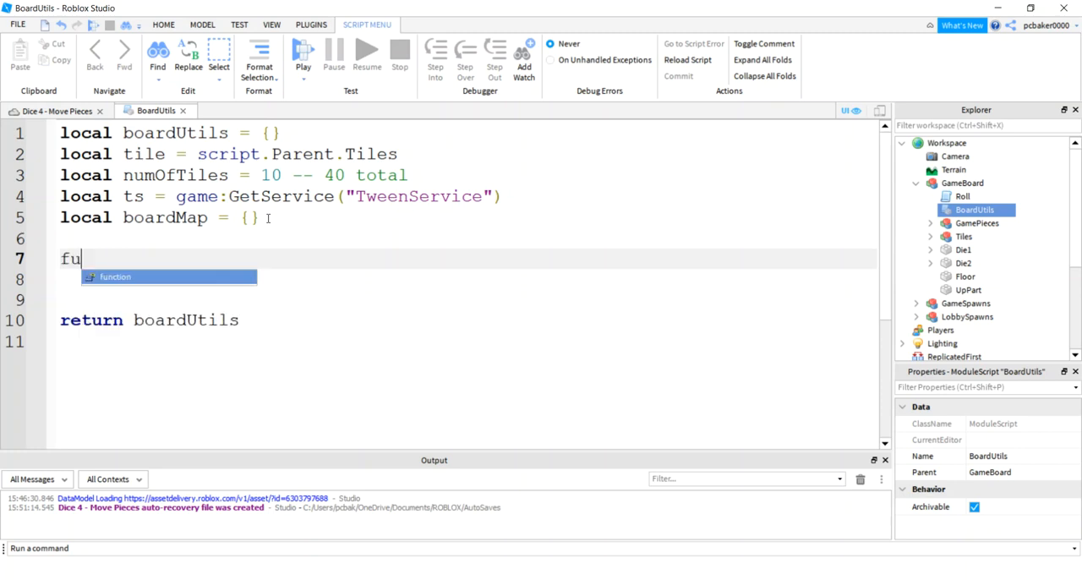
# Start the function boardUtils:initBoardMap().
pyautogui.press('Tab')
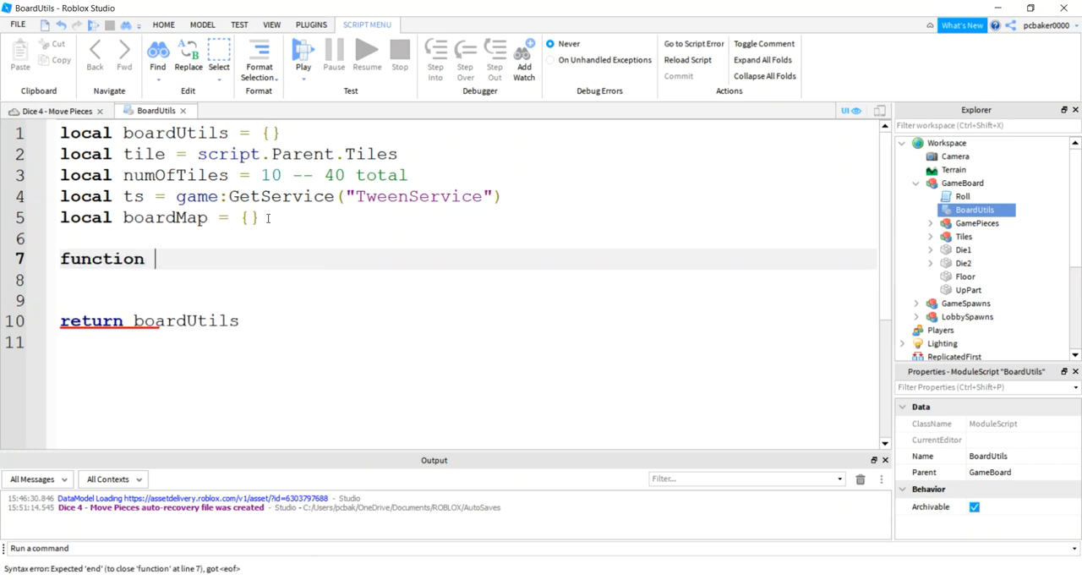
pyautogui.write('boardUtil')
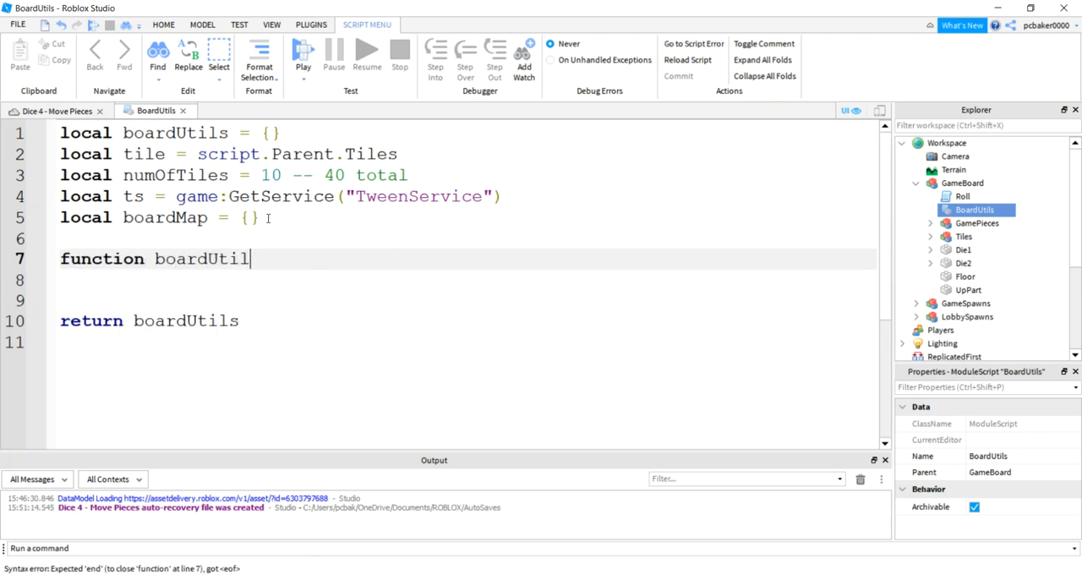
pyautogui.write('s:in')
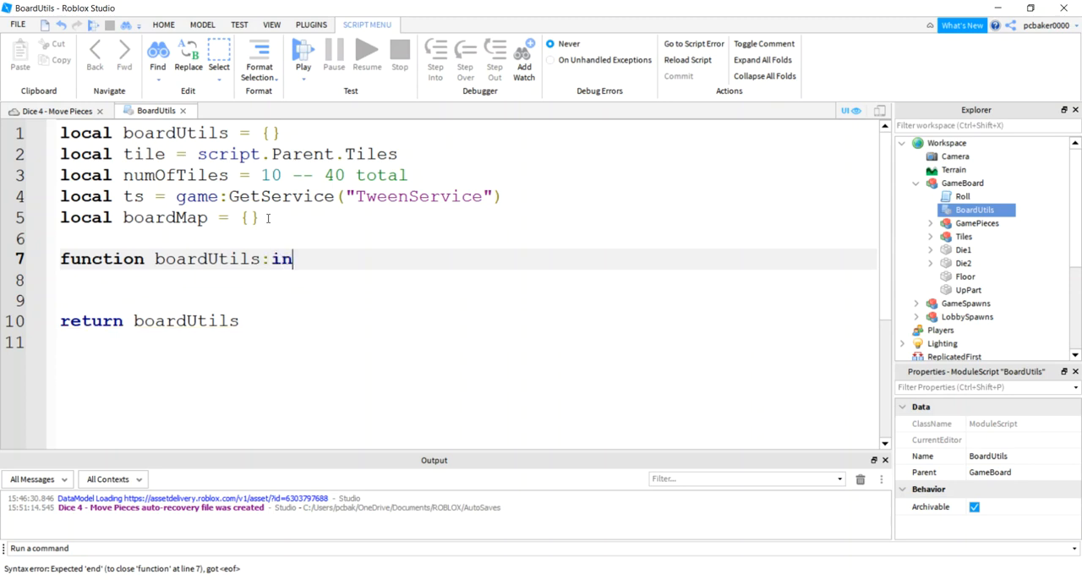
pyautogui.write('itBoar')
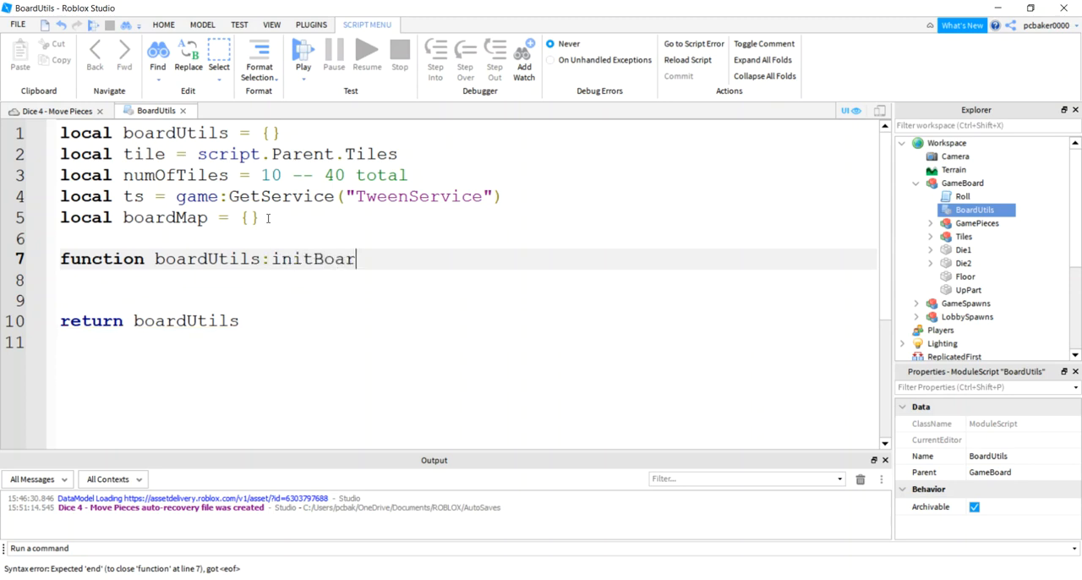
pyautogui.write('dMap()')
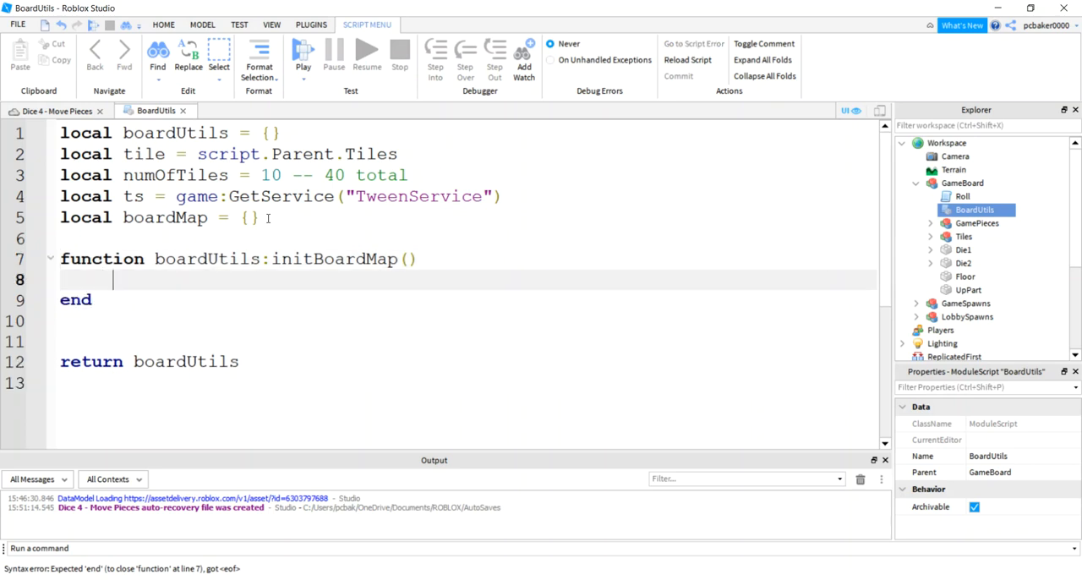
# Set boardMap[1] to { prop=tiles.Go } and rename the tile variable to tiles.
pyautogui.write('boardMap')
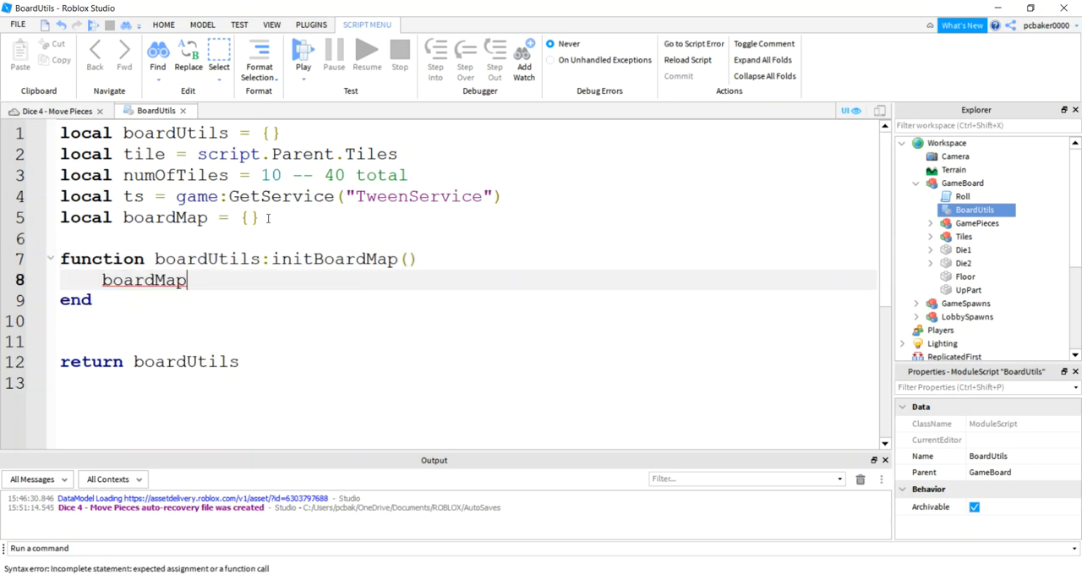
pyautogui.write('[1] =')
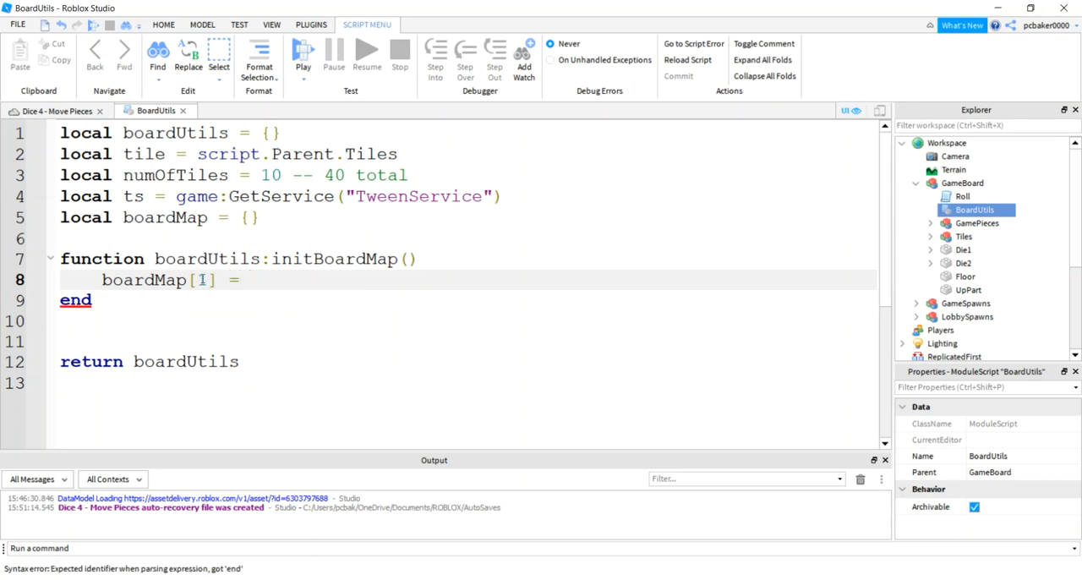
pyautogui.doubleClick(203, 280)
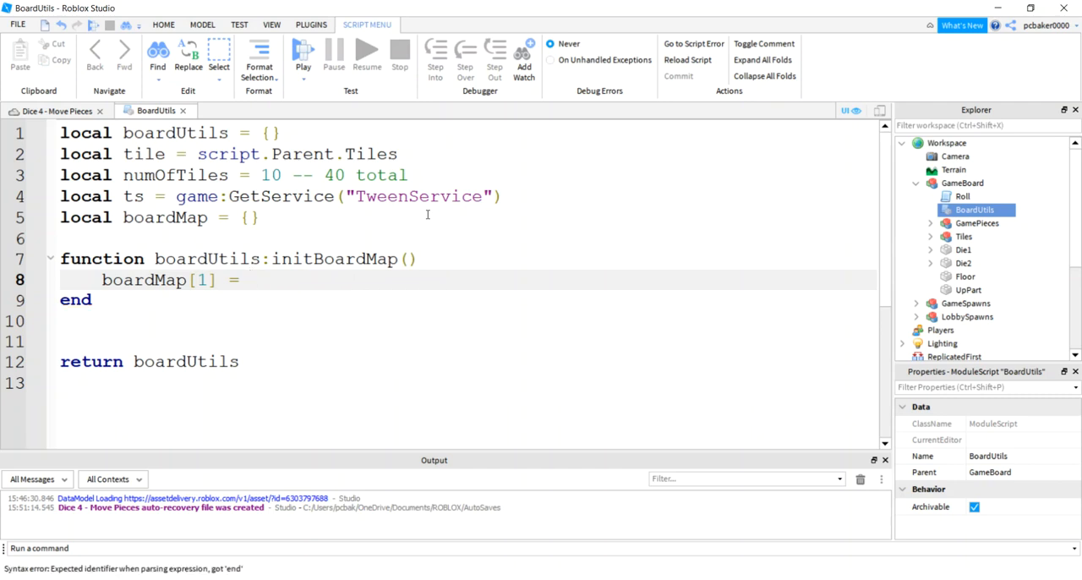
pyautogui.write('{}')
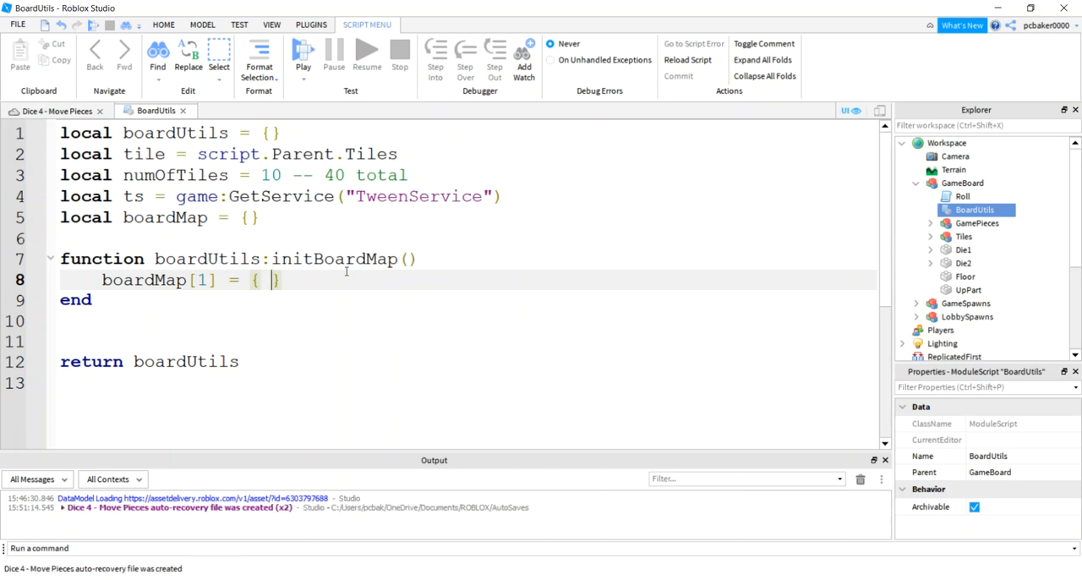
pyautogui.write('prop')
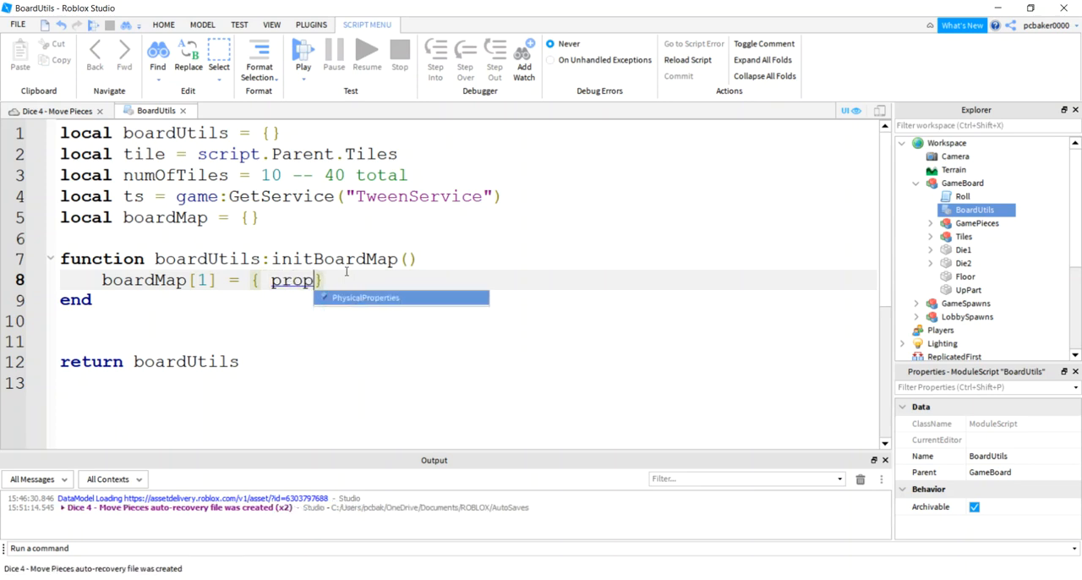
pyautogui.write('=tiles.')
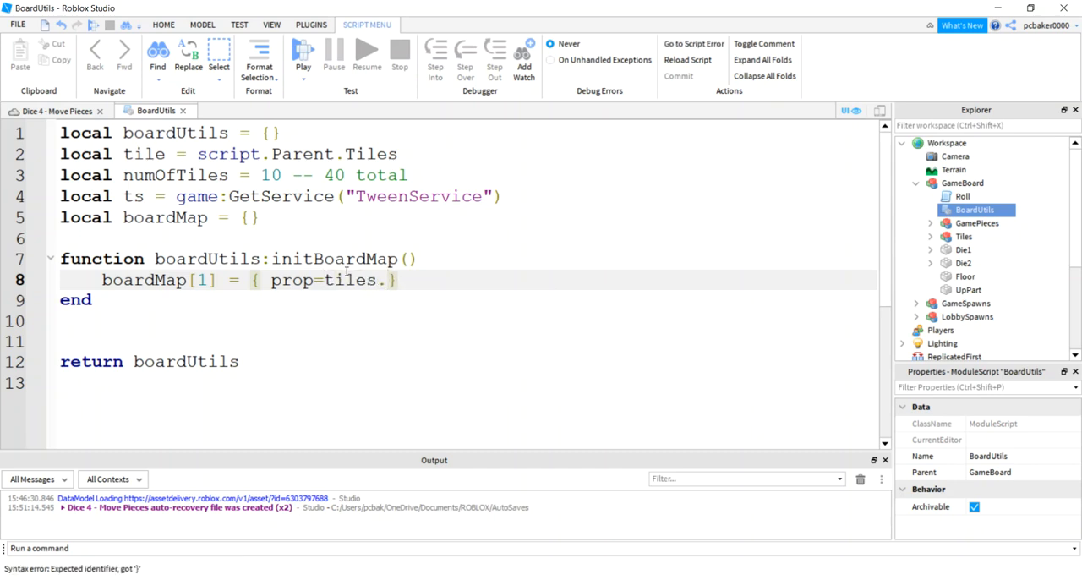
pyautogui.write('Go')
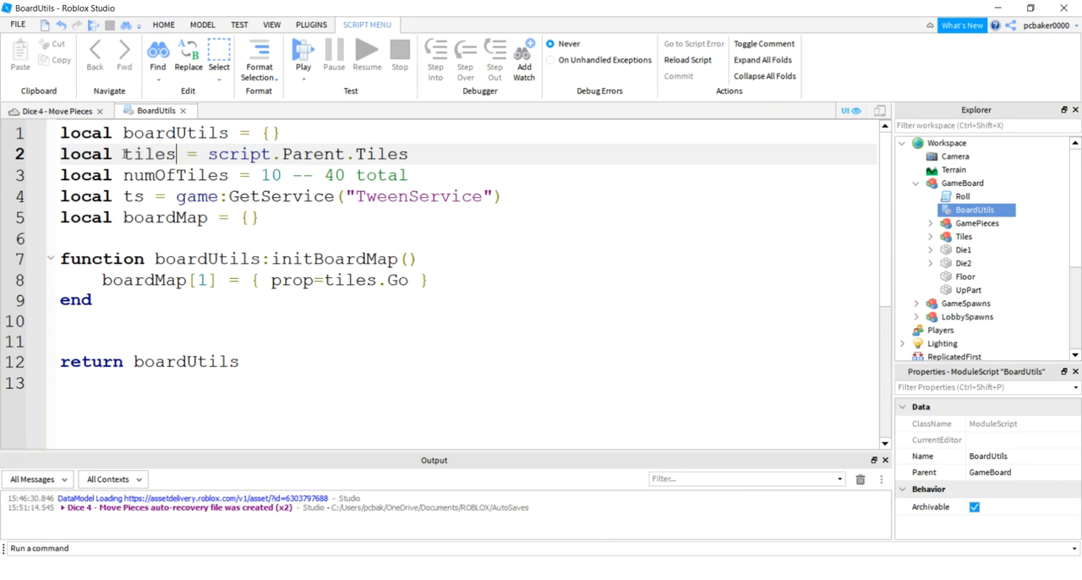
pyautogui.doubleClick(148, 154)
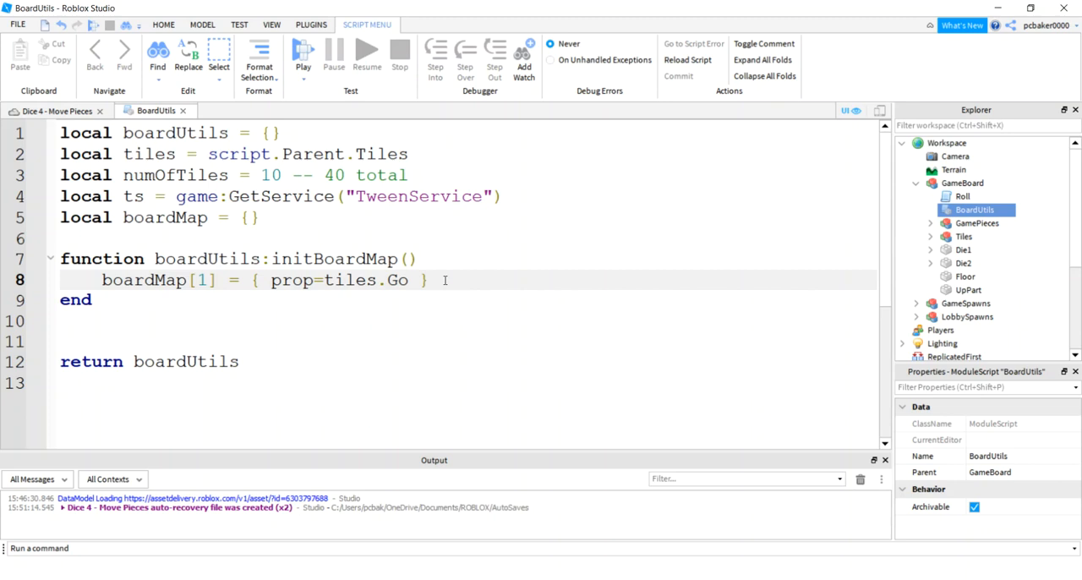
pyautogui.press('Enter')
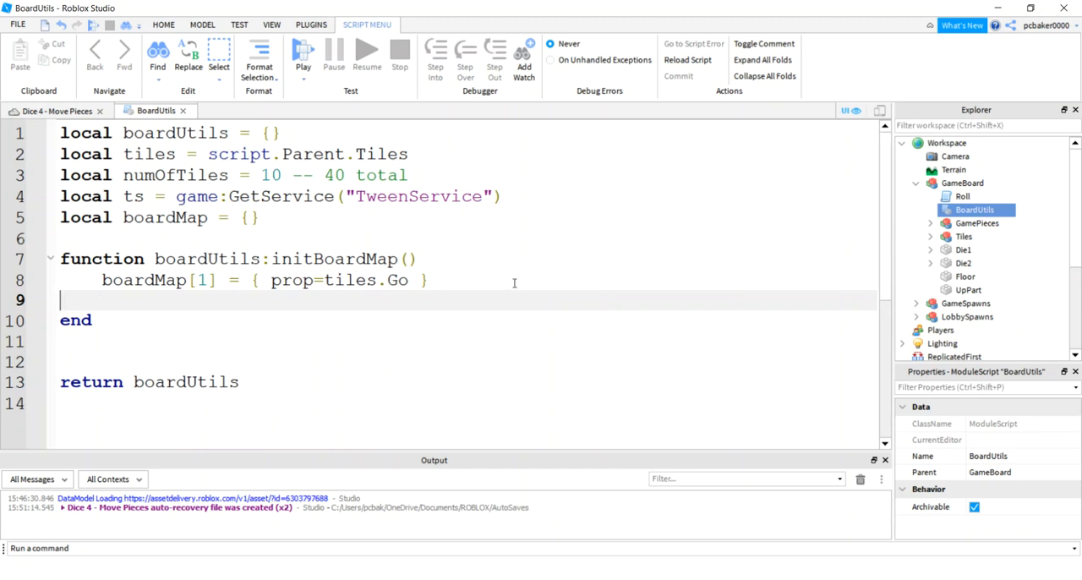
# Copy the boardMap[1] line into ten entries and name tiles Go, Med, Comm1, Baltic, IncomeTax, ReadingRR, Oriental, Chance.
pyautogui.write('boardMap[1] = { prop=tiles.Go }')
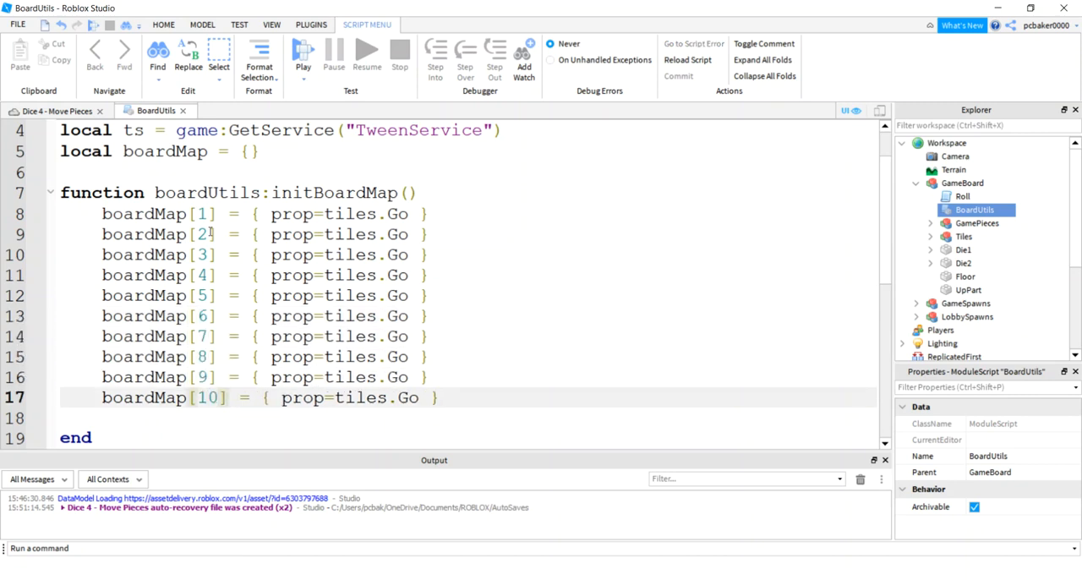
pyautogui.doubleClick(397, 235)
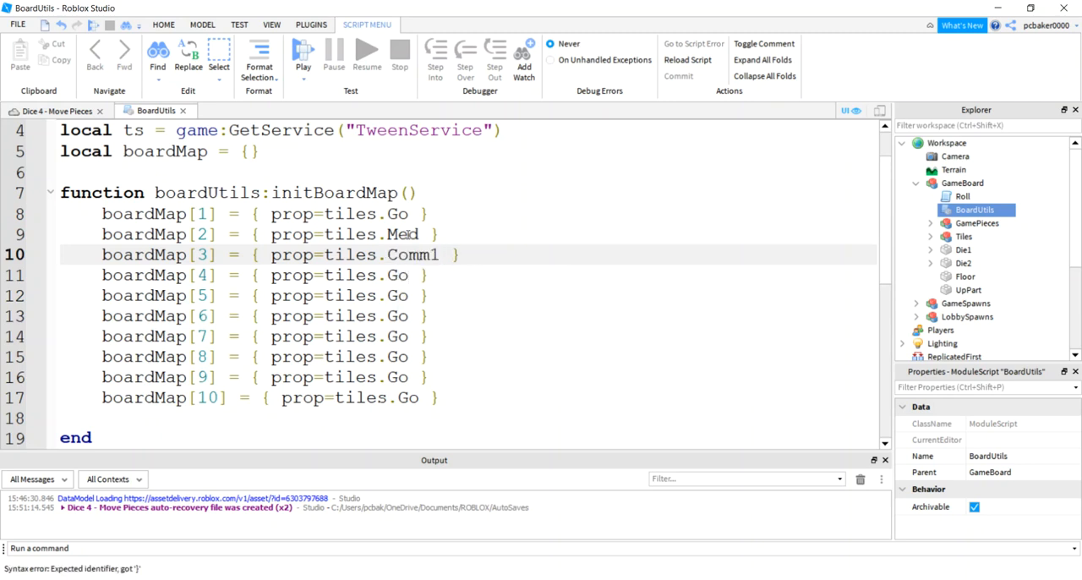
pyautogui.write('Baltic')
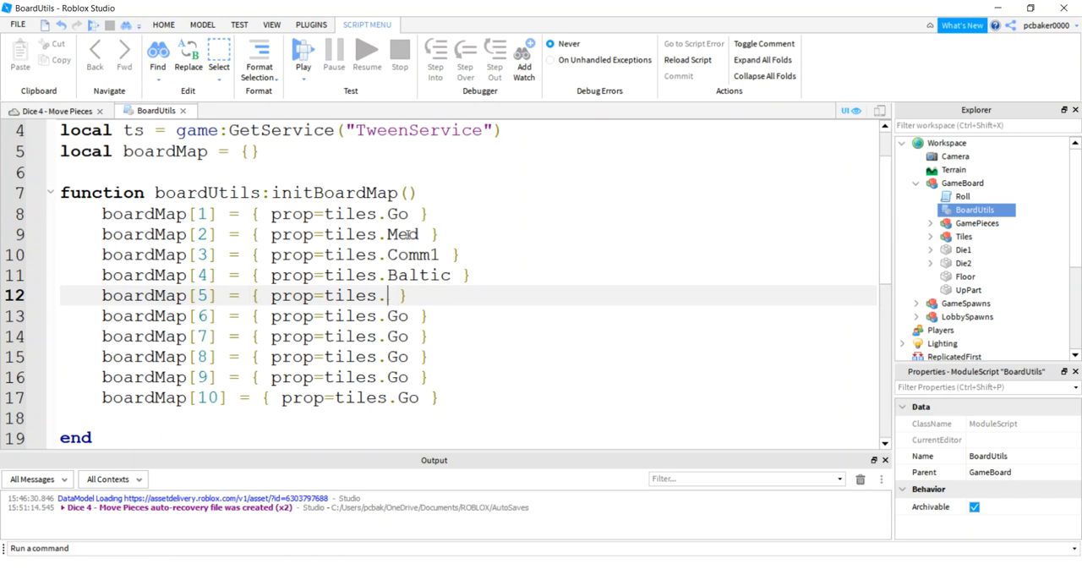
pyautogui.write('IncomeTax')
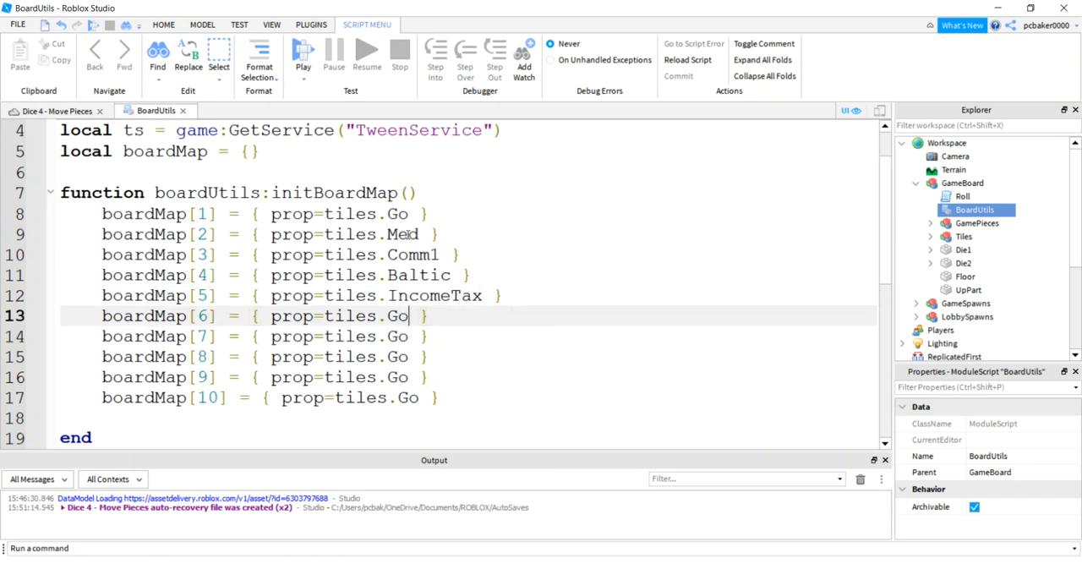
pyautogui.write('ReadingRR')
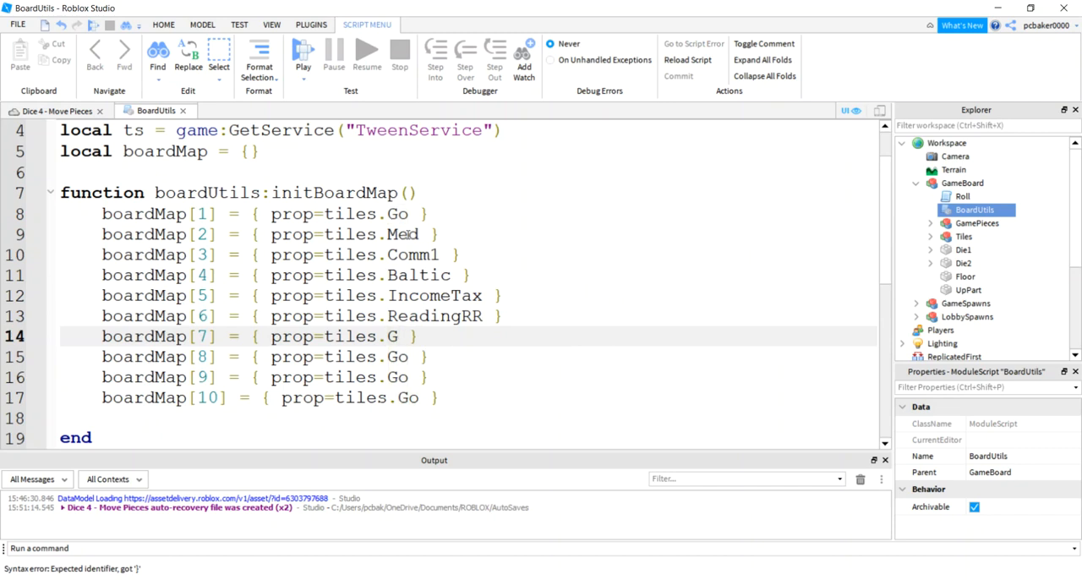
pyautogui.write('riental')
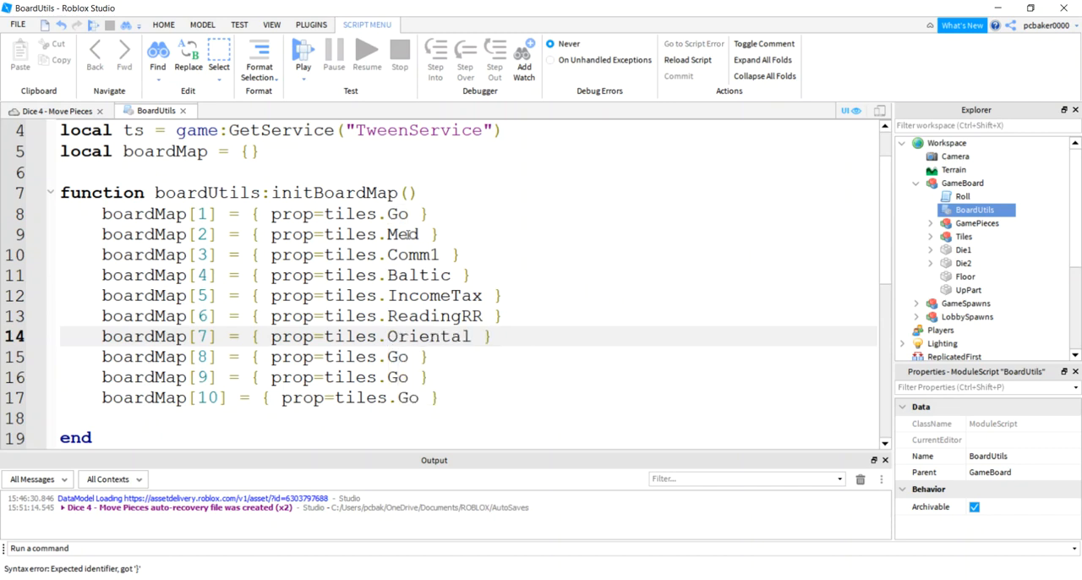
pyautogui.write('O')
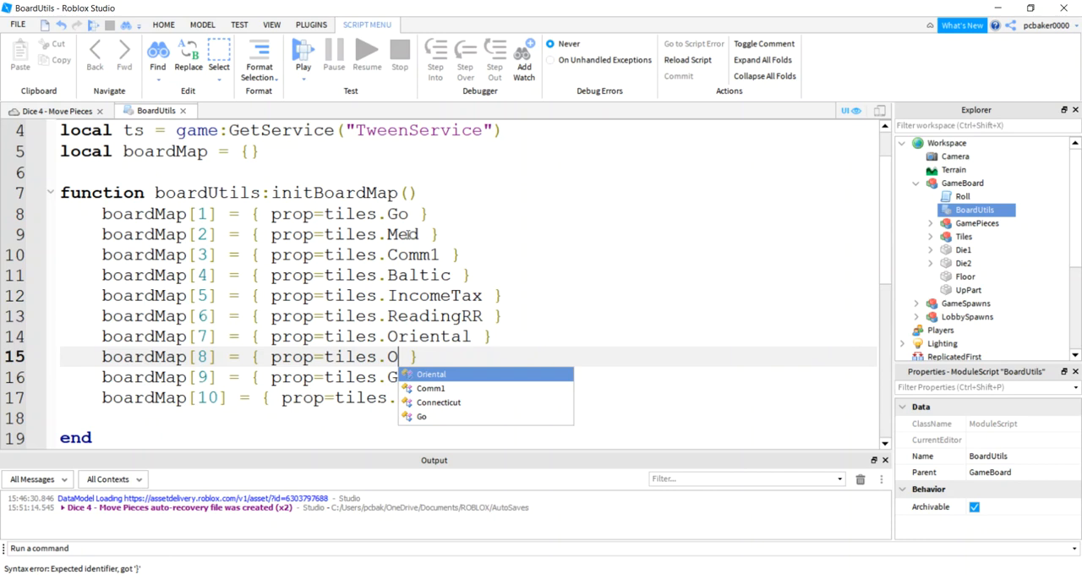
pyautogui.click(430, 388)
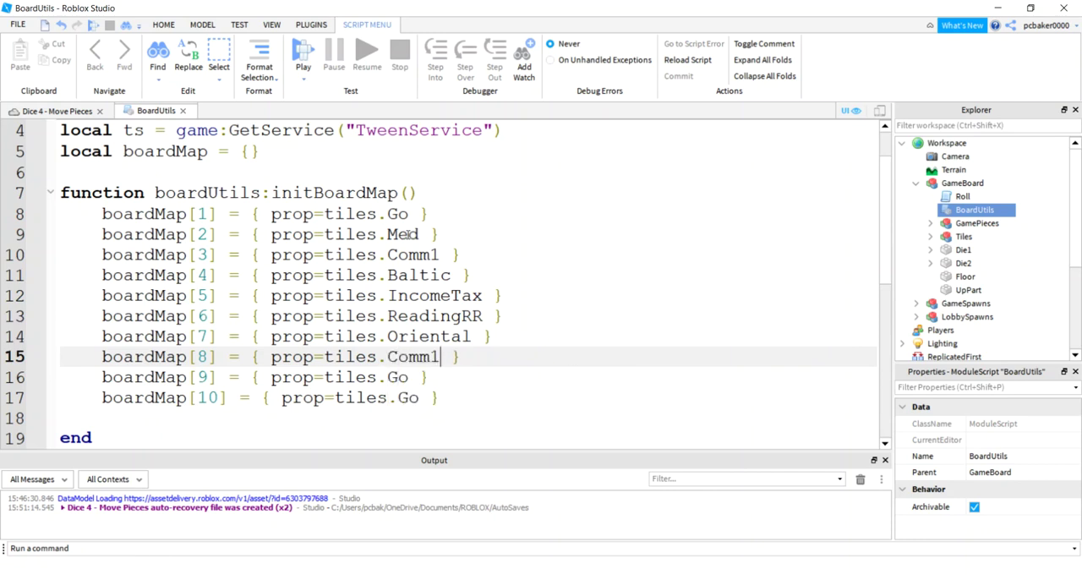
pyautogui.write('Chance')
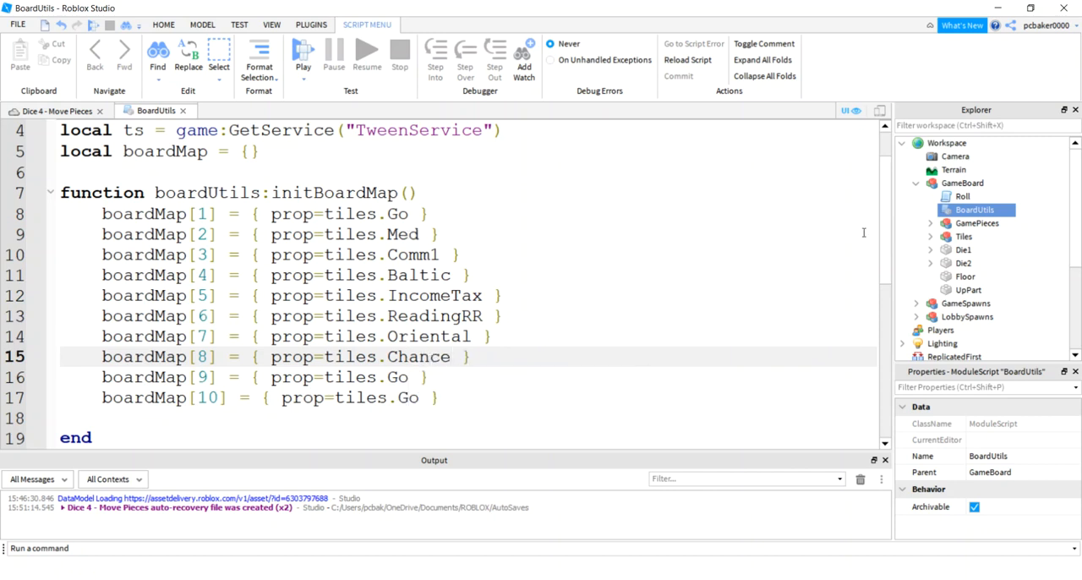
# Rename the Chance tile part to Chance1 and set entries 8–10 to Chance1, Vermont, Connecticut.
pyautogui.click(933, 236)
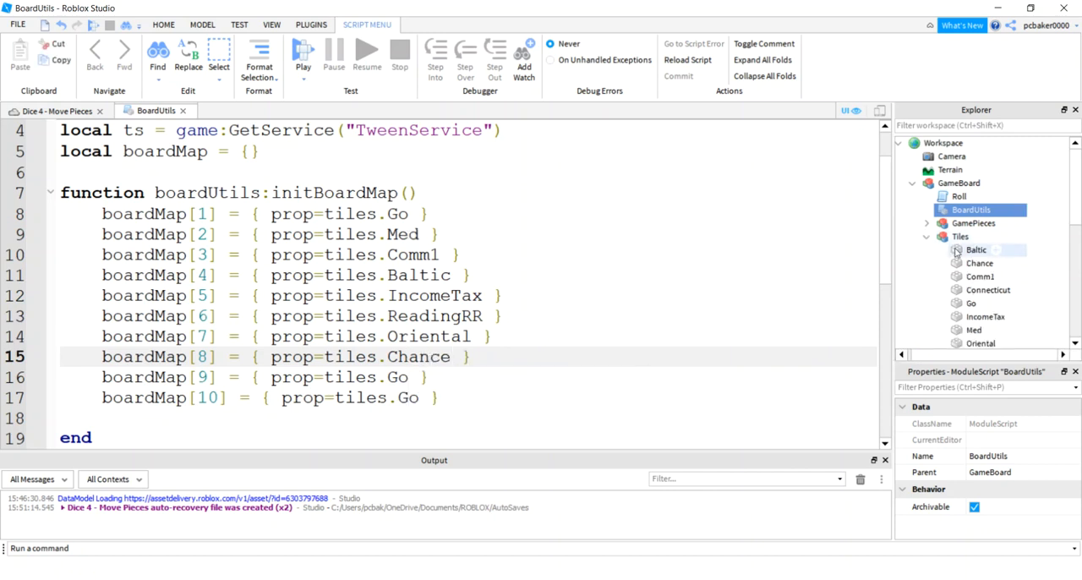
pyautogui.click(980, 263)
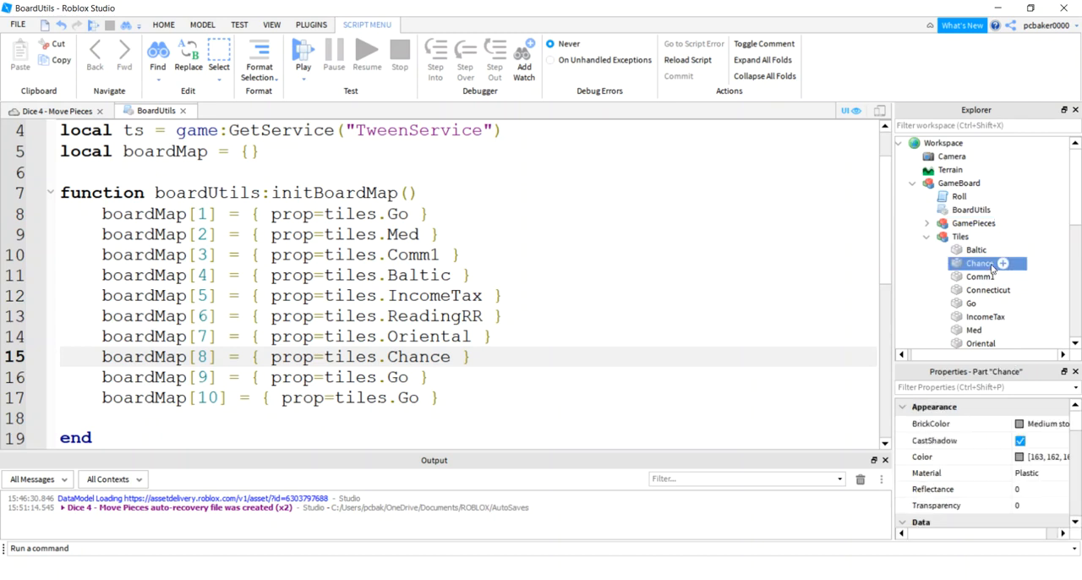
pyautogui.doubleClick(977, 263)
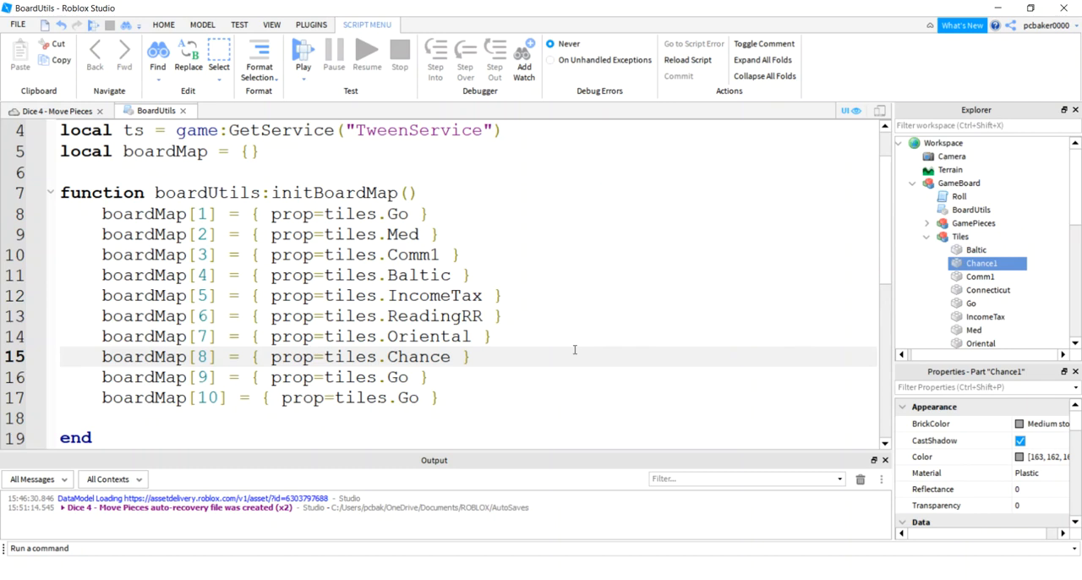
pyautogui.write('1')
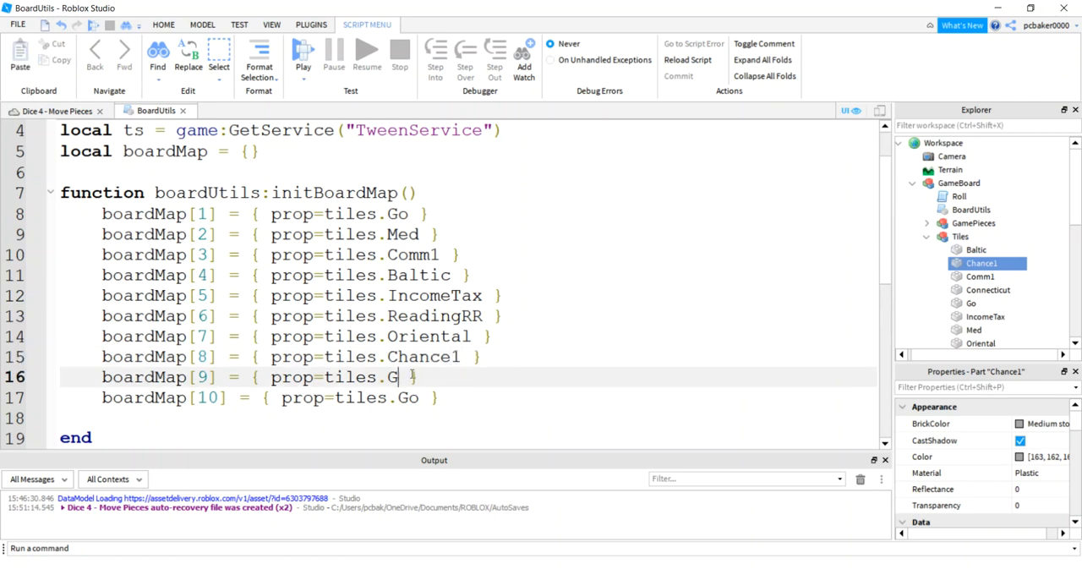
pyautogui.write('Vermont')
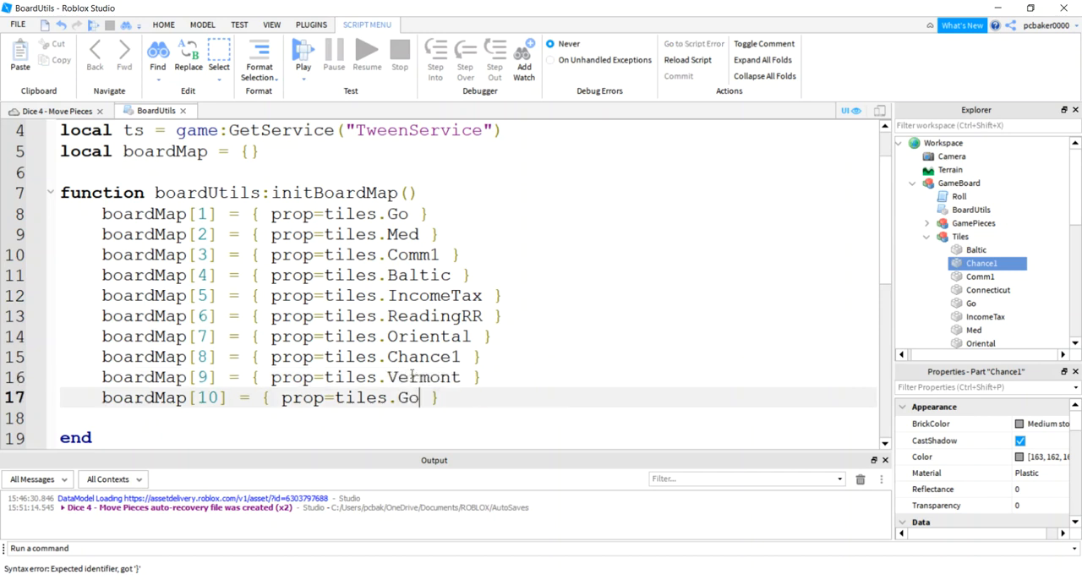
pyautogui.write('Connecticut')
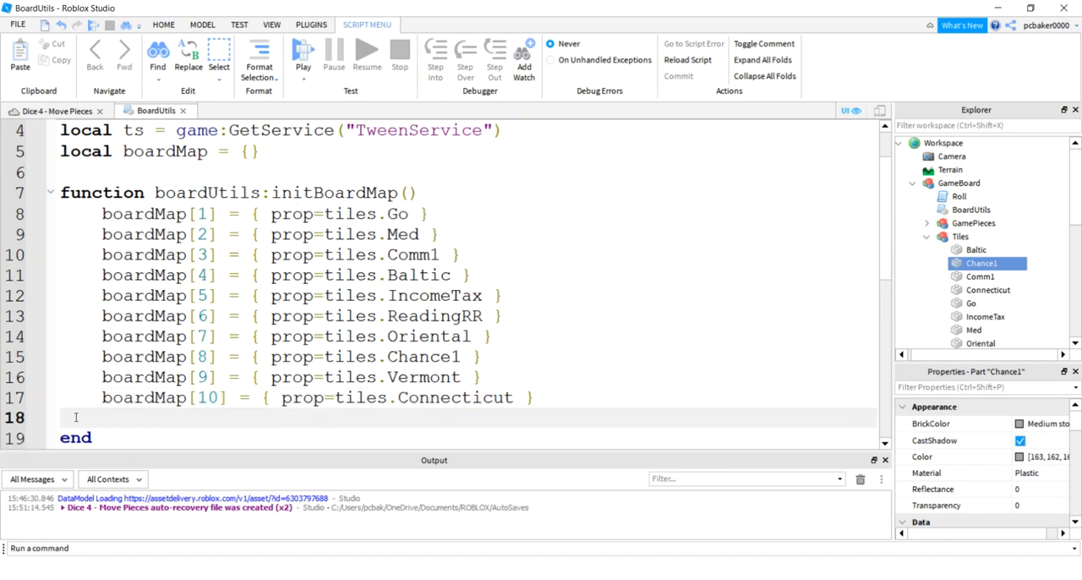
# Write function boardUtils:getTileByNum(val) that returns boardMap[val].
pyautogui.scroll(-3)
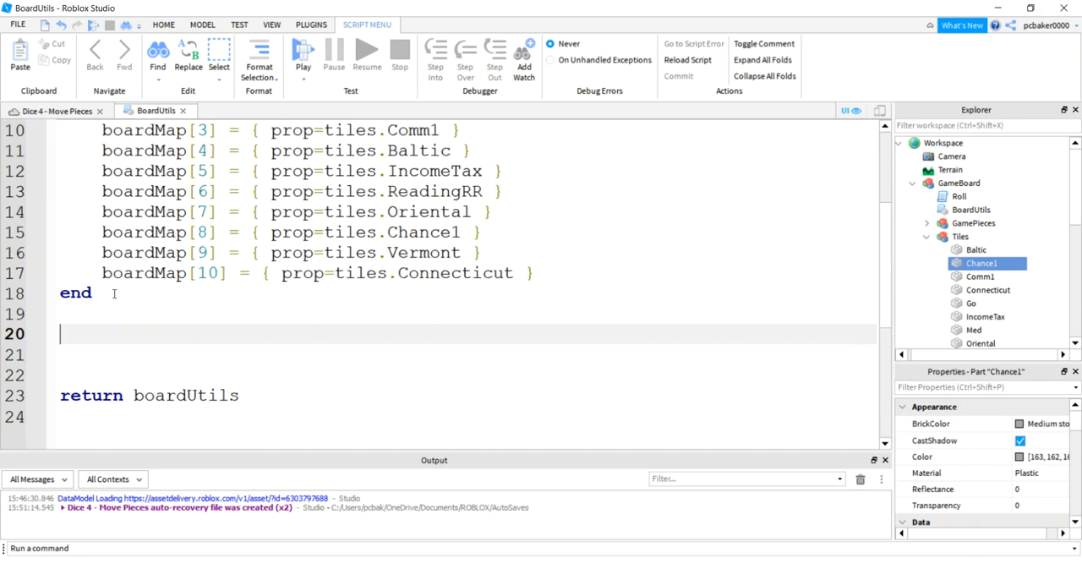
pyautogui.write('function')
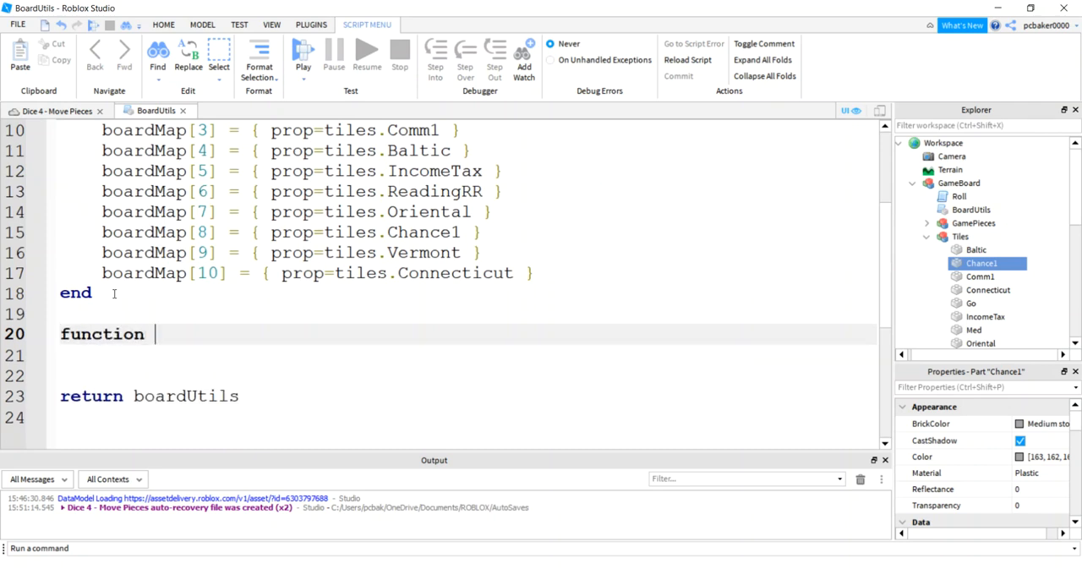
pyautogui.write('board')
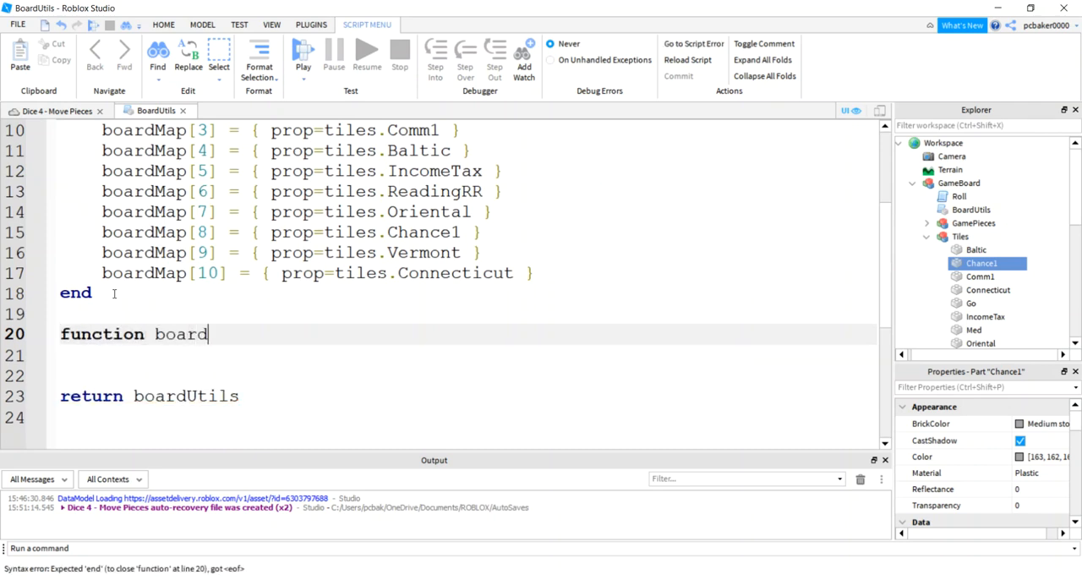
pyautogui.write('Utils:')
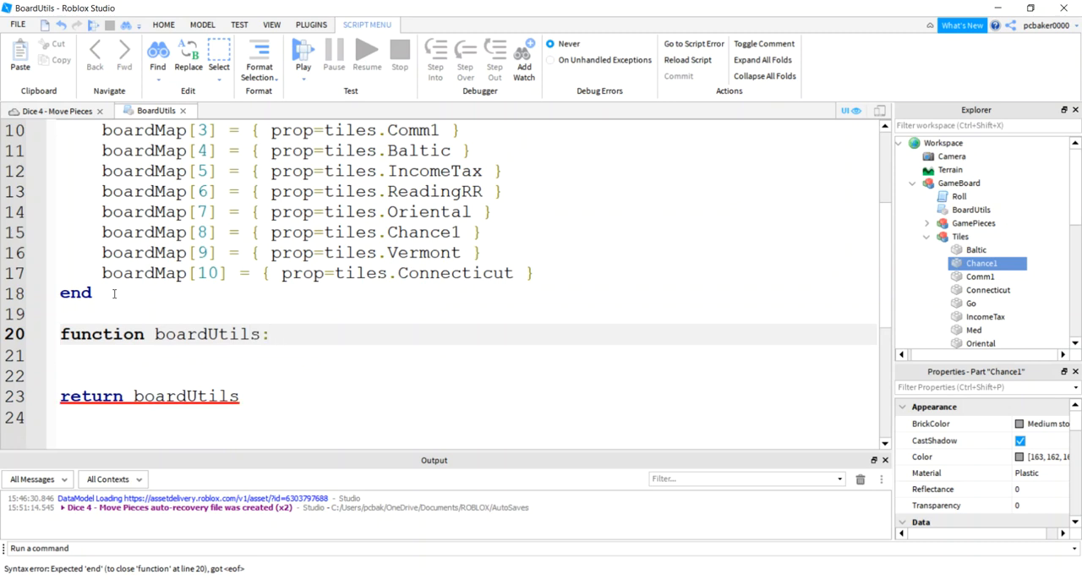
pyautogui.write('get')
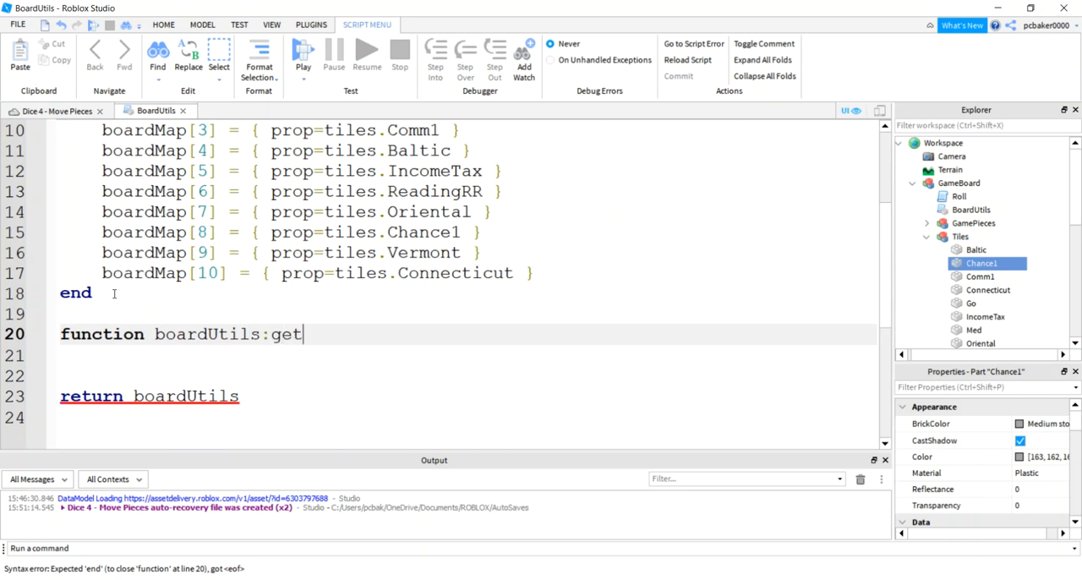
pyautogui.write('Tile')
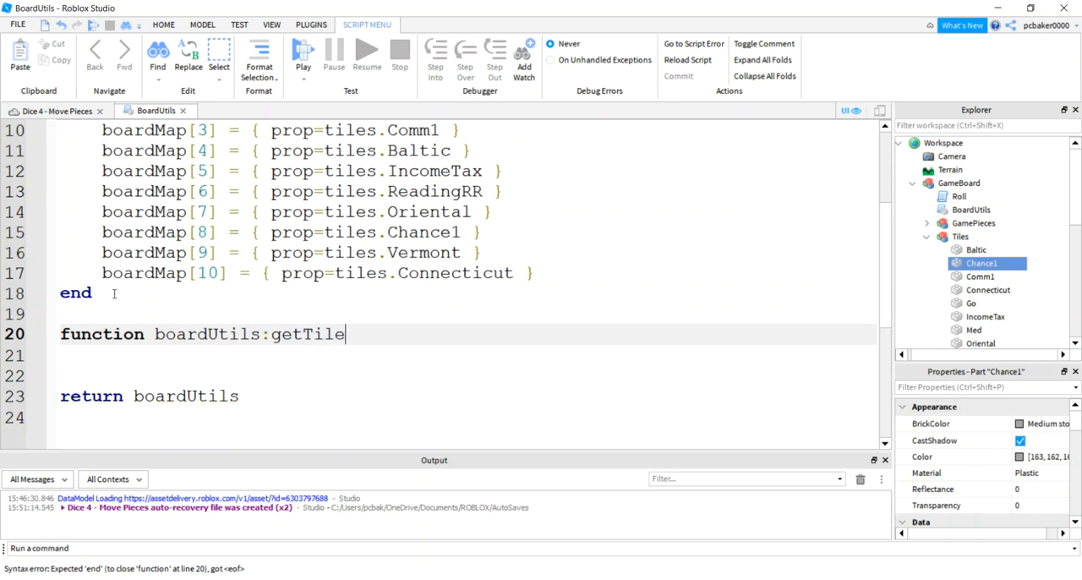
pyautogui.write('ByNum')
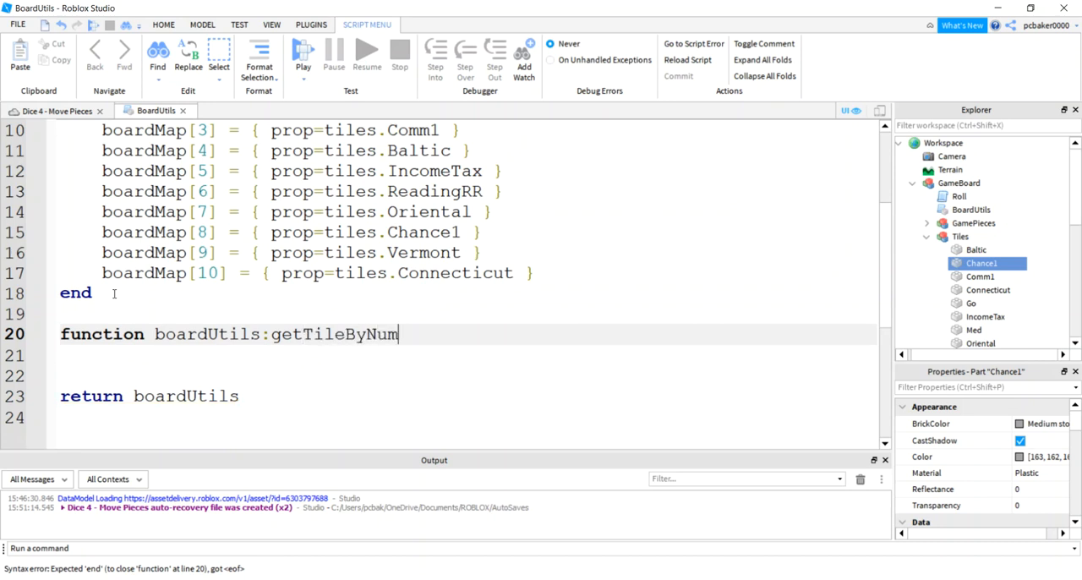
pyautogui.write('(val)')
pyautogui.click(465, 356)
pyautogui.write('return')
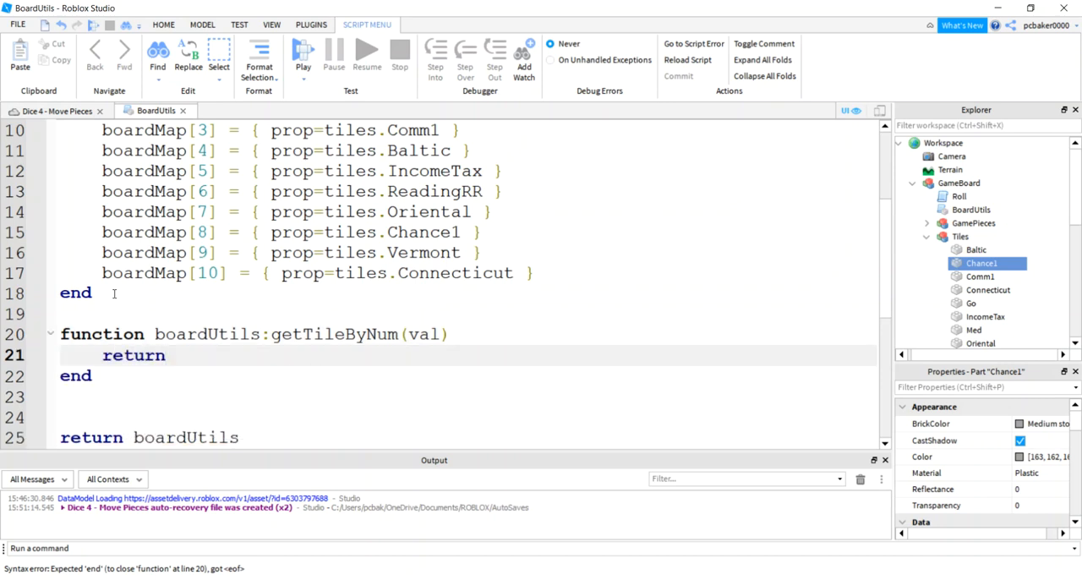
pyautogui.write('boardMap')
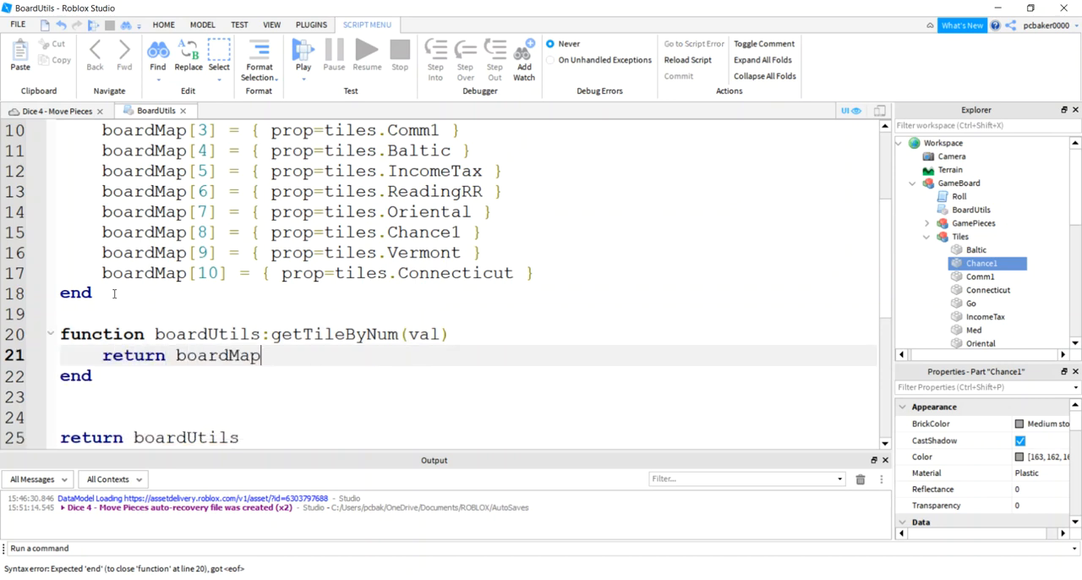
pyautogui.write('[val]')
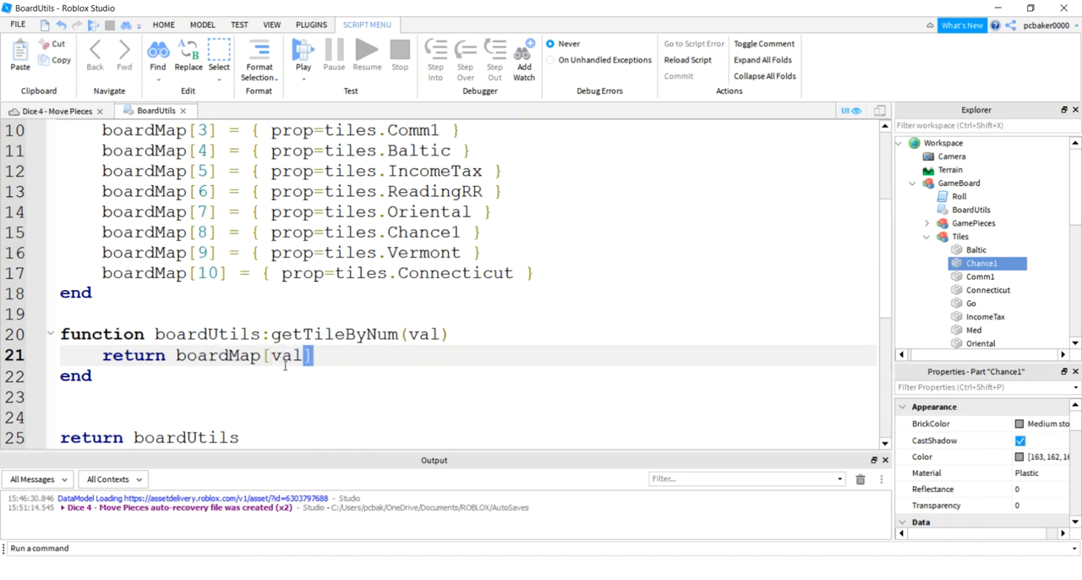
pyautogui.moveTo(176, 355); pyautogui.dragTo(317, 355)
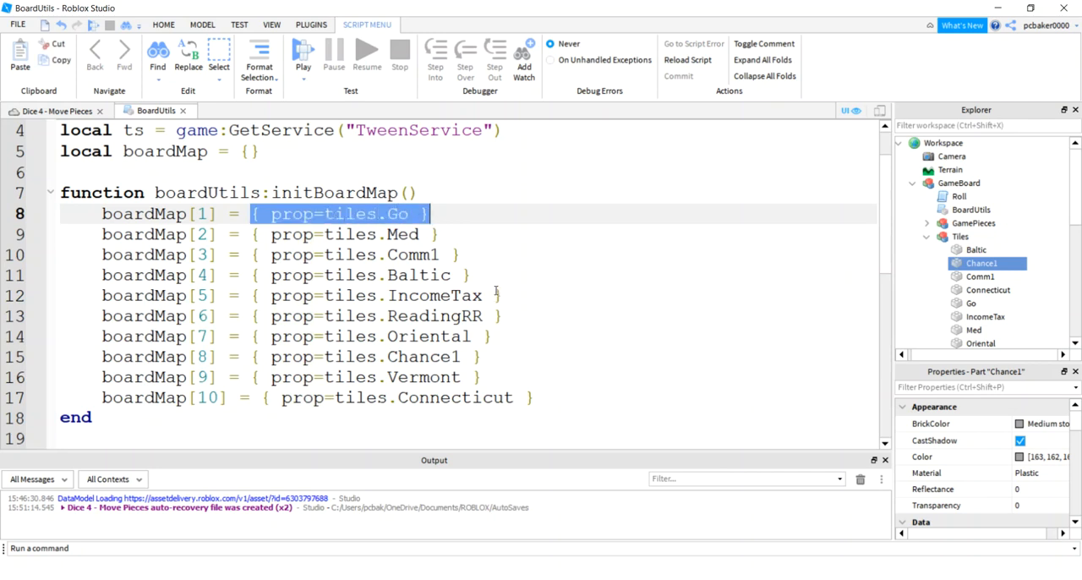
pyautogui.scroll(-3)
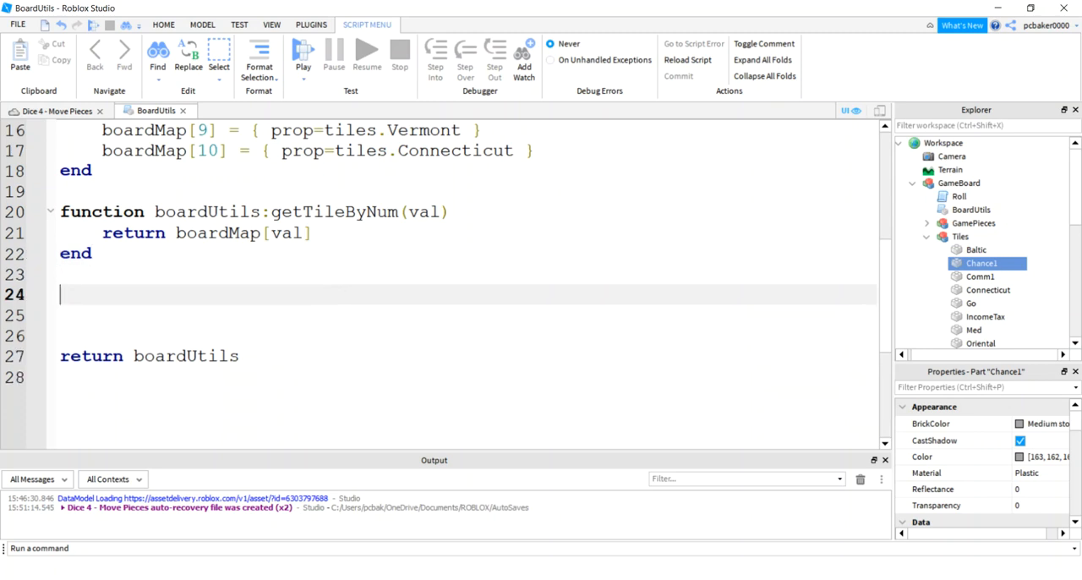
# Start a boardUtils:movePiece(itemToMove, currentTileNum, rollVal) function on line 24.
pyautogui.click(111, 289)
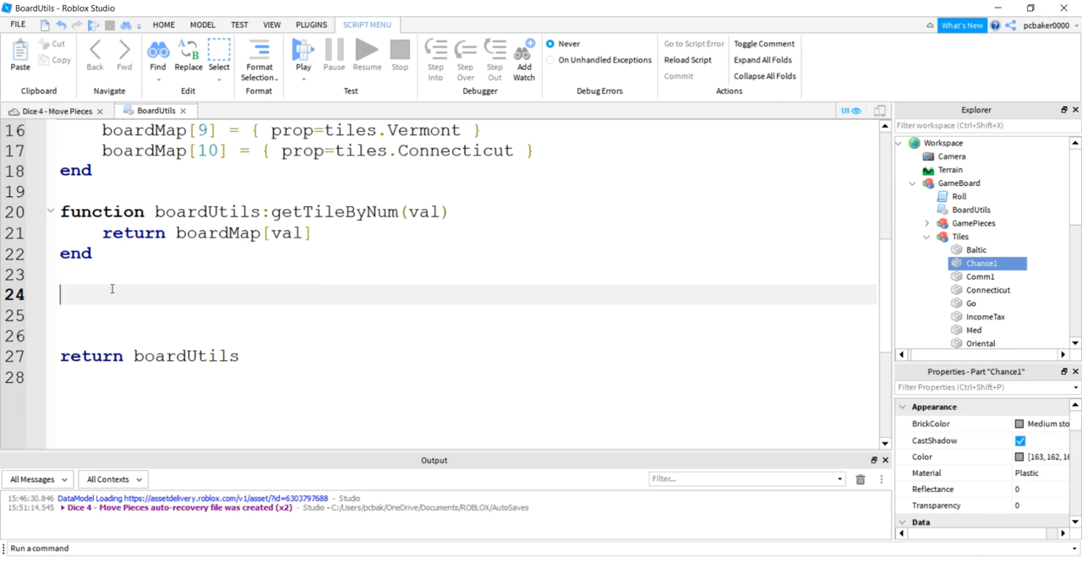
pyautogui.write('function')
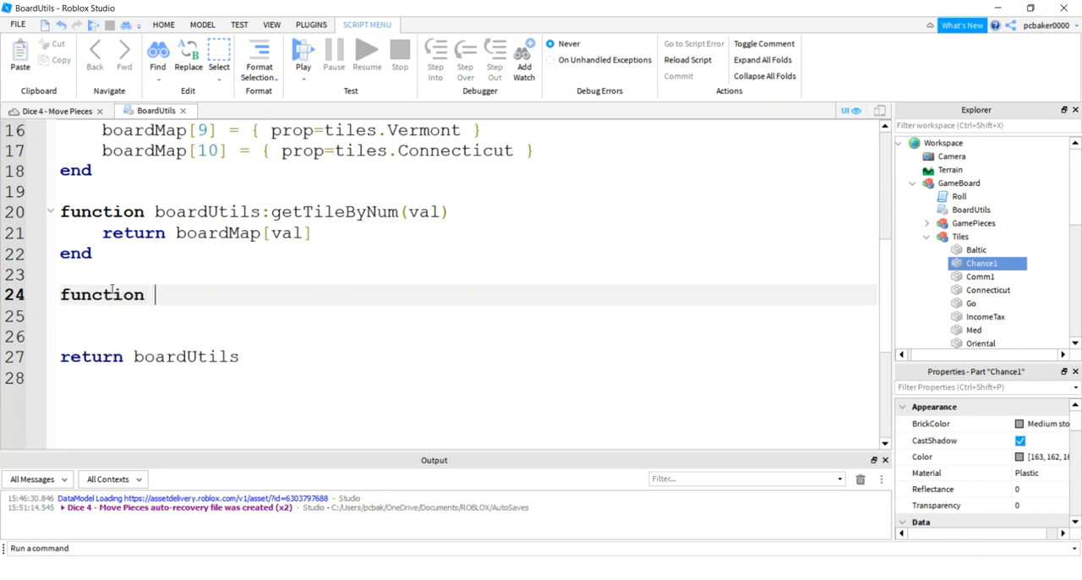
pyautogui.write('boardUtils')
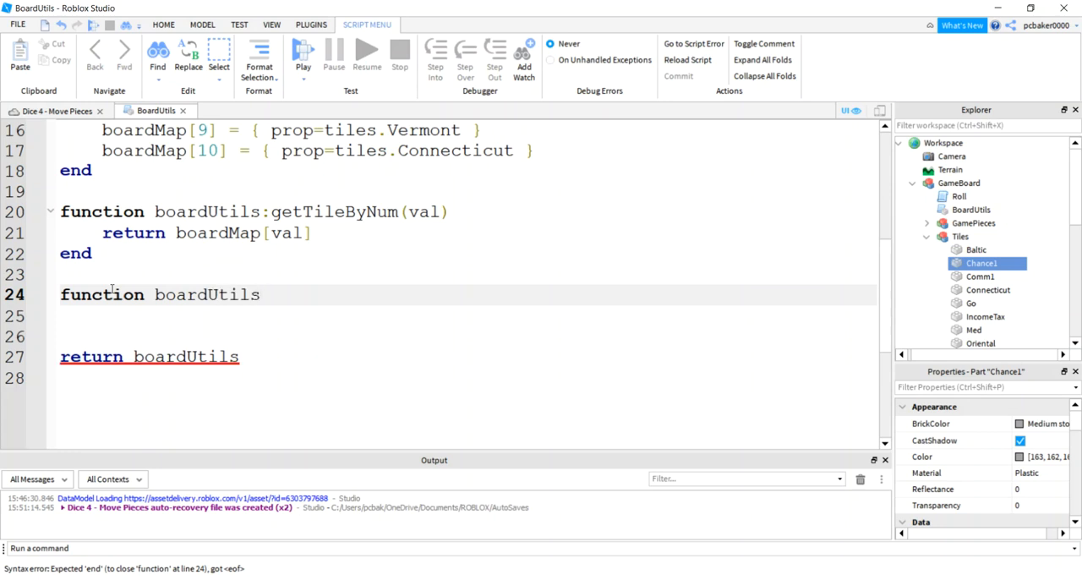
pyautogui.write(':move')
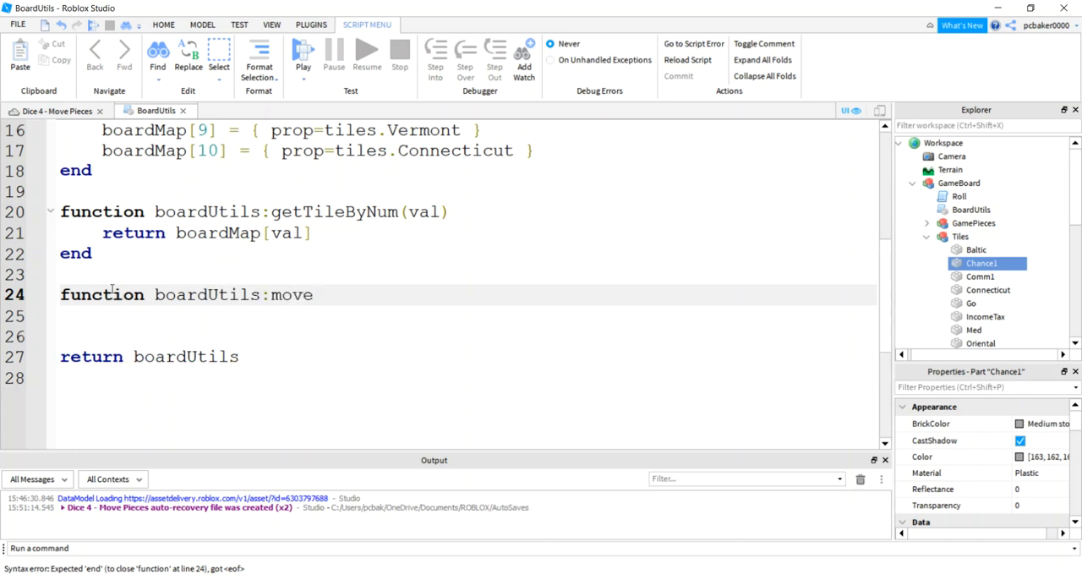
pyautogui.write('Piece(')
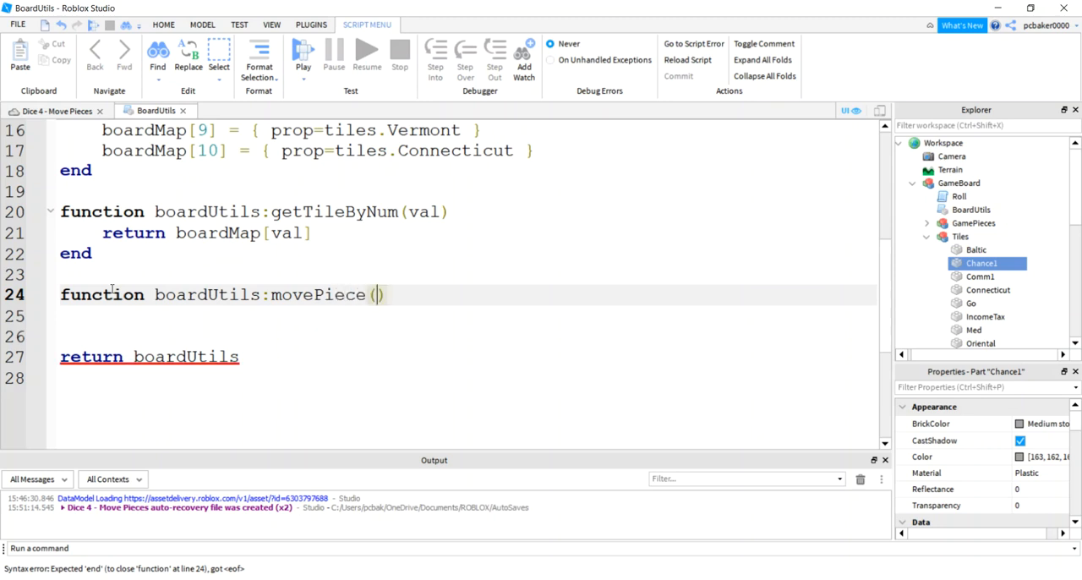
pyautogui.write('item')
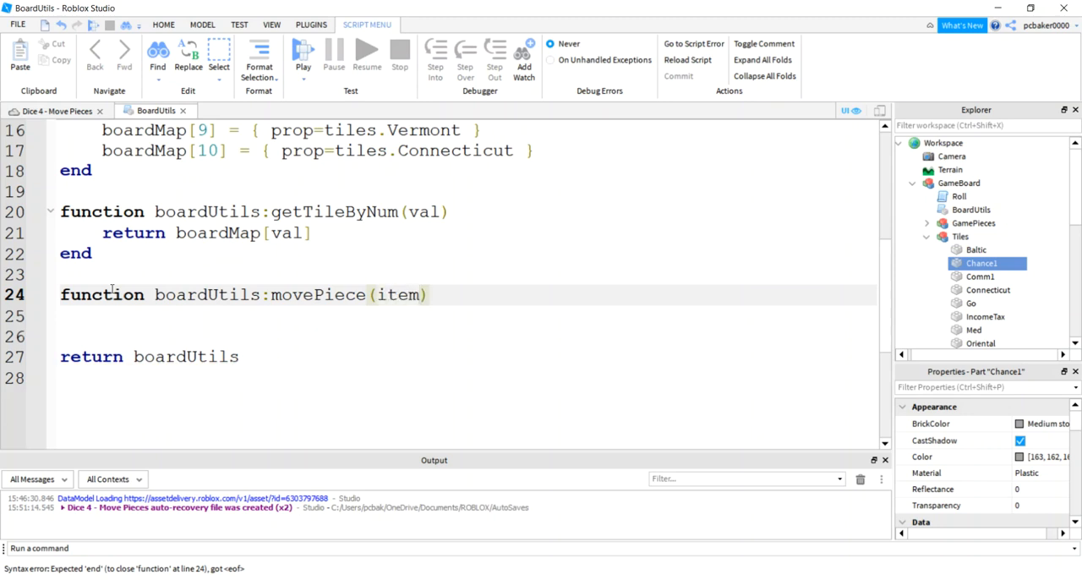
pyautogui.write('ToMov')
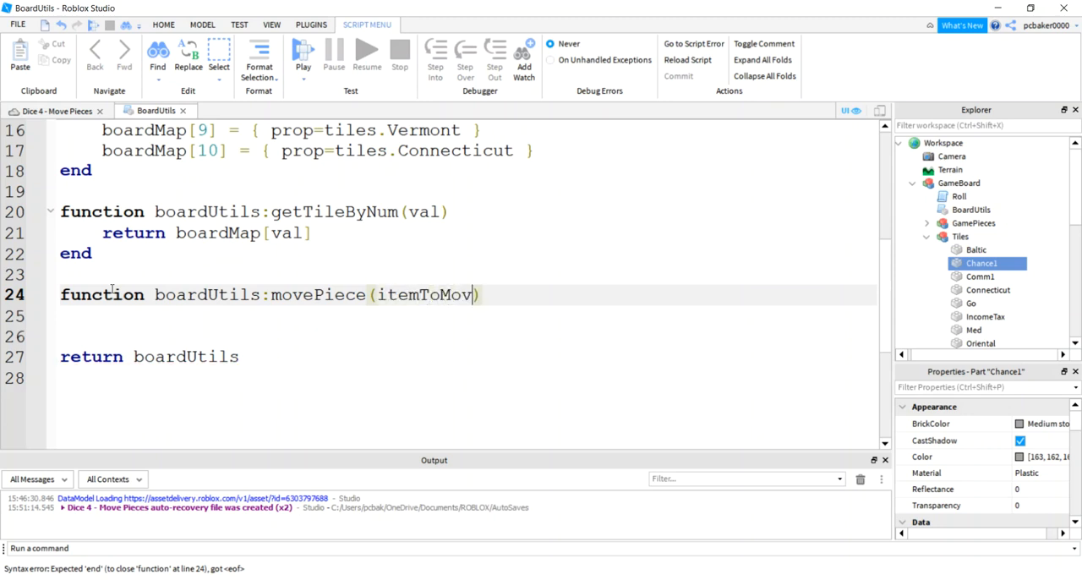
pyautogui.write('e, cur')
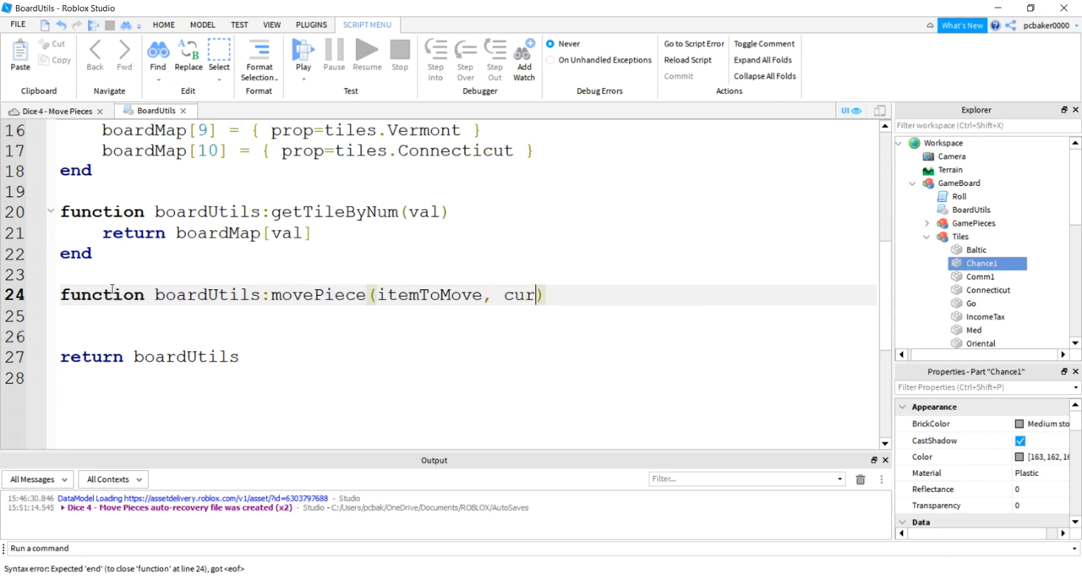
pyautogui.write('re')
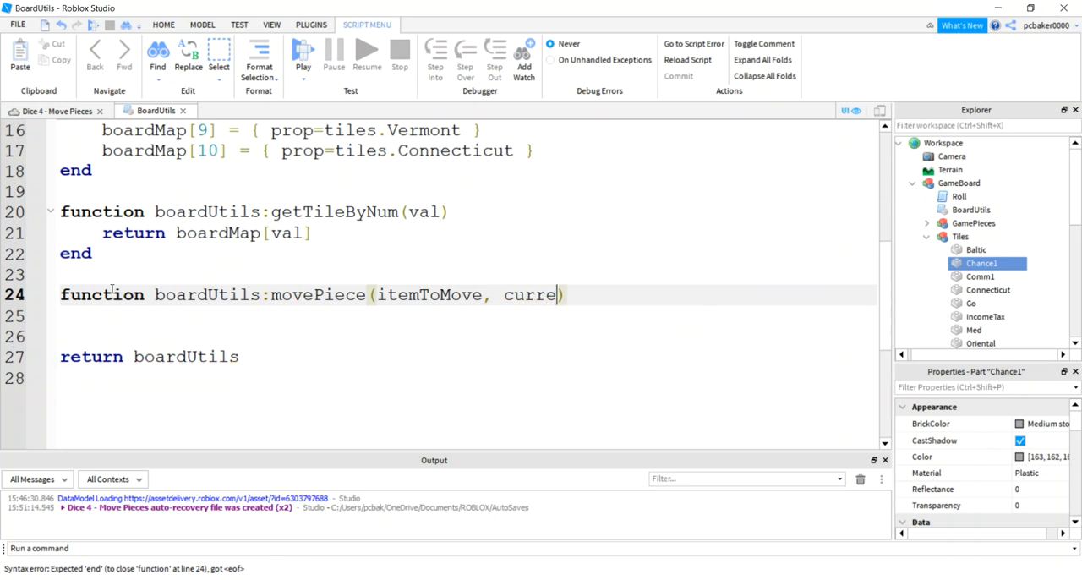
pyautogui.write('ntTileNum')
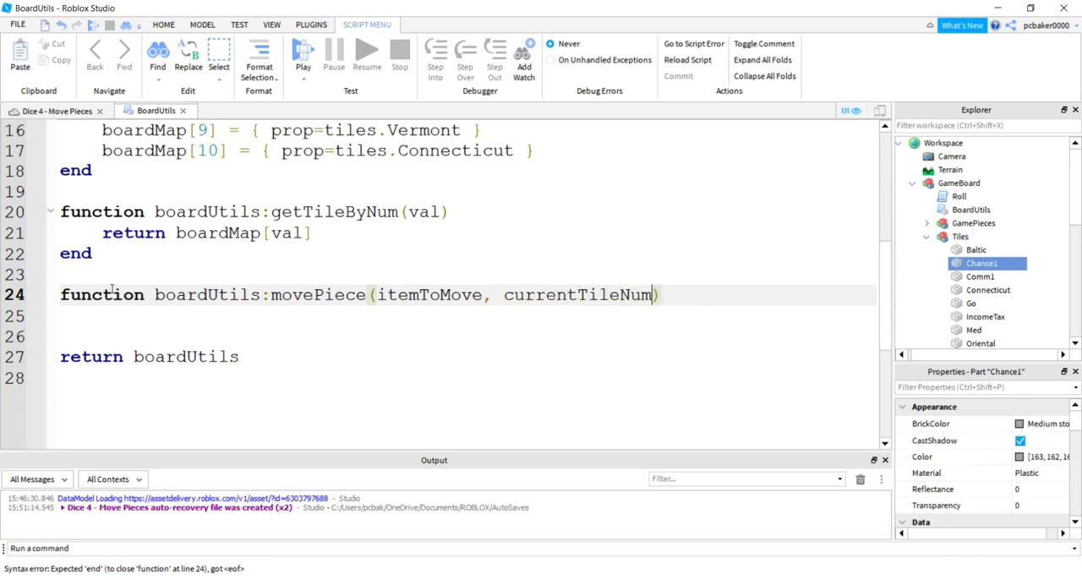
pyautogui.write(', rollVa')
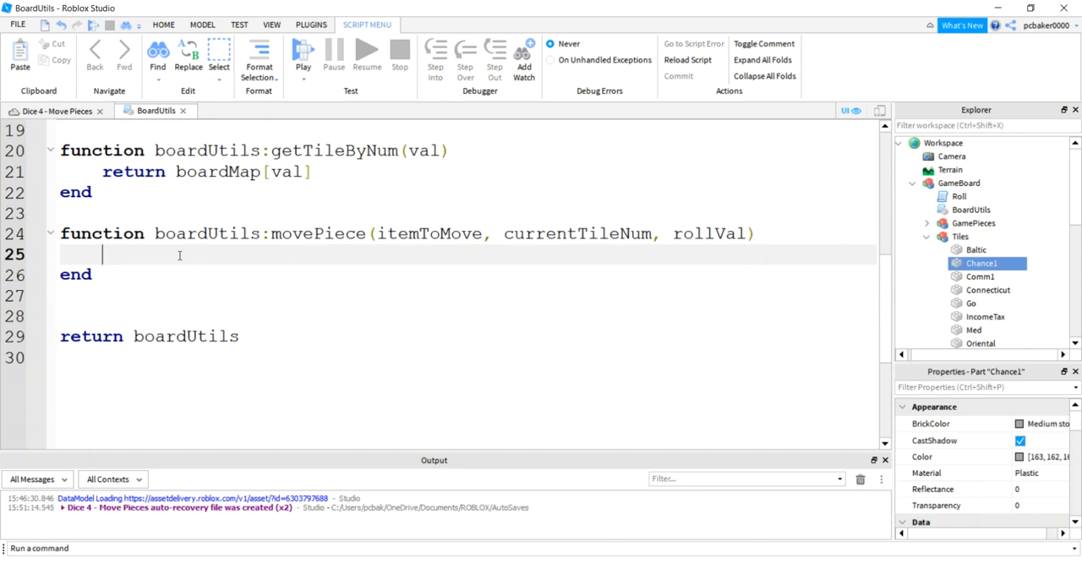
# Add local destTileNum = currentTileNum + rollVal inside movePiece.
pyautogui.write('local di')
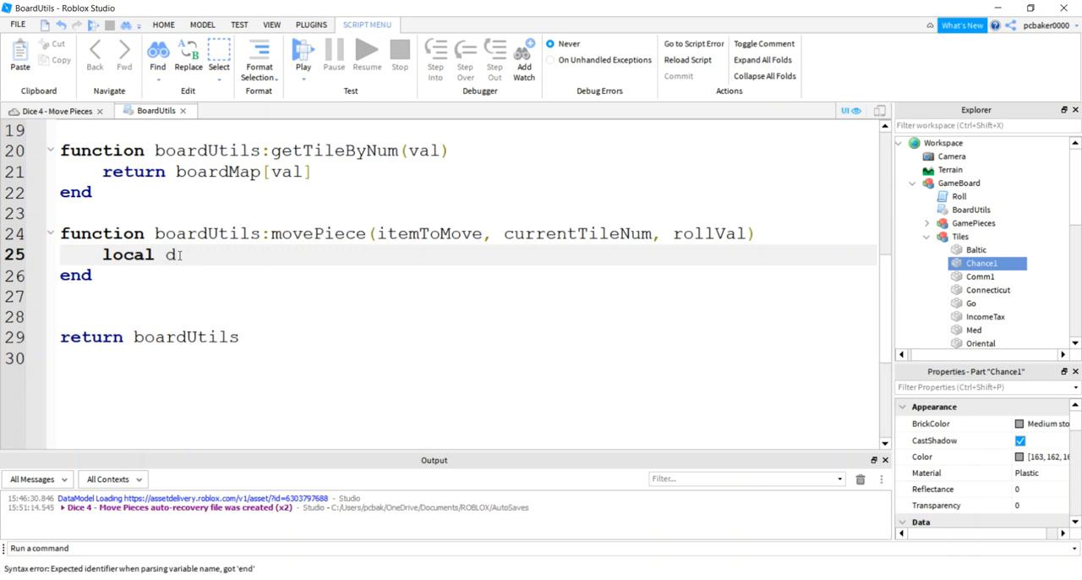
pyautogui.write('estTile = currentTileNum')
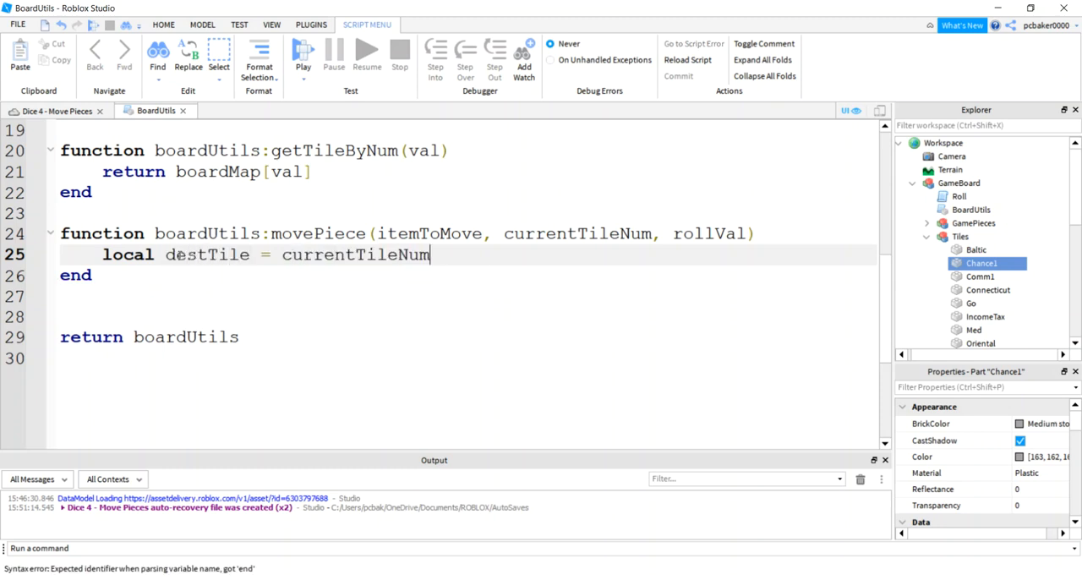
pyautogui.write('+')
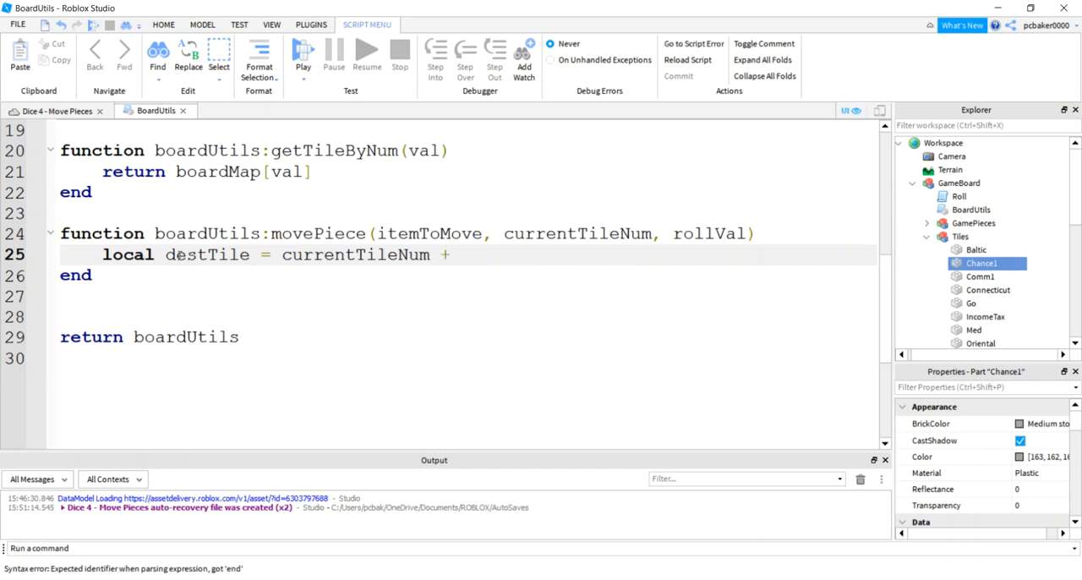
pyautogui.write('roll')
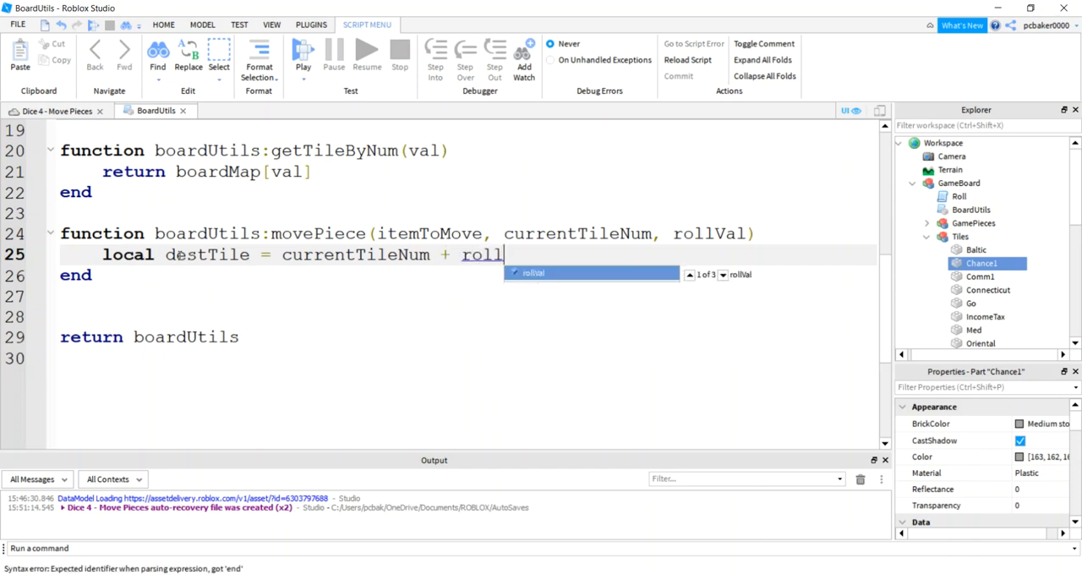
pyautogui.press('Tab')
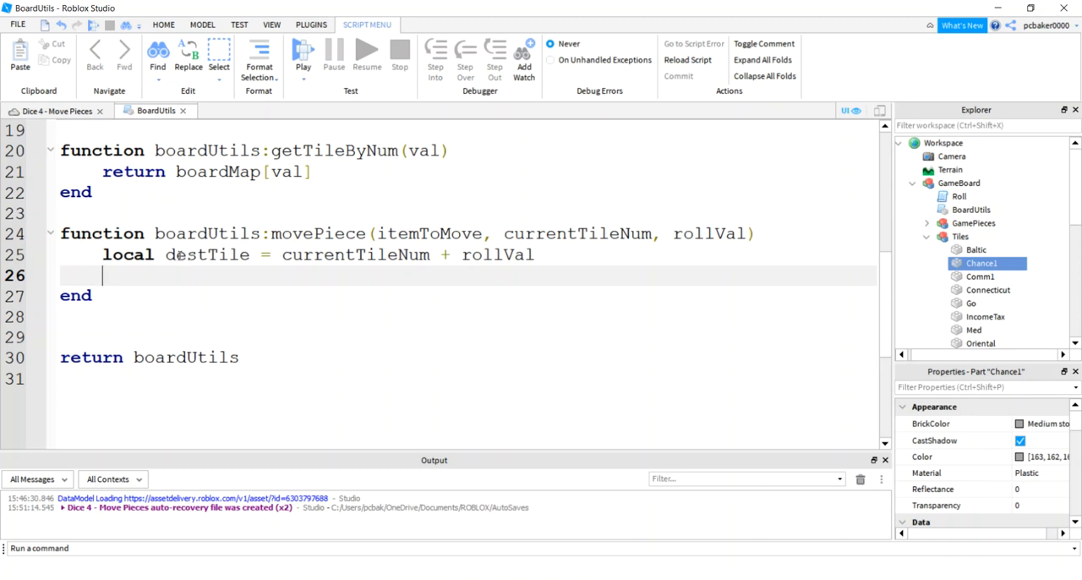
# Add locals currTile and destTile fetched with boardUtils:getTileByNum.
pyautogui.write('local c')
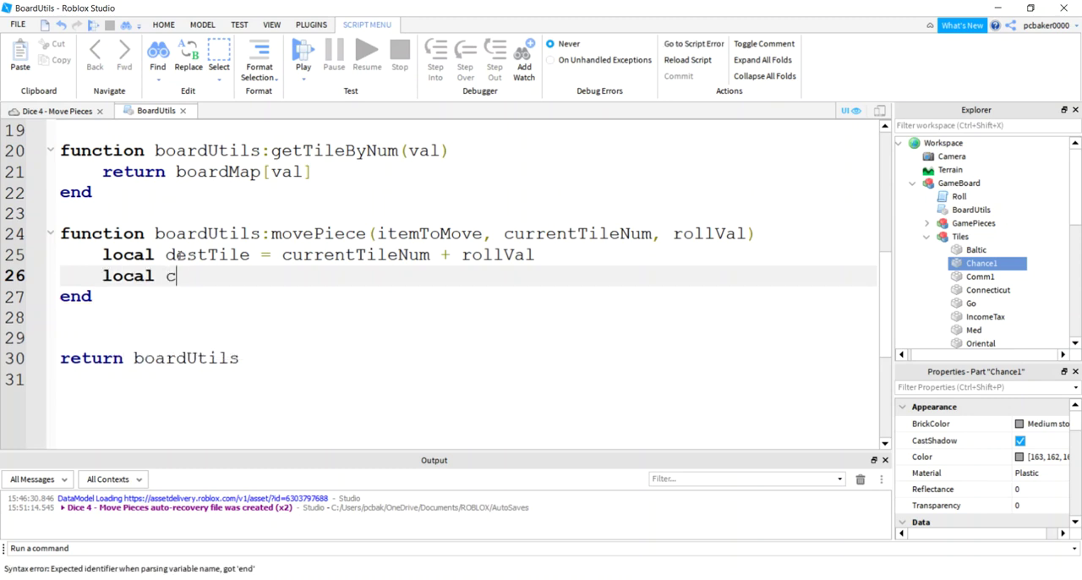
pyautogui.write('urrTile')
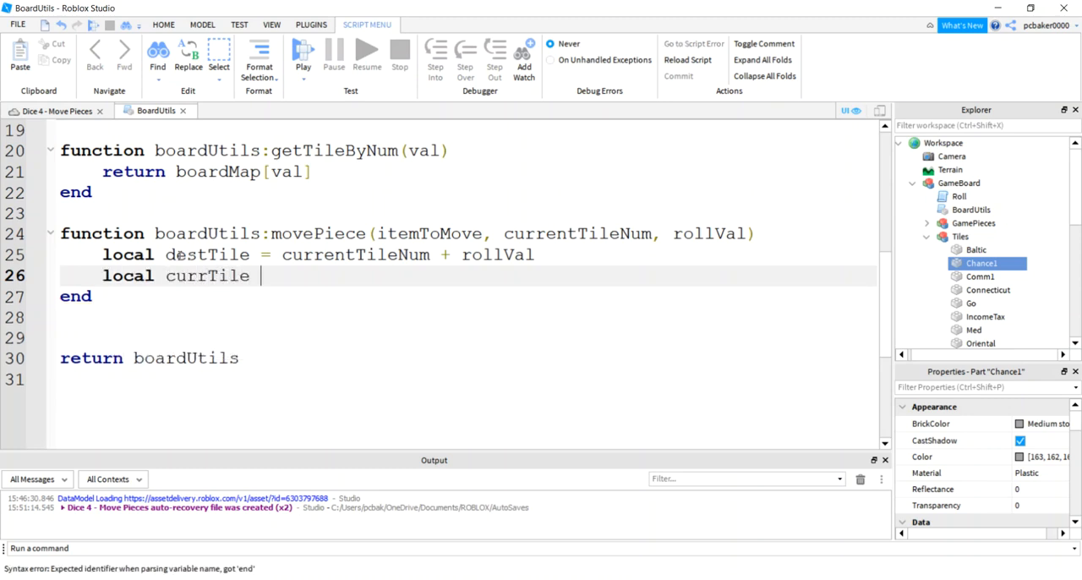
pyautogui.write('=')
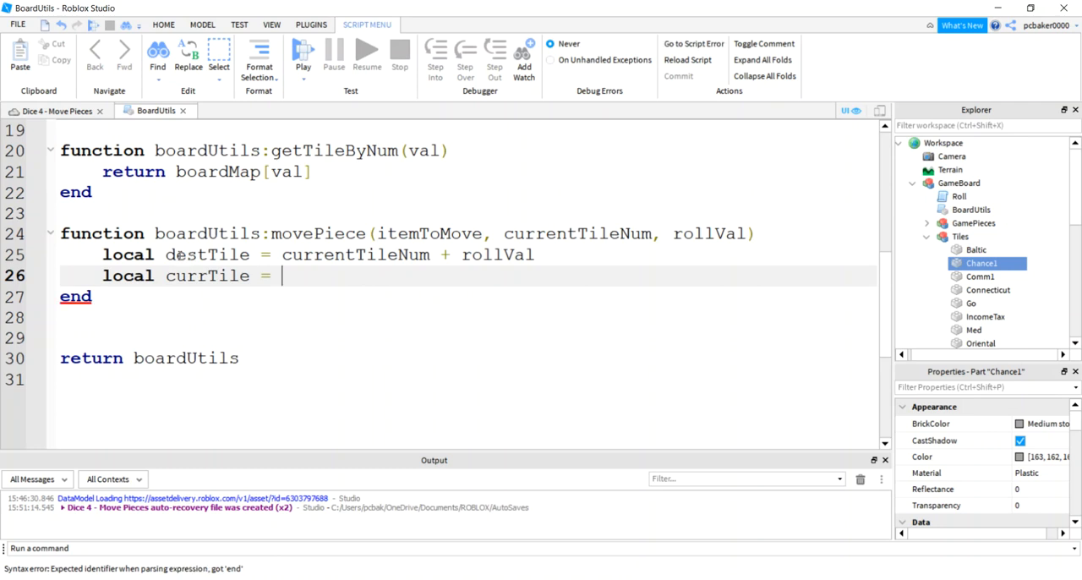
pyautogui.write('boardUtils')
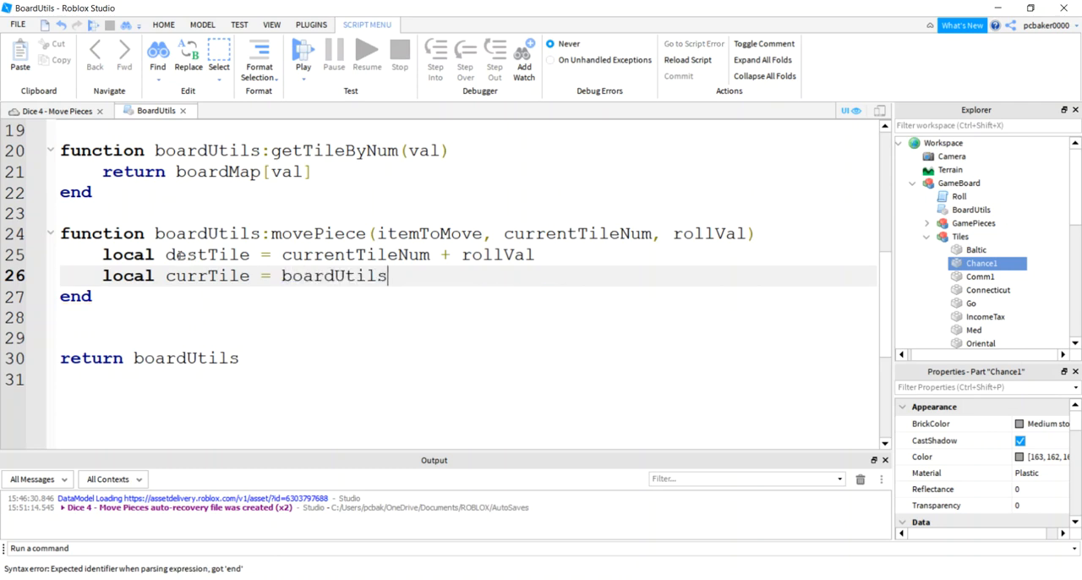
pyautogui.write(':getTileByNum()')
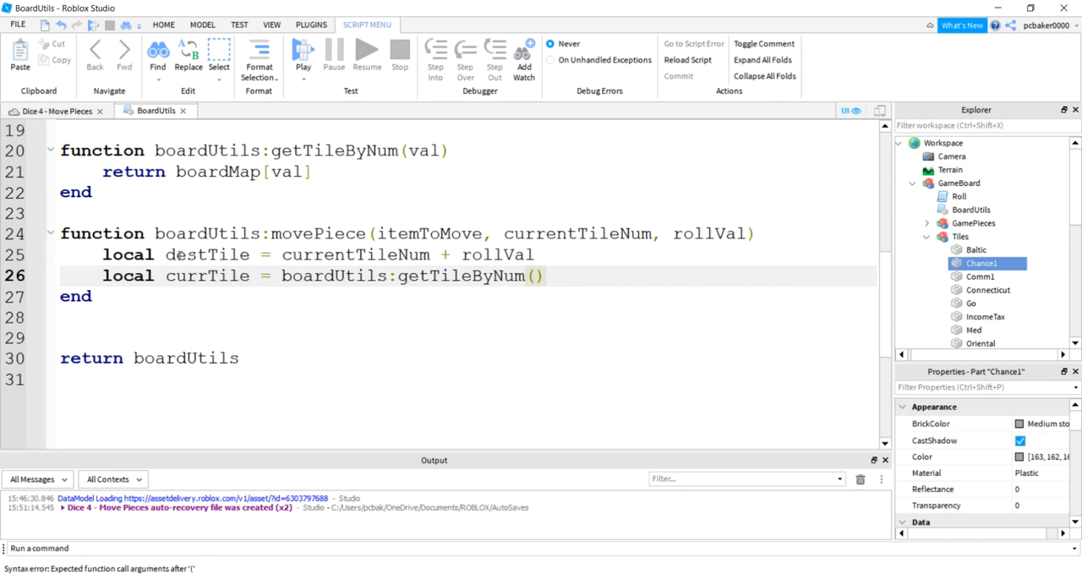
pyautogui.write('currentTileNum')
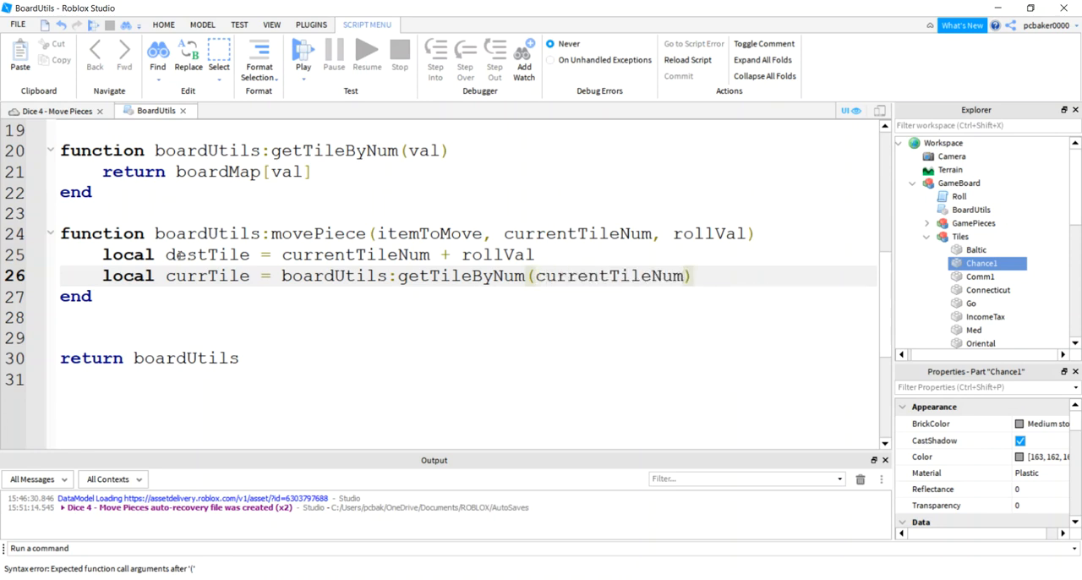
pyautogui.write('local')
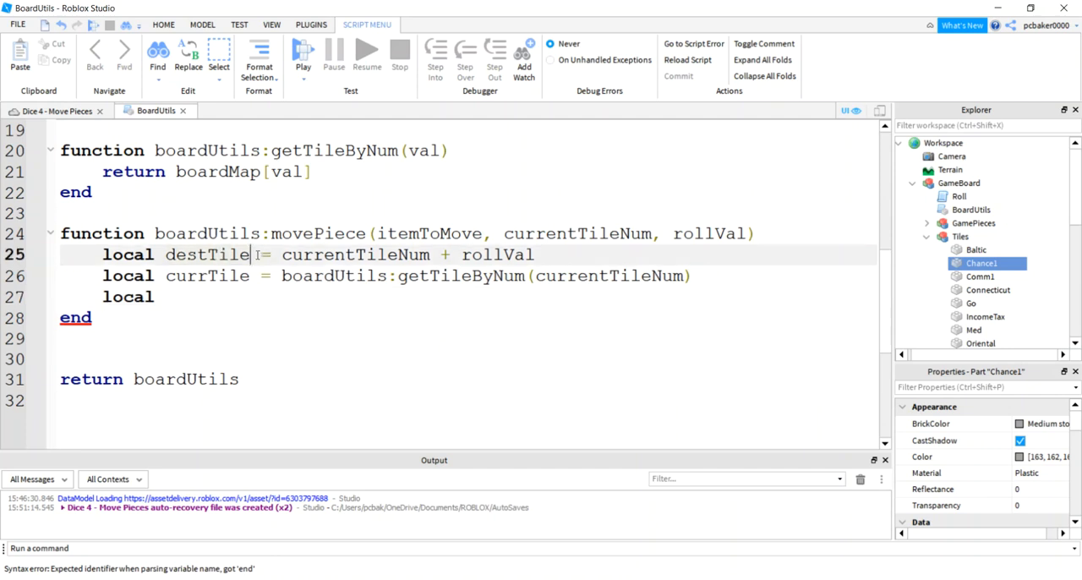
pyautogui.write('Num')
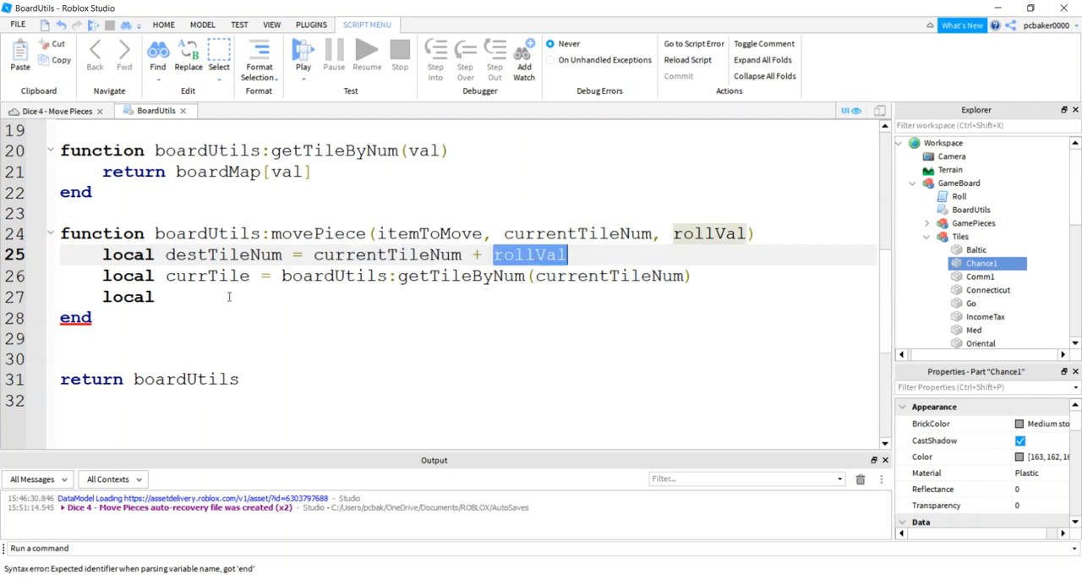
pyautogui.write('des')
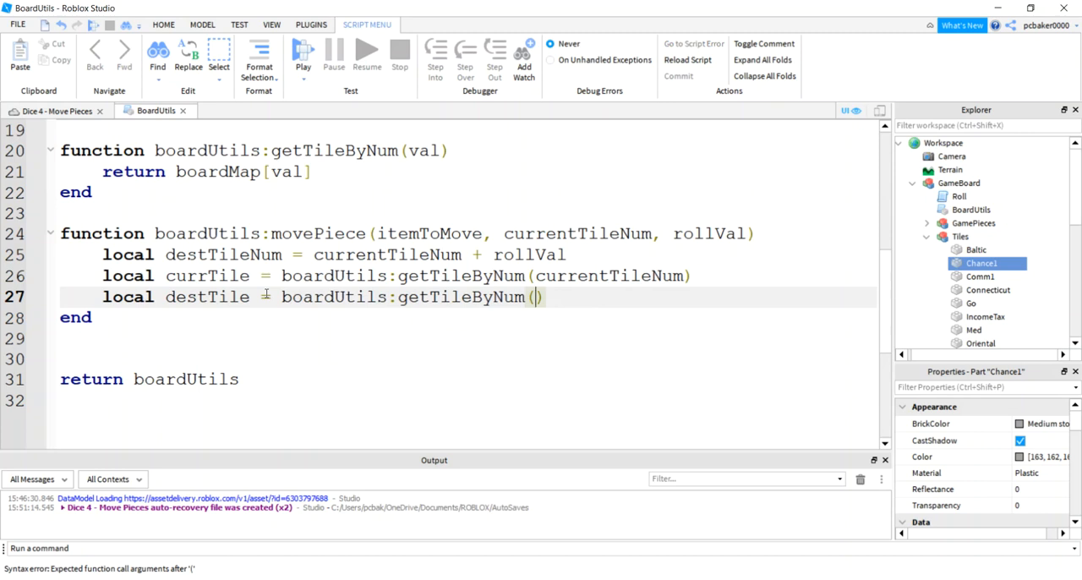
pyautogui.write('destTileNum')
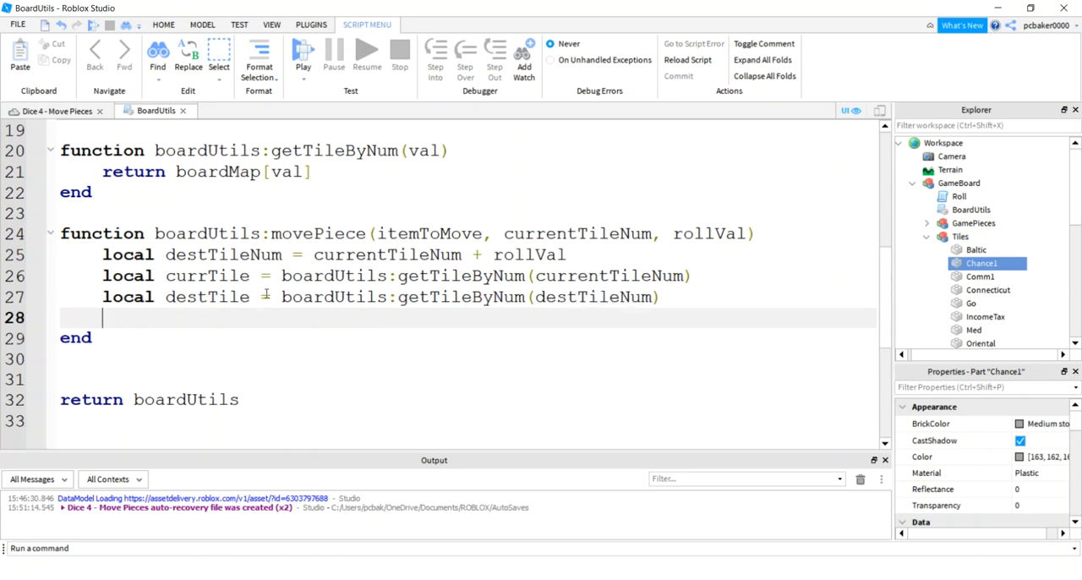
pyautogui.scroll(-3)
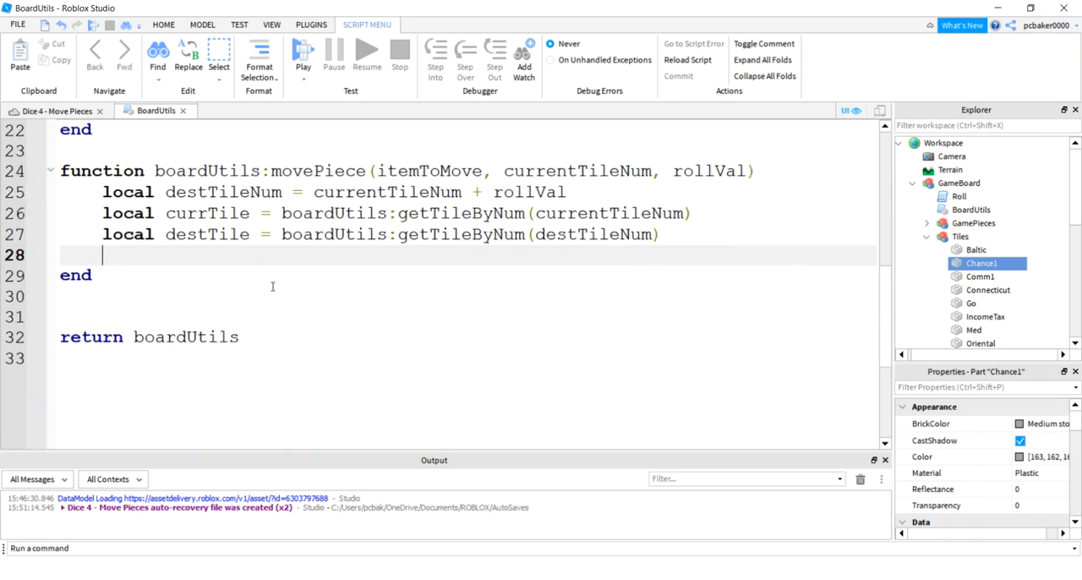
pyautogui.moveTo(425, 295)
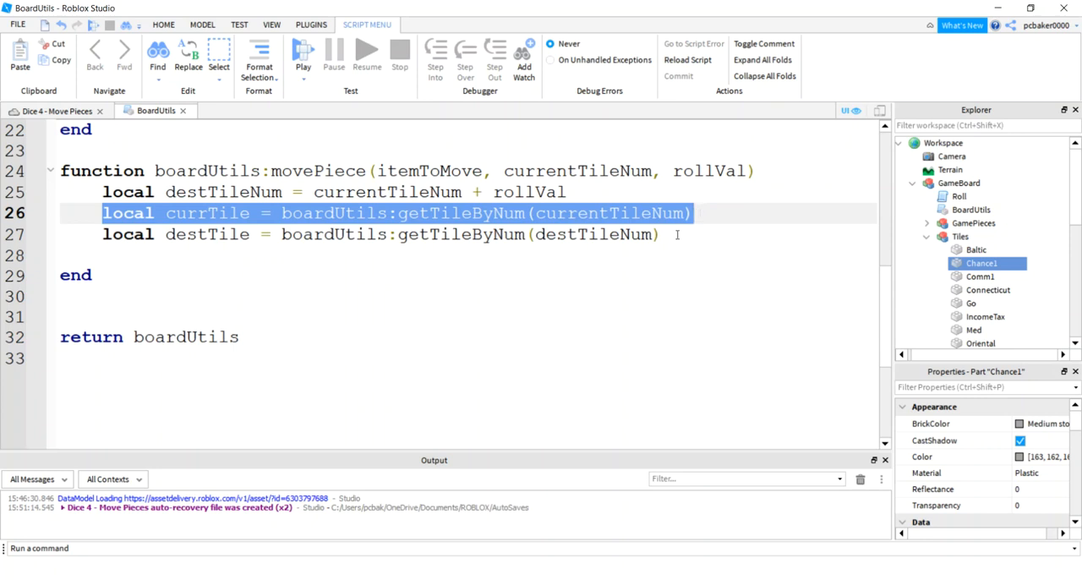
# Begin local ti = TweenInfo.new with rollVal as the duration.
pyautogui.click(510, 256)
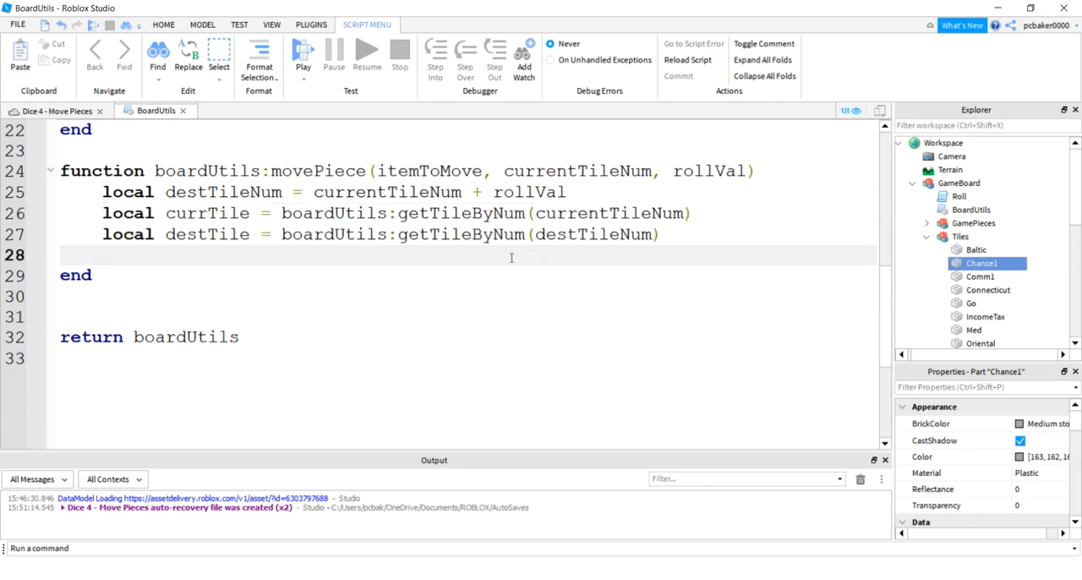
pyautogui.write('local')
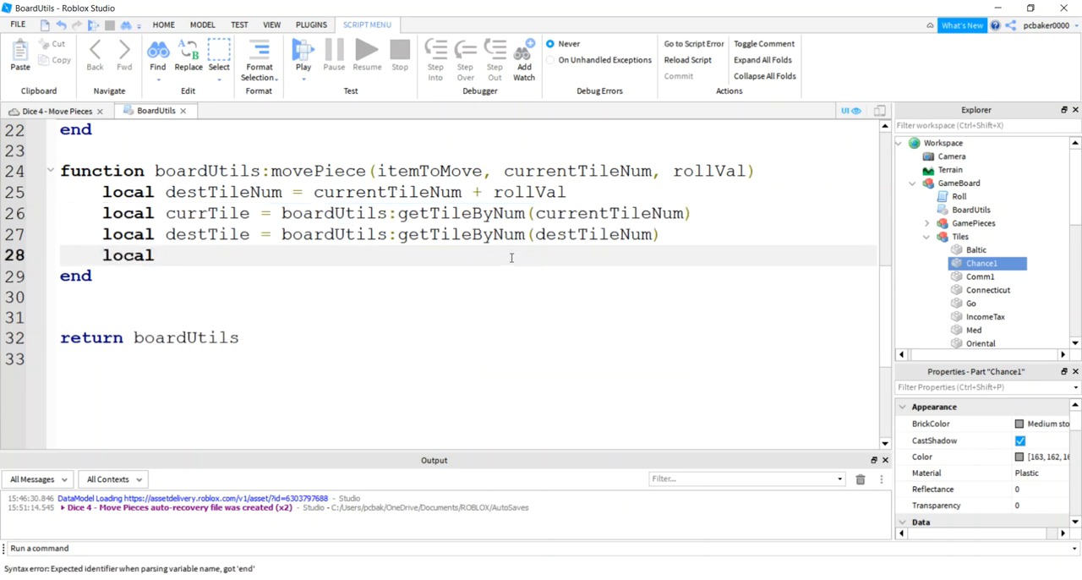
pyautogui.write('ti')
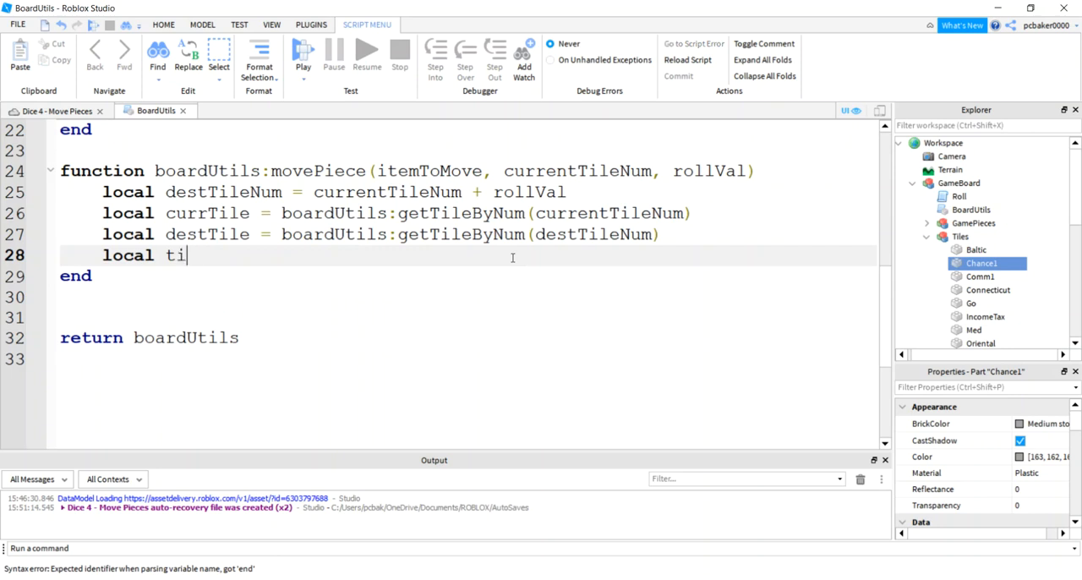
pyautogui.write('=')
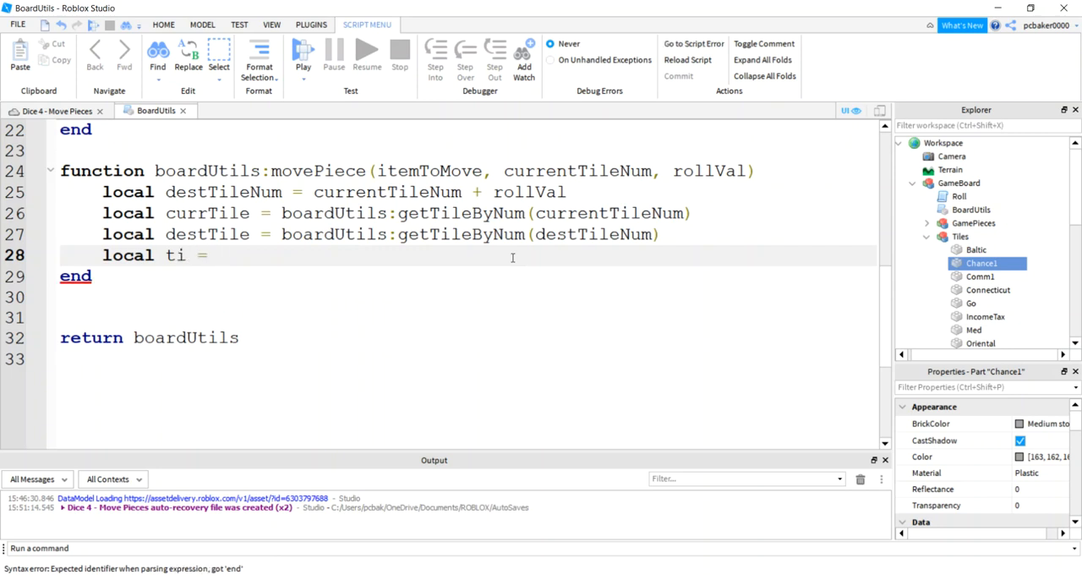
pyautogui.write('TweenInfo.new(rollVal')
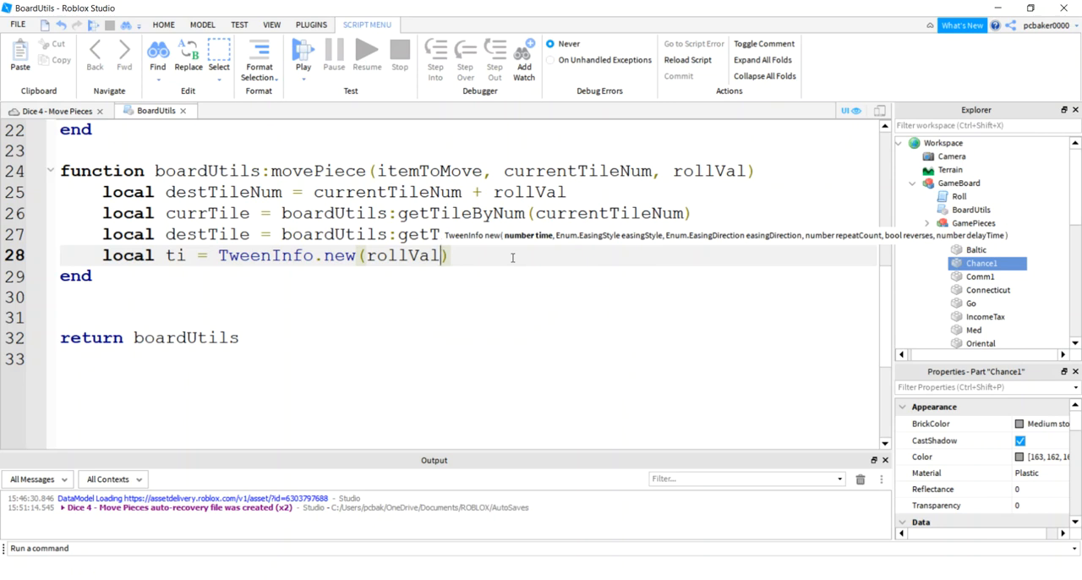
# Add Linear easing style, Out direction, 0 repeats, false reversing and 0 delay.
pyautogui.write(',')
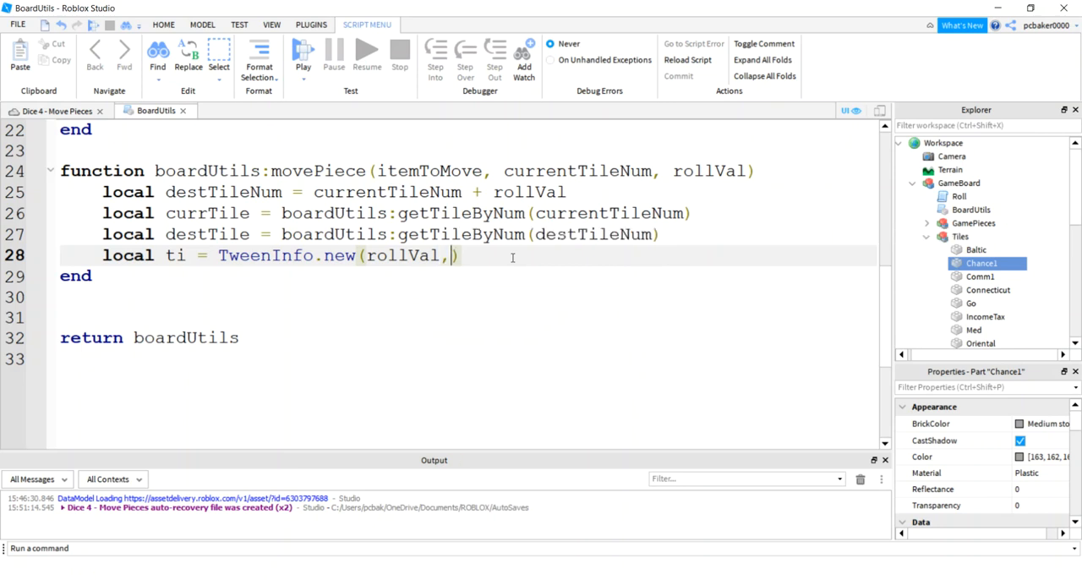
pyautogui.write('Enum.EasingStyle')
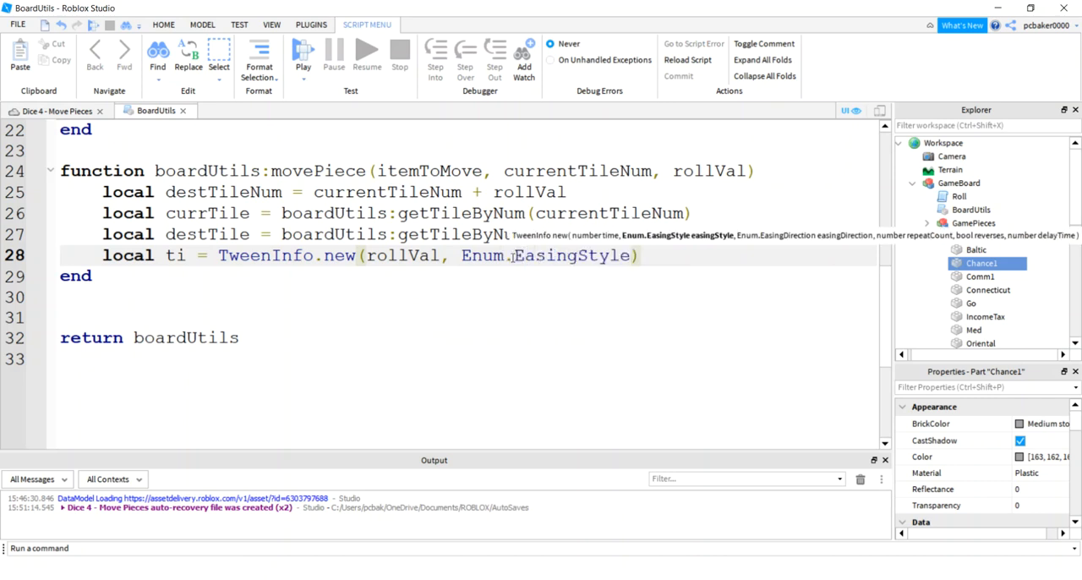
pyautogui.write('.Linear,')
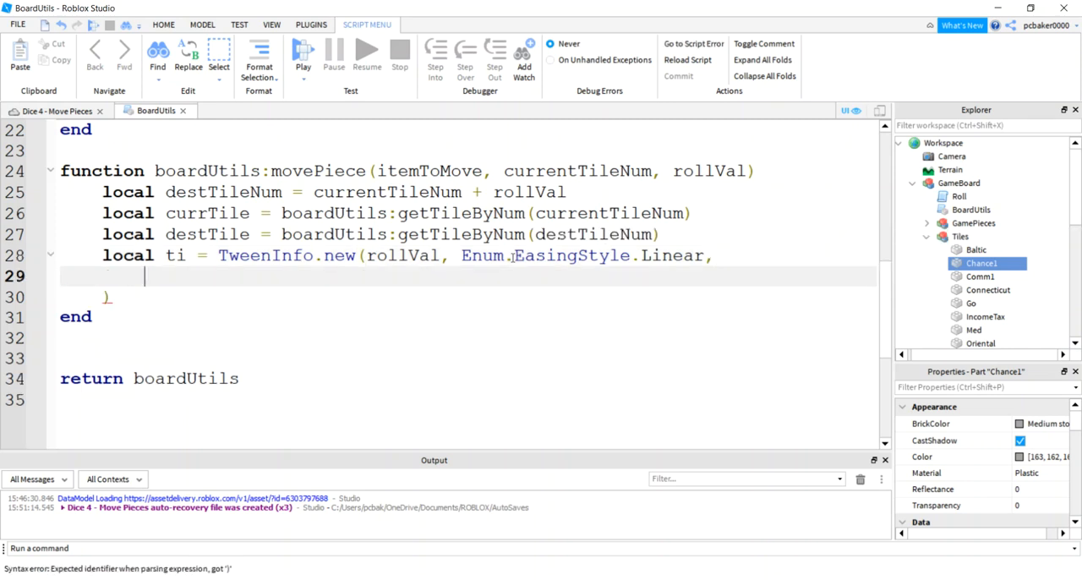
pyautogui.write('Enum.')
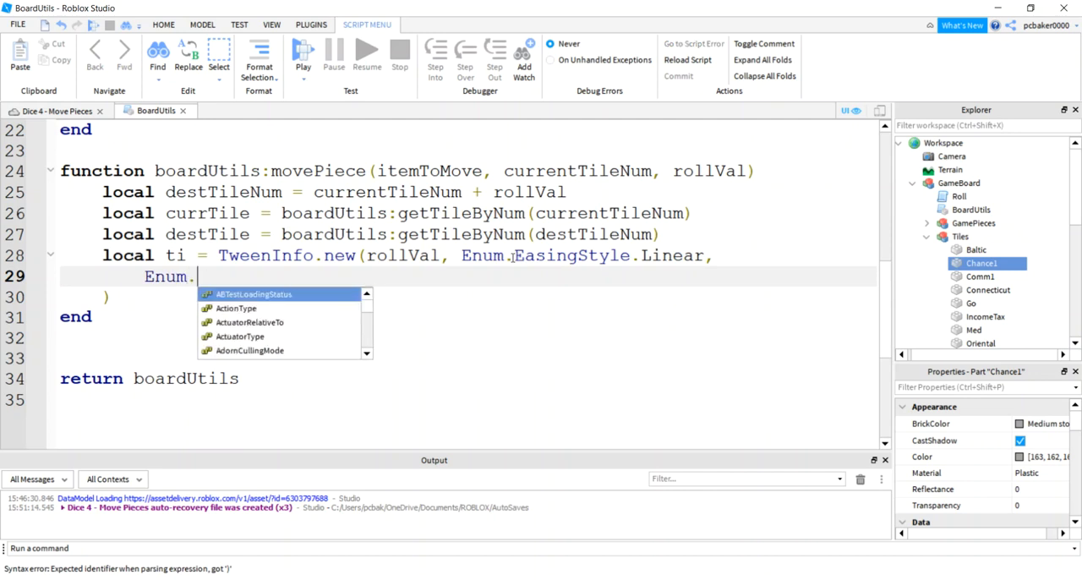
pyautogui.write('EasingDirection')
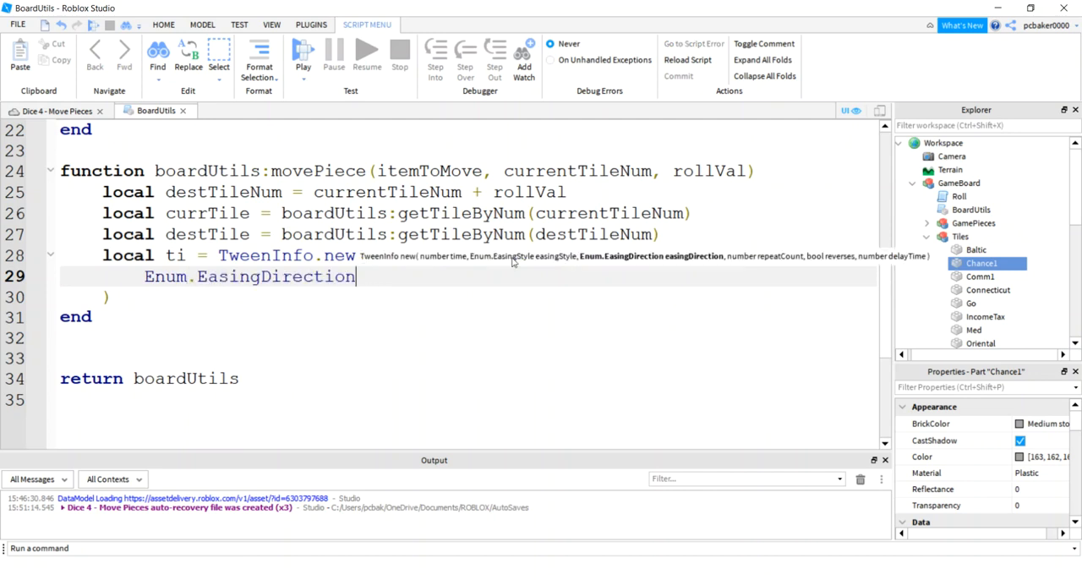
pyautogui.write('.Out')
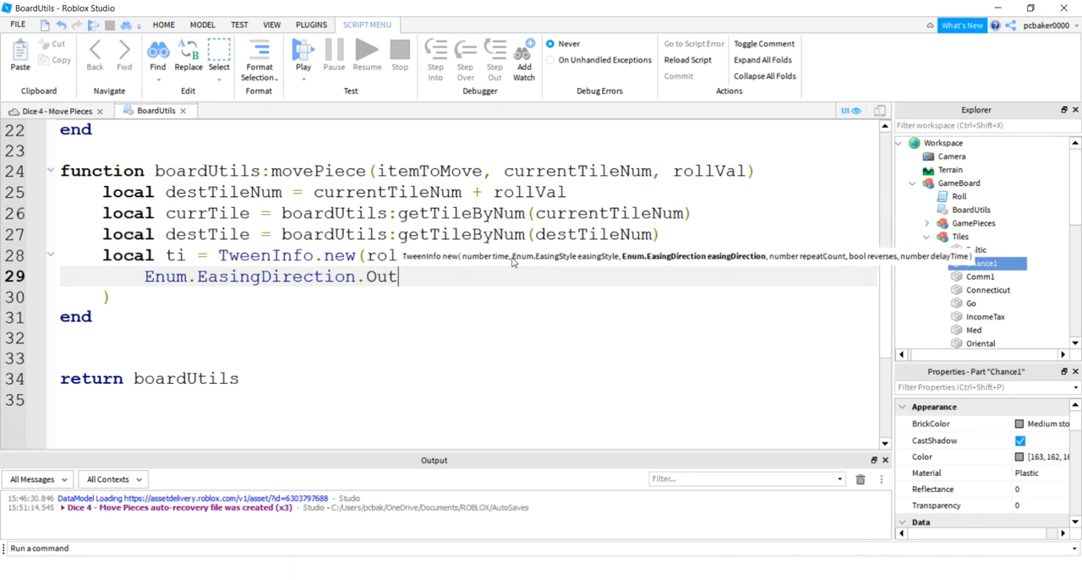
pyautogui.write(', 0,')
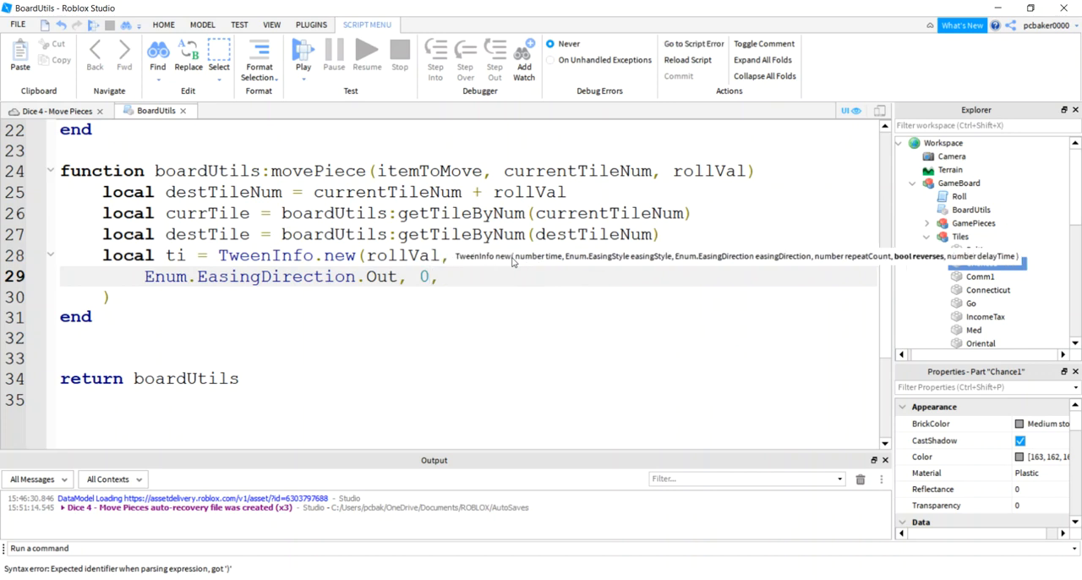
pyautogui.write('fallse,')
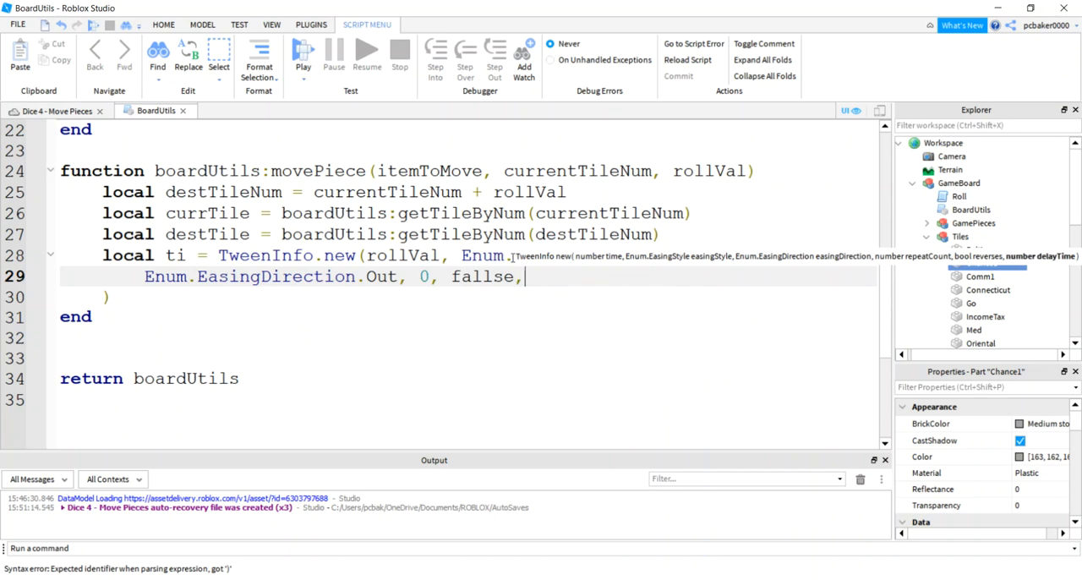
pyautogui.press('BackSpace')
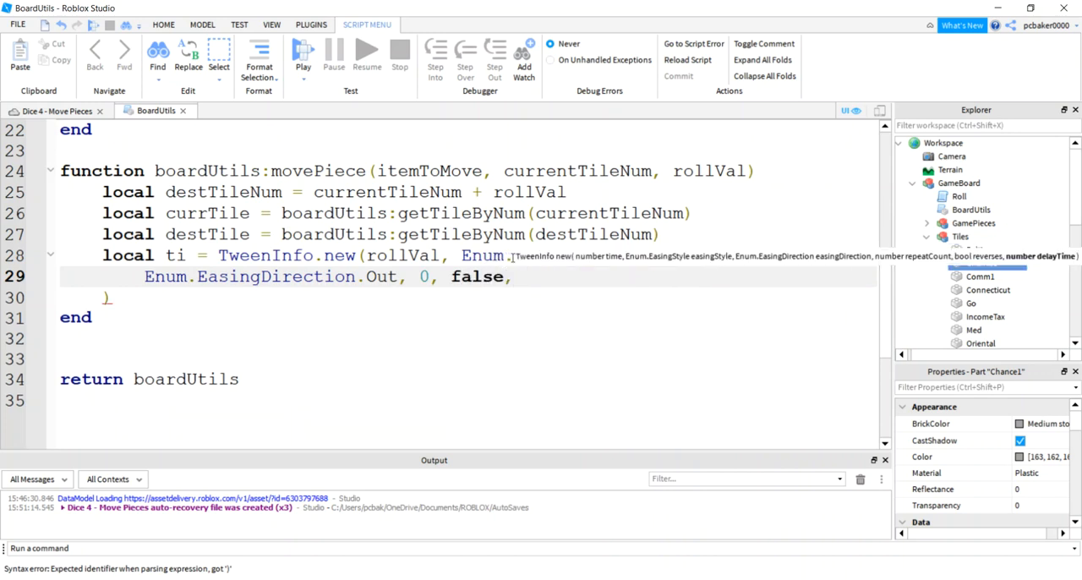
pyautogui.write('0)')
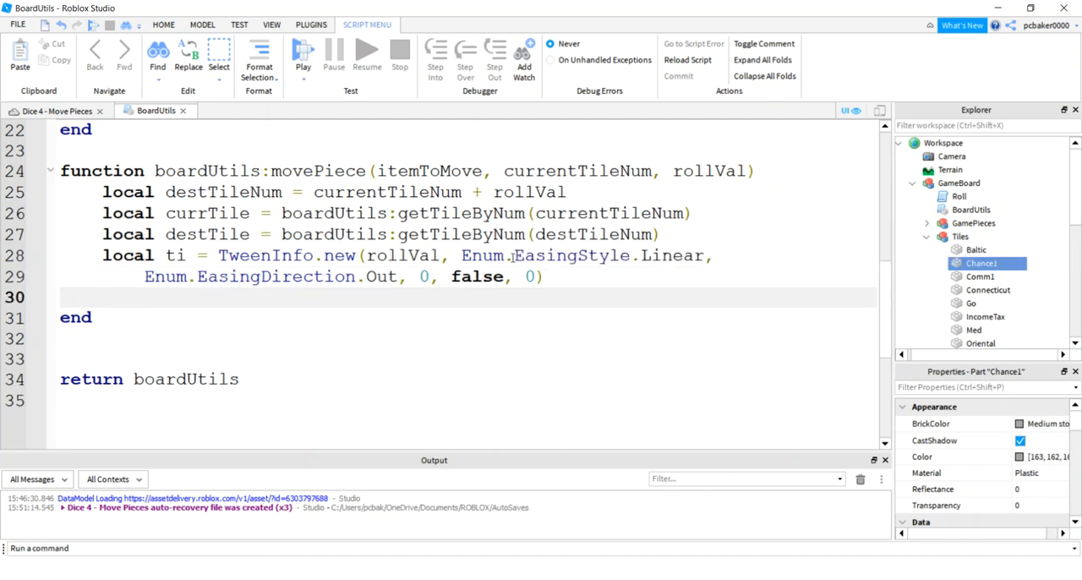
# Start local tween = ts:Create for itemToMove with a Position goal table.
pyautogui.write('local tween =')
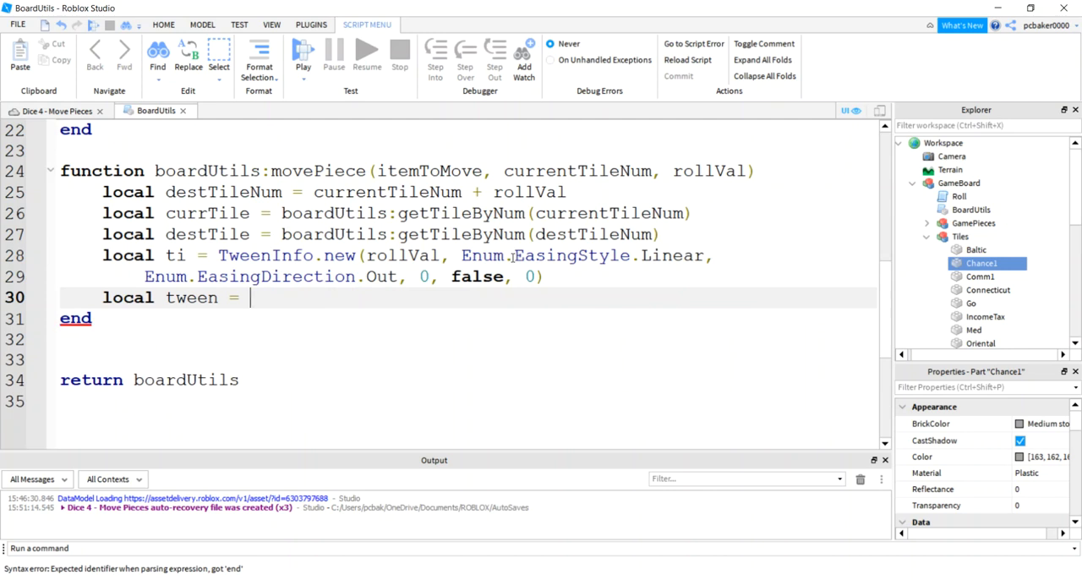
pyautogui.write('ts:Create(')
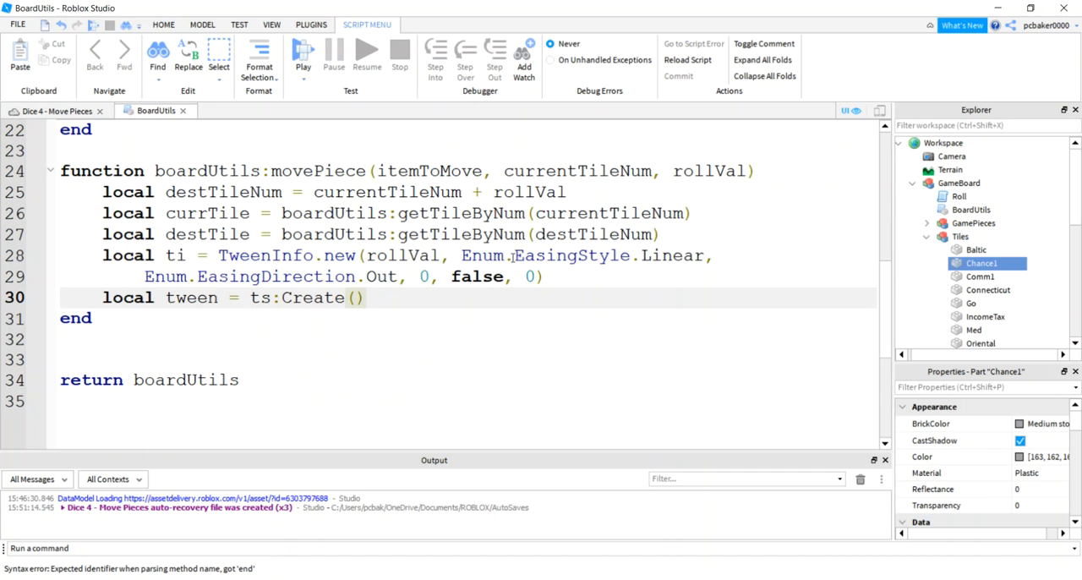
pyautogui.write('itemToMove, ti,')
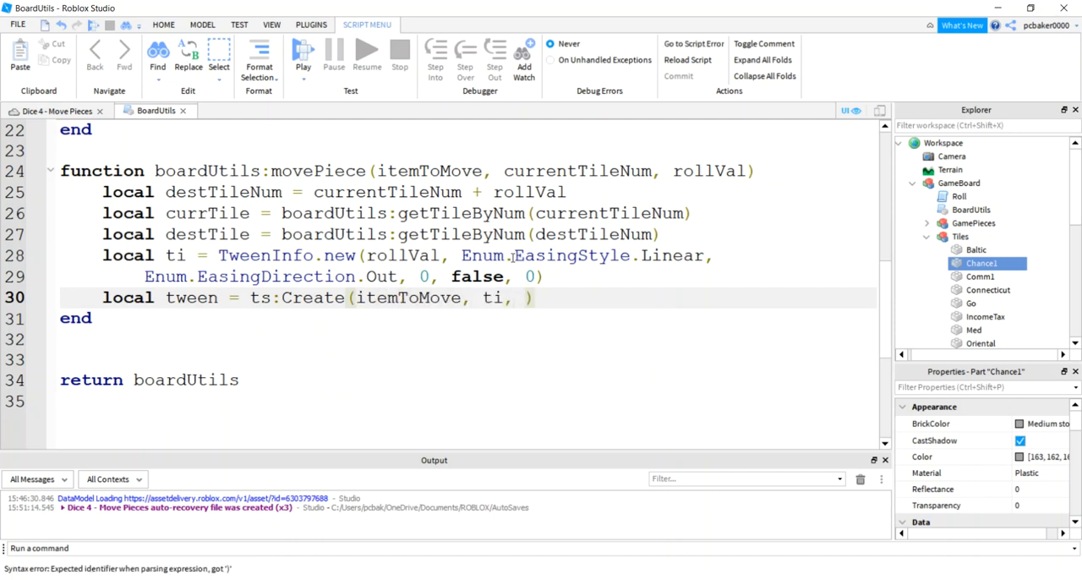
pyautogui.write('{')
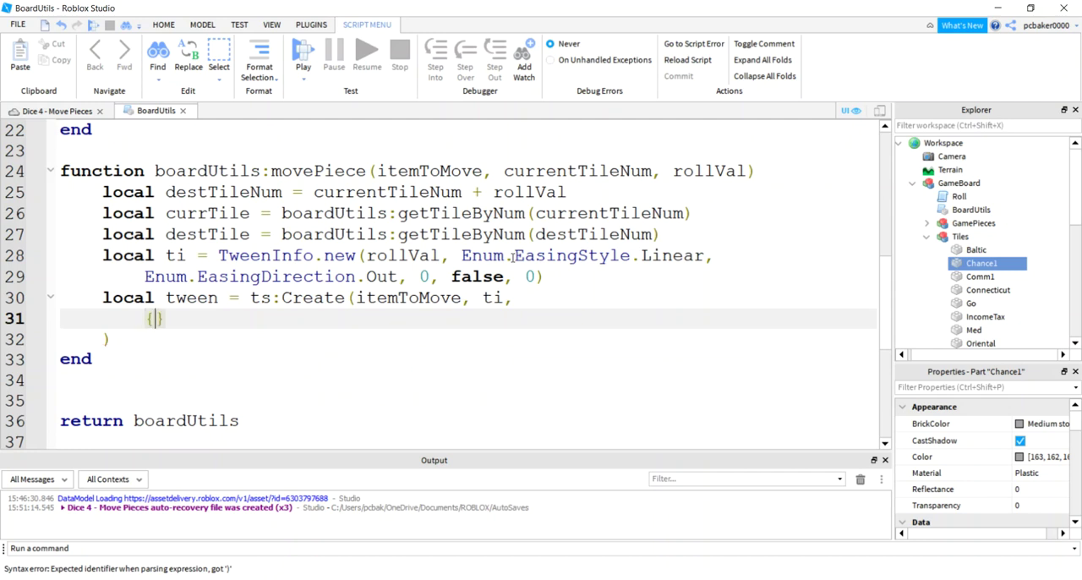
pyautogui.write('Posi')
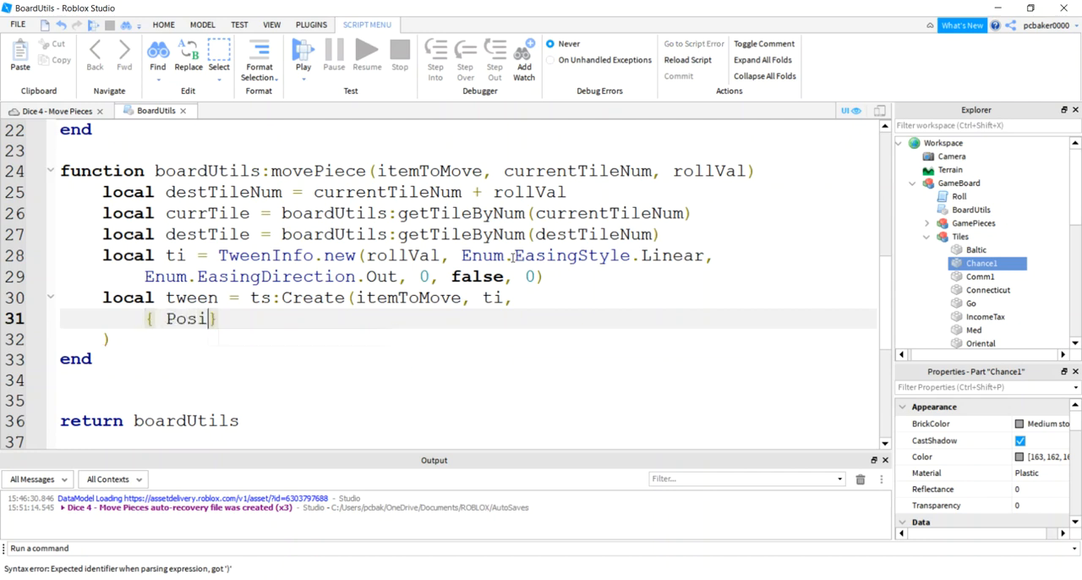
pyautogui.write('tion = ""')
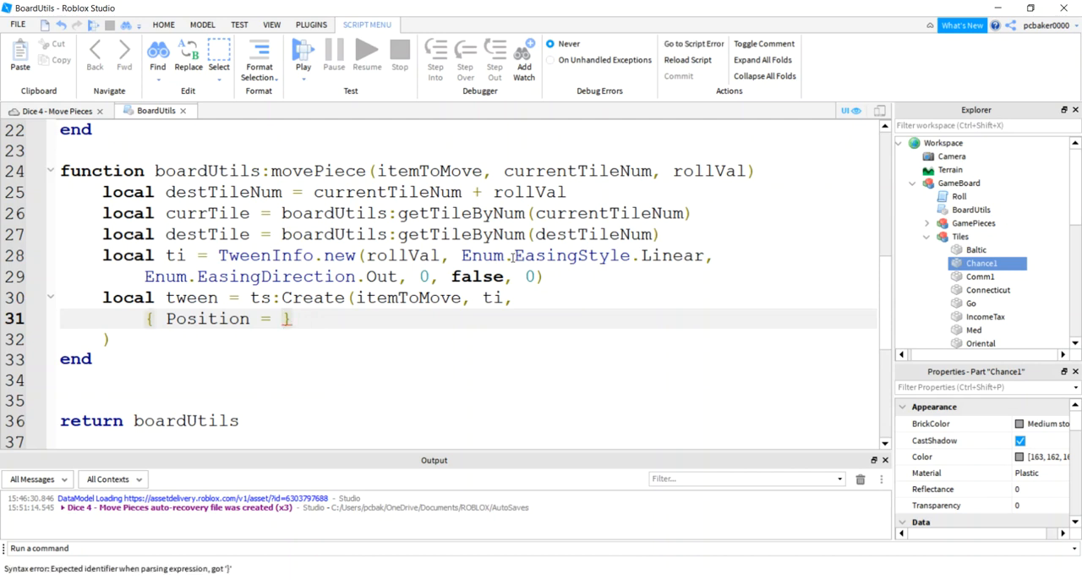
# Set Position to destTile.prop.Position + Vector3.new(0, 1, 0) and remove the leftover parenthesis.
pyautogui.write('destTile')
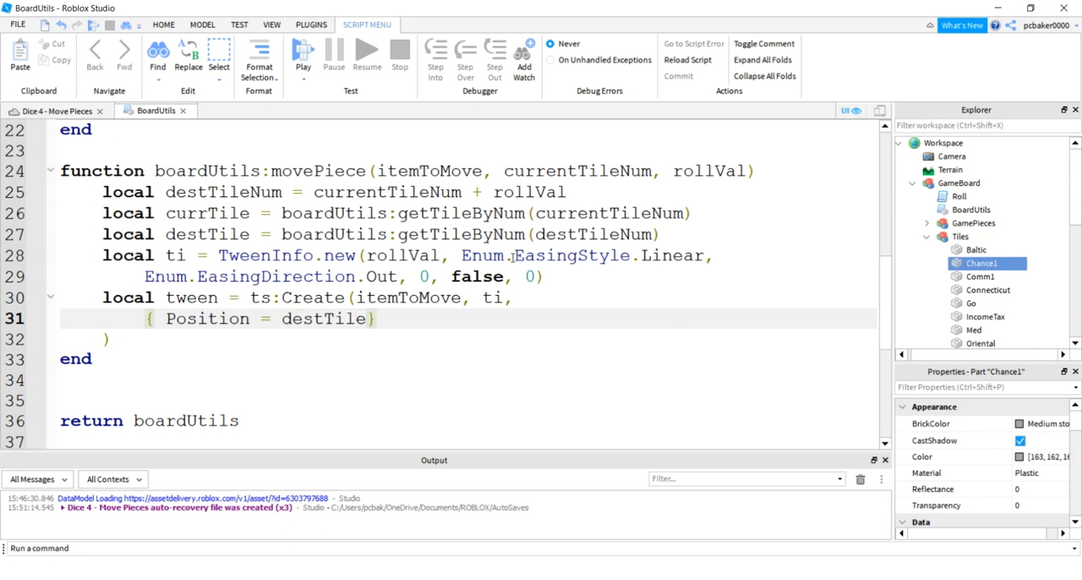
pyautogui.write('.prop')
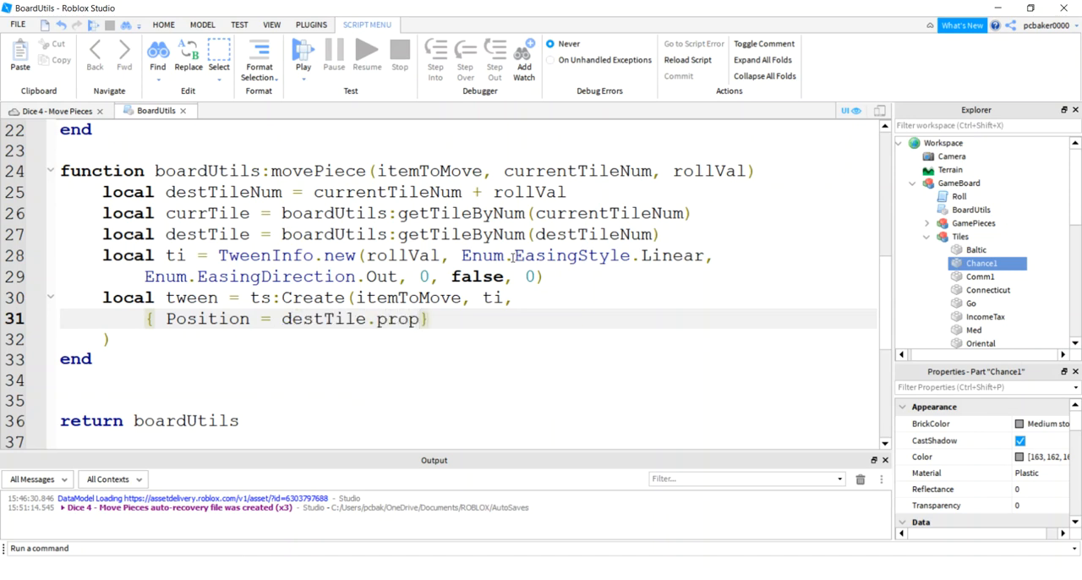
pyautogui.write('Positin')
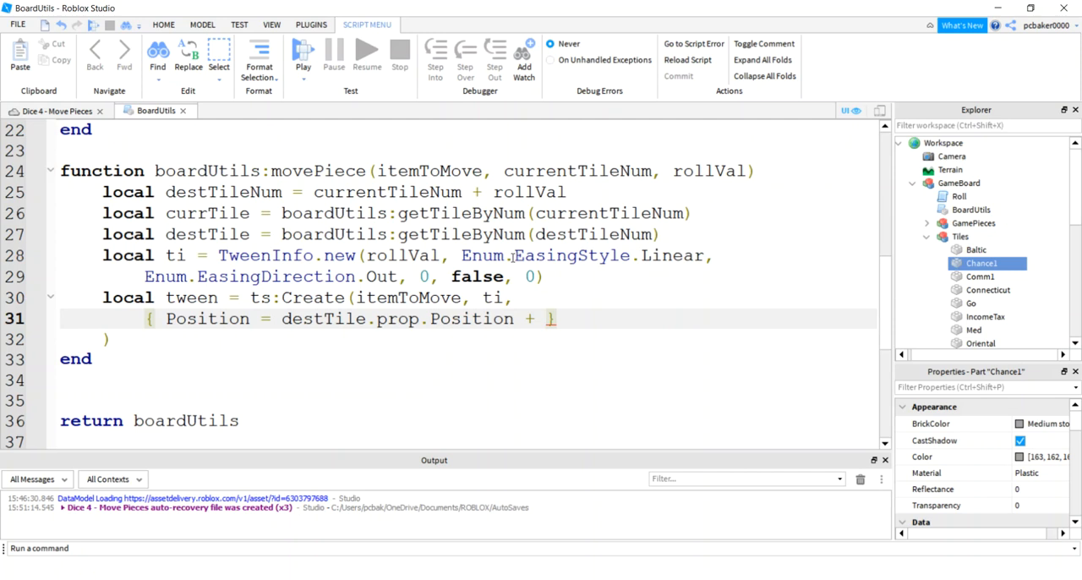
pyautogui.write('Vector3.new')
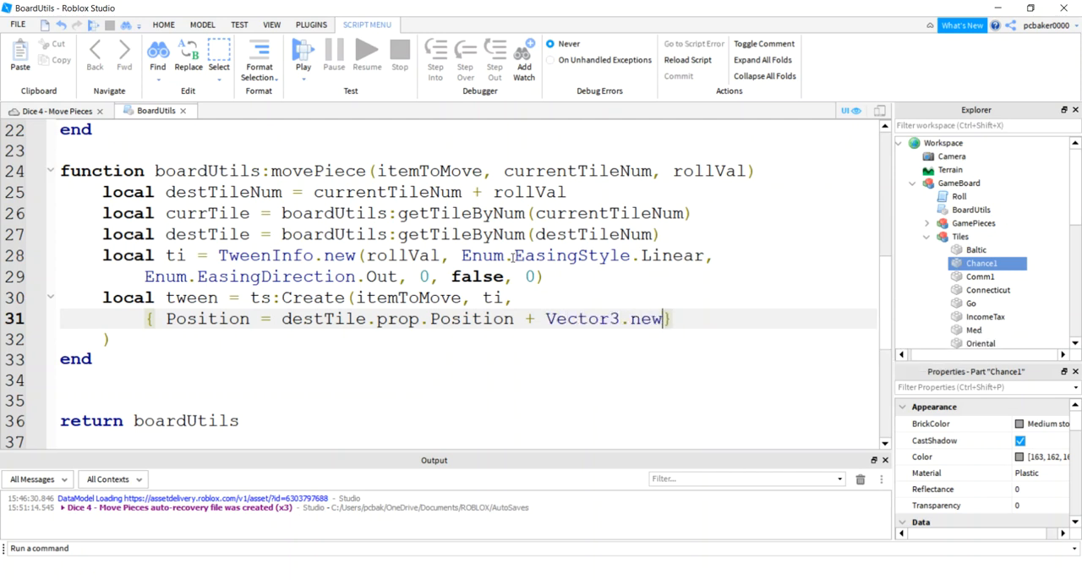
pyautogui.write('0, 1, 0)')
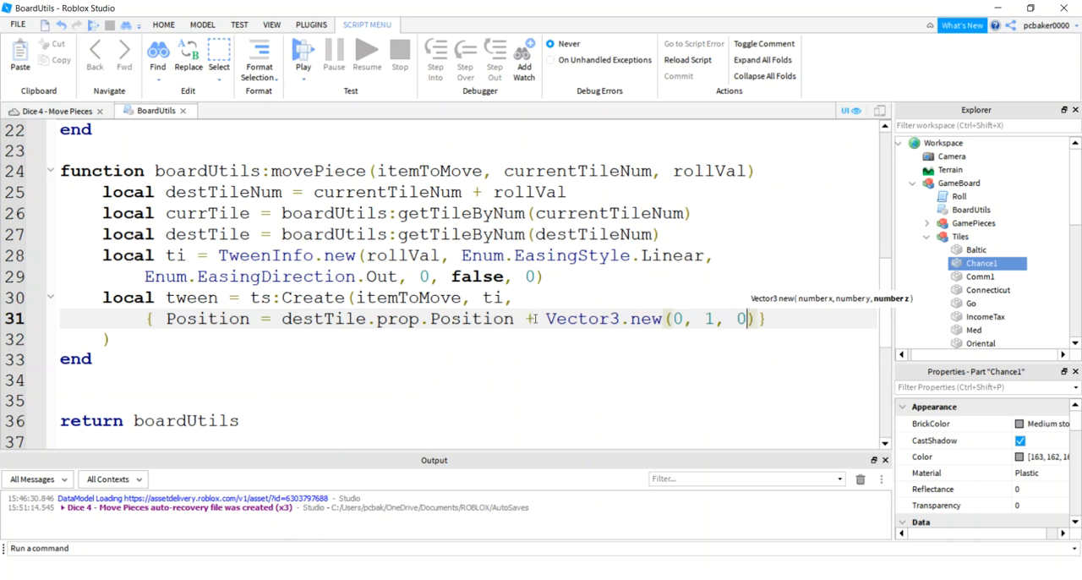
pyautogui.moveTo(538, 318); pyautogui.dragTo(761, 319)
pyautogui.write(')')
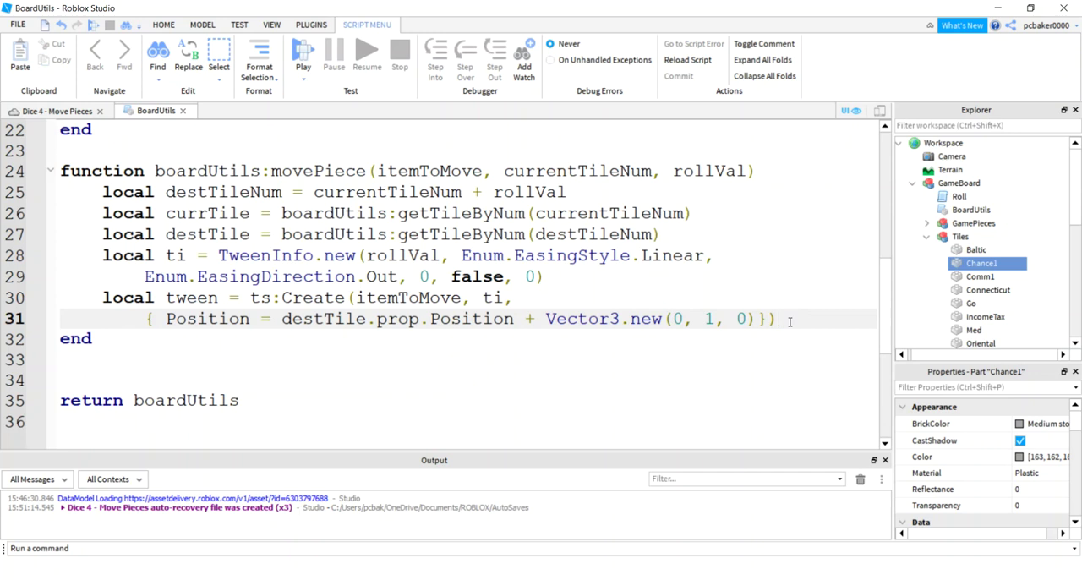
# Add tween:Play() followed by wait(rollVal) in movePiece.
pyautogui.write('t')
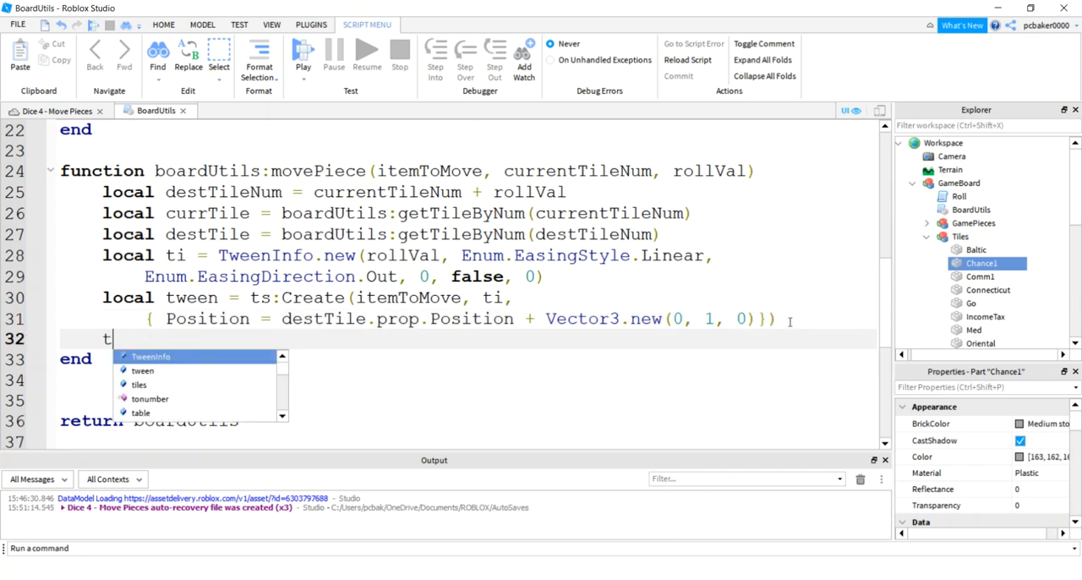
pyautogui.write('ween:p')
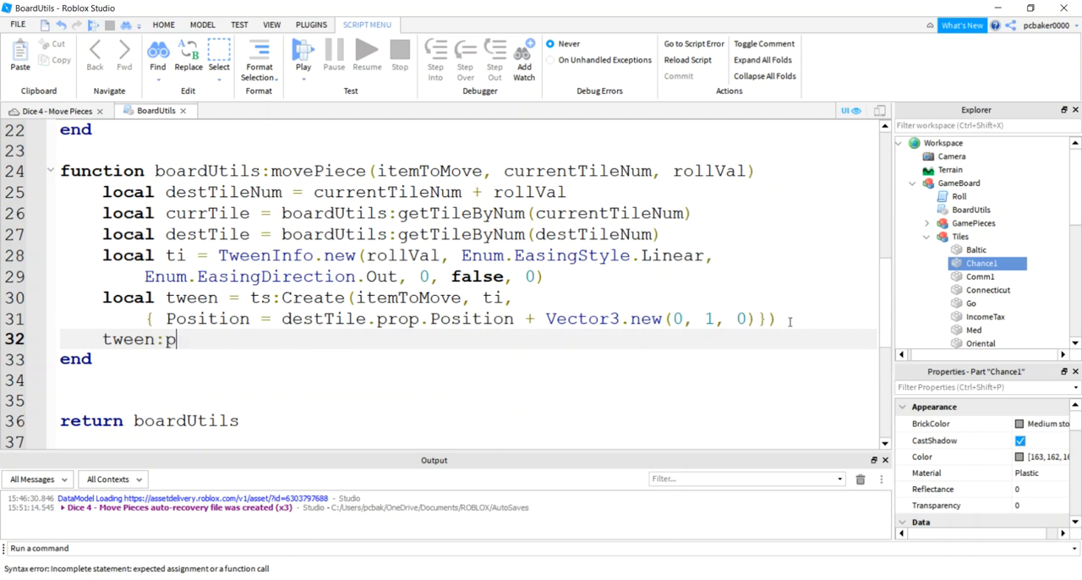
pyautogui.write('lay')
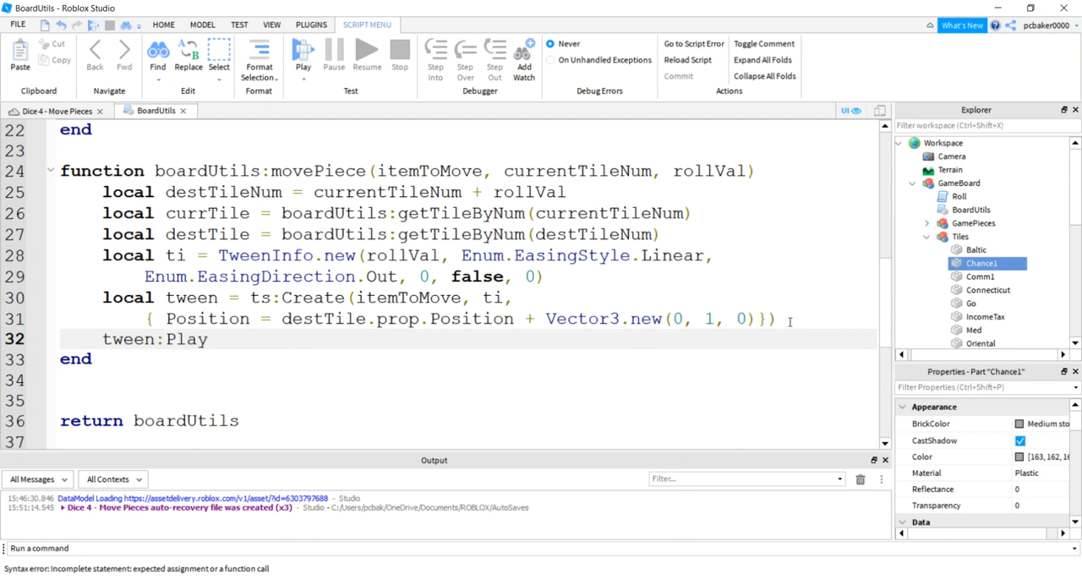
pyautogui.write('()')
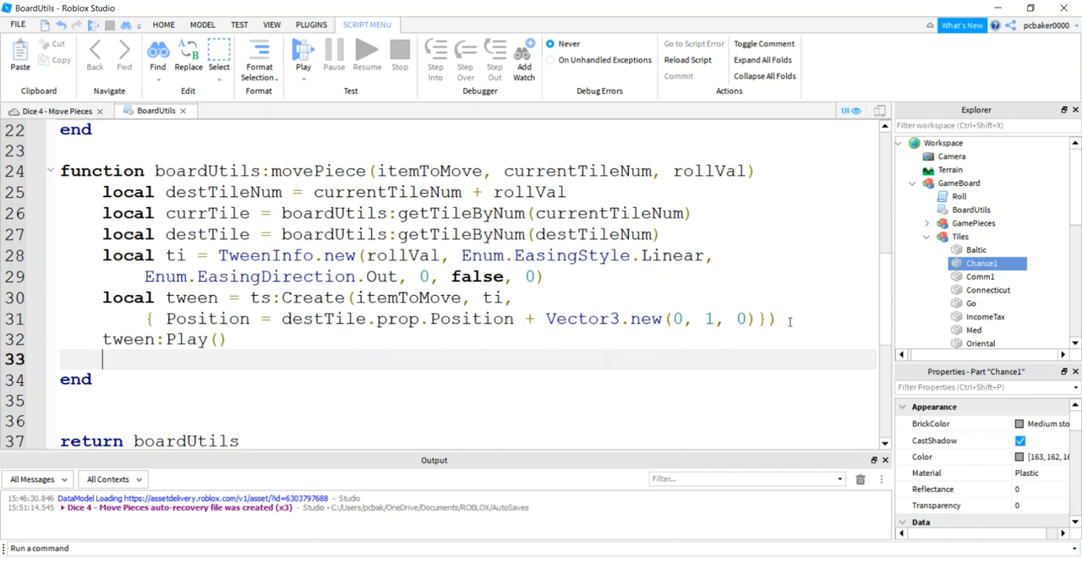
pyautogui.write('wait')
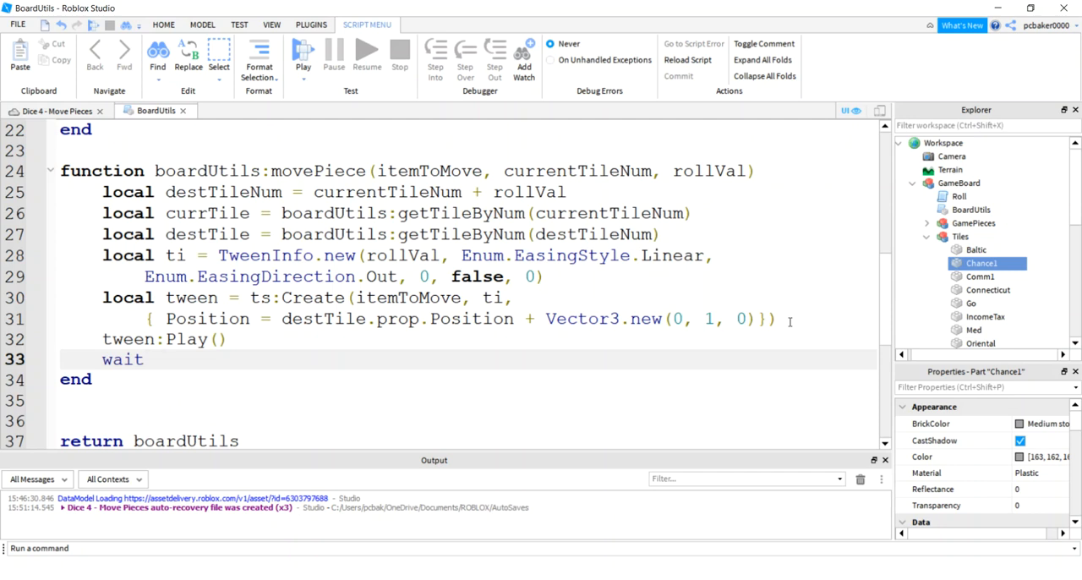
pyautogui.write('()')
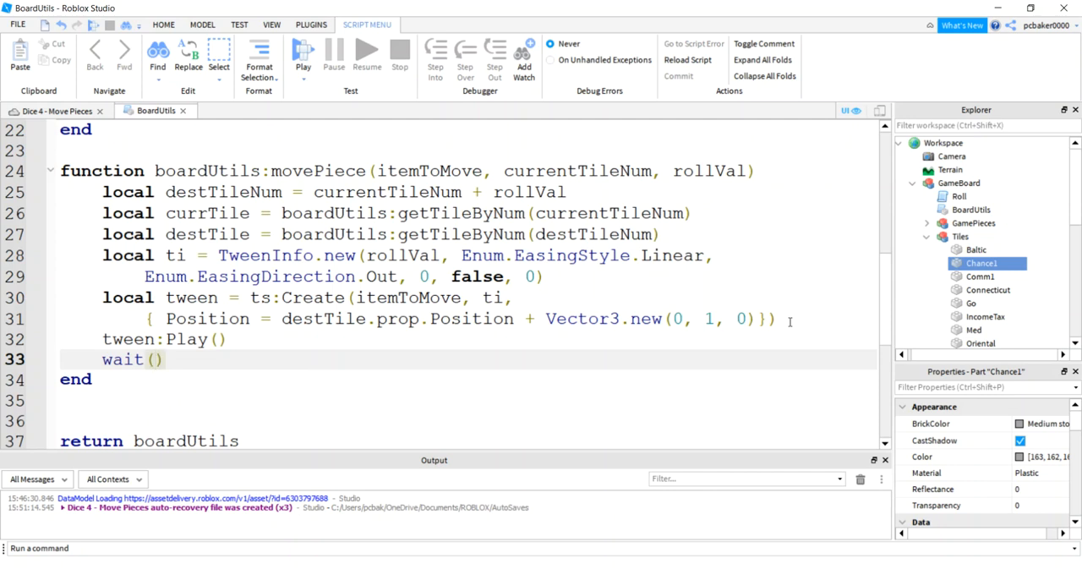
pyautogui.write('rollVal')
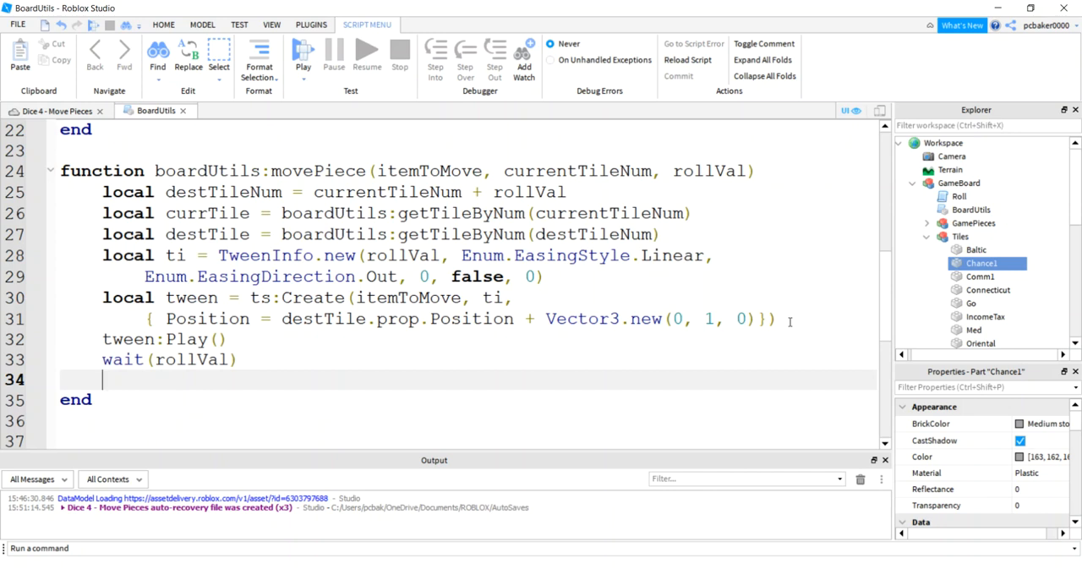
# Return destTileNum and delete the unused local currTile line.
pyautogui.write('reu')
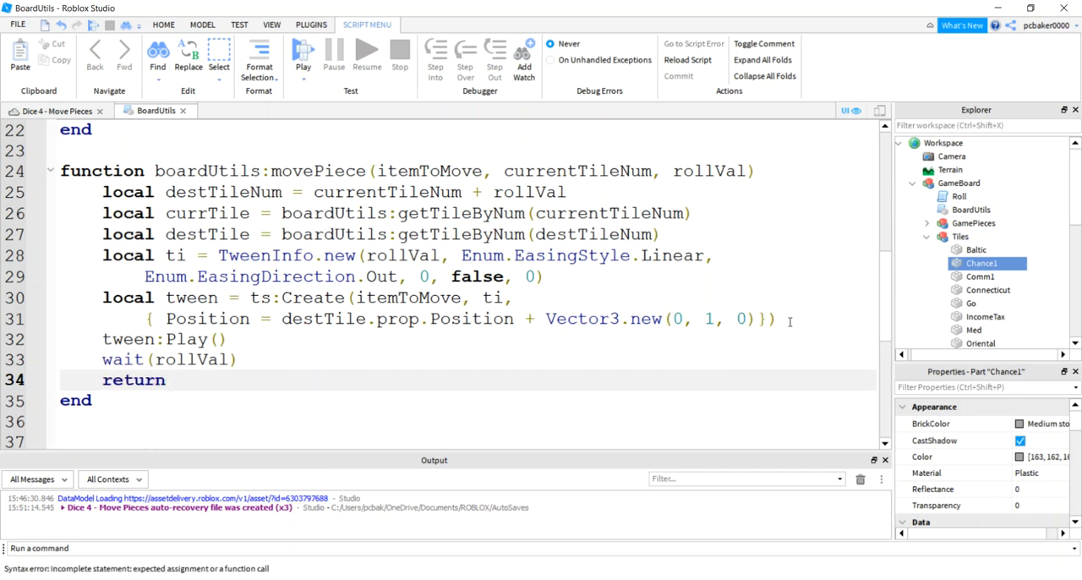
pyautogui.write('destTileNum')
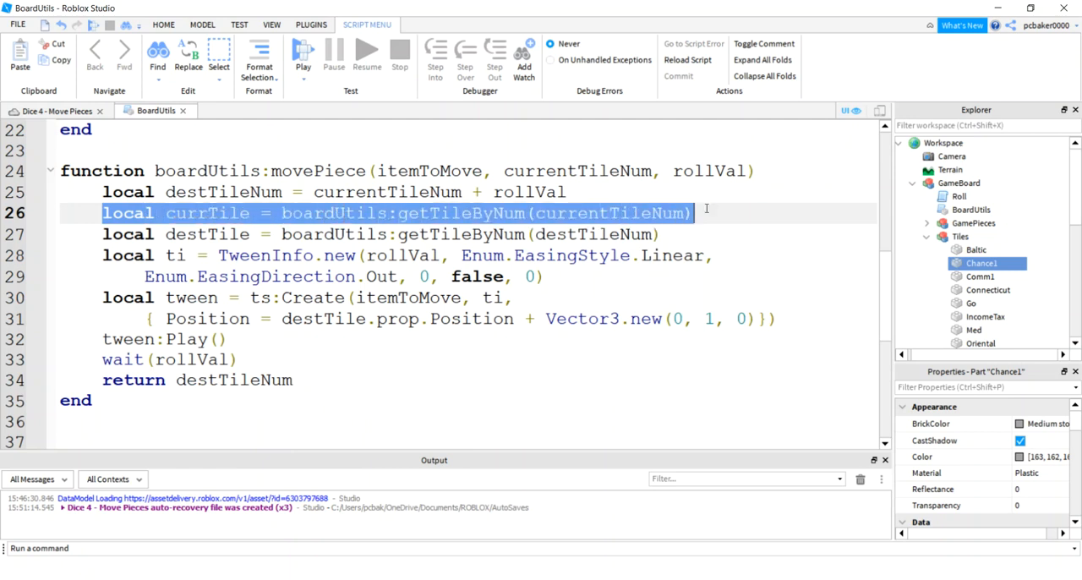
pyautogui.press('Delete')
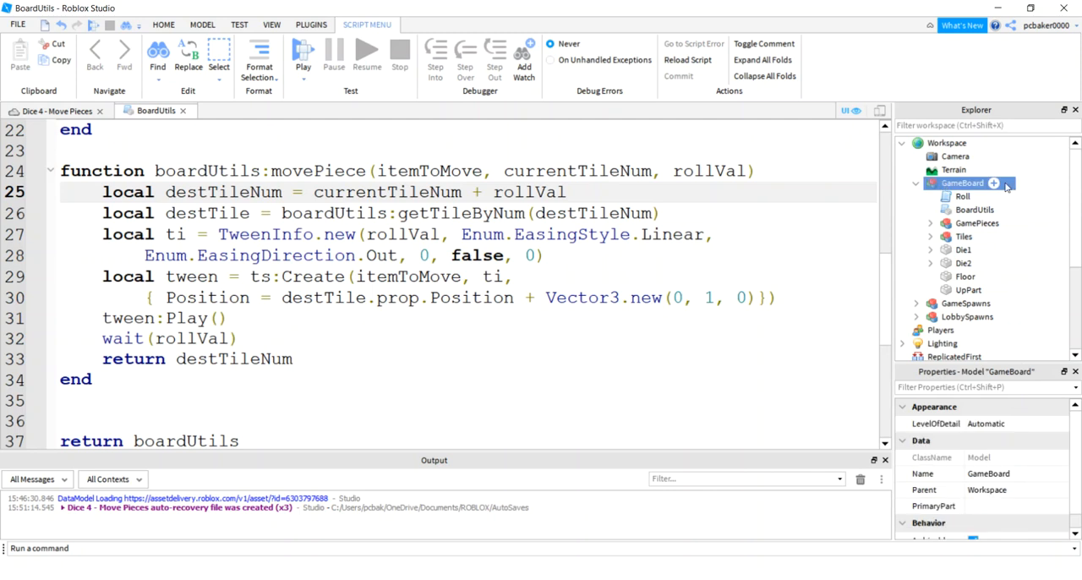
# Insert a Script into GameBoard, name it TestBoard, and delete its Hello world print line.
pyautogui.click(996, 183)
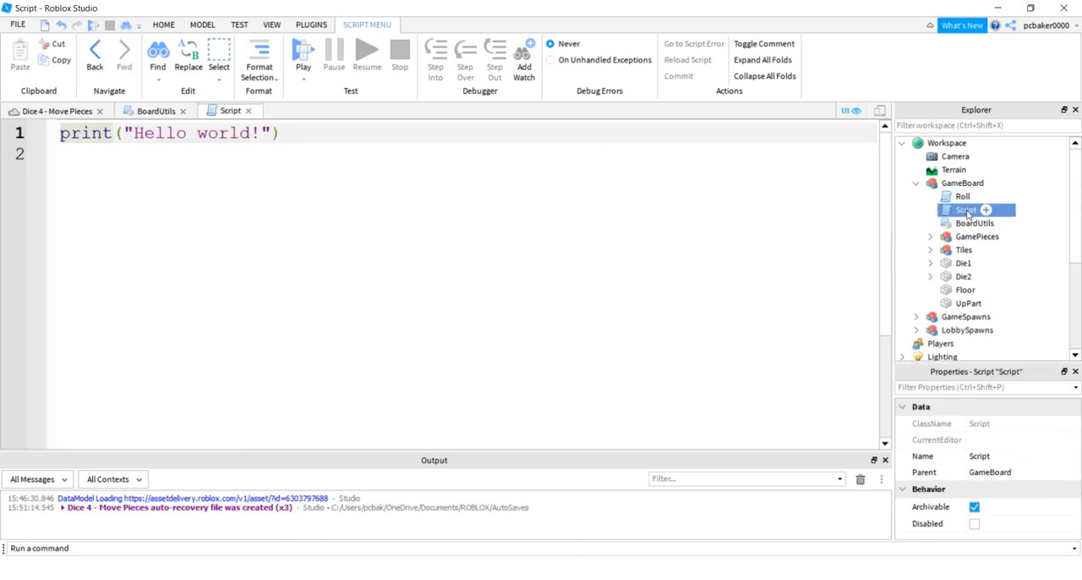
pyautogui.doubleClick(967, 210)
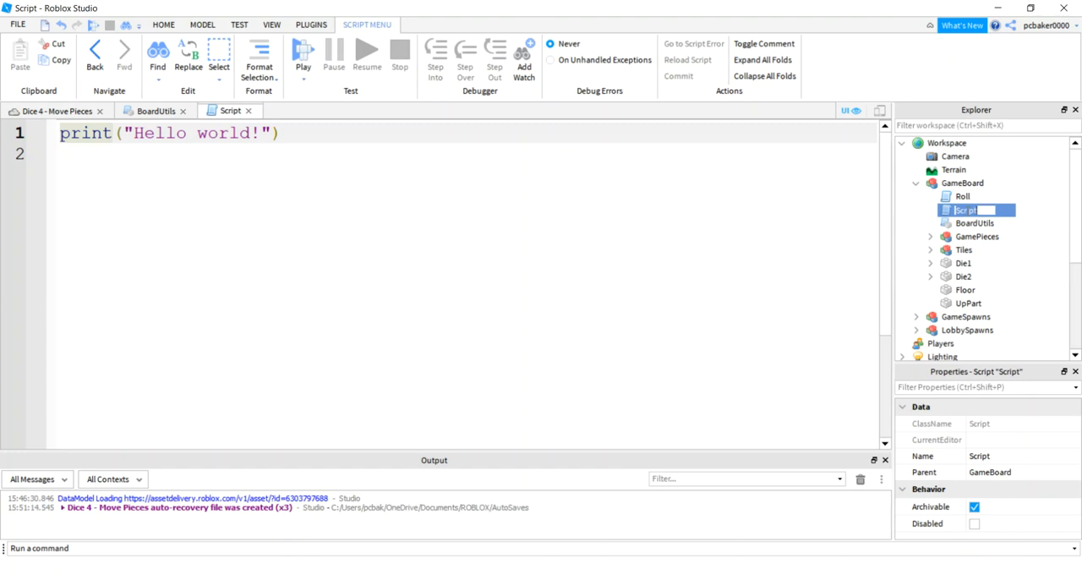
pyautogui.write('TestBoard')
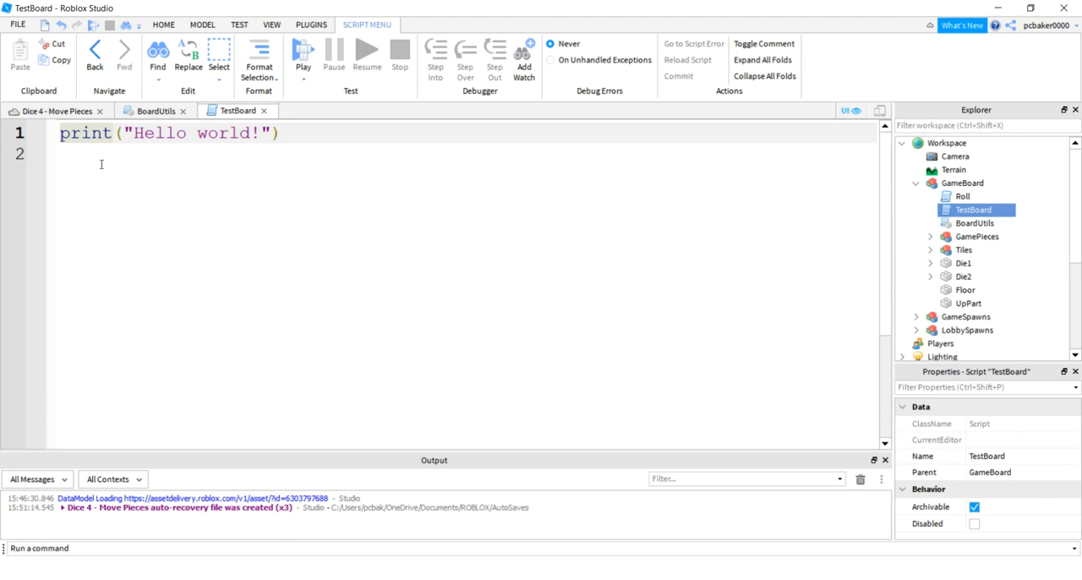
pyautogui.tripleClick(169, 132)
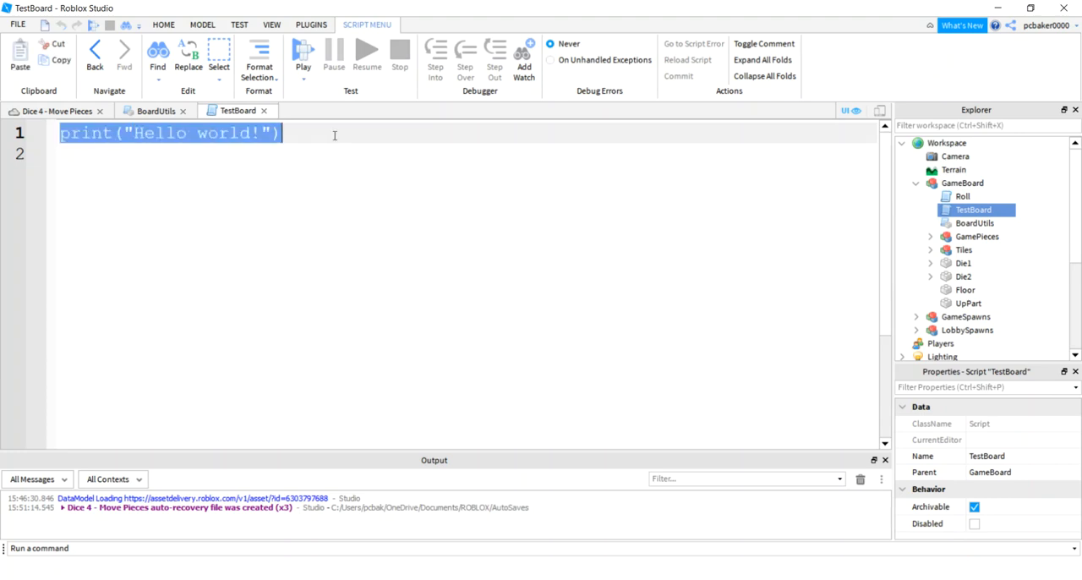
pyautogui.press('Delete')
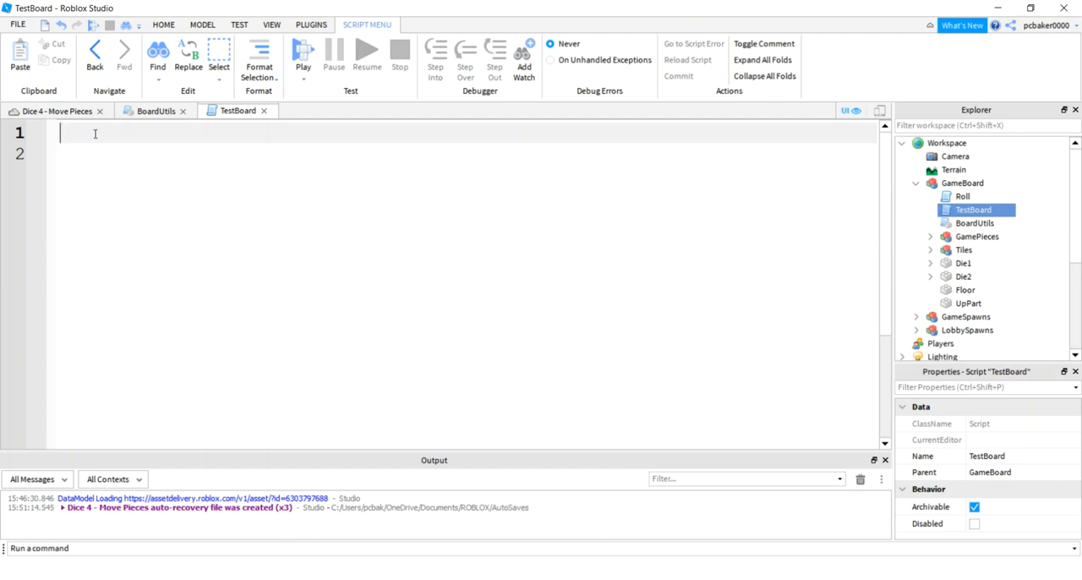
# Add local boardUtils = require(script.Parent.BoardUtils) to TestBoard.
pyautogui.write('local boa')
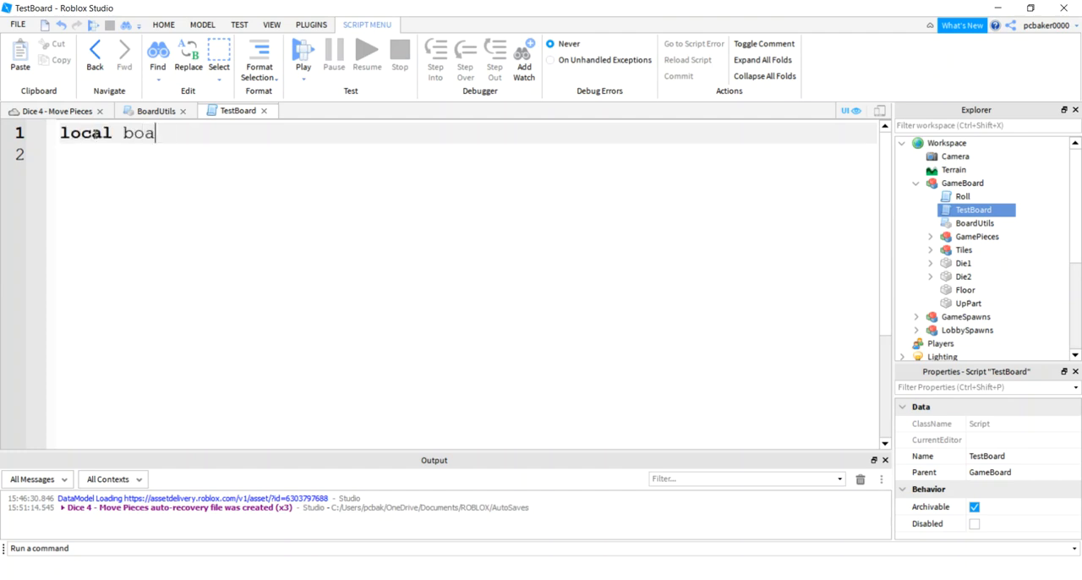
pyautogui.write('rdU')
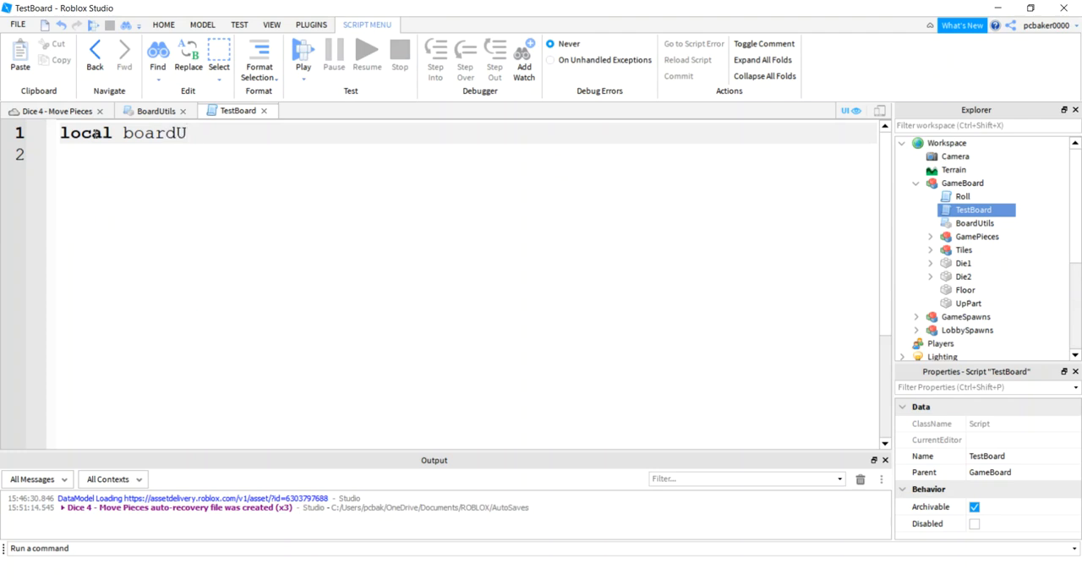
pyautogui.write('tils =')
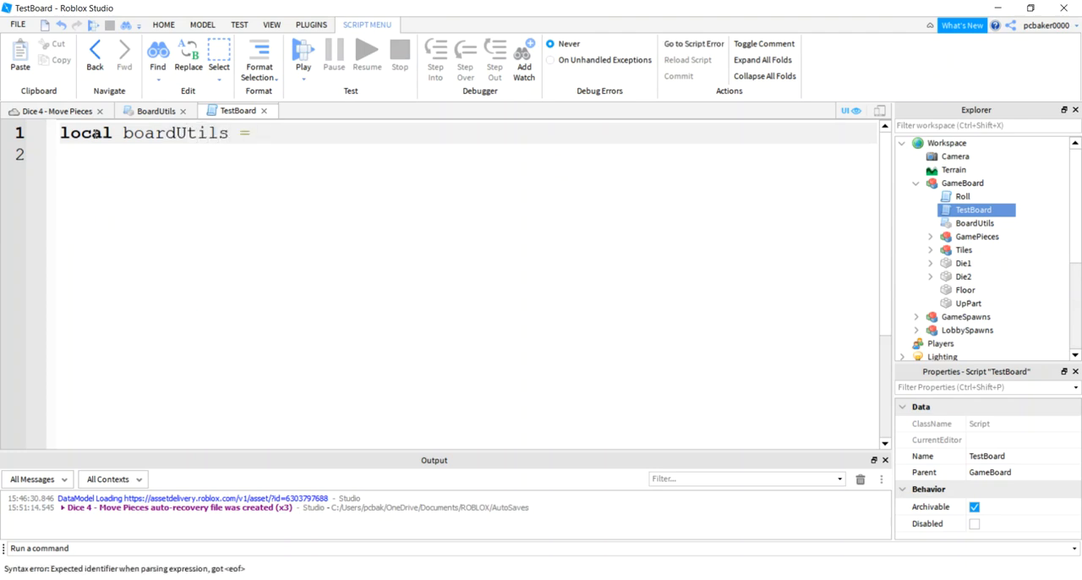
pyautogui.write('require(')
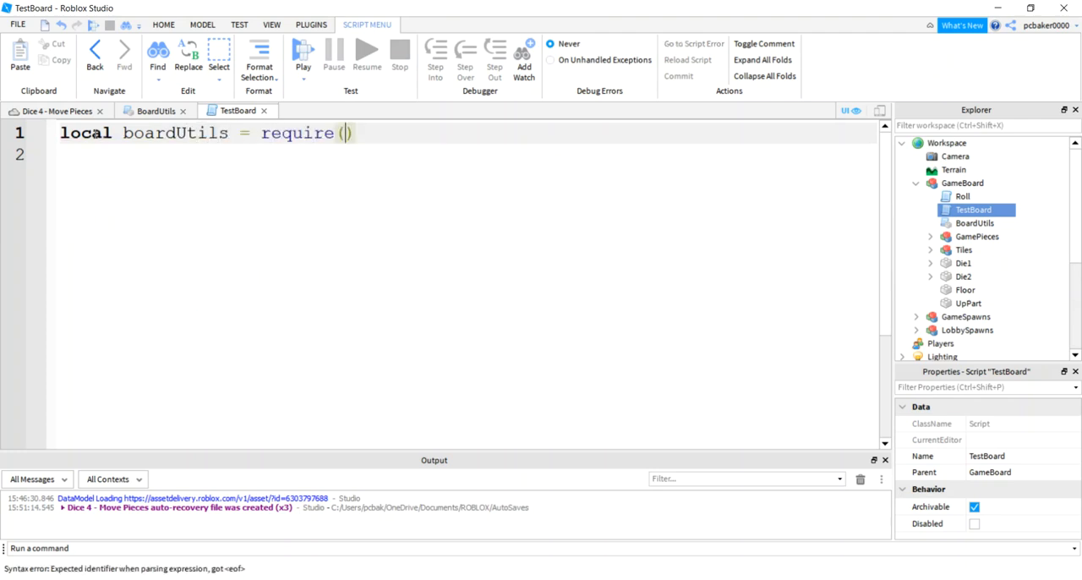
pyautogui.write('script.Parent')
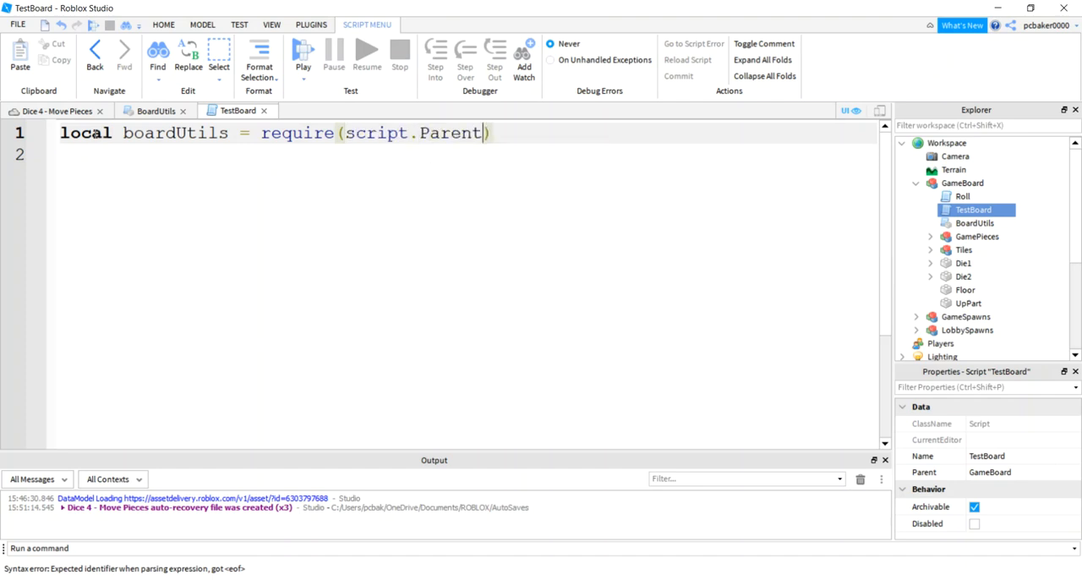
pyautogui.write('.BoardUtils')
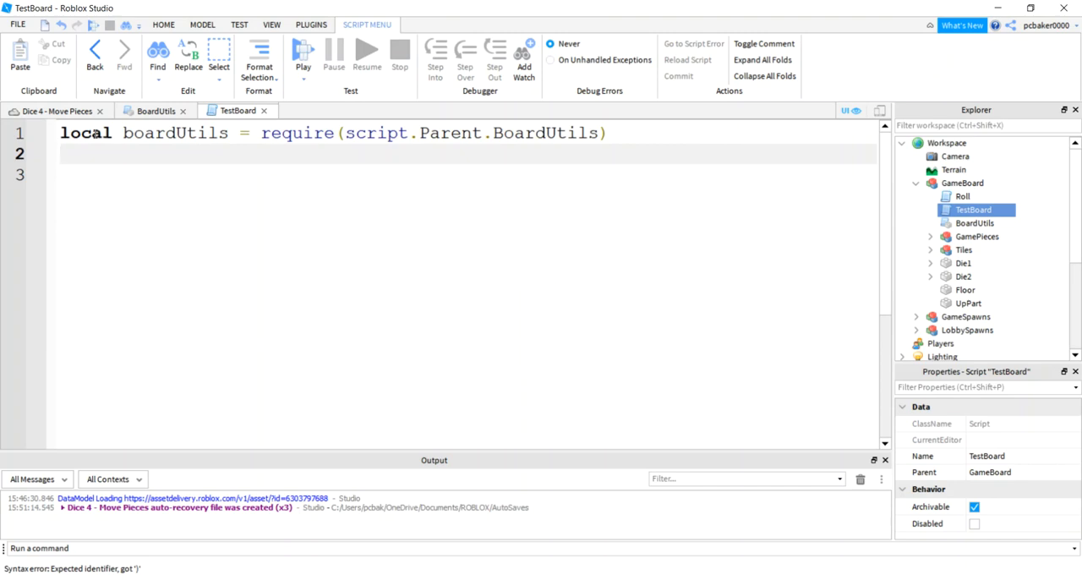
# Add local shoe = script.Parent.GamePieces.Shoe and call boardUtils:initBoardMap().
pyautogui.write('local shoe = script')
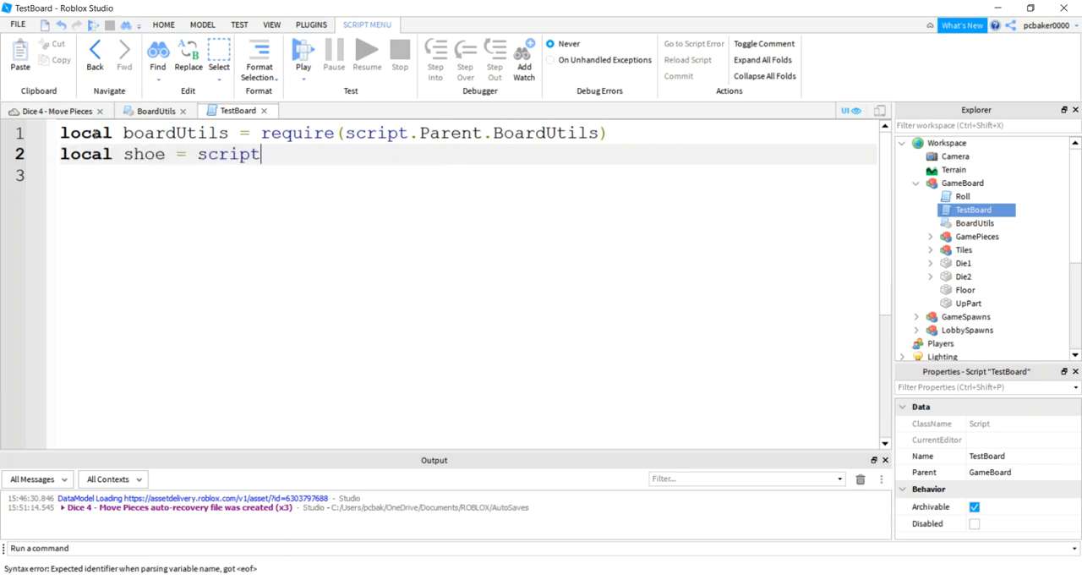
pyautogui.write('.Parent.')
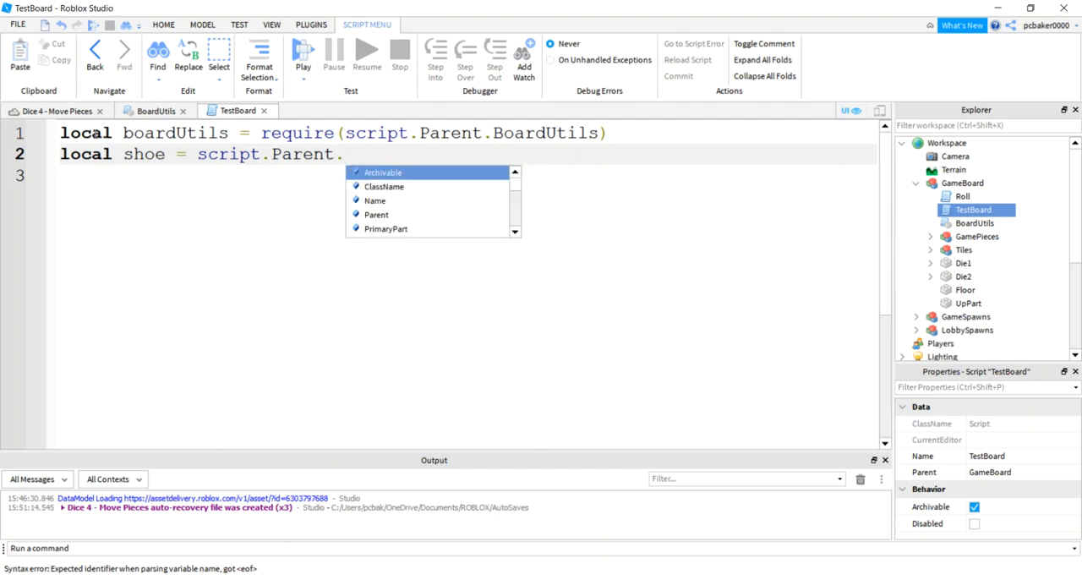
pyautogui.write('GamePieces.Shoe')
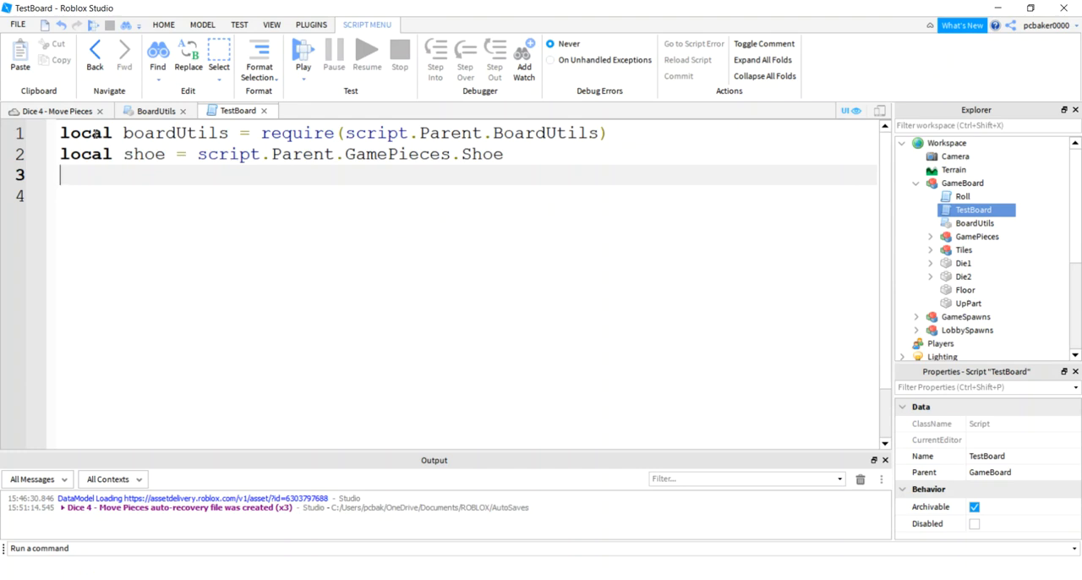
pyautogui.write('boardUtils:initBoardMap(')
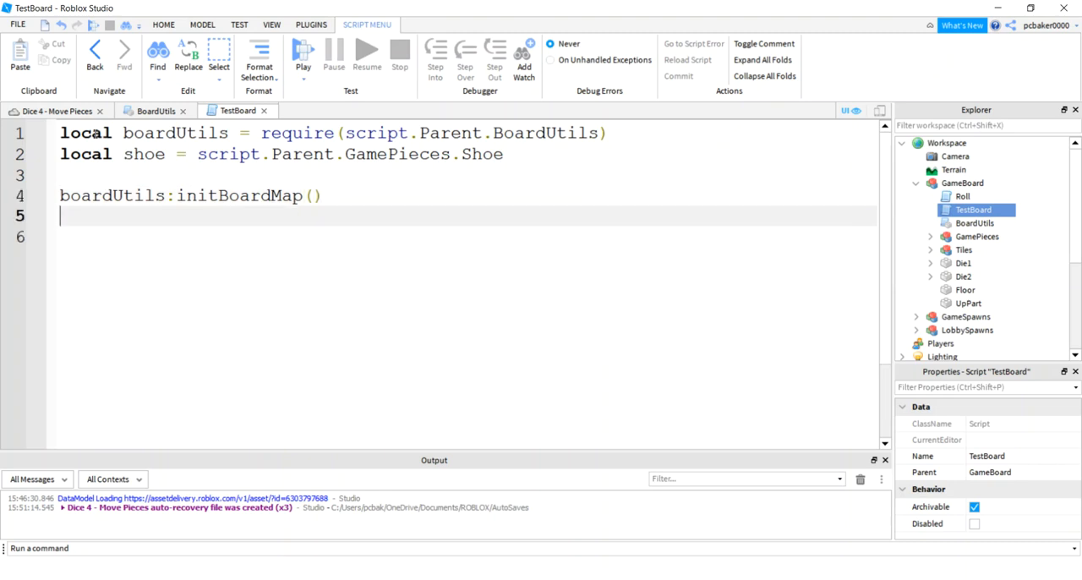
# Add wait(5) and local currentTileNum = boardUtils:movePiece(shoe, 1, 5).
pyautogui.write('wait(')
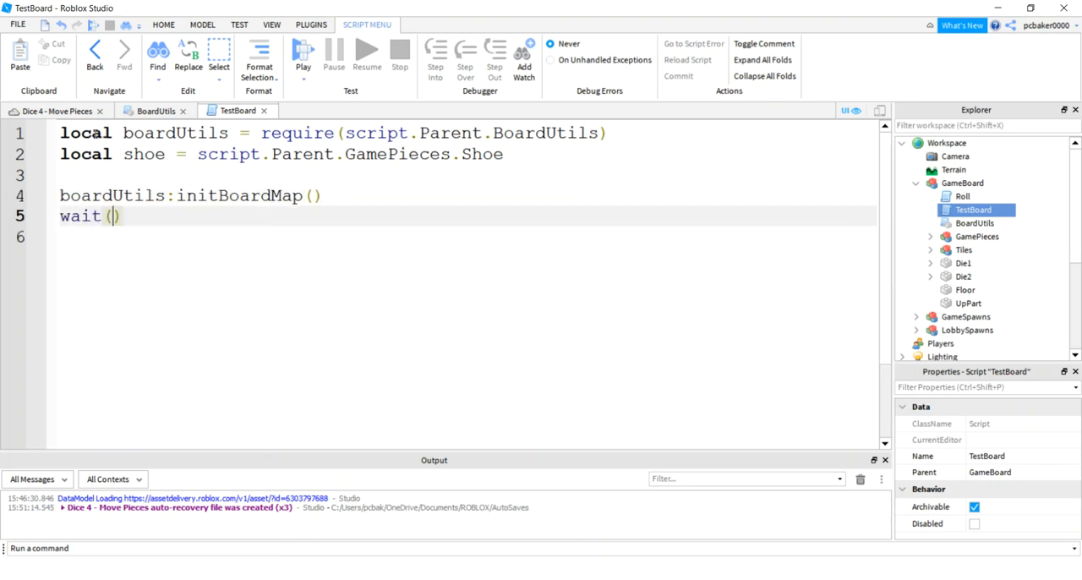
pyautogui.write('5')
pyautogui.click(466, 237)
pyautogui.write('local')
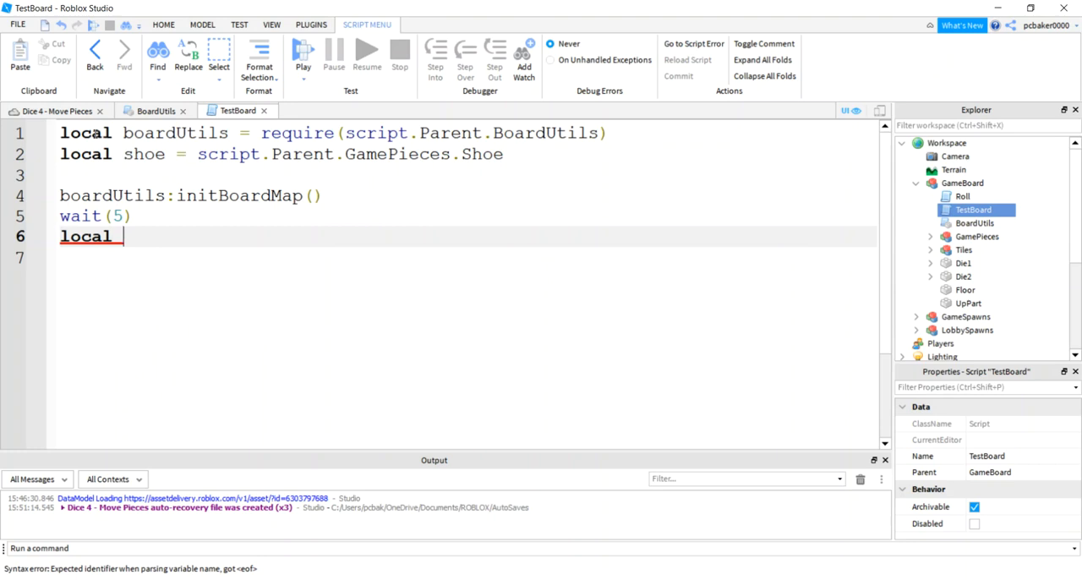
pyautogui.write('cur')
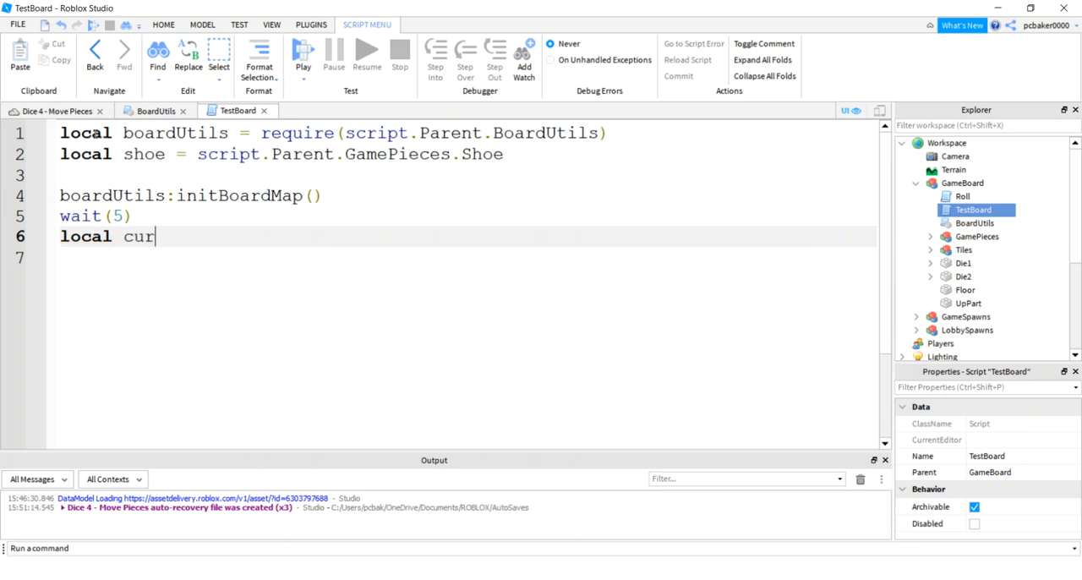
pyautogui.write('rentTil')
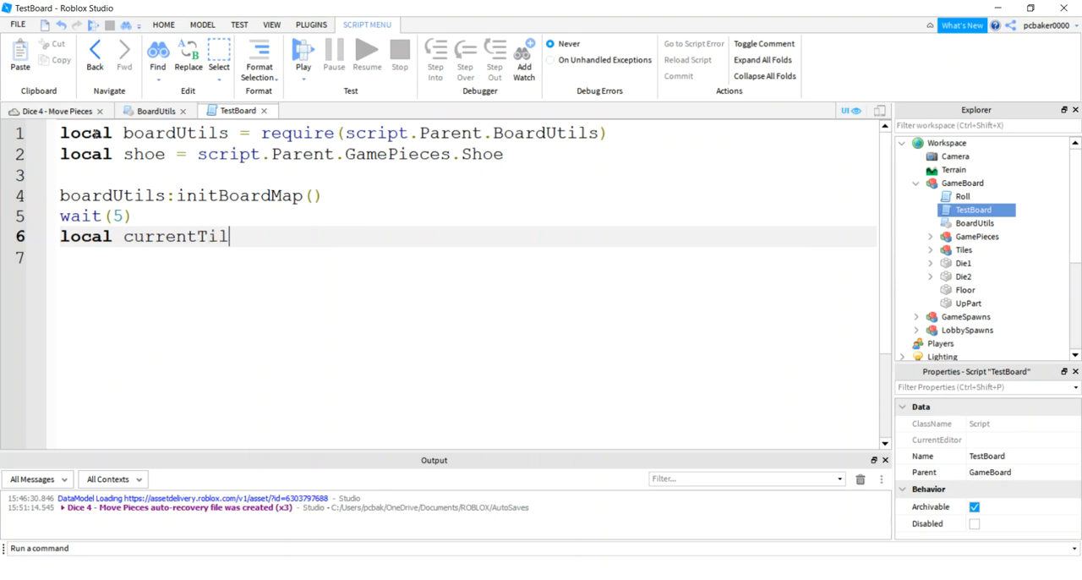
pyautogui.write('eNum =')
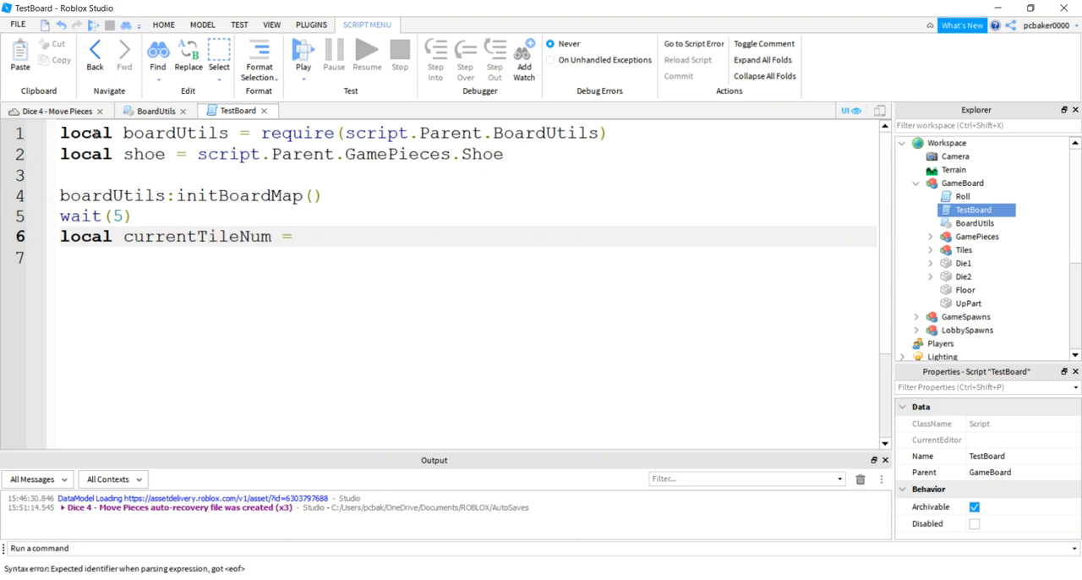
pyautogui.write('boardUtils:movePiece(')
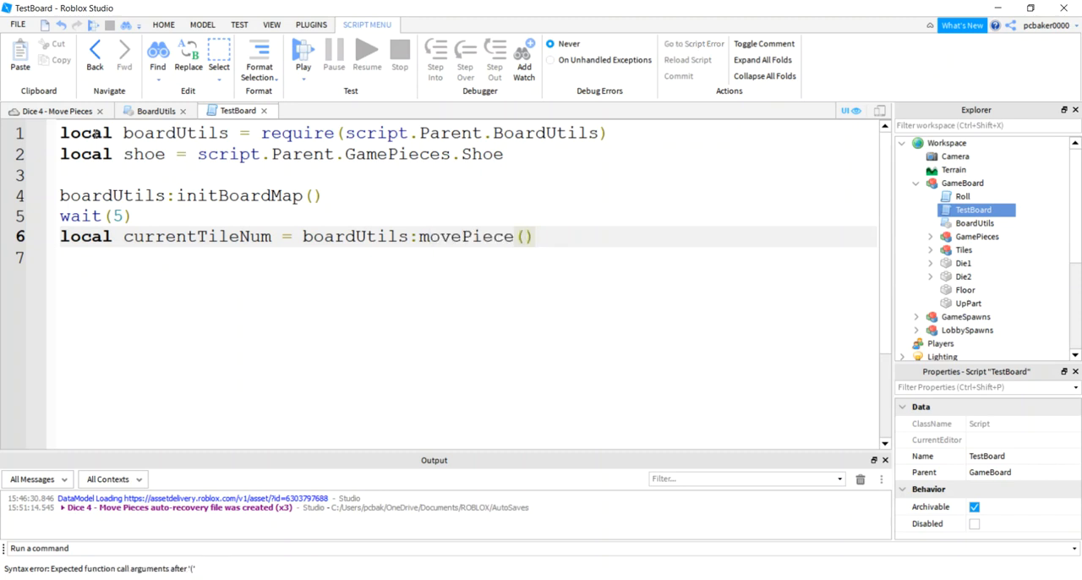
pyautogui.write('sho')
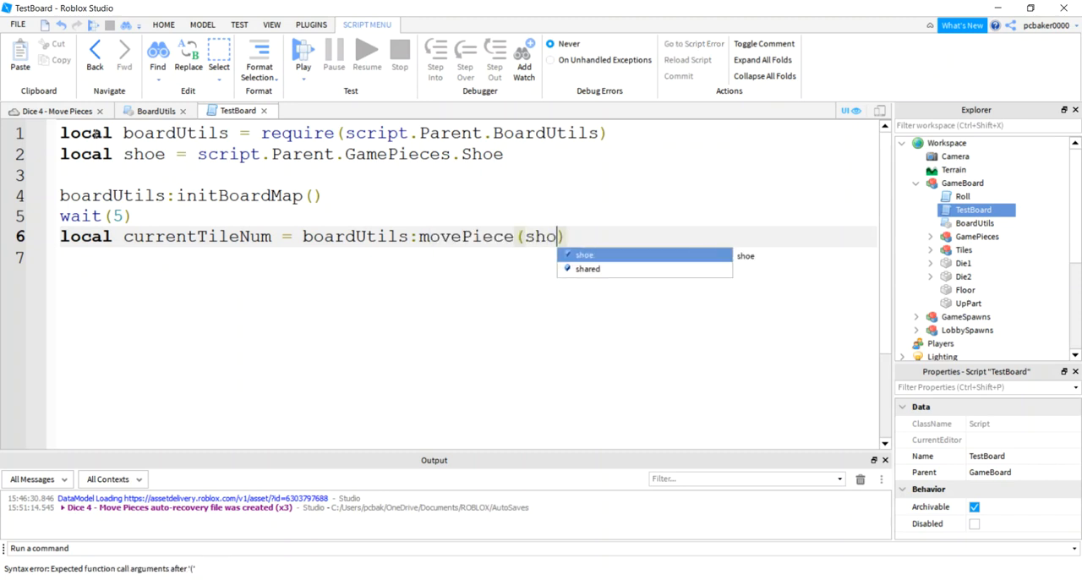
pyautogui.write('e,')
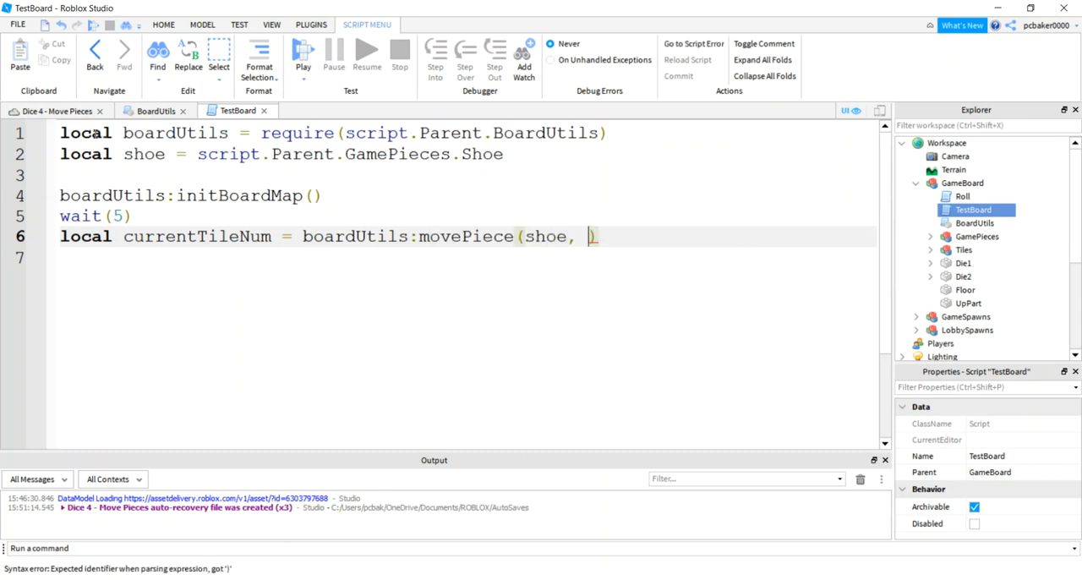
pyautogui.write('1')
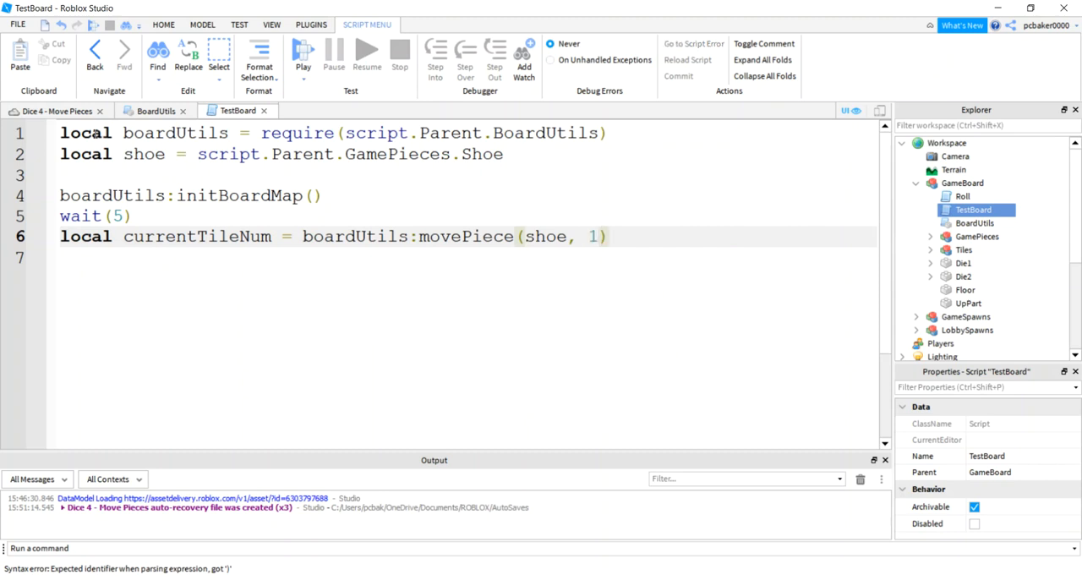
pyautogui.write(',')
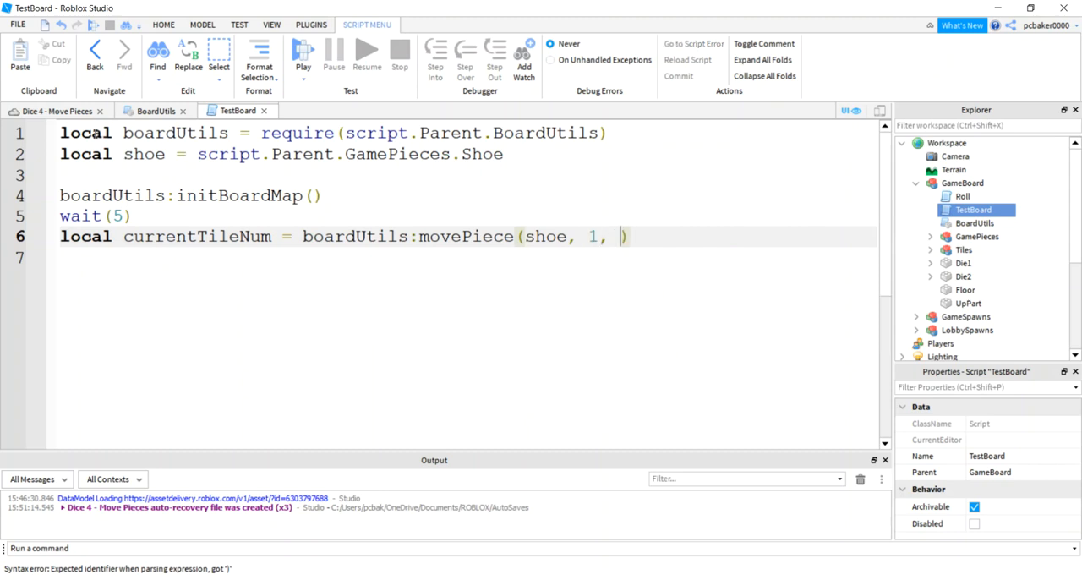
pyautogui.write('5')
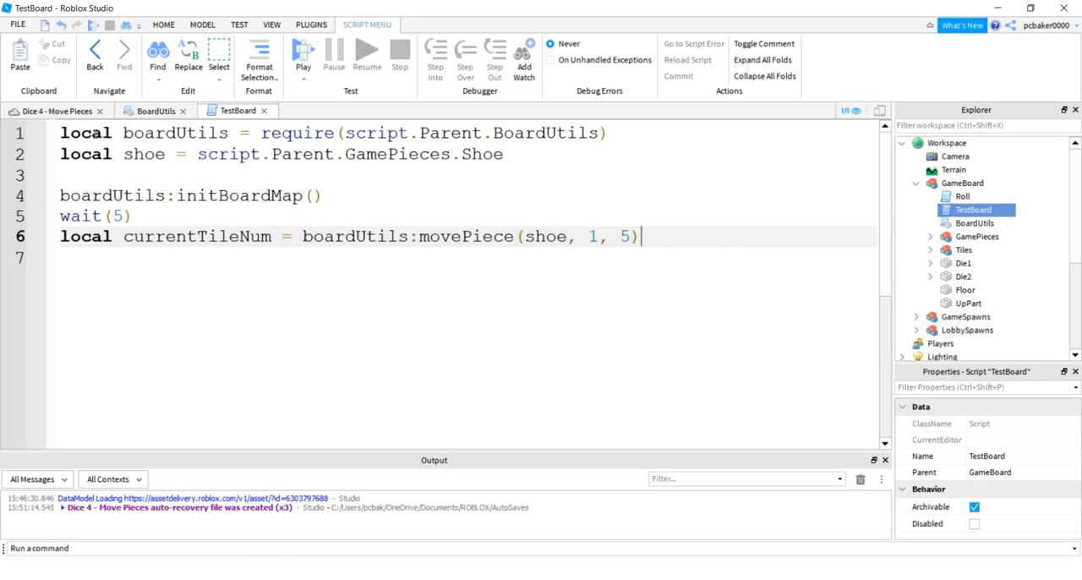
# Add wait(2) and a second movePiece call moving the Shoe on from currentTileNum.
pyautogui.write('wait')
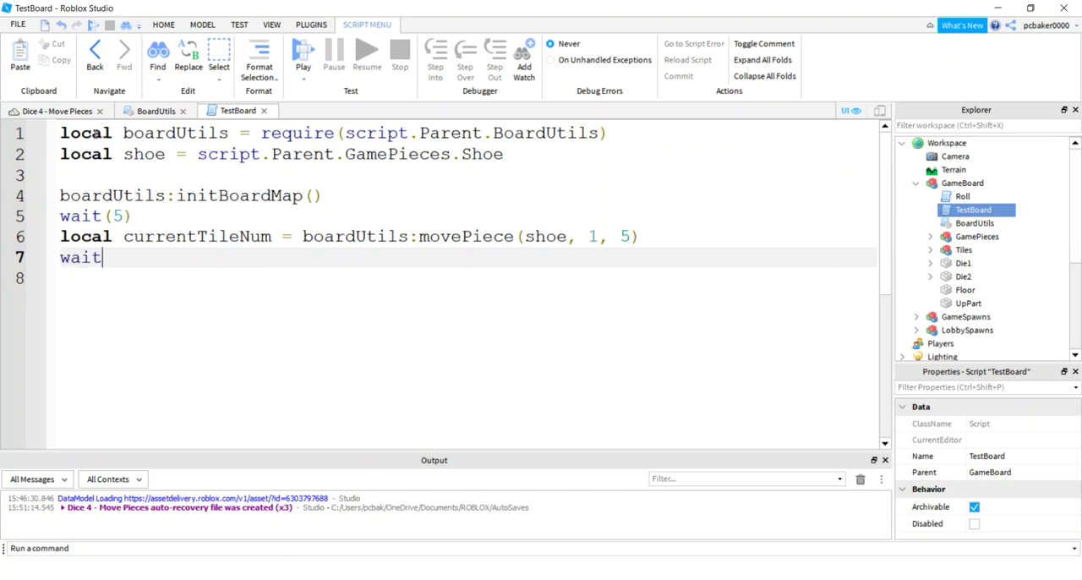
pyautogui.write('(2)')
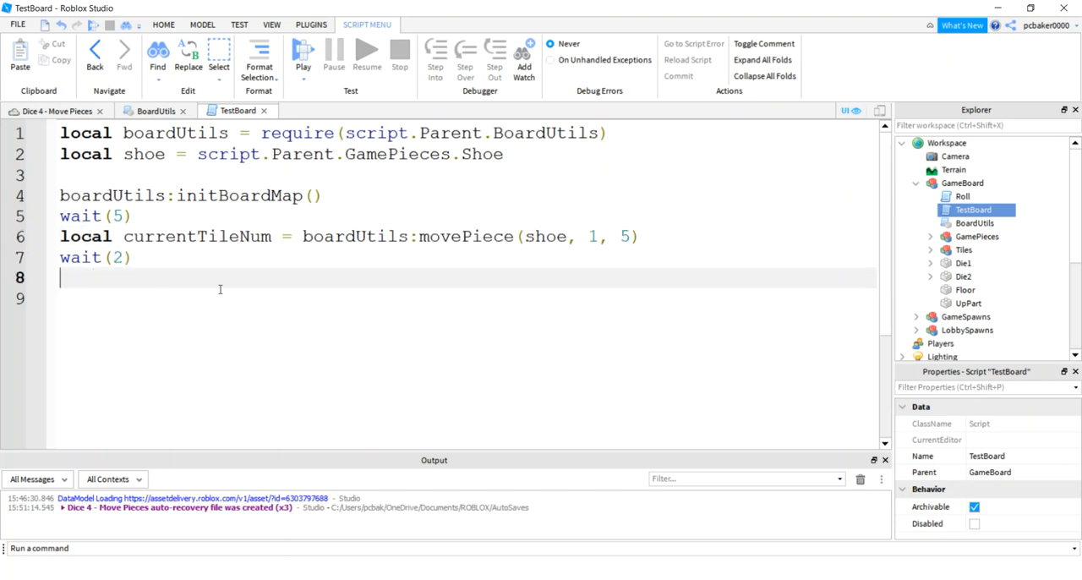
pyautogui.write('currentTileNum = boardUtils:movePiece(shoe, 1, 5)')
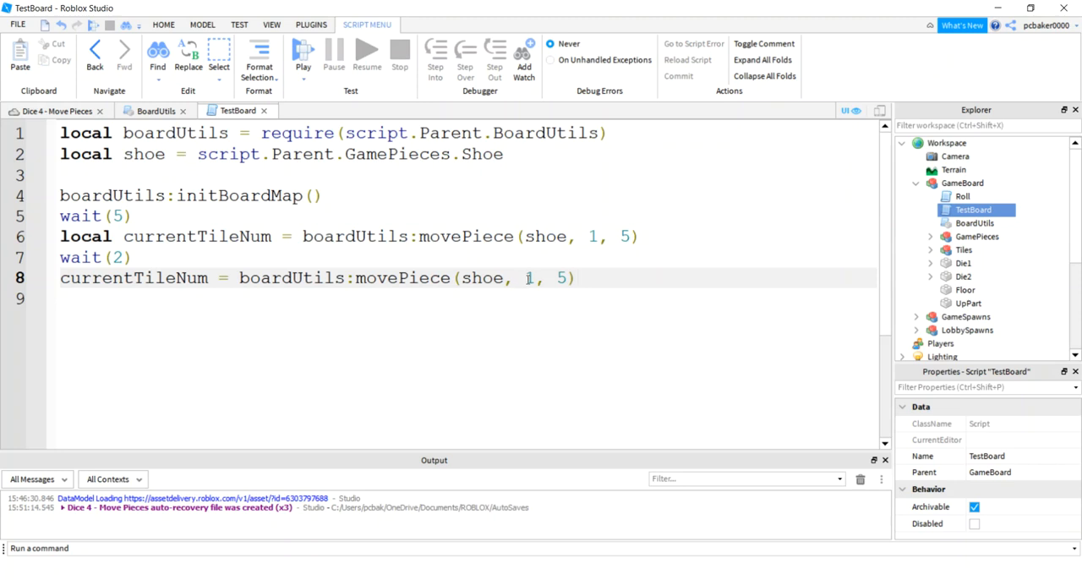
pyautogui.write('currentTileNum')
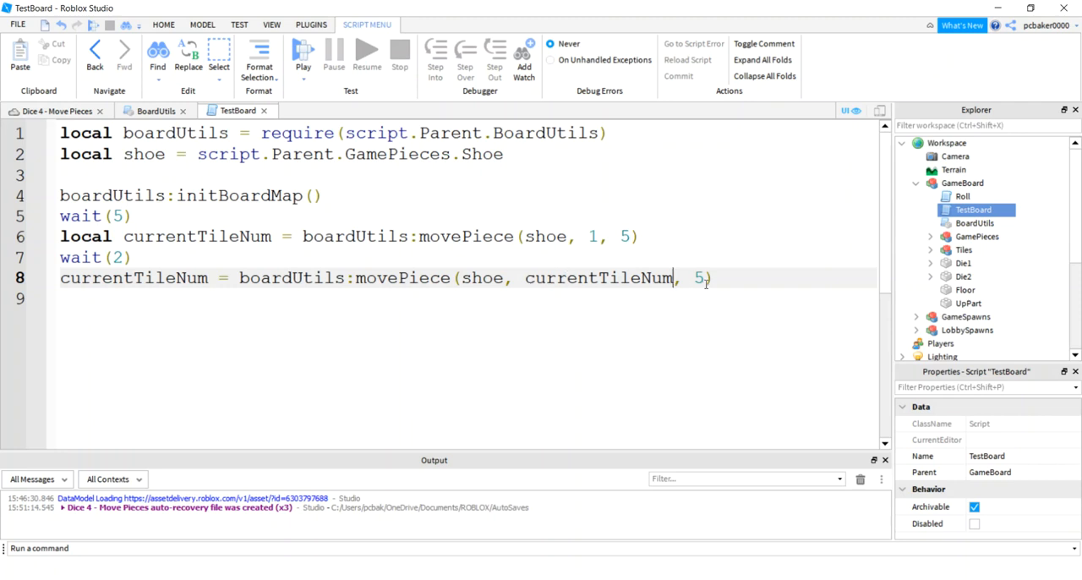
pyautogui.write('2')
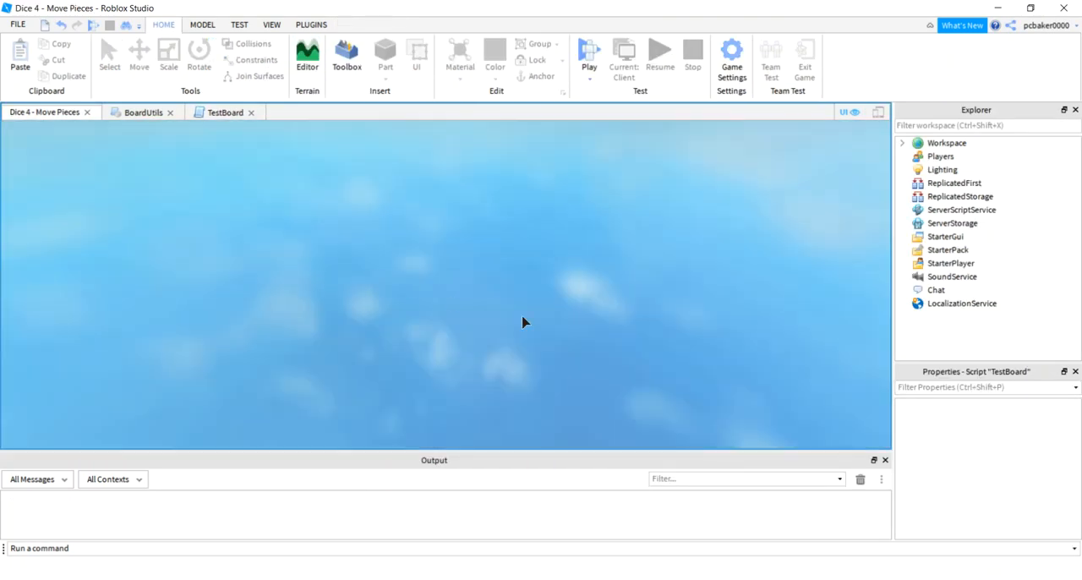
# Start and stop a test, then launch Play Here so the avatar spawns beside the board.
pyautogui.click(589, 49)
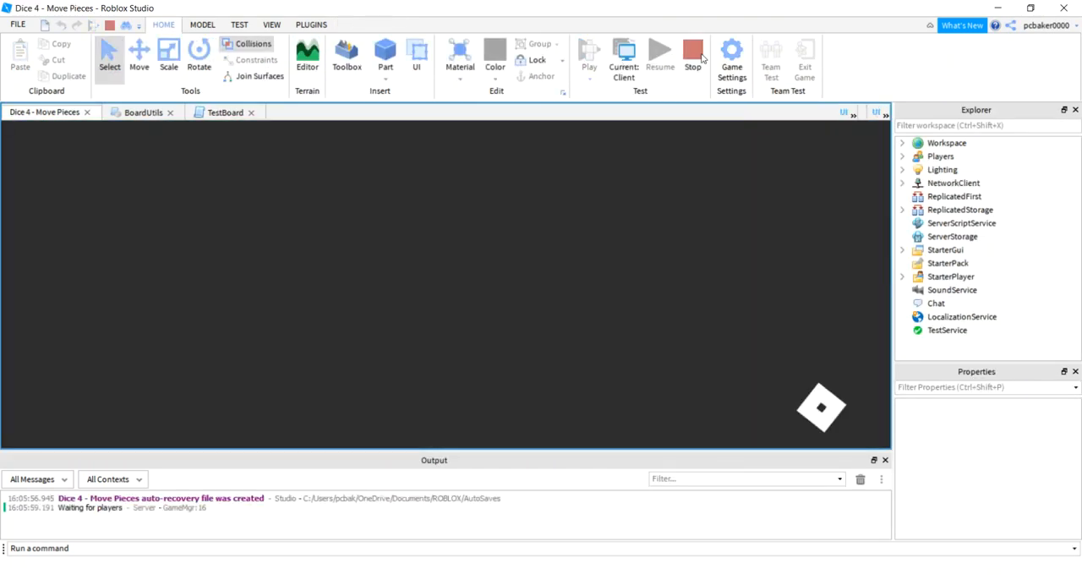
pyautogui.click(691, 50)
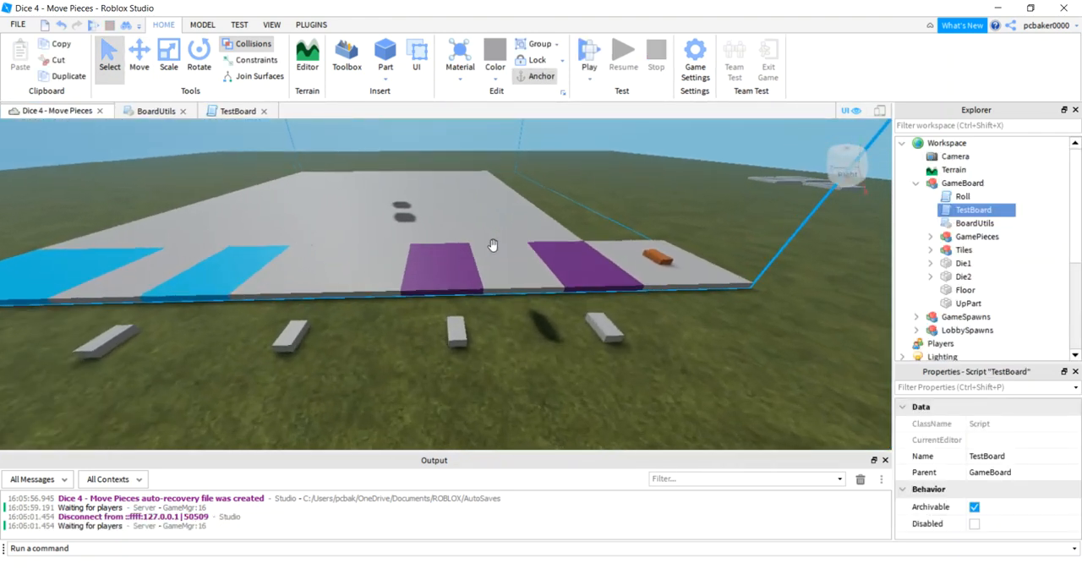
pyautogui.click(591, 49)
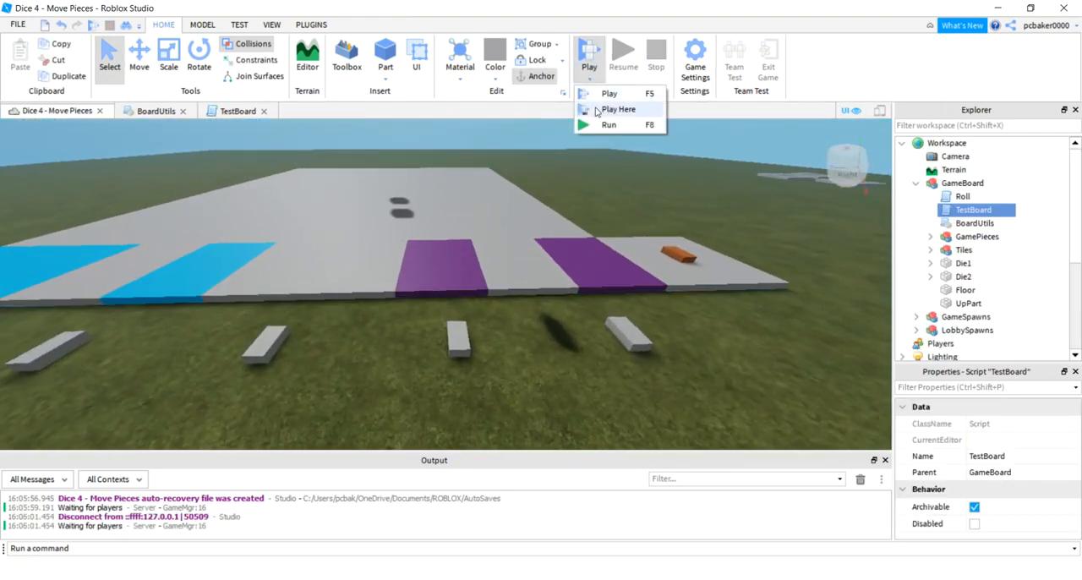
pyautogui.click(608, 124)
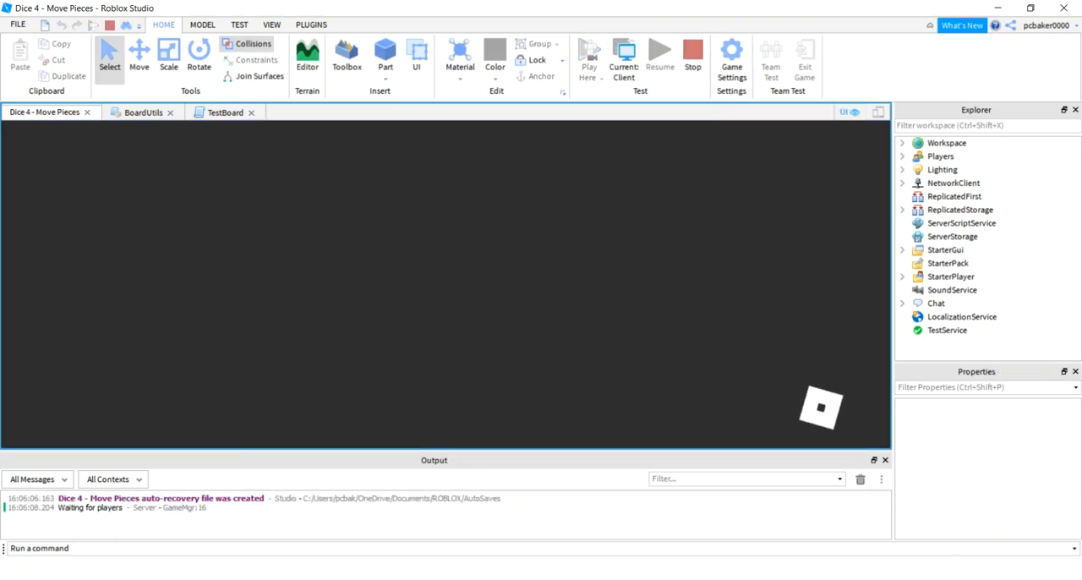
pyautogui.click(589, 51)
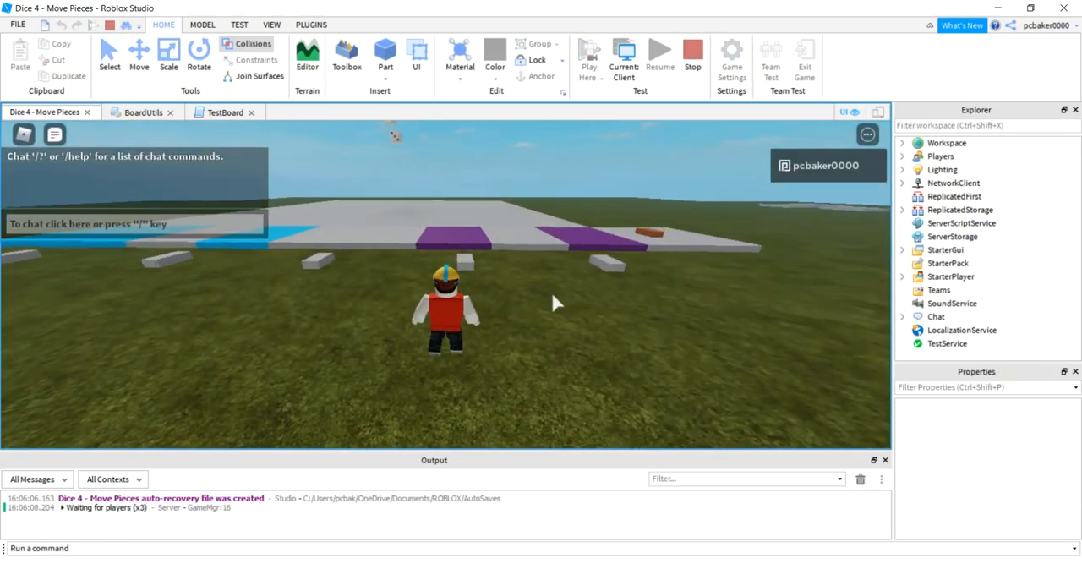